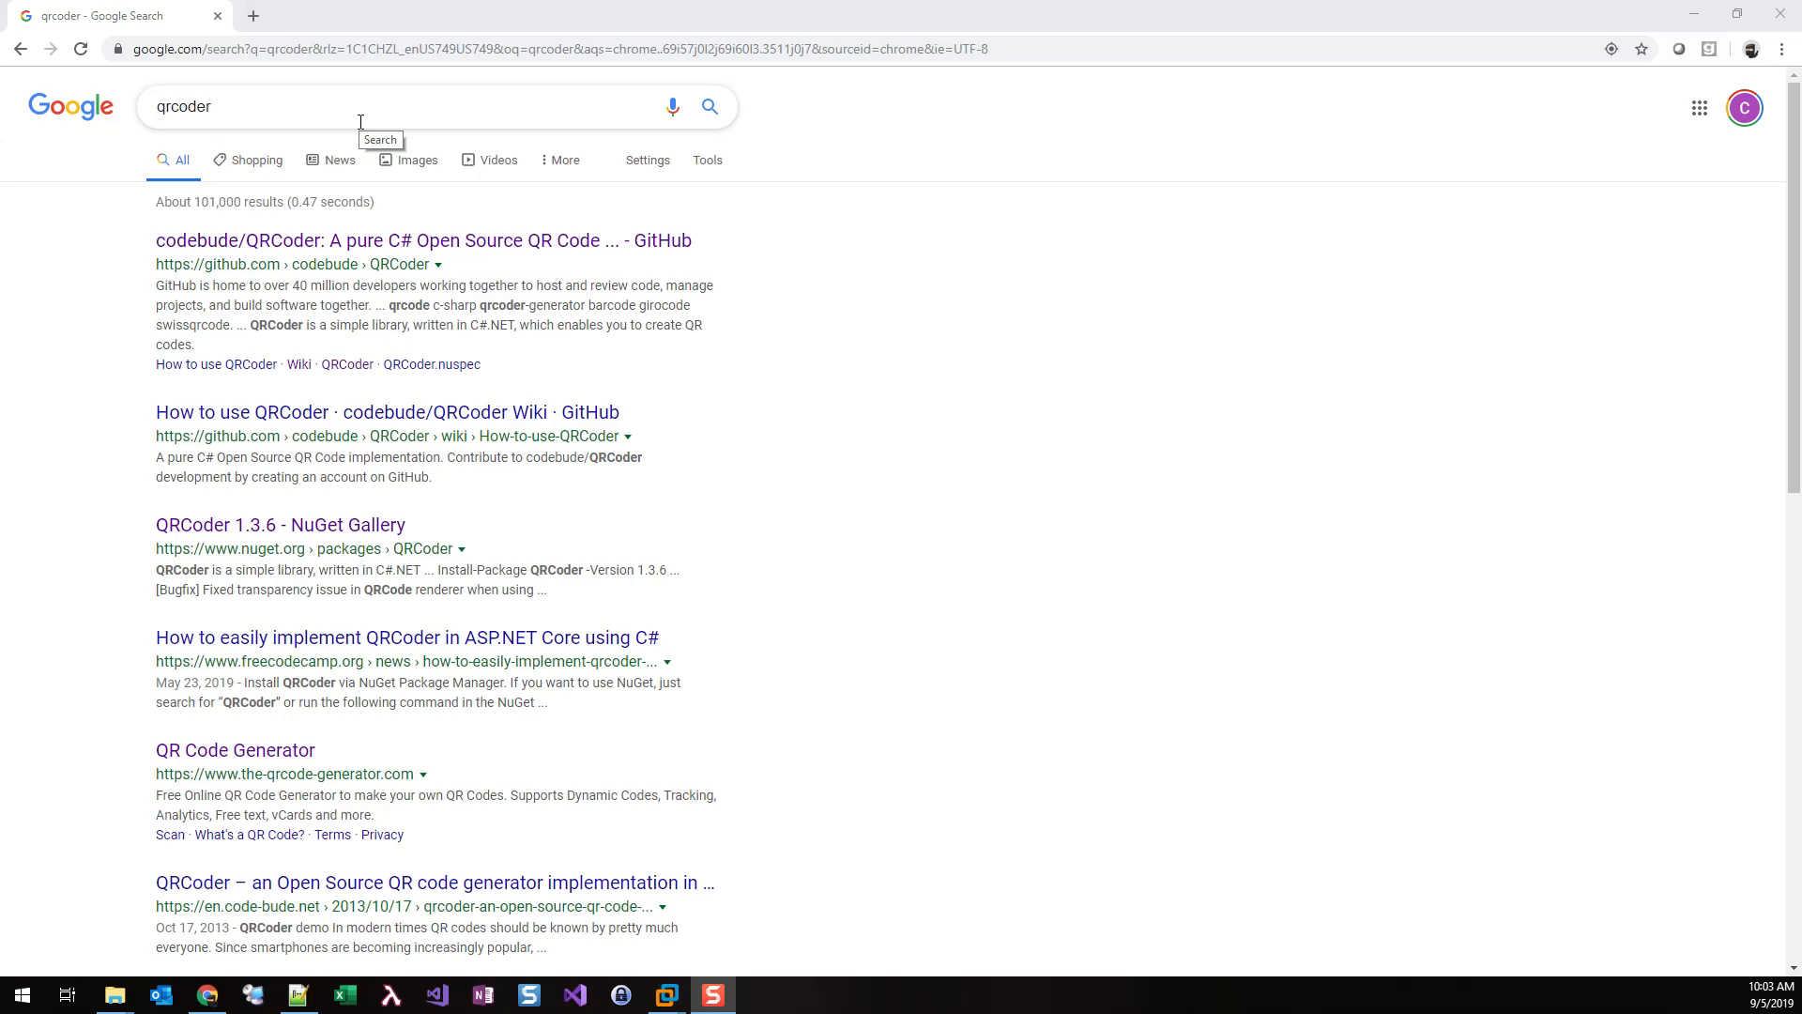
mouse_move(731, 472)
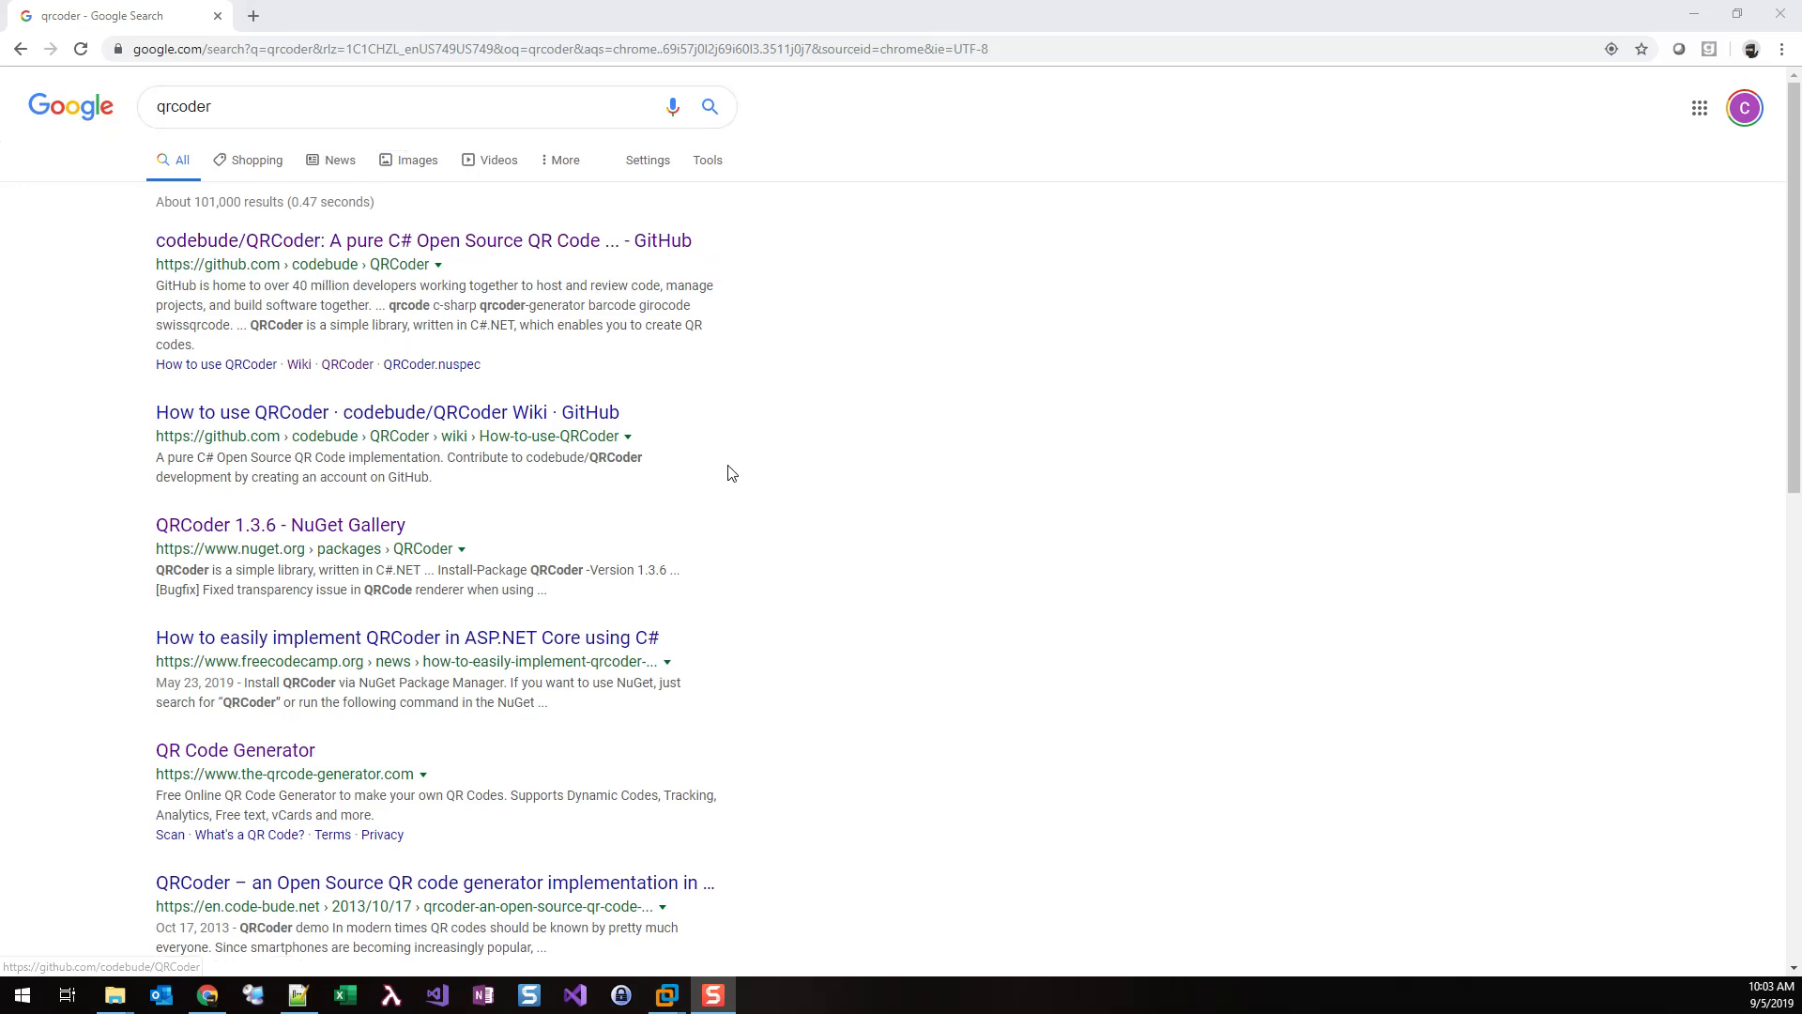
mouse_move(937, 570)
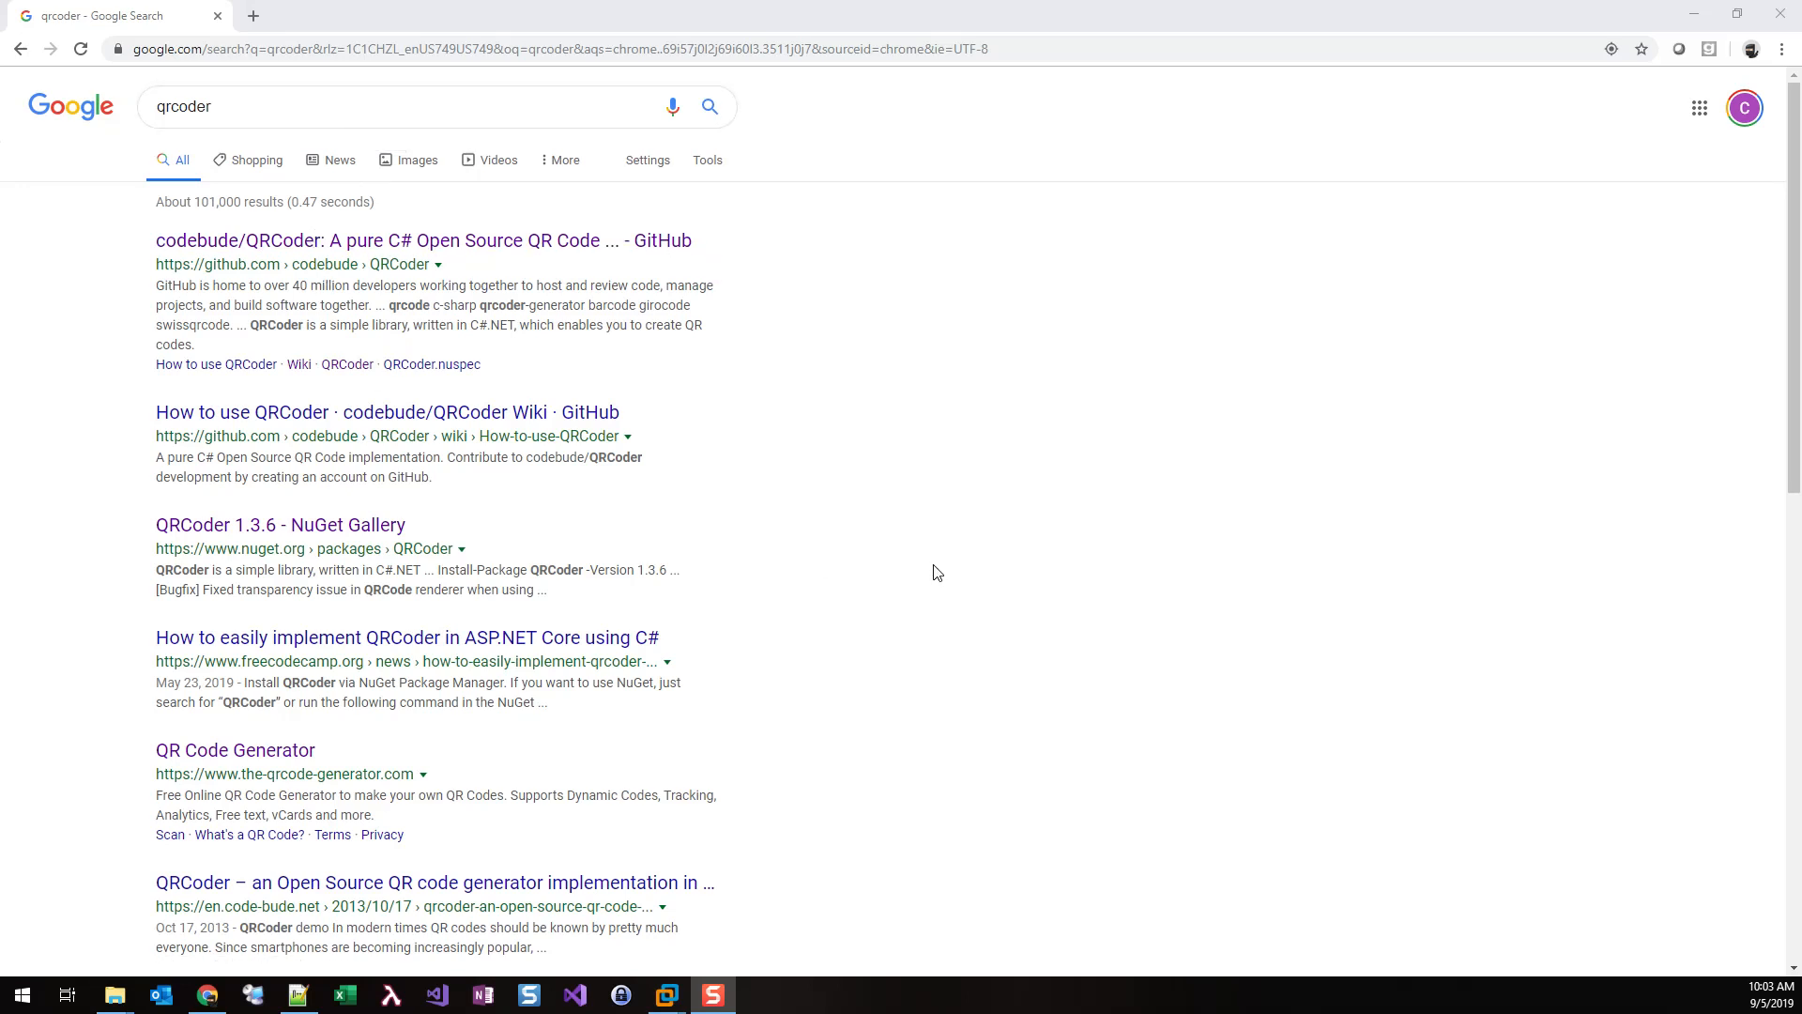
mouse_move(610, 596)
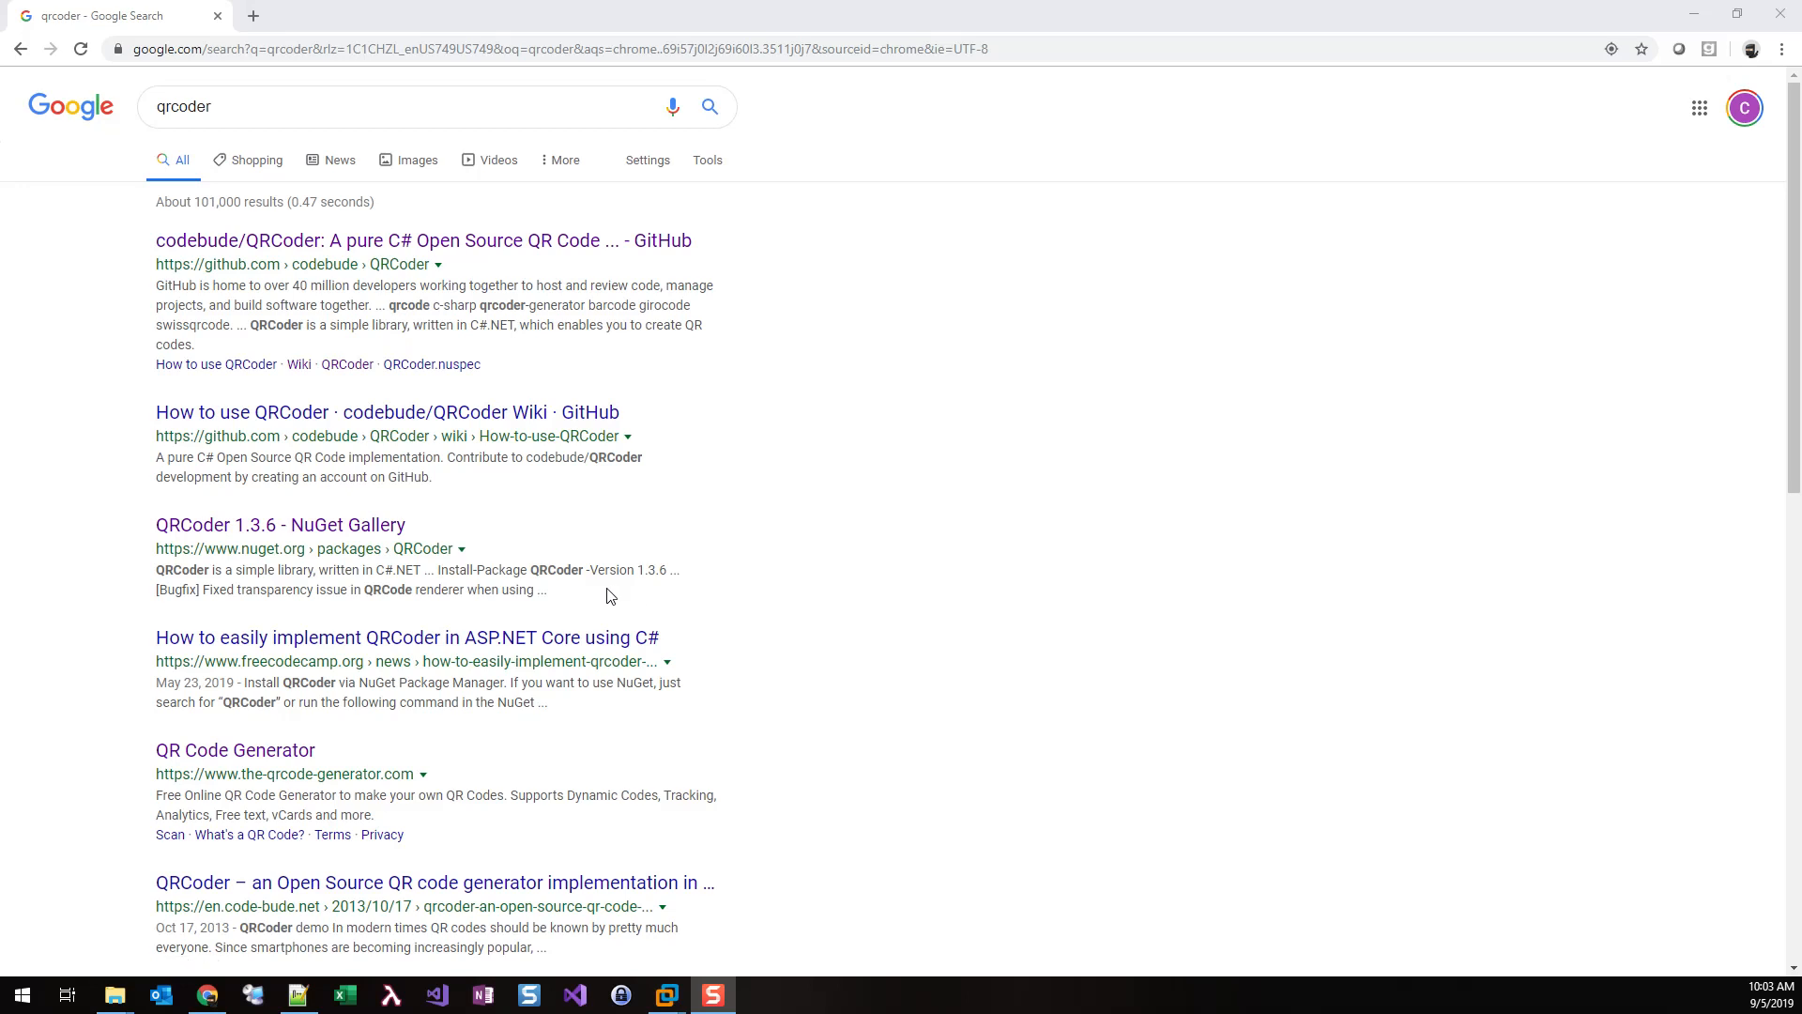
mouse_move(138, 132)
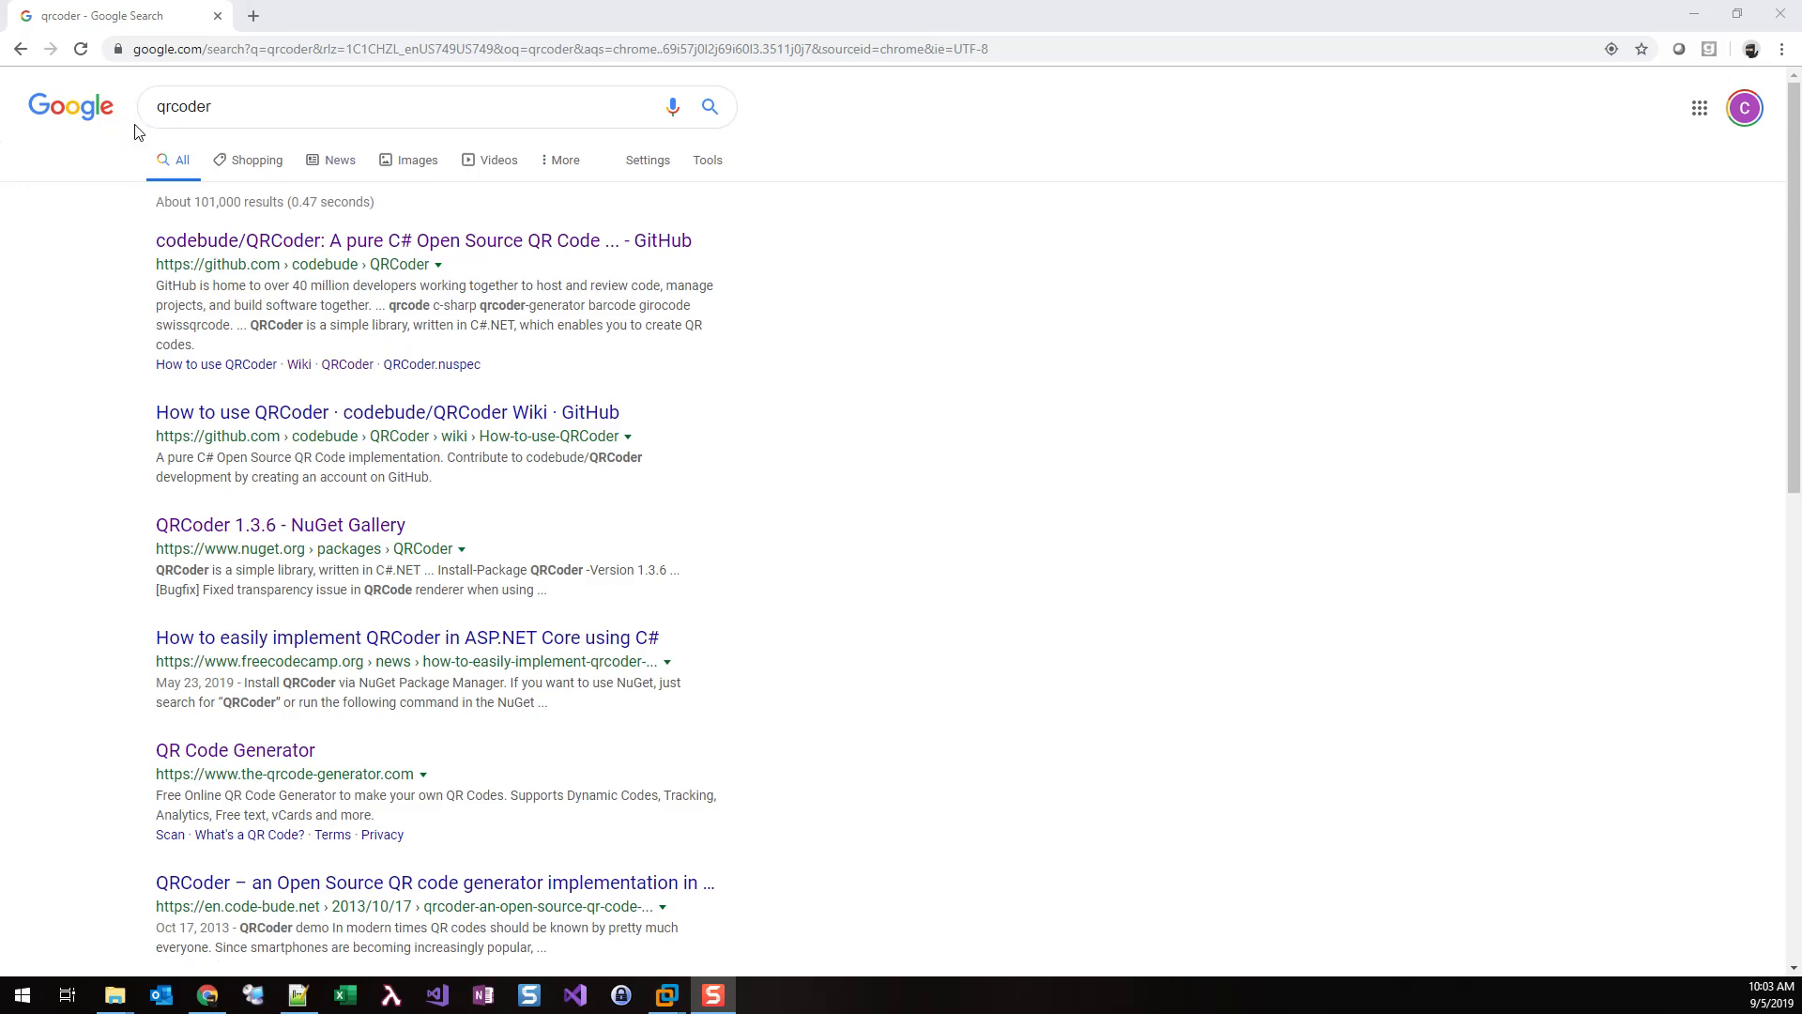
mouse_move(398, 450)
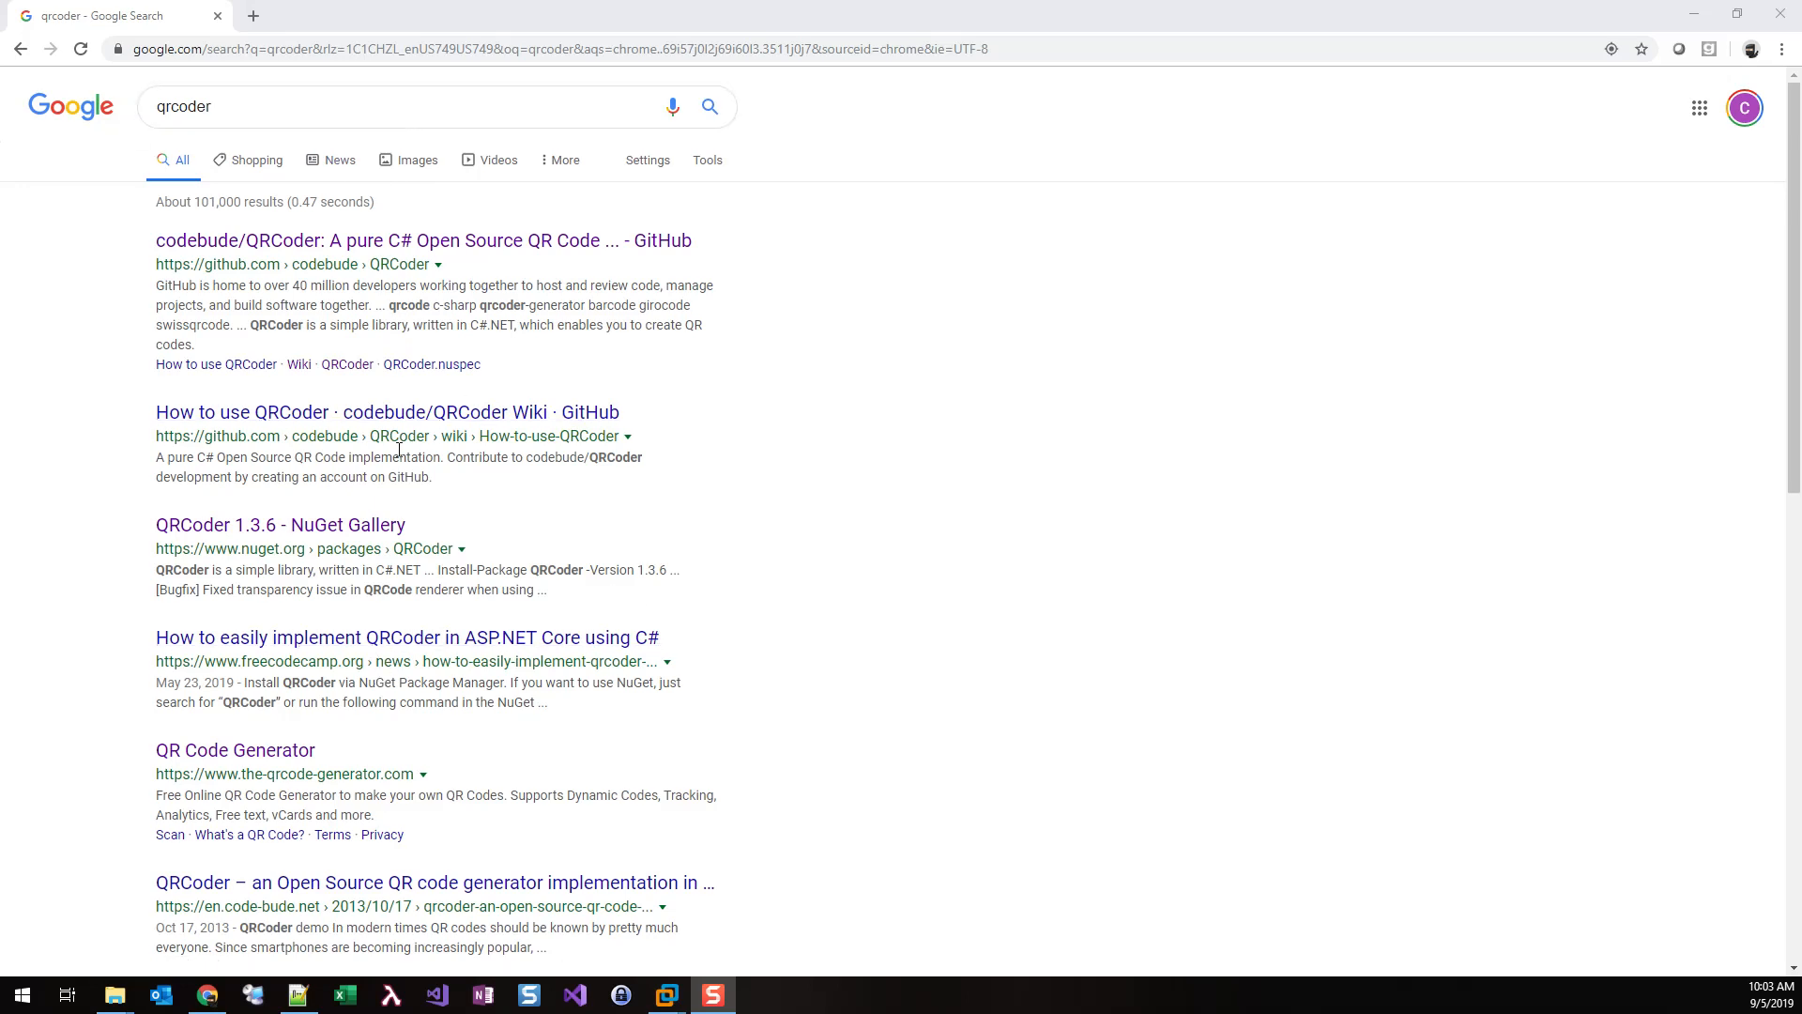
mouse_move(439, 527)
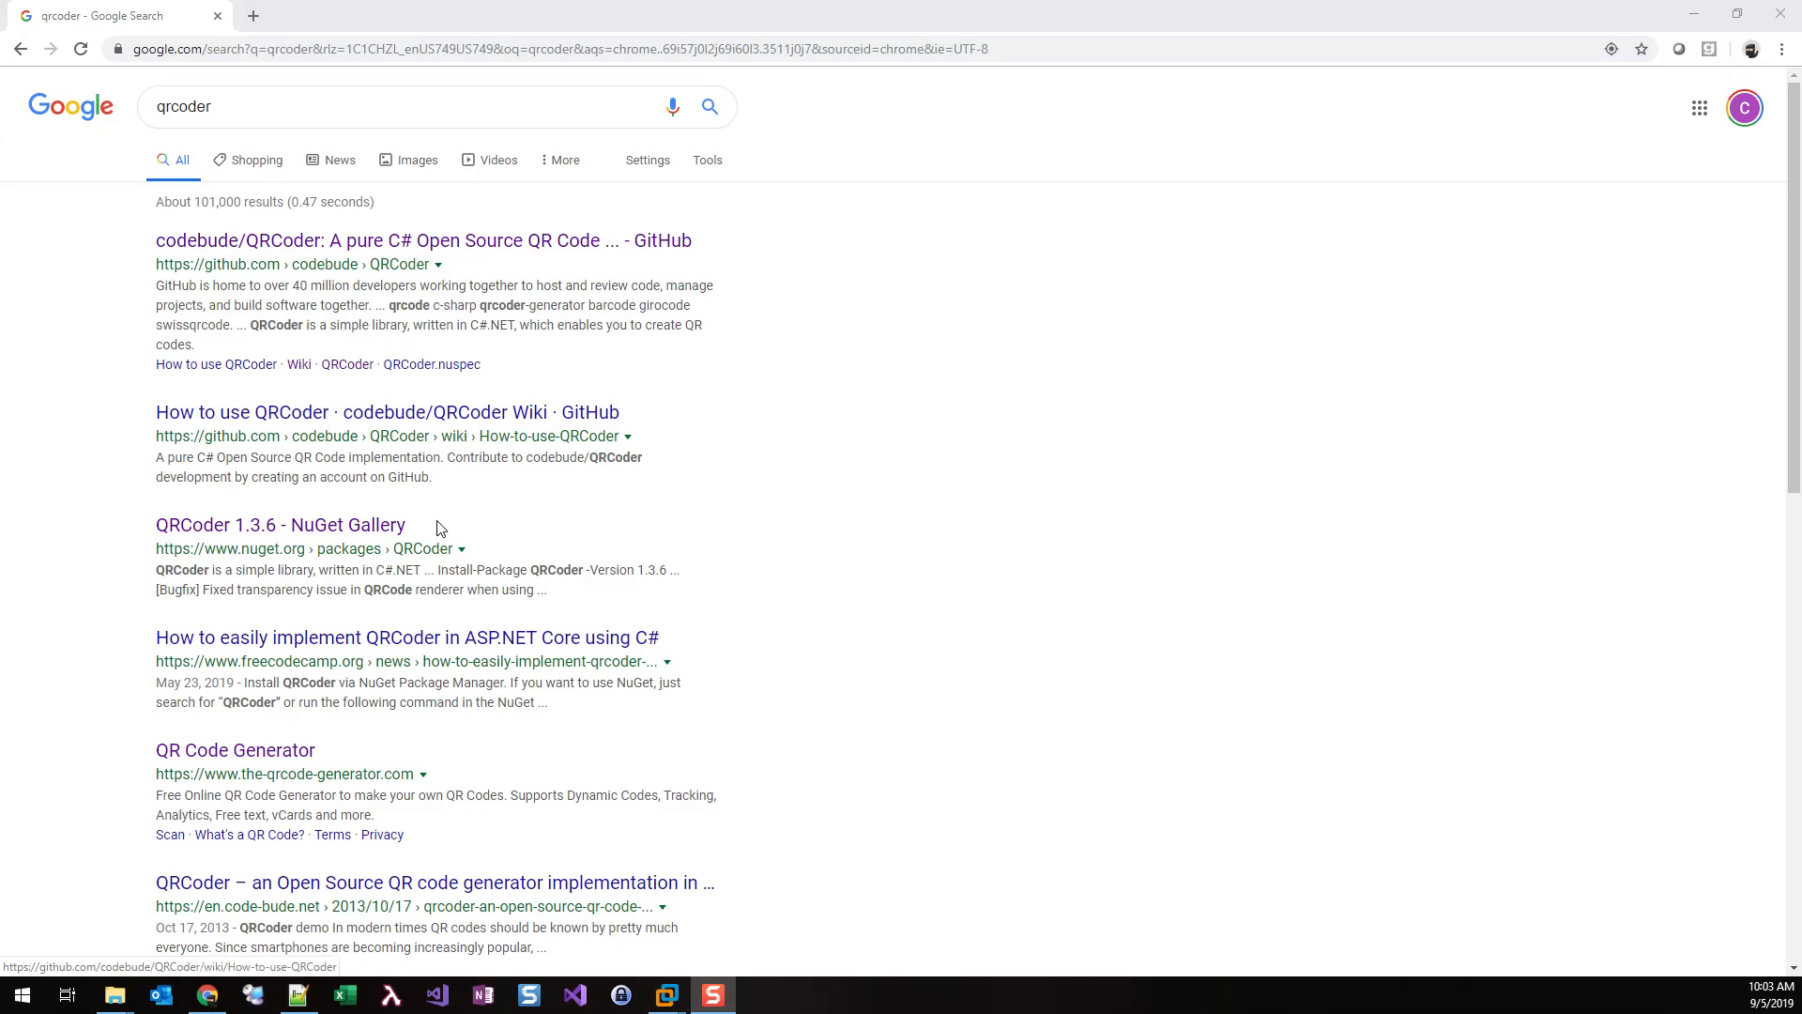
mouse_move(472, 560)
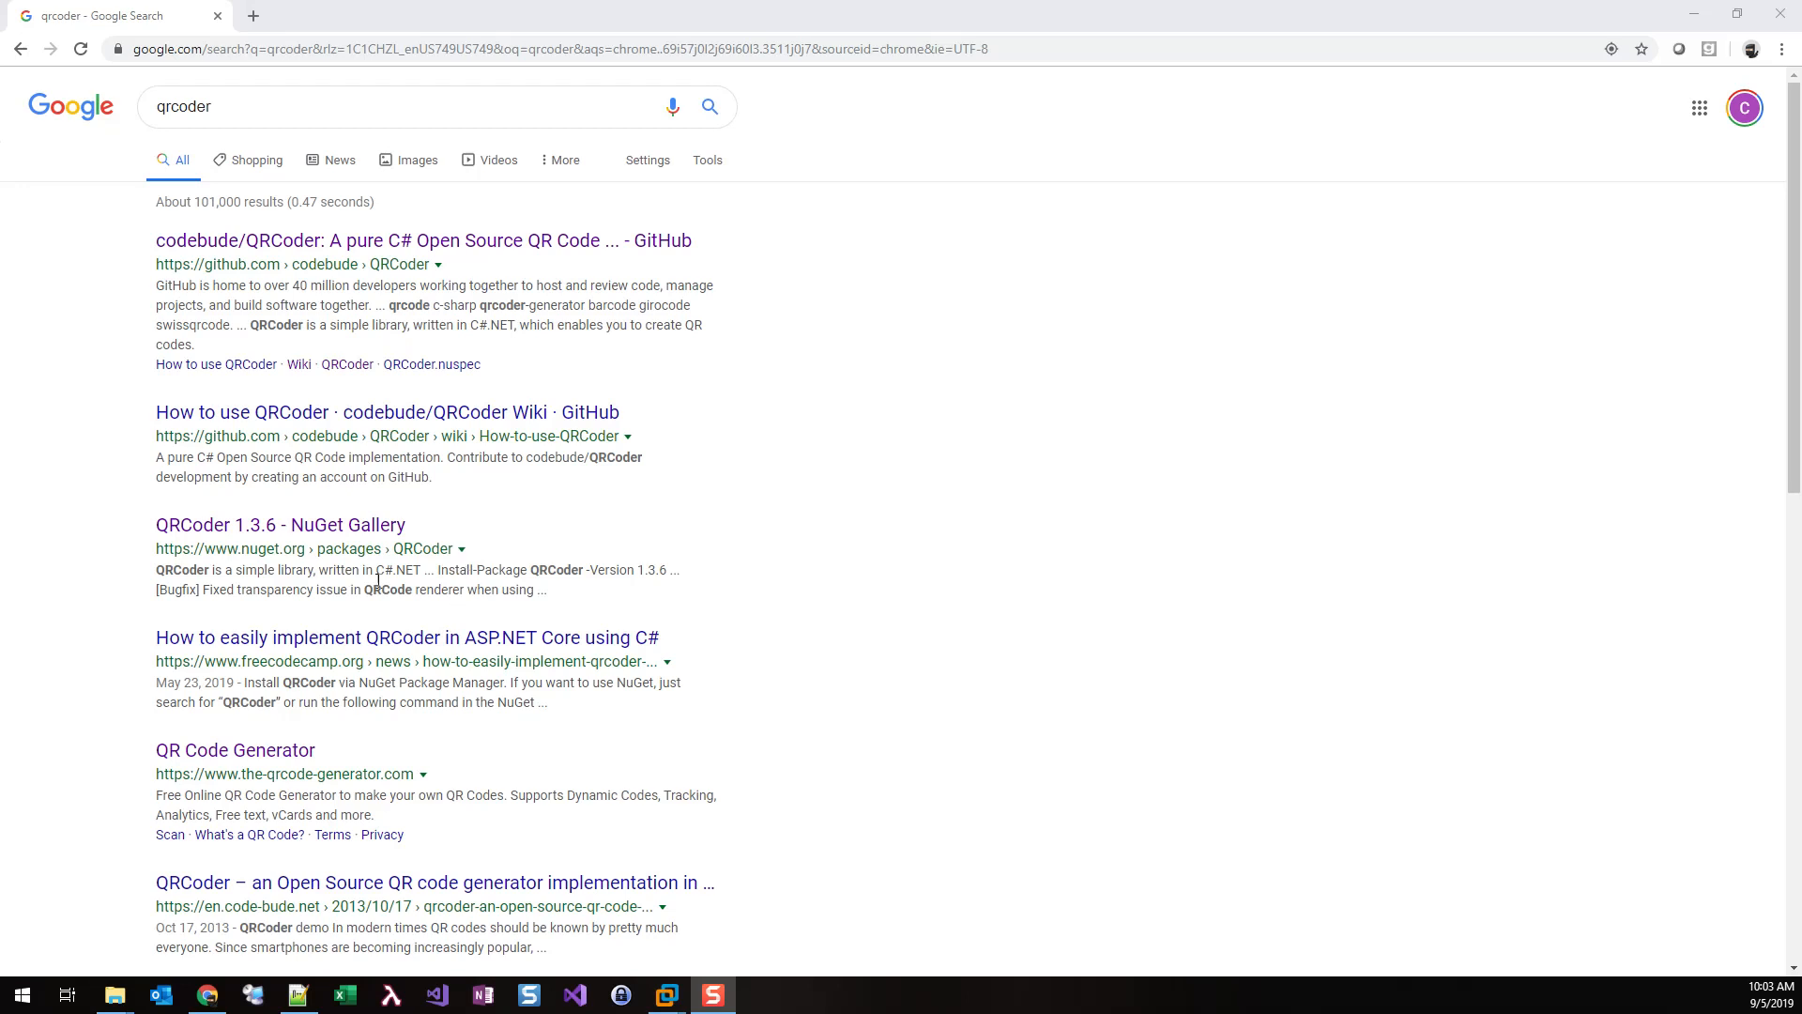
mouse_move(290, 531)
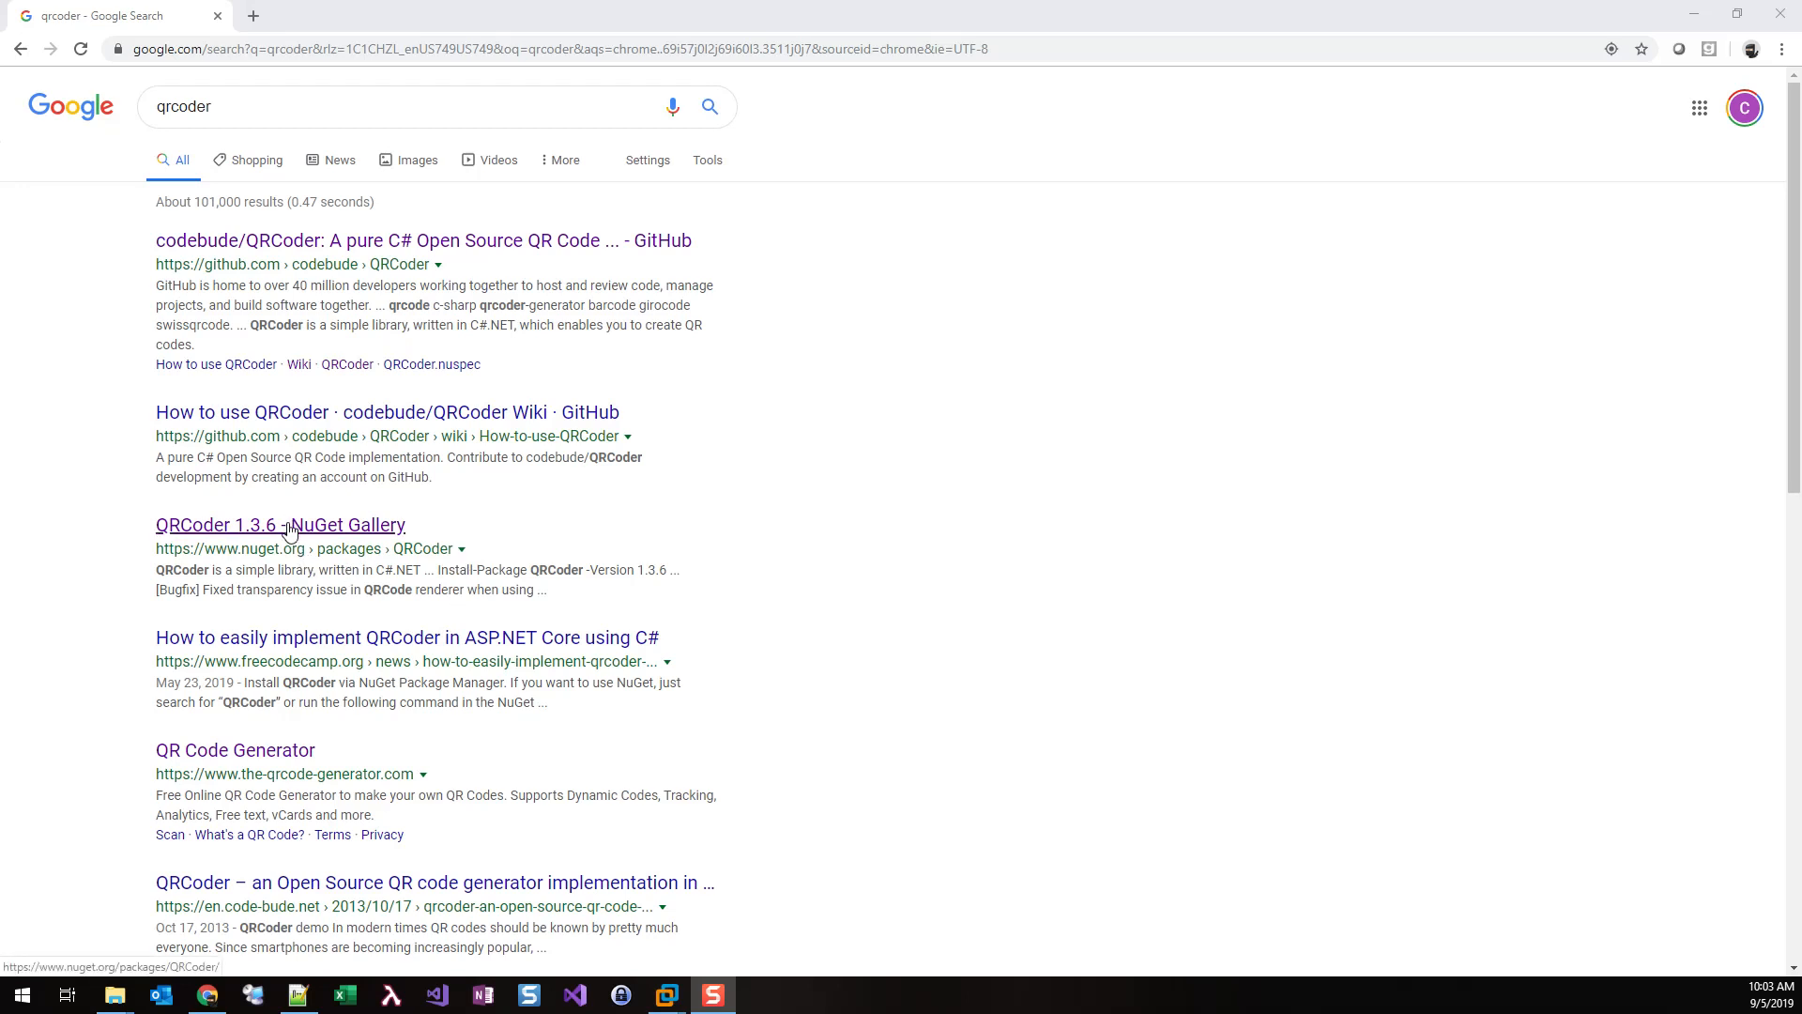
Download the QRCoder 1.3.6 package from NuGet Gallery and show it in its folder
left_click(280, 525)
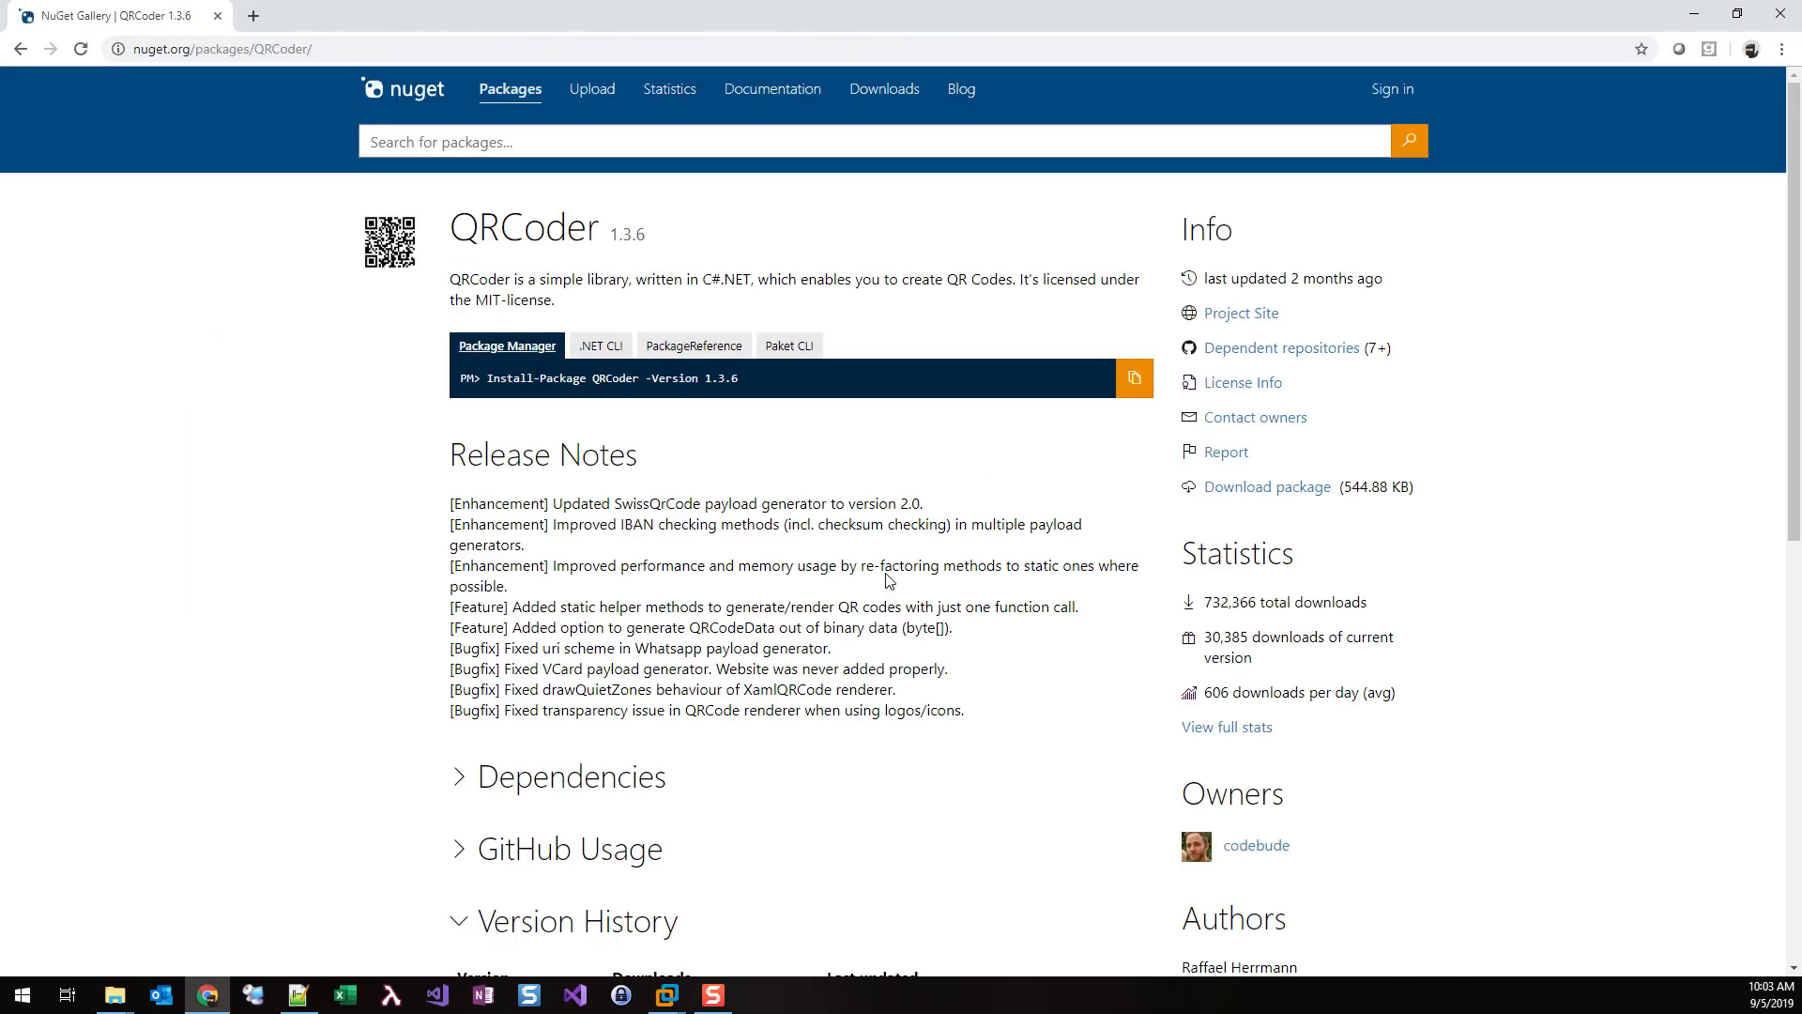
mouse_move(835, 548)
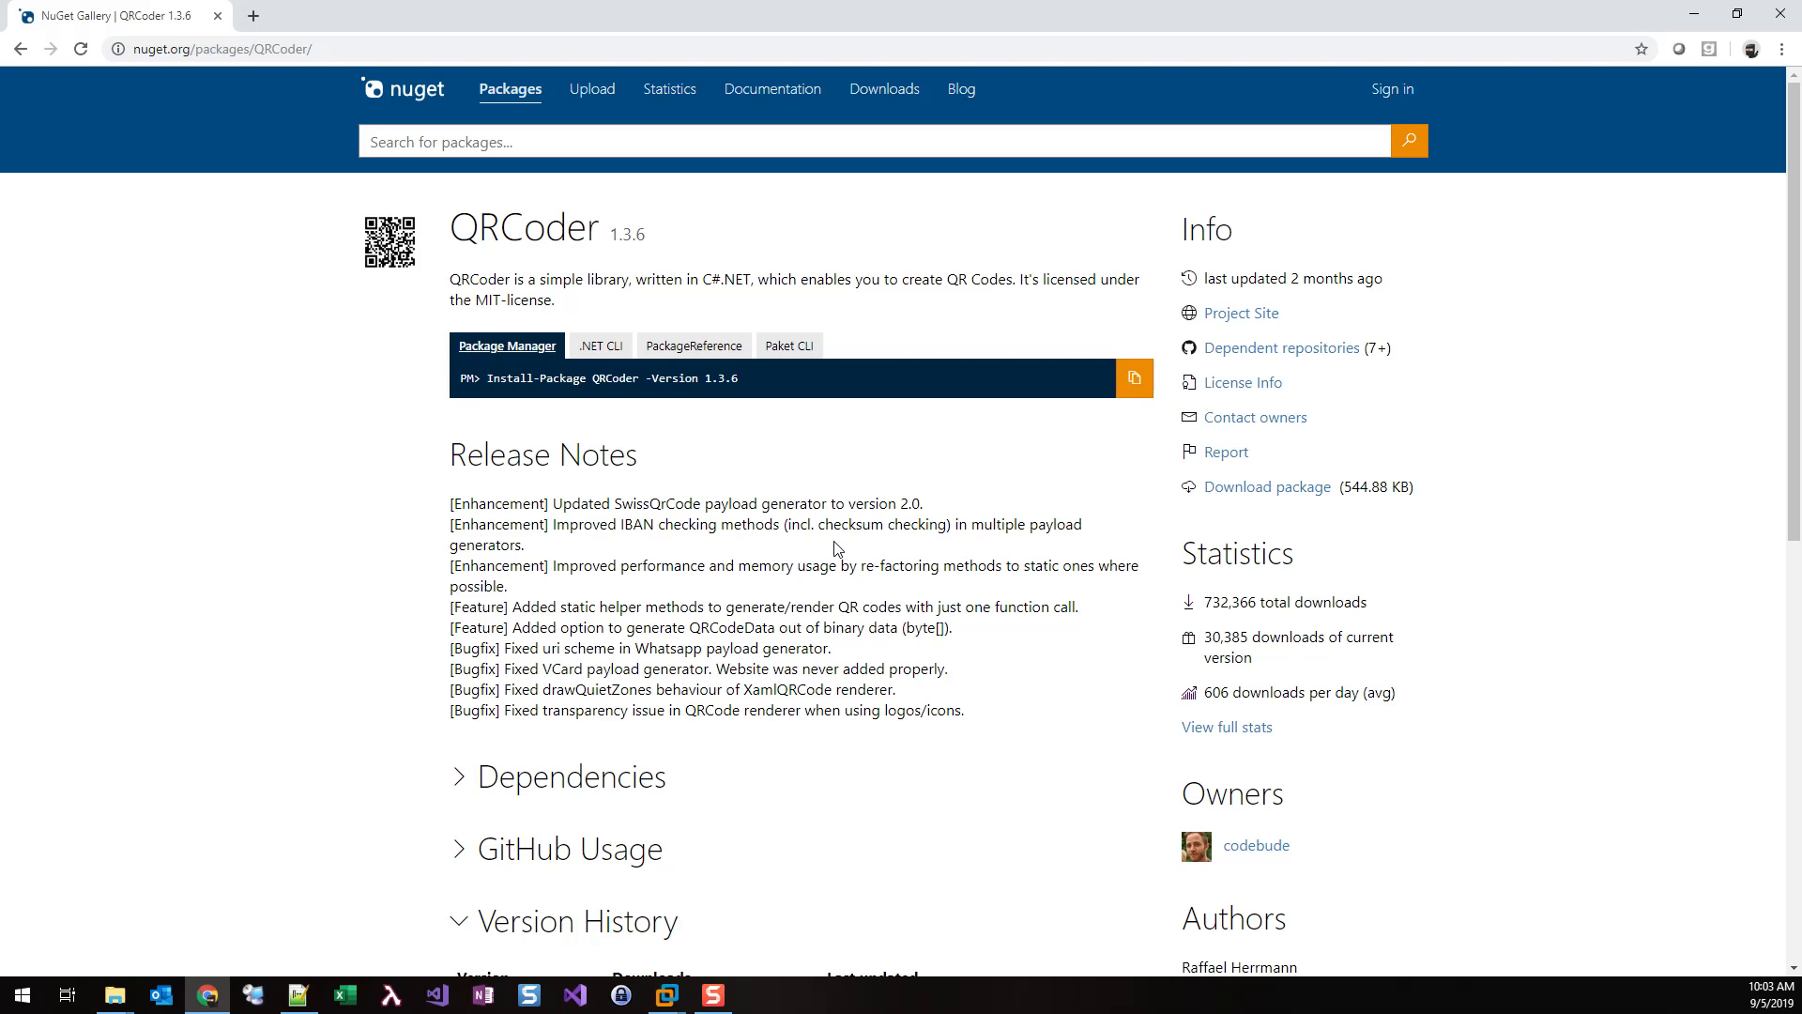
mouse_move(1164, 533)
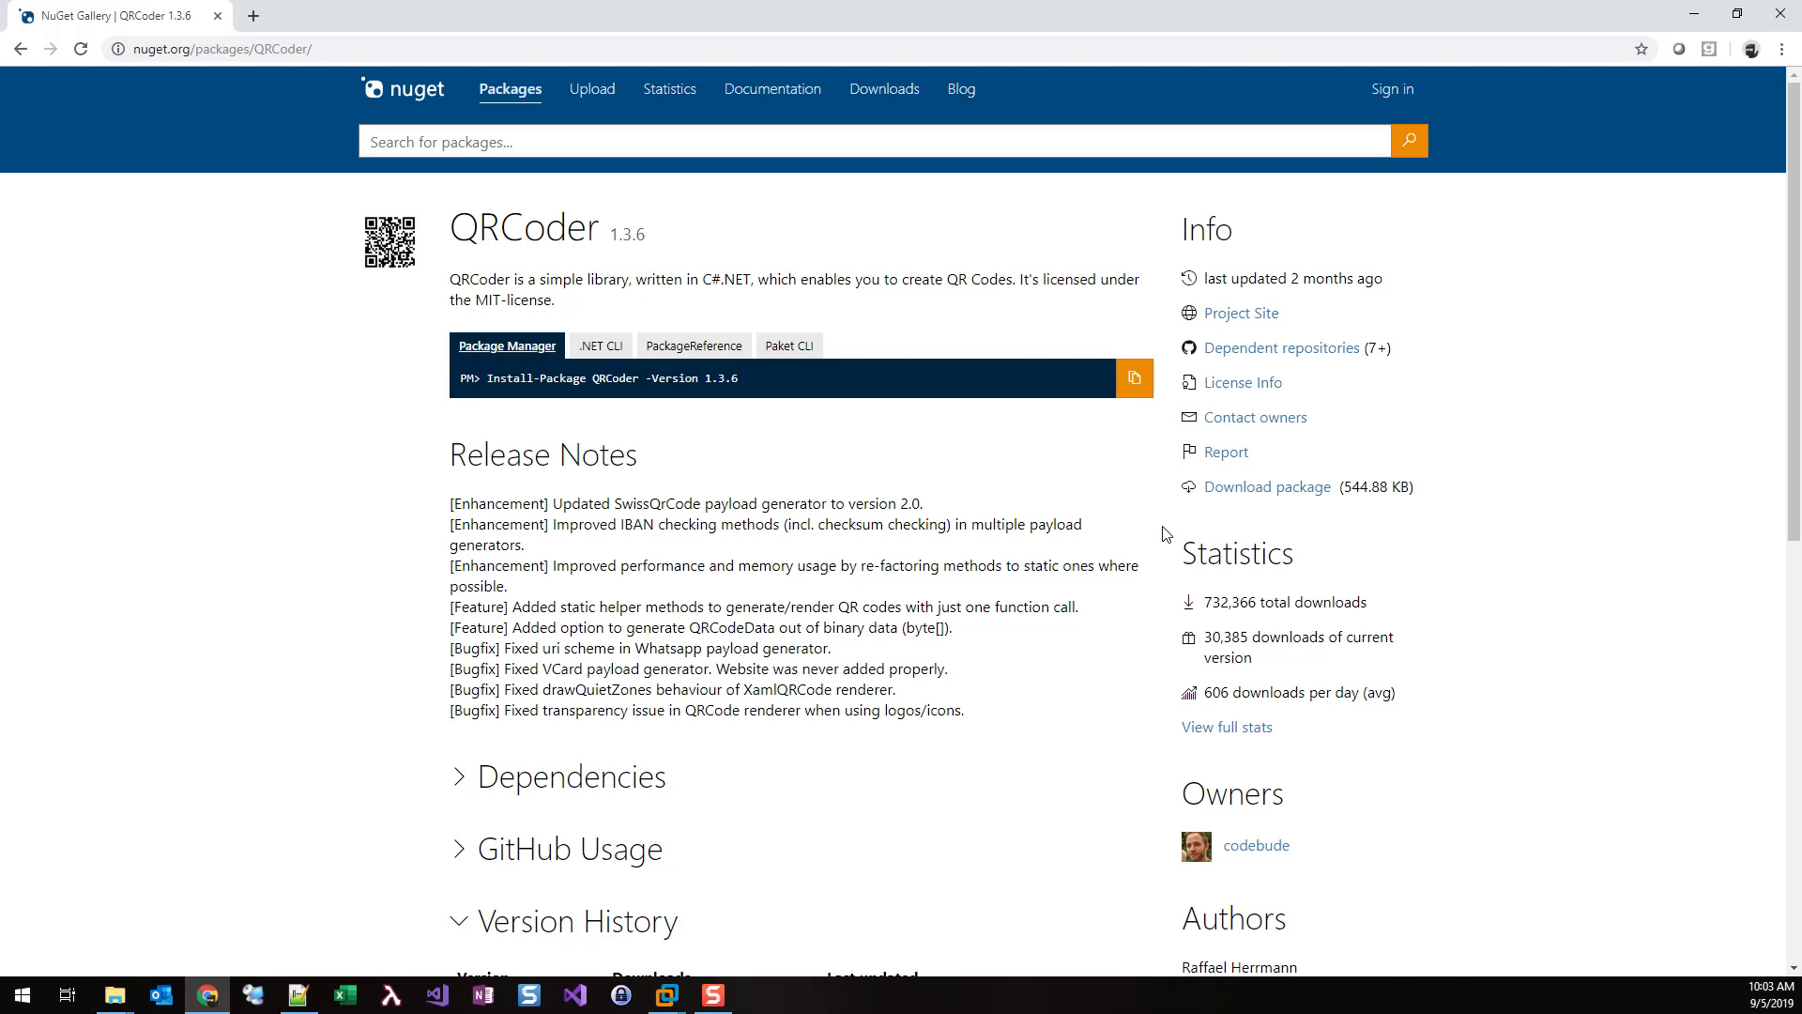
mouse_move(1265, 493)
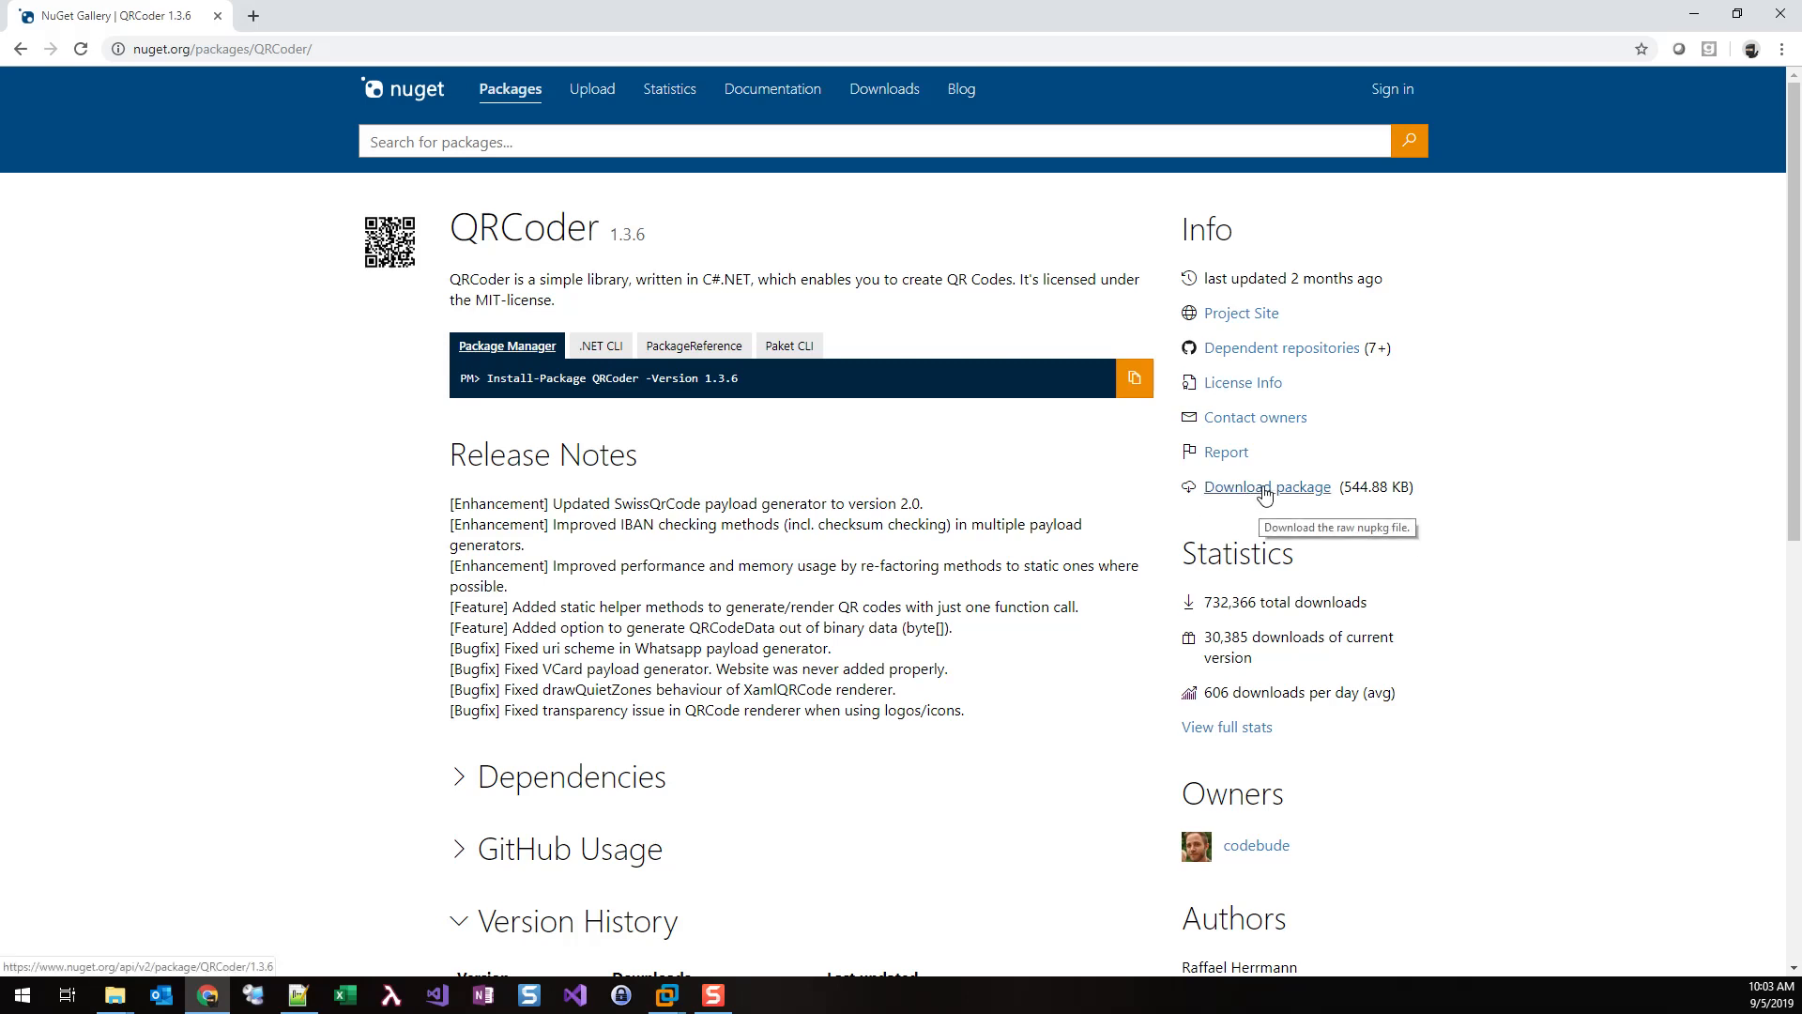
left_click(1267, 486)
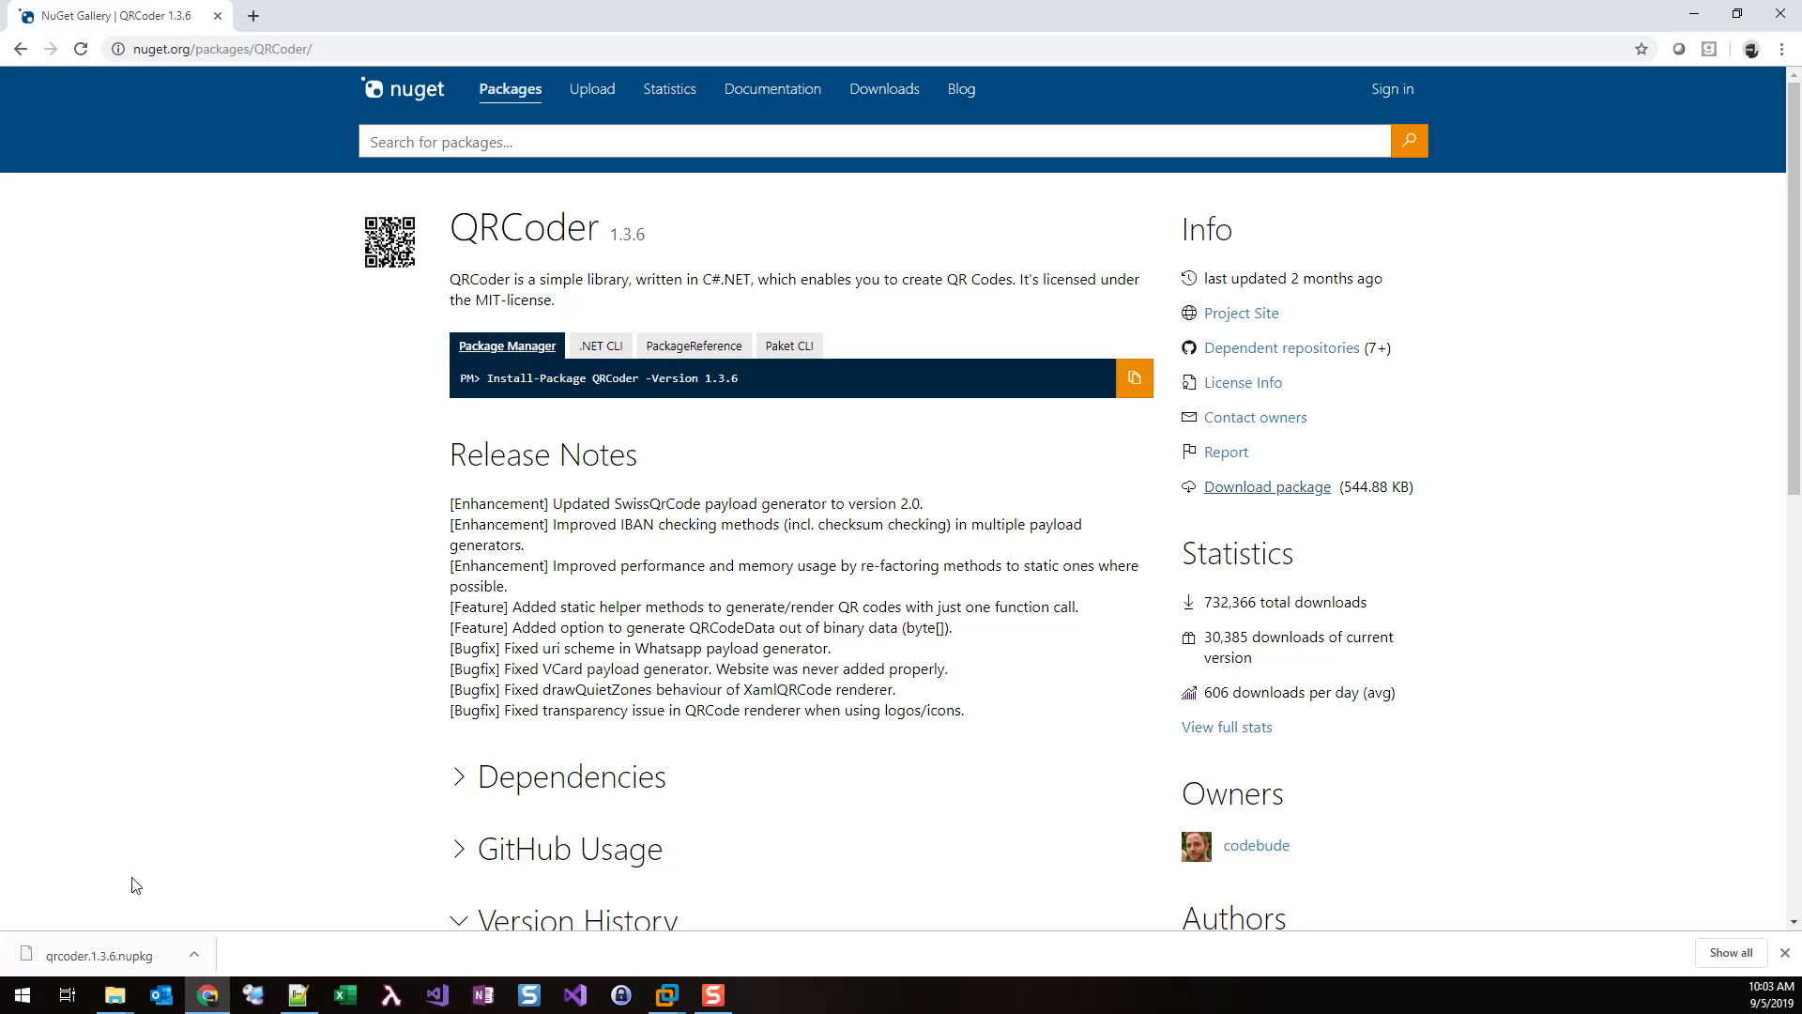
left_click(194, 955)
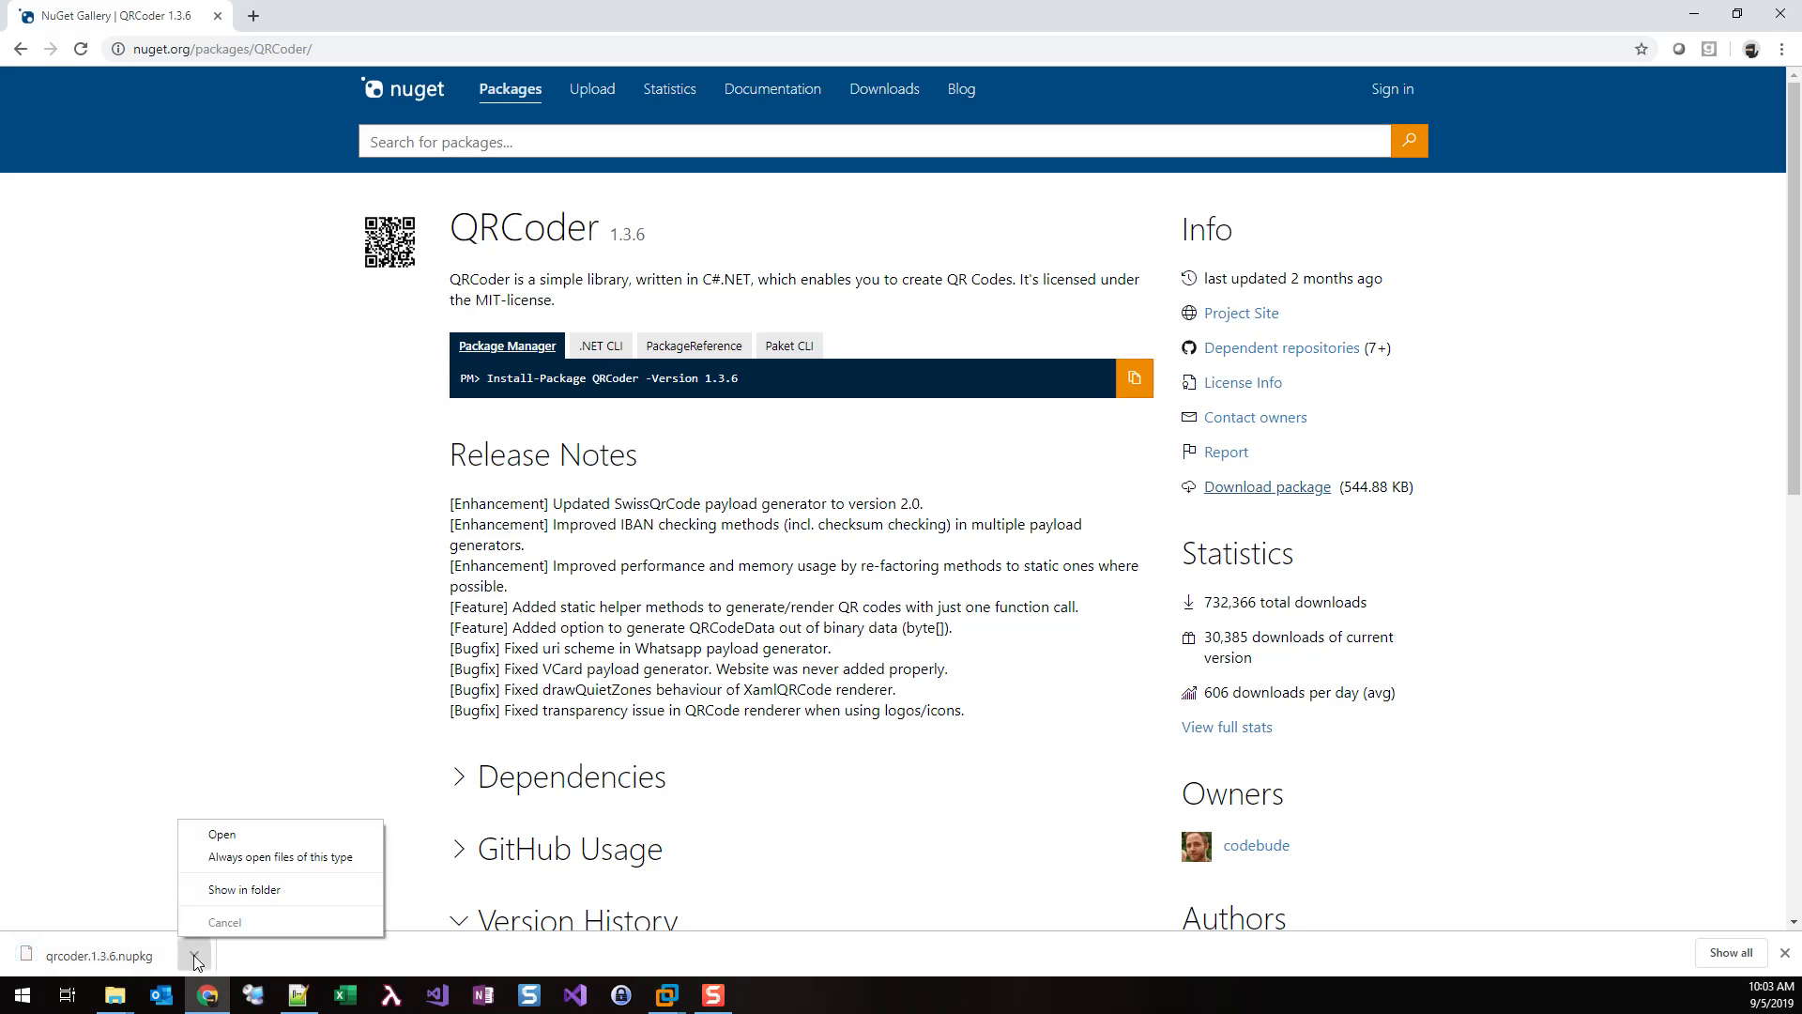
left_click(244, 889)
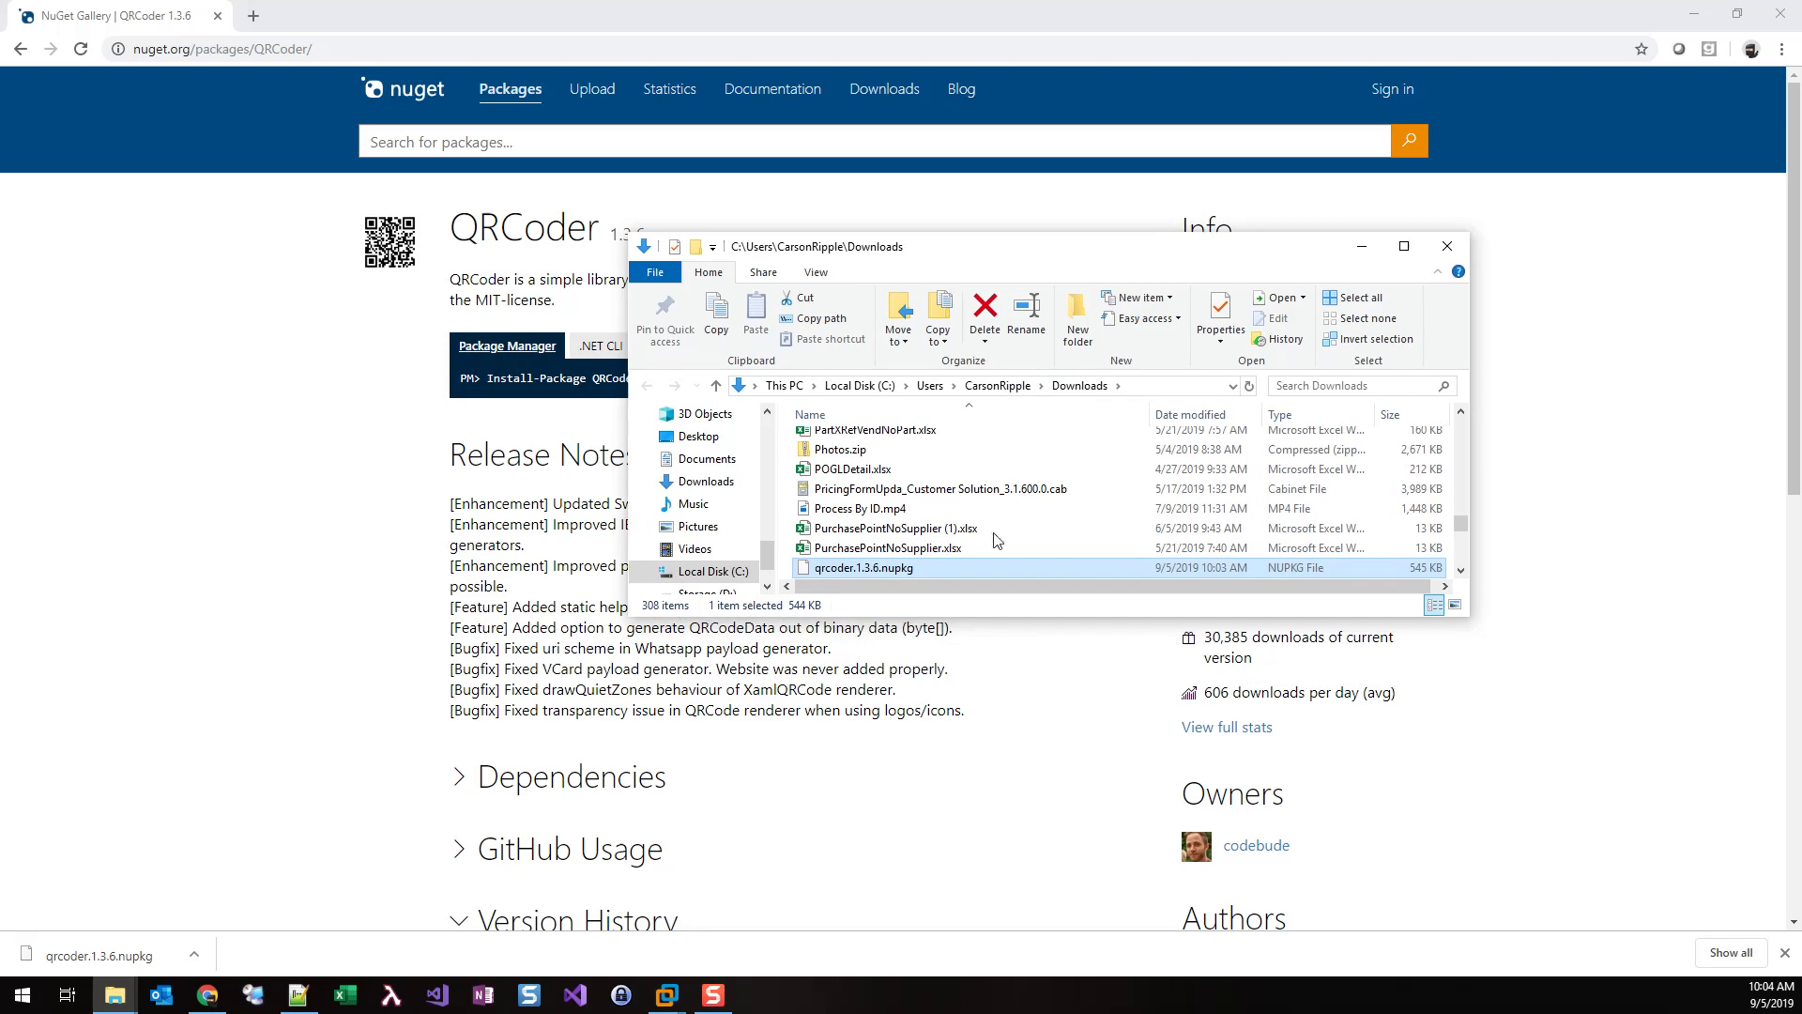
Rename the downloaded QRCoder package to qrcoder.1.3.6.zip, accepting the extension change
scroll("down", 3)
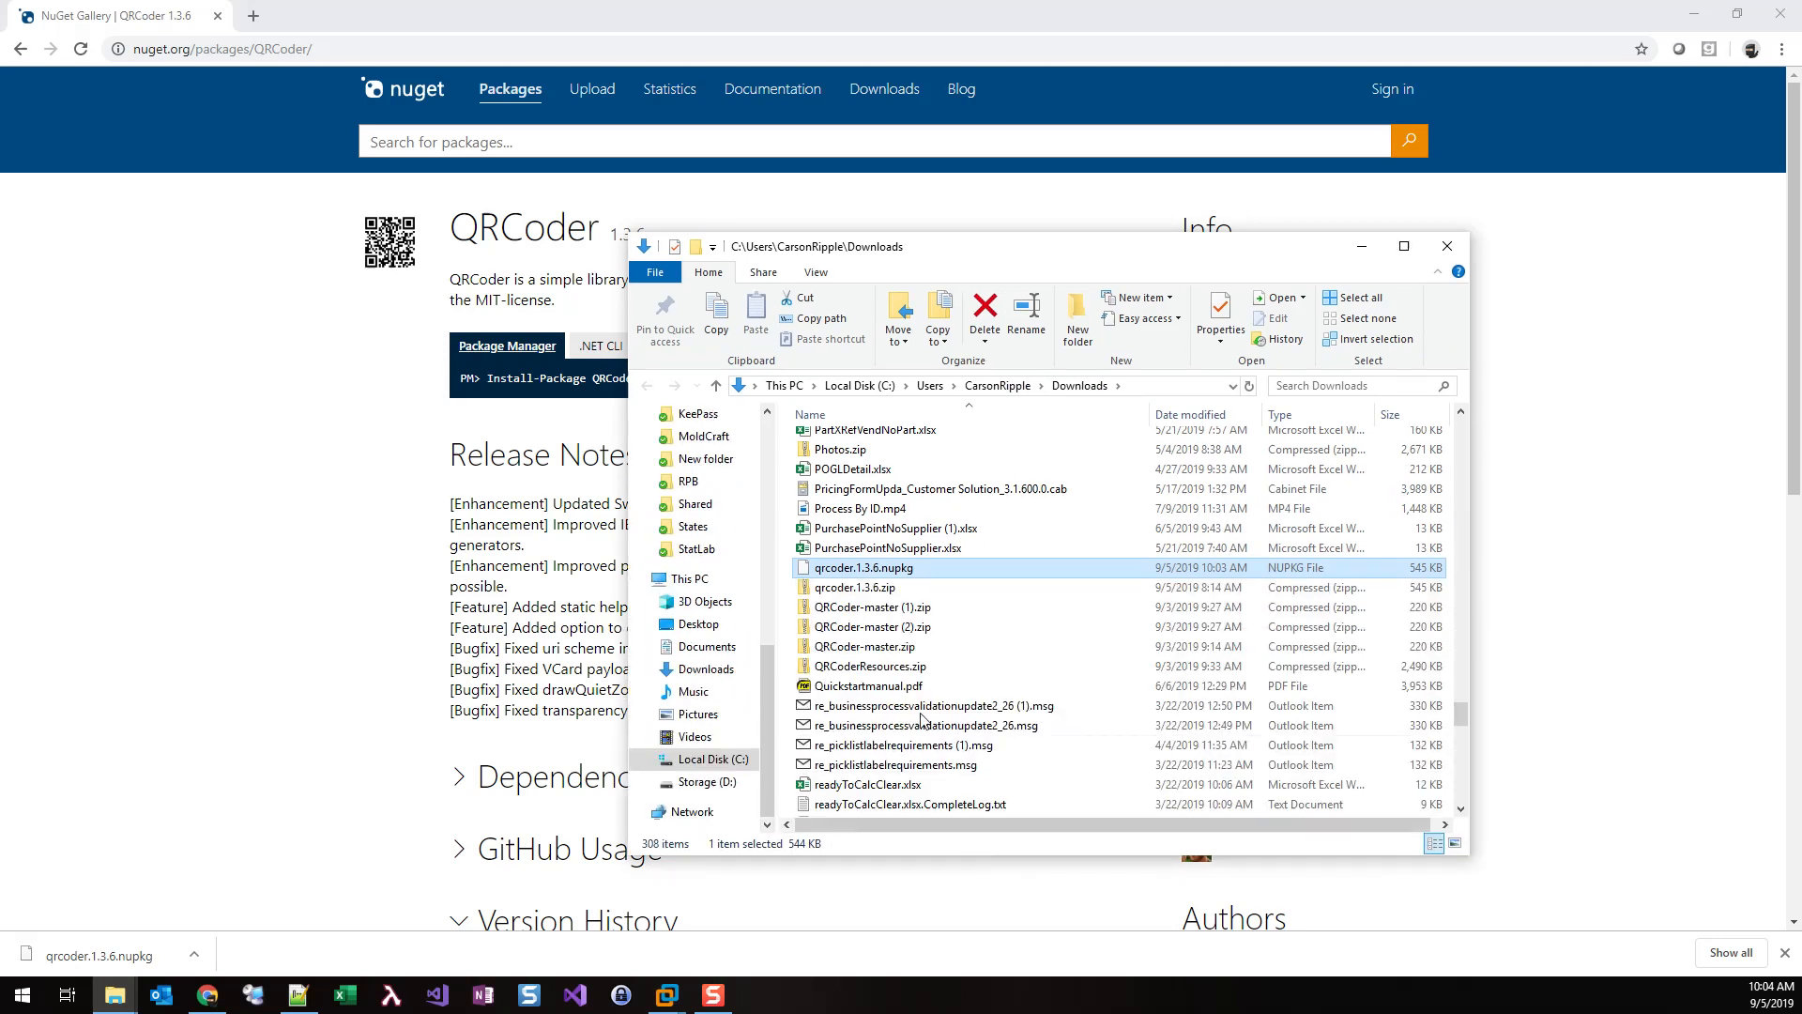
left_click(855, 587)
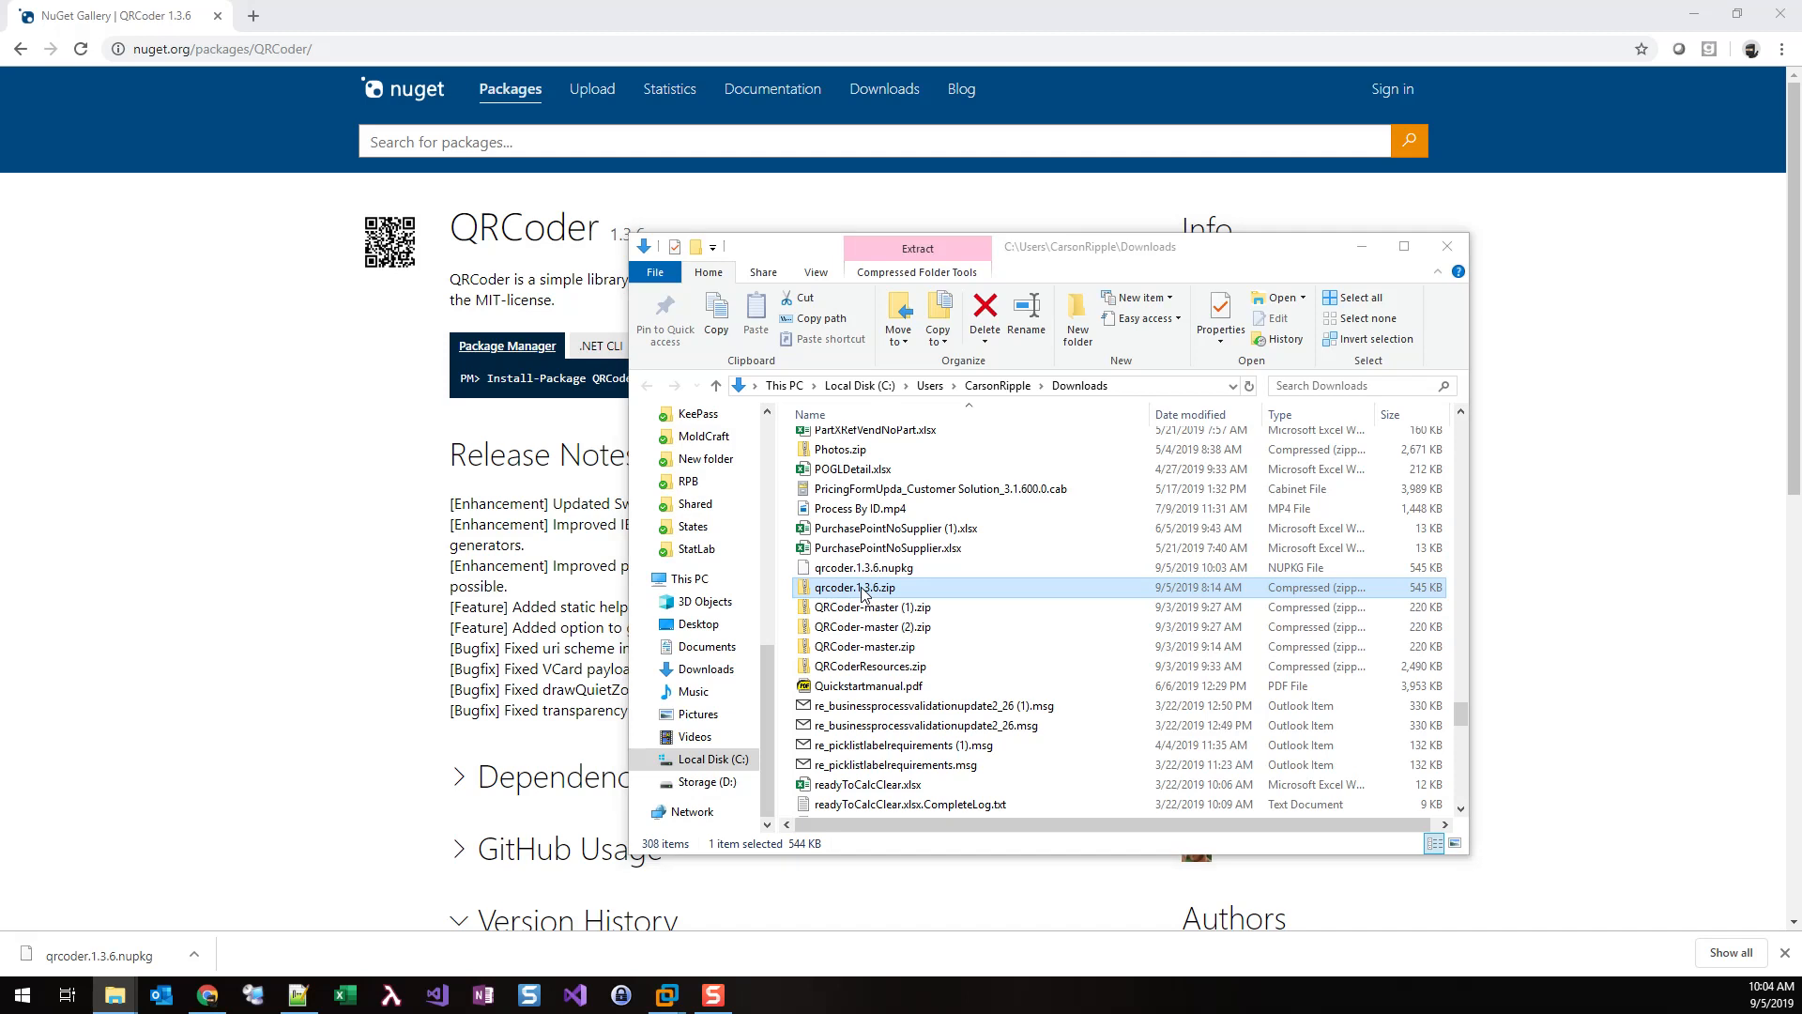
right_click(865, 567)
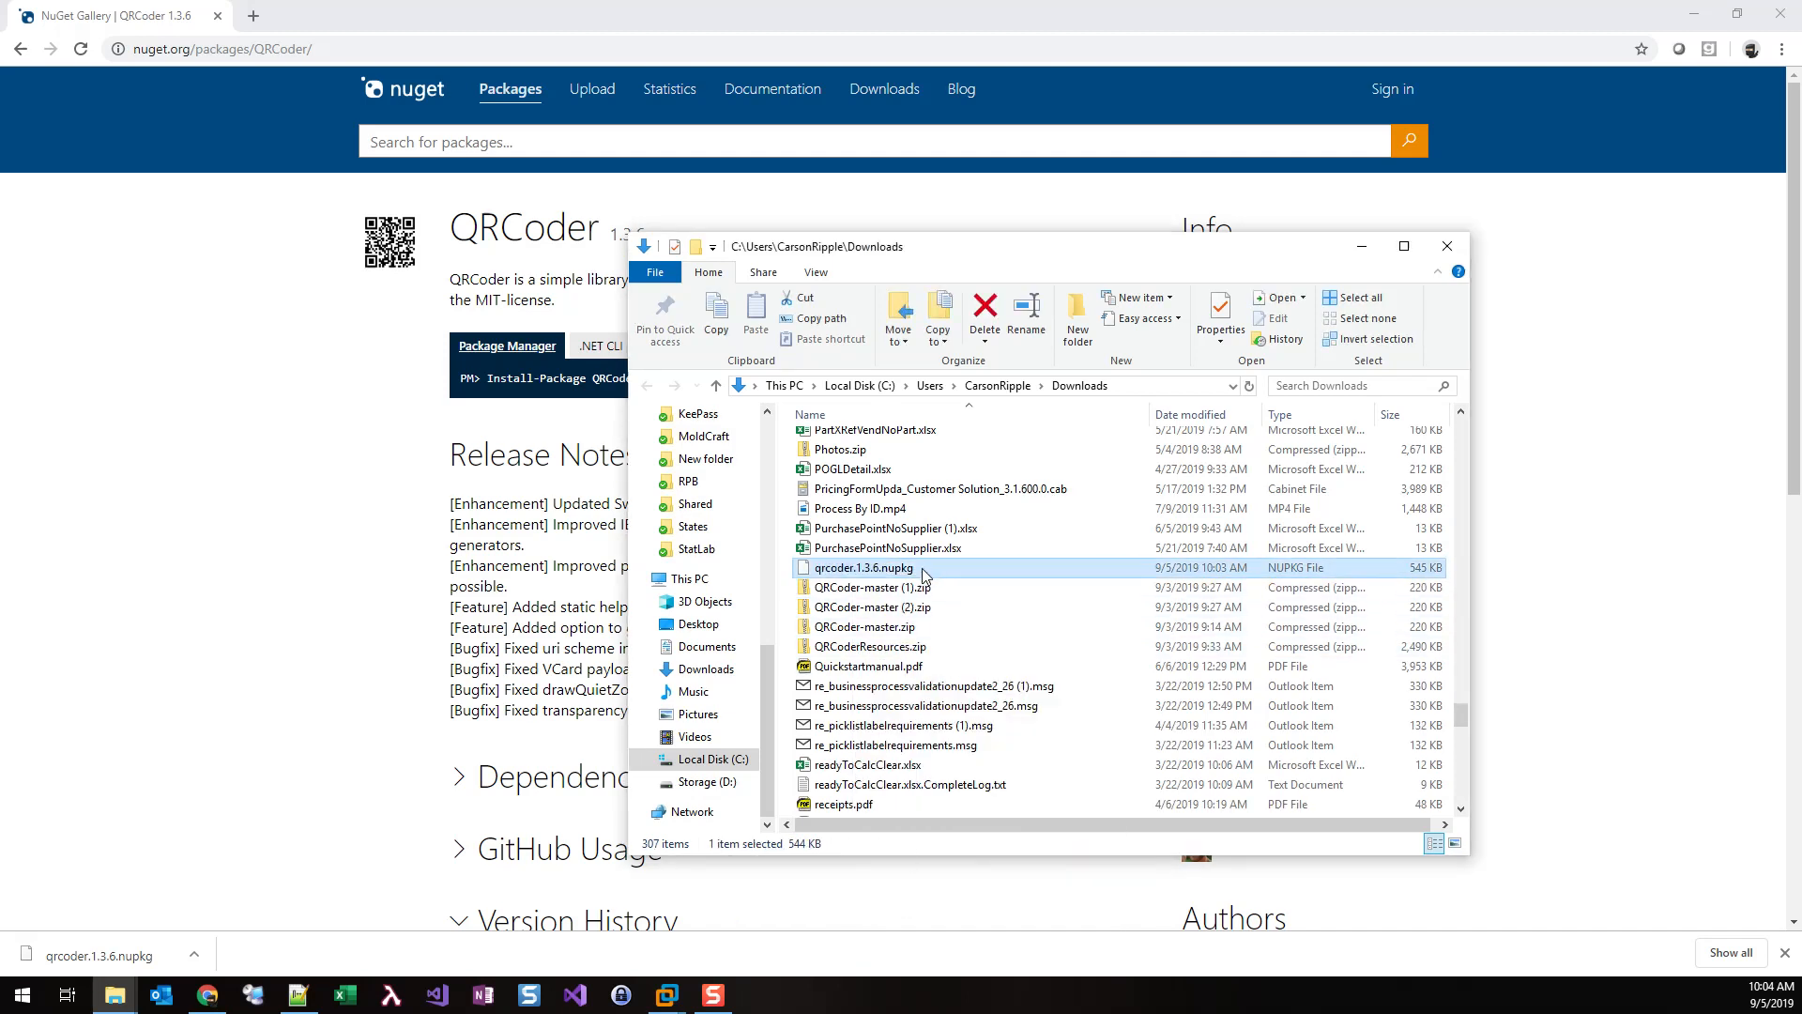
right_click(861, 568)
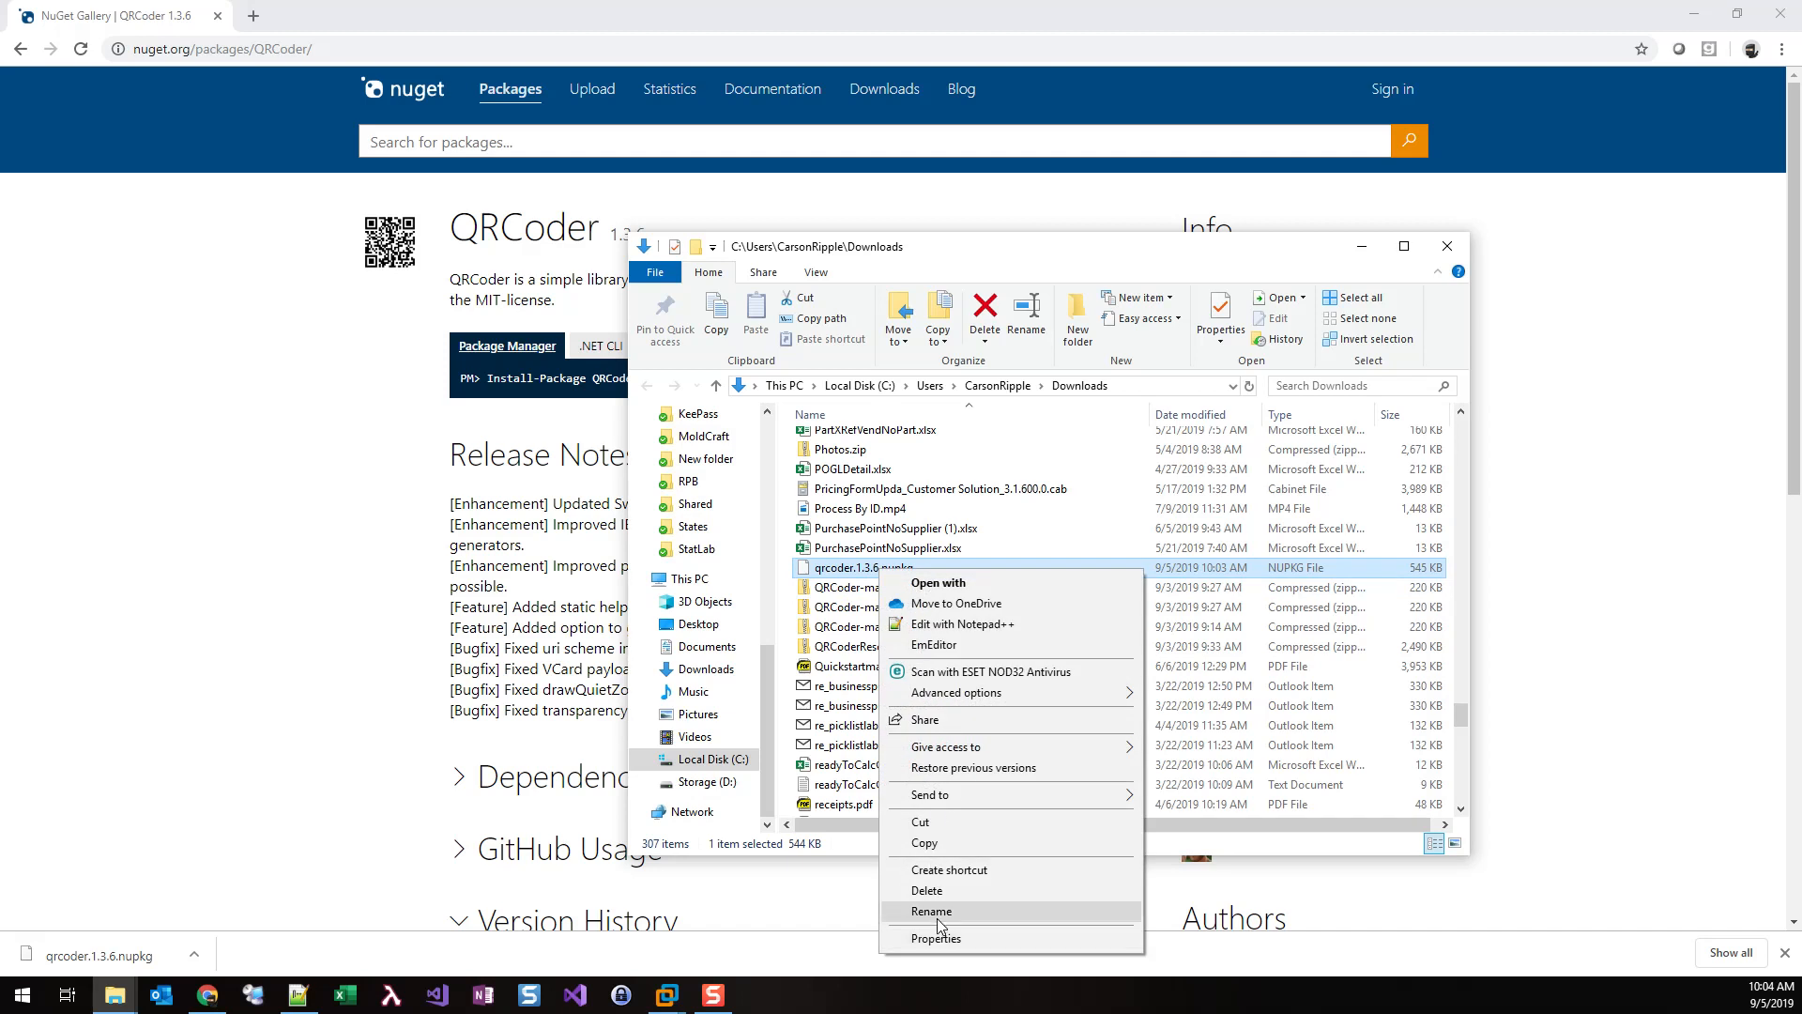
left_click(932, 911)
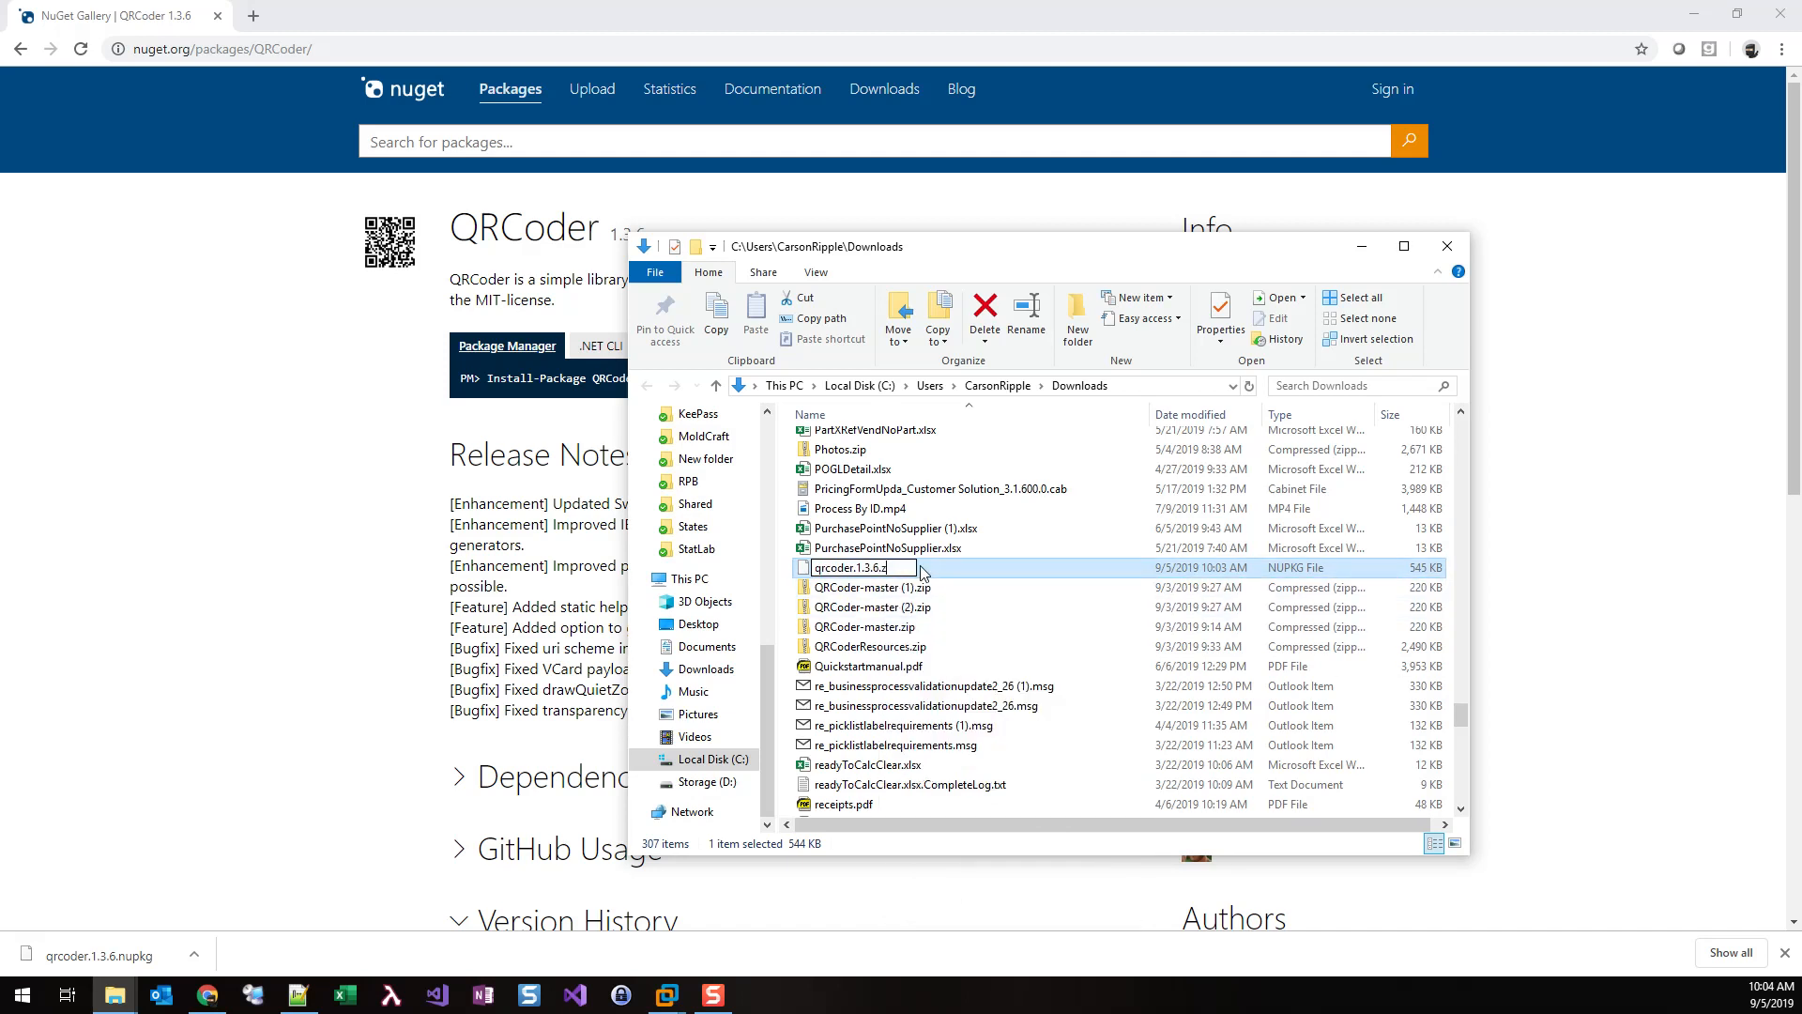
key("Enter")
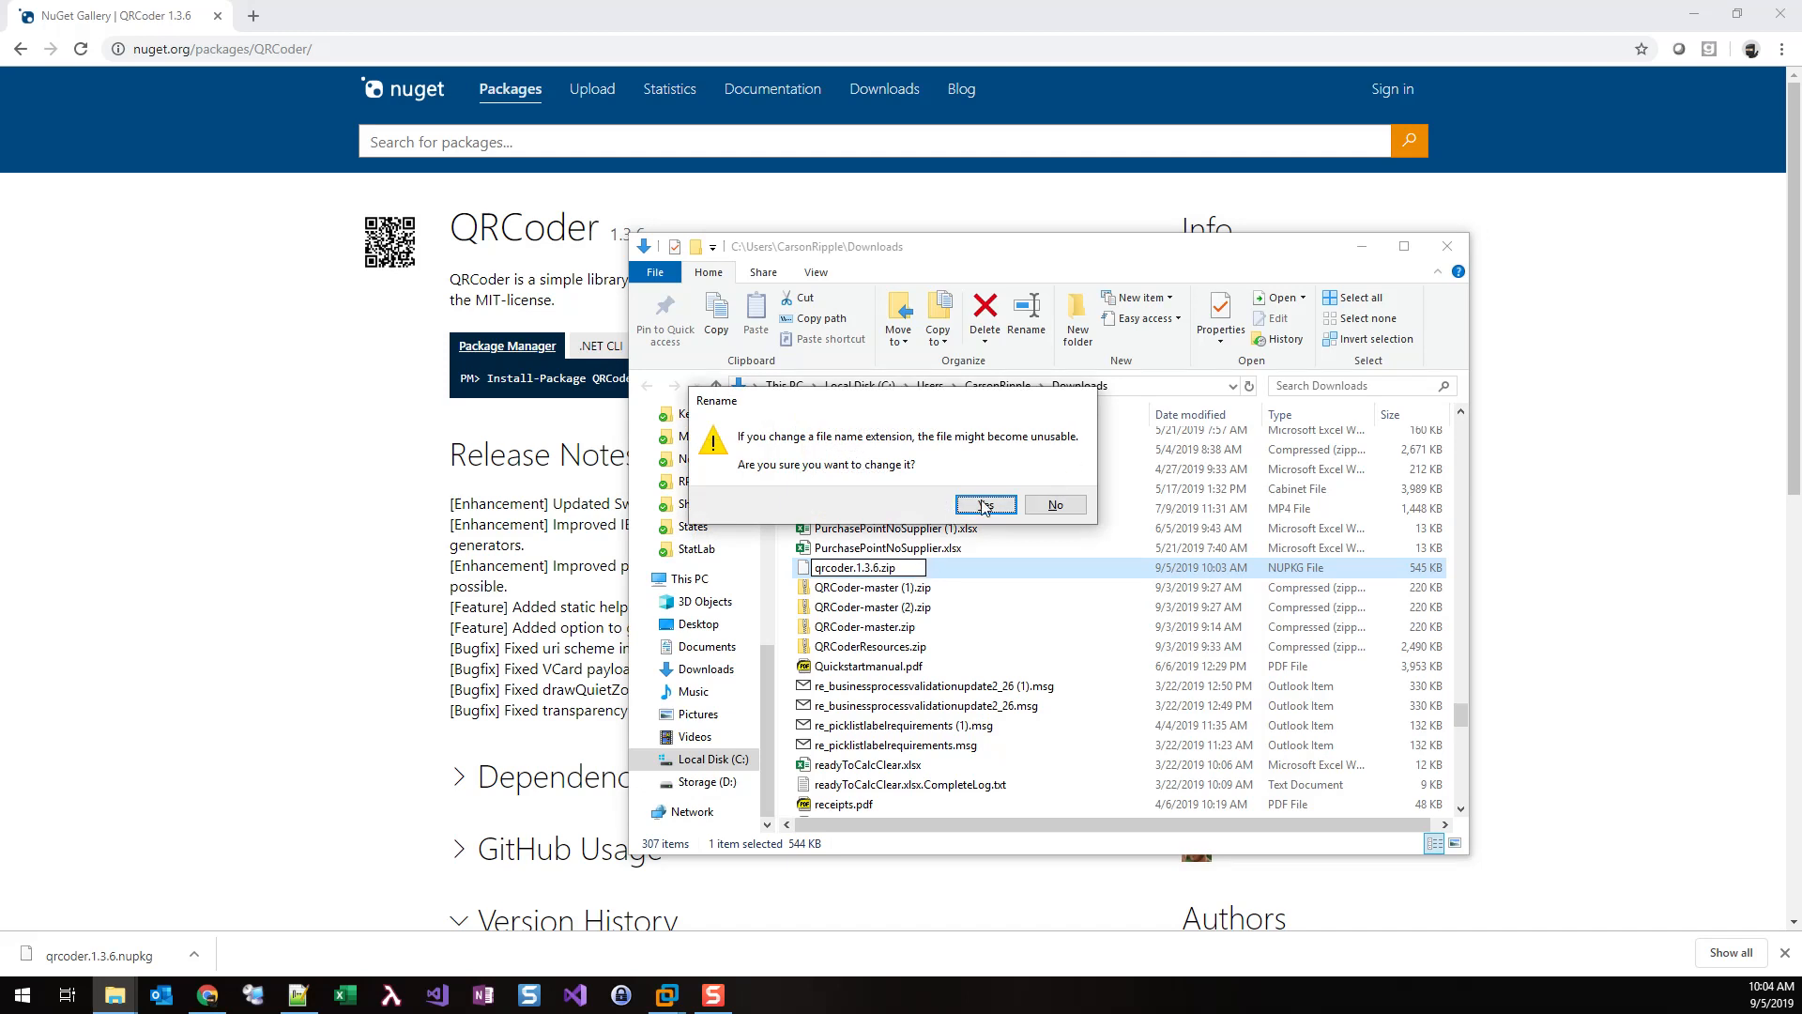
left_click(985, 504)
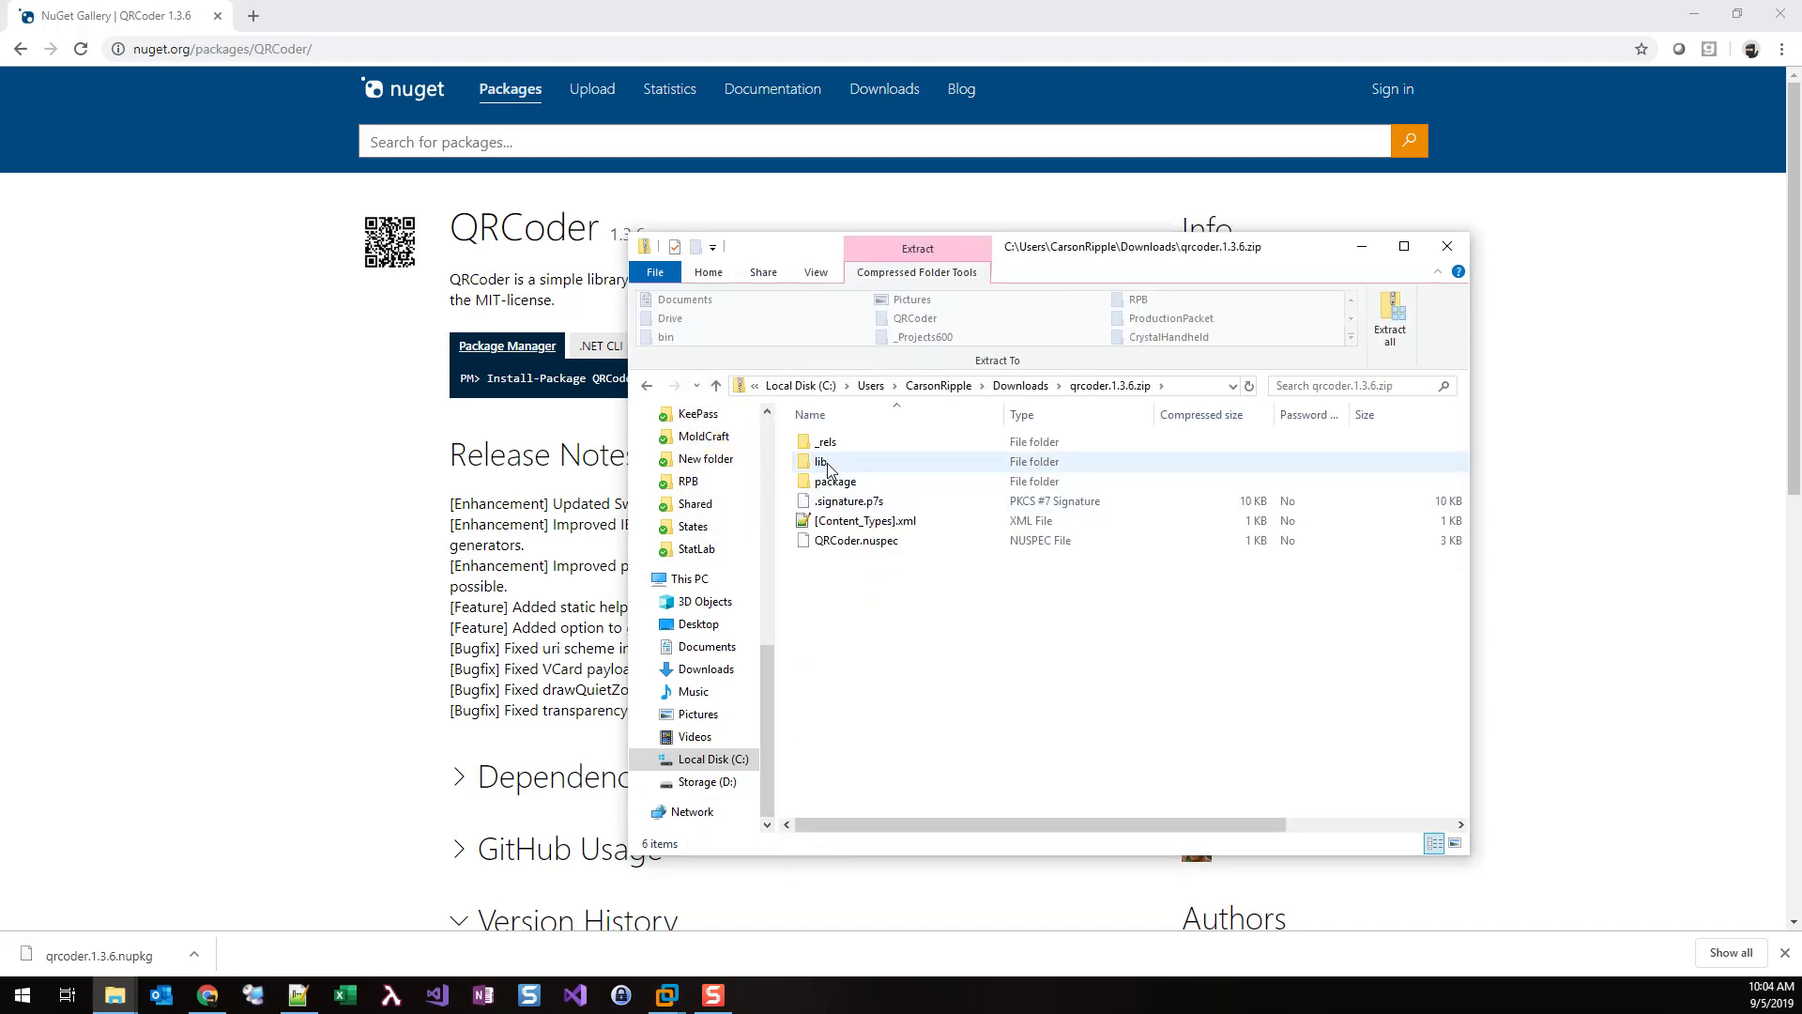
Browse into lib\net35 and copy QRCoder.dll
double_click(819, 460)
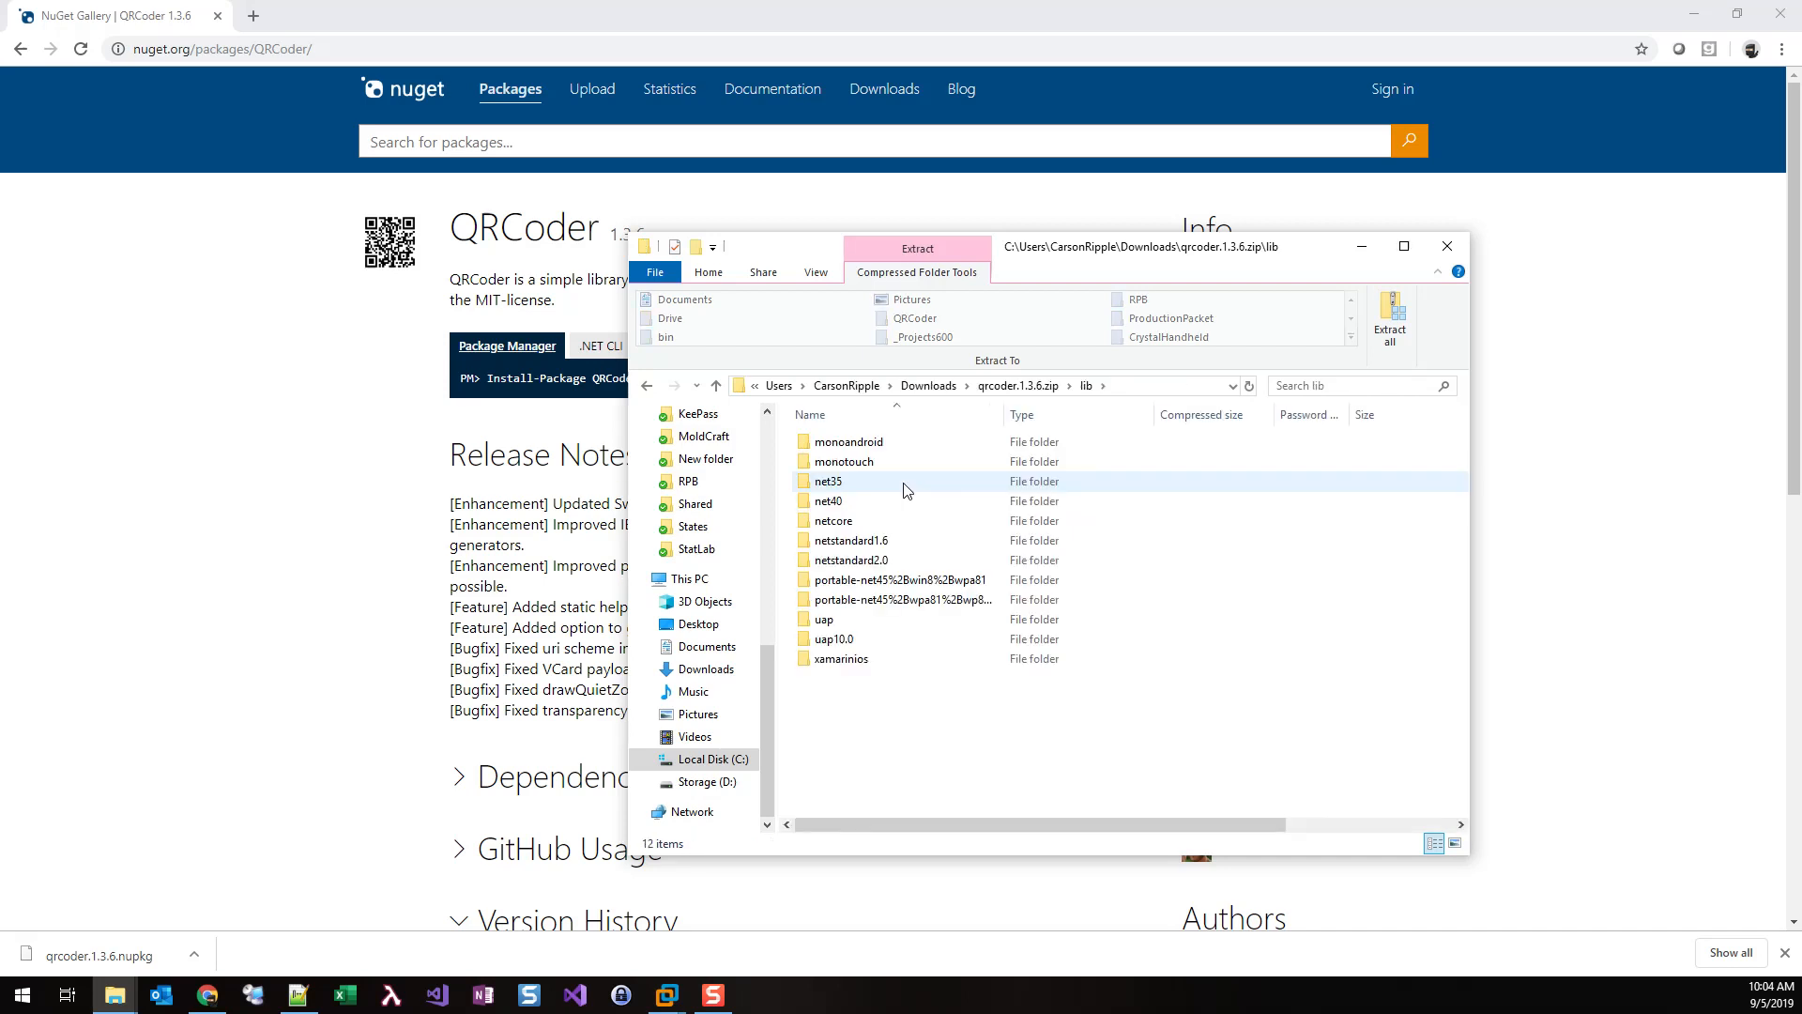
double_click(827, 480)
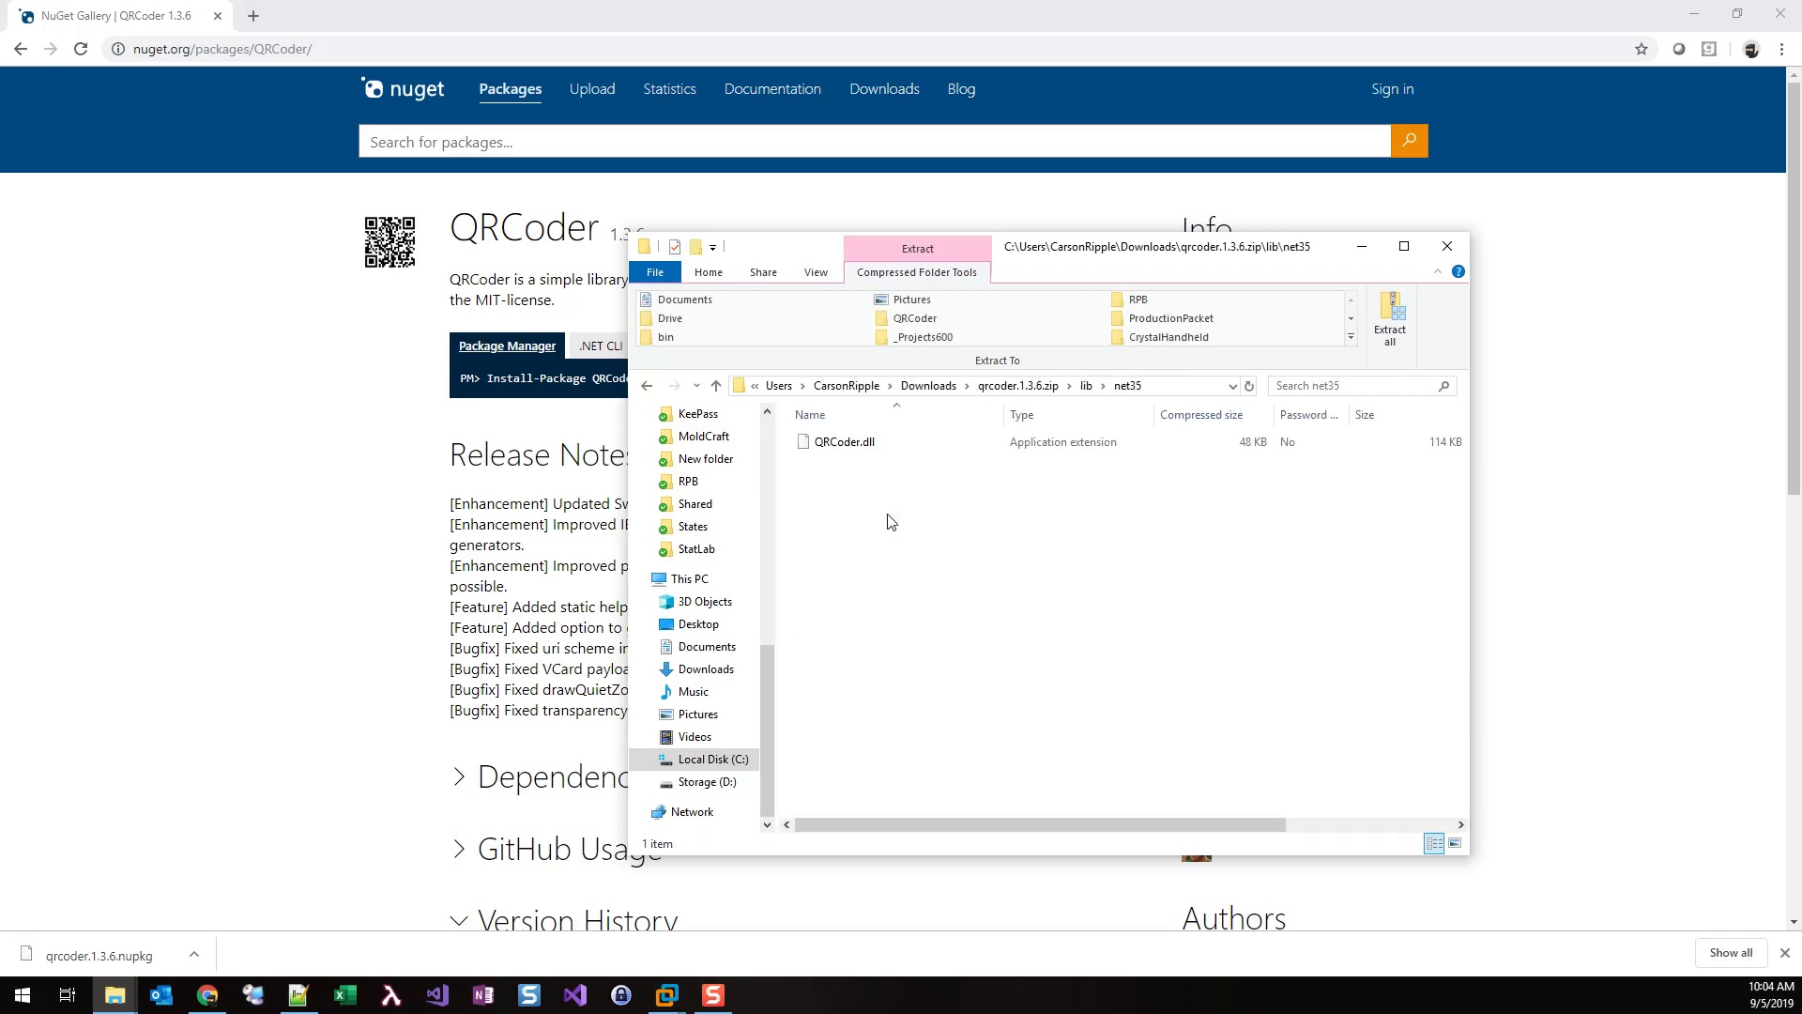
left_click(843, 441)
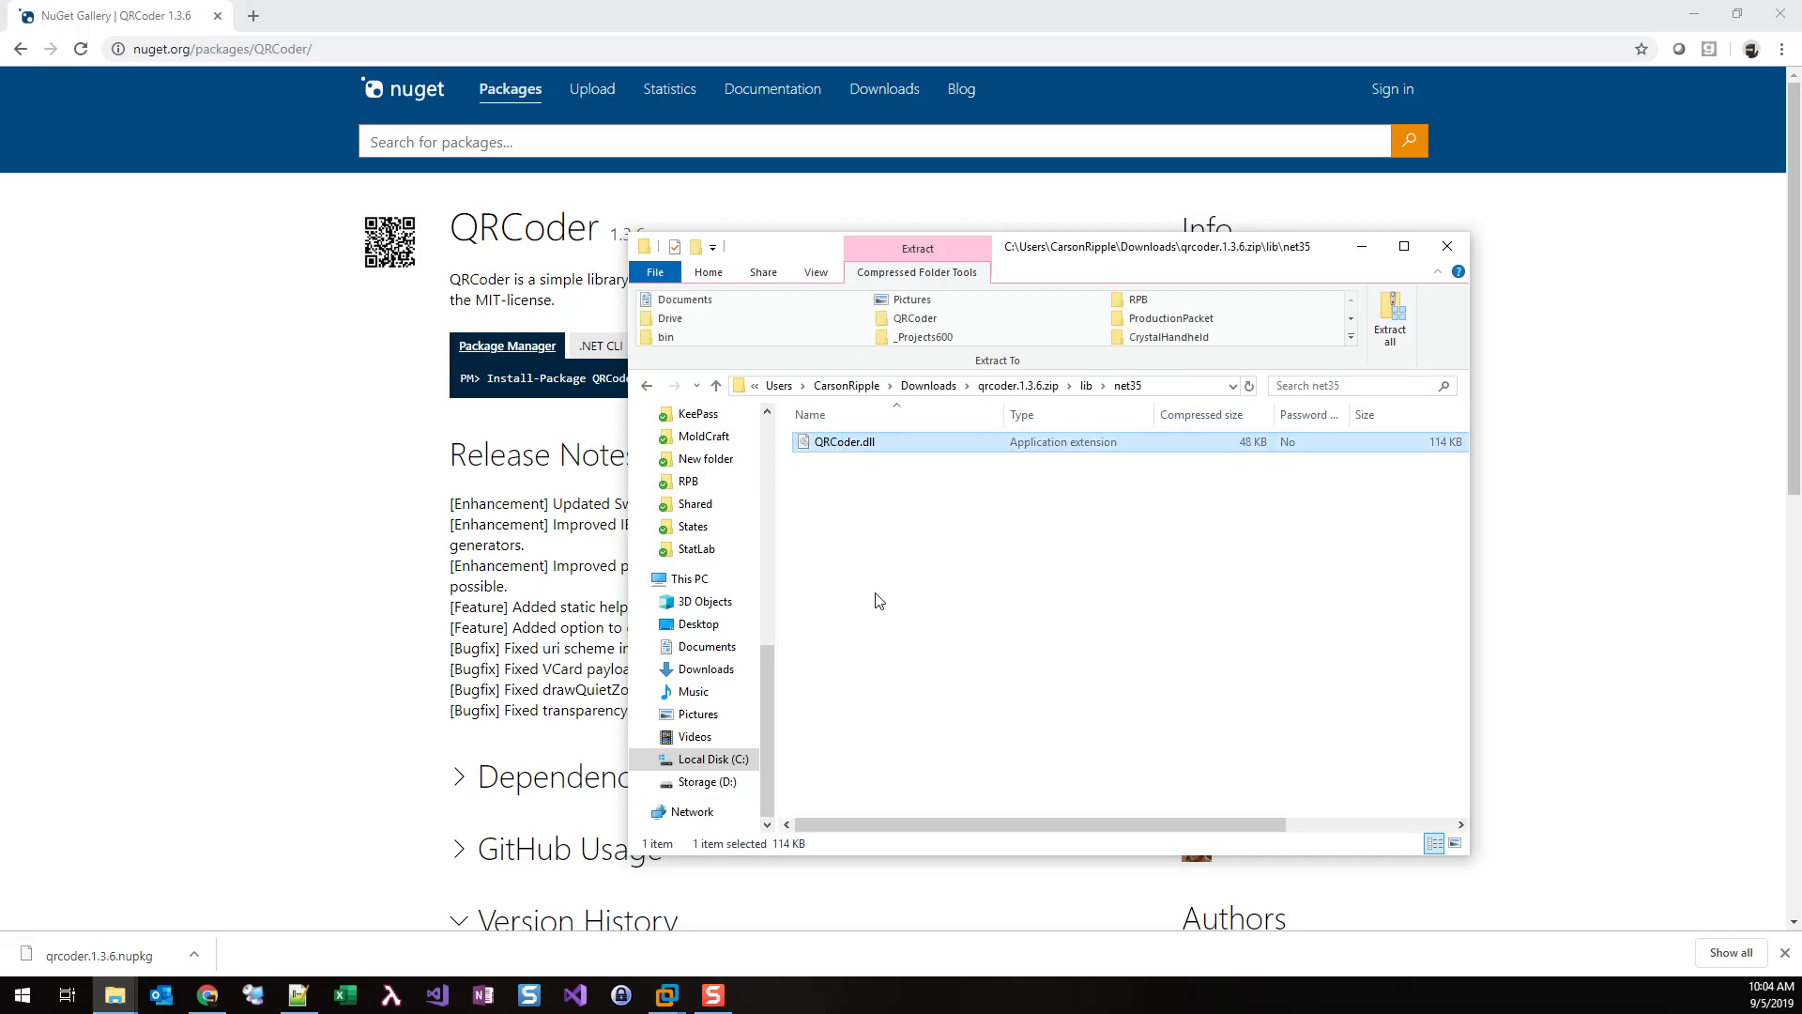
right_click(841, 442)
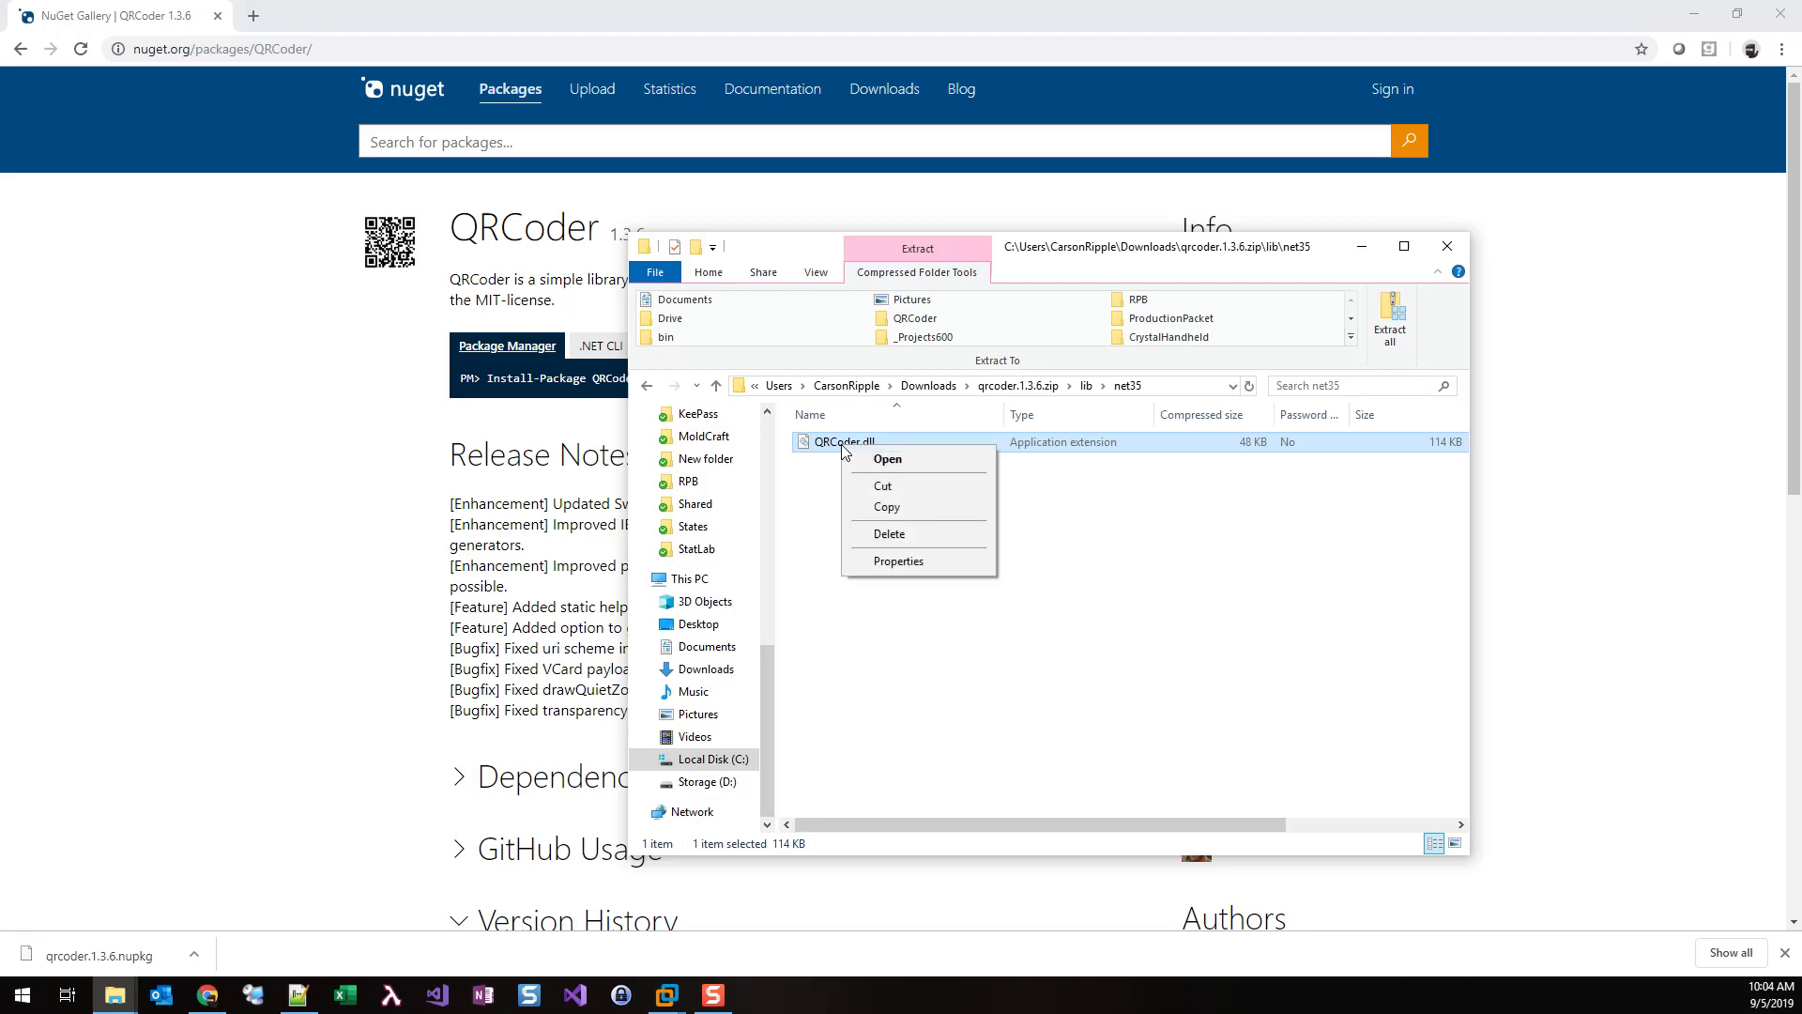
left_click(898, 513)
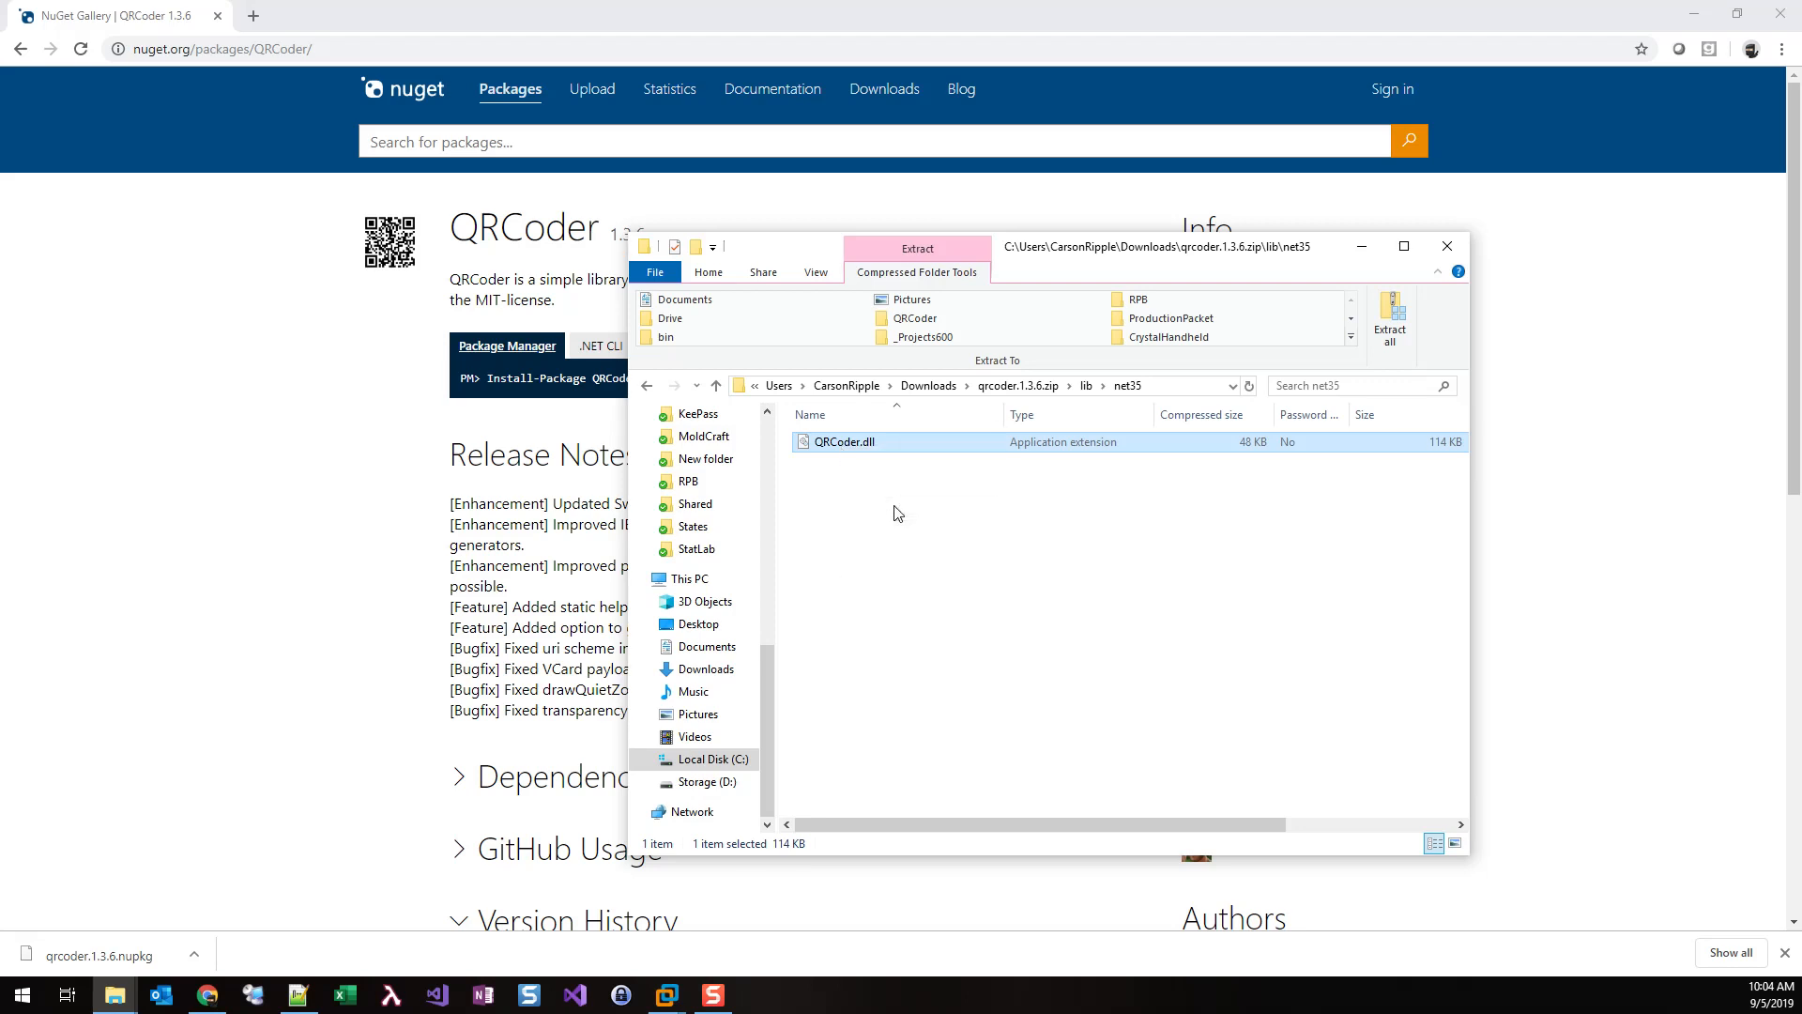
mouse_move(664, 1001)
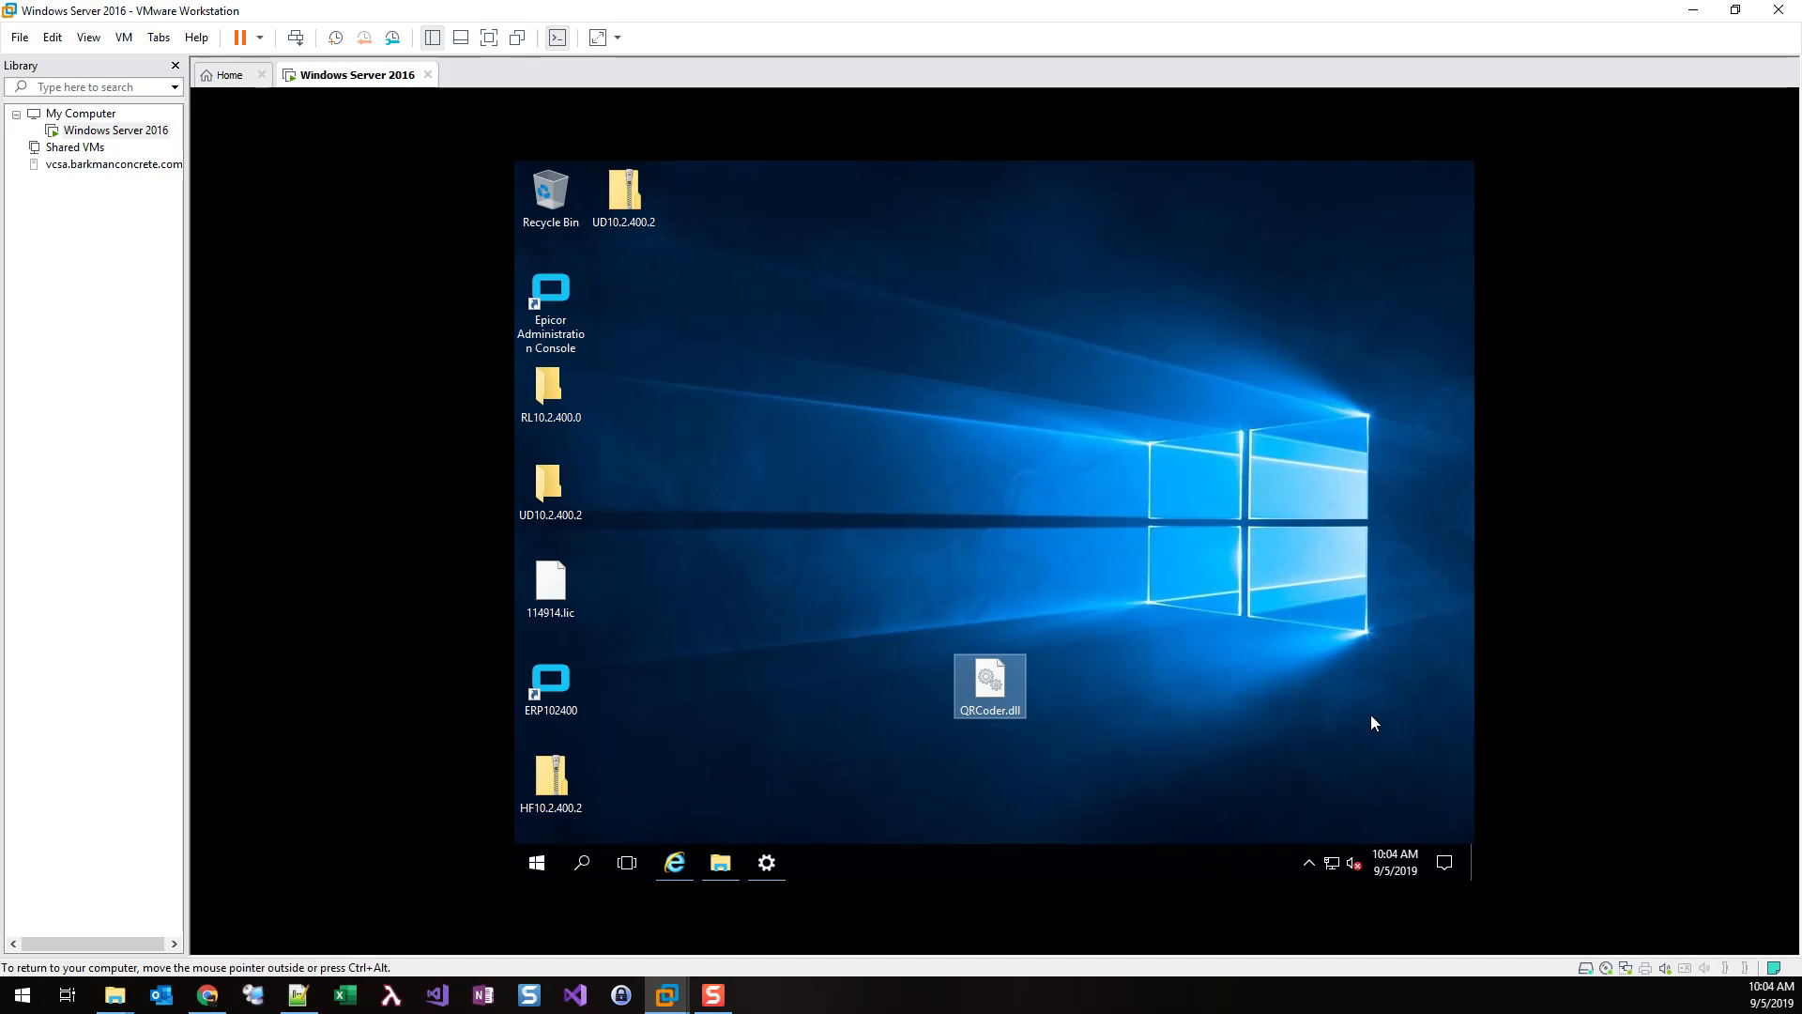
mouse_move(1267, 694)
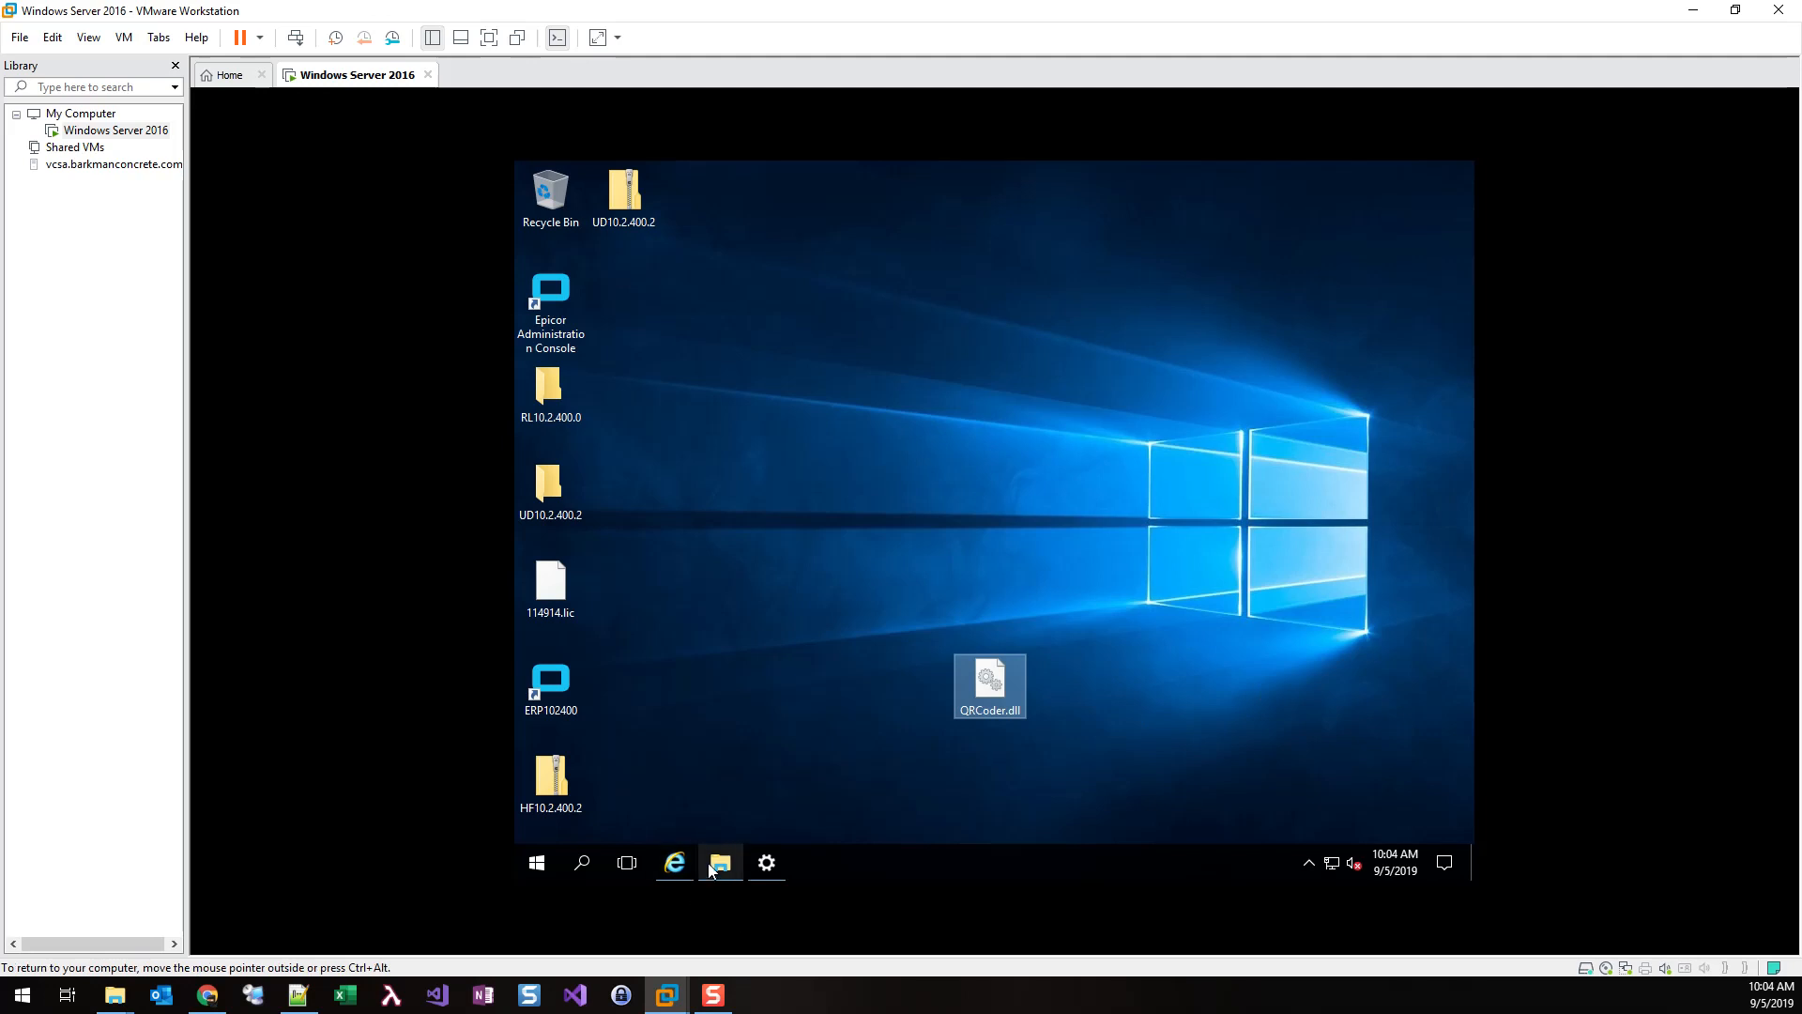
mouse_move(719, 862)
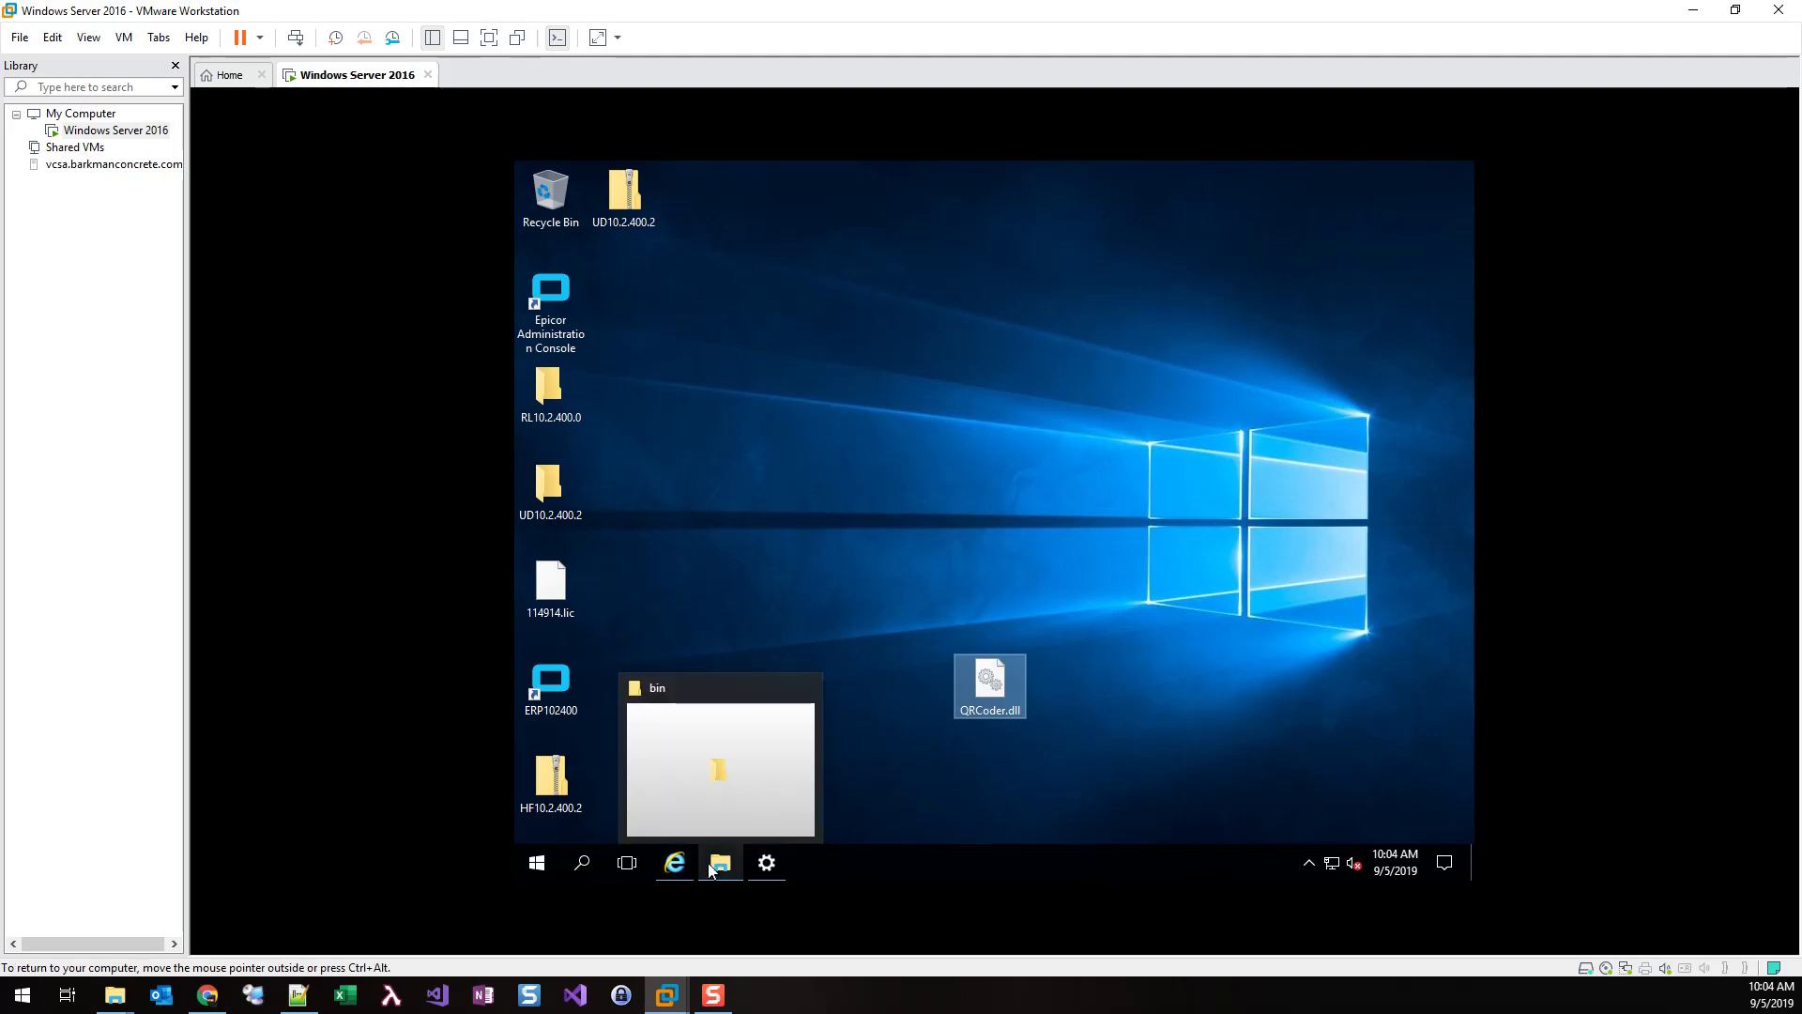
mouse_move(893, 857)
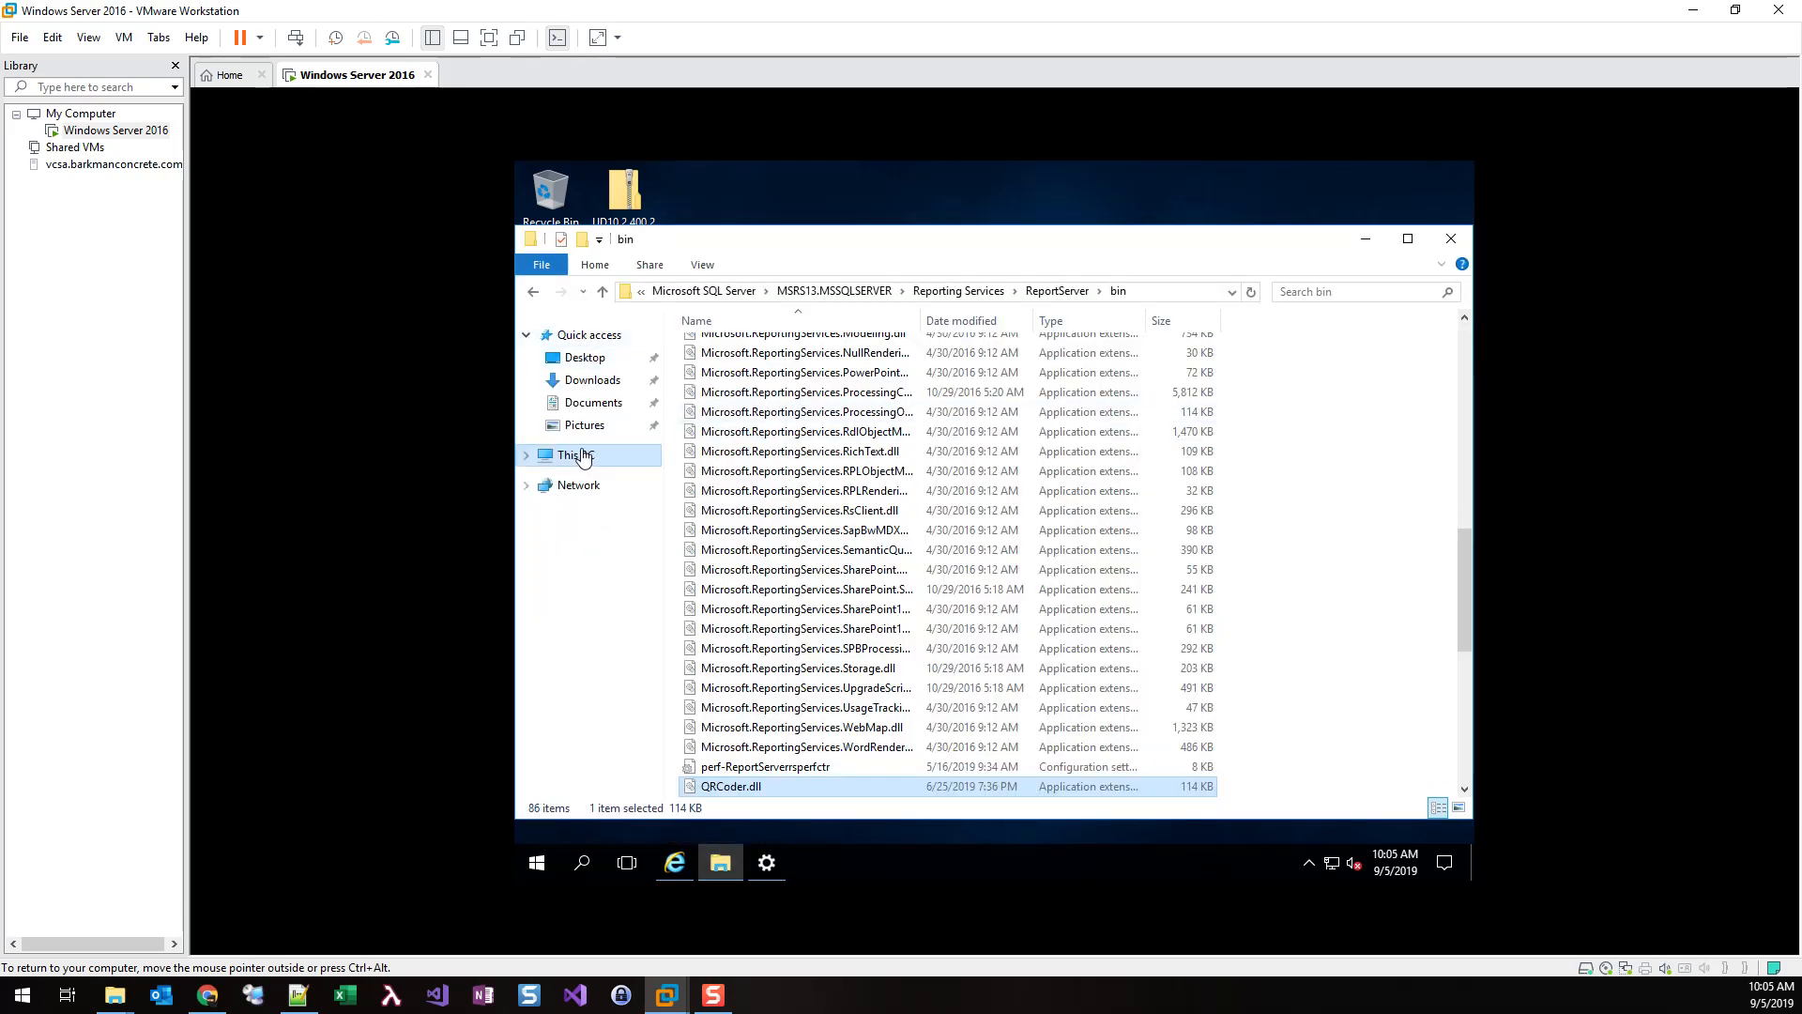
In the VM, browse to C:\Program Files\Microsoft SQL Server\MSRS13.MSSQLSERVER\Reporting Services\ReportServer\bin
left_click(576, 455)
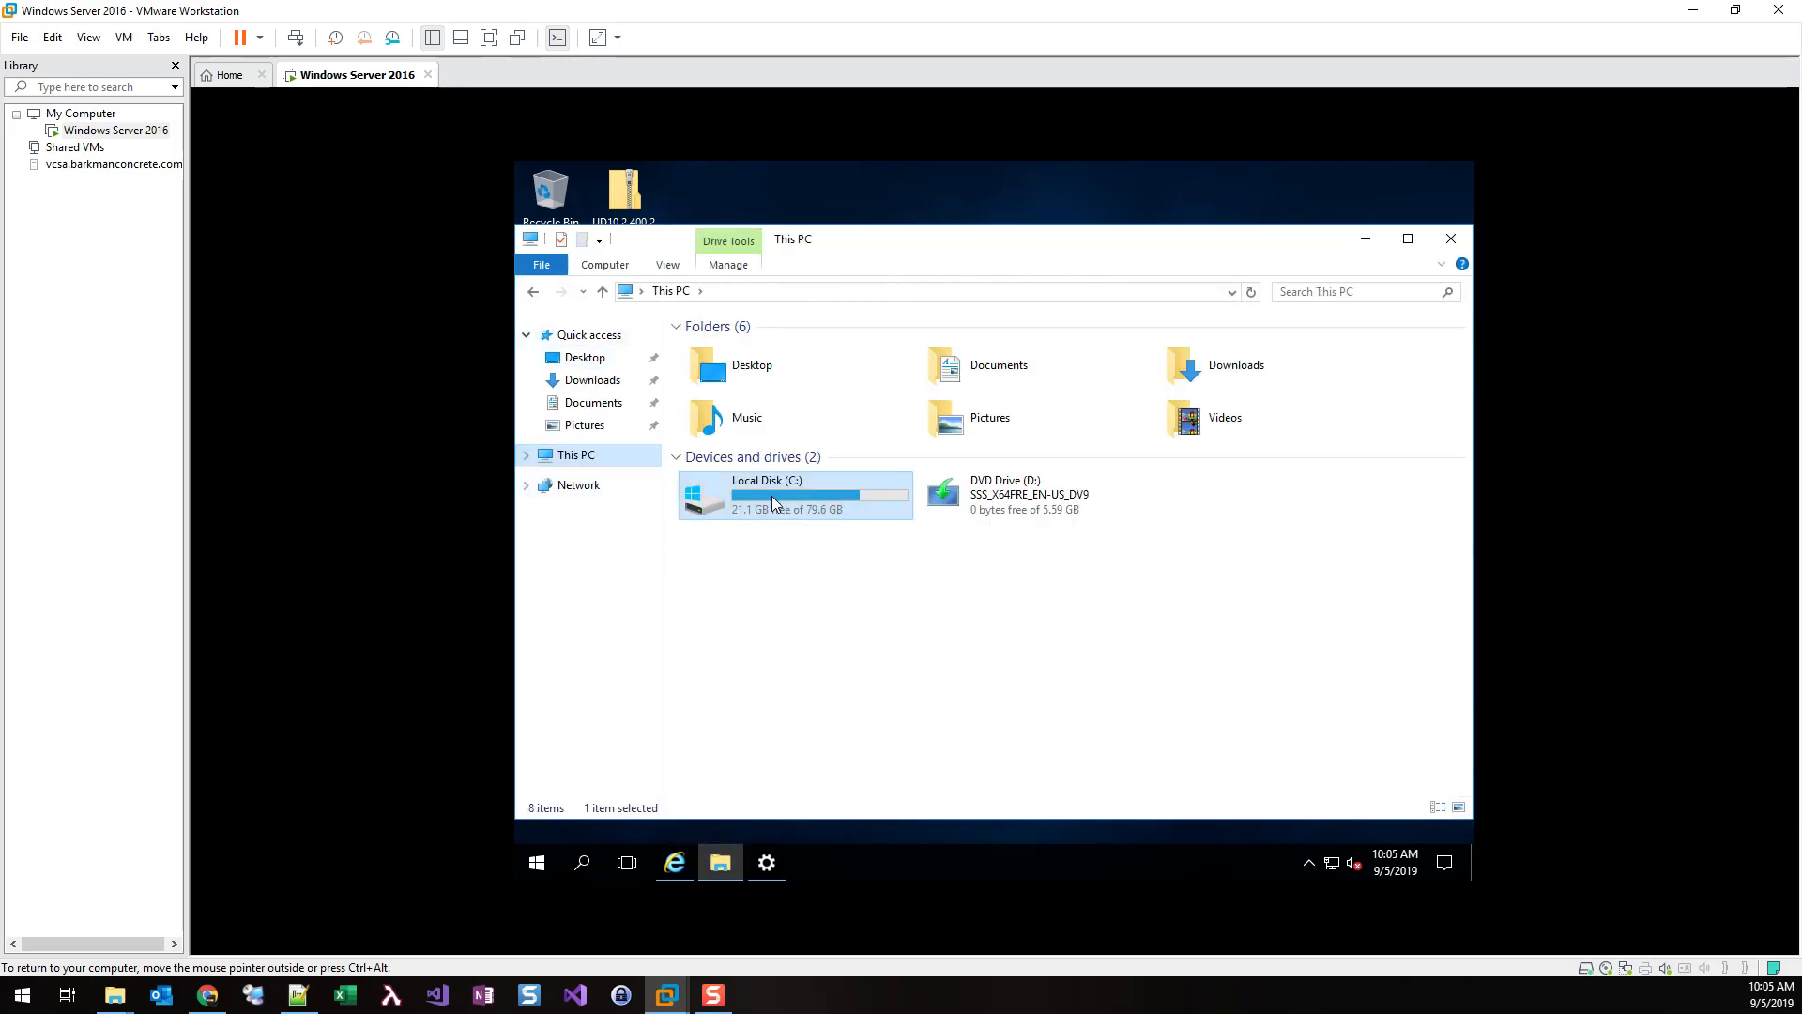
double_click(774, 496)
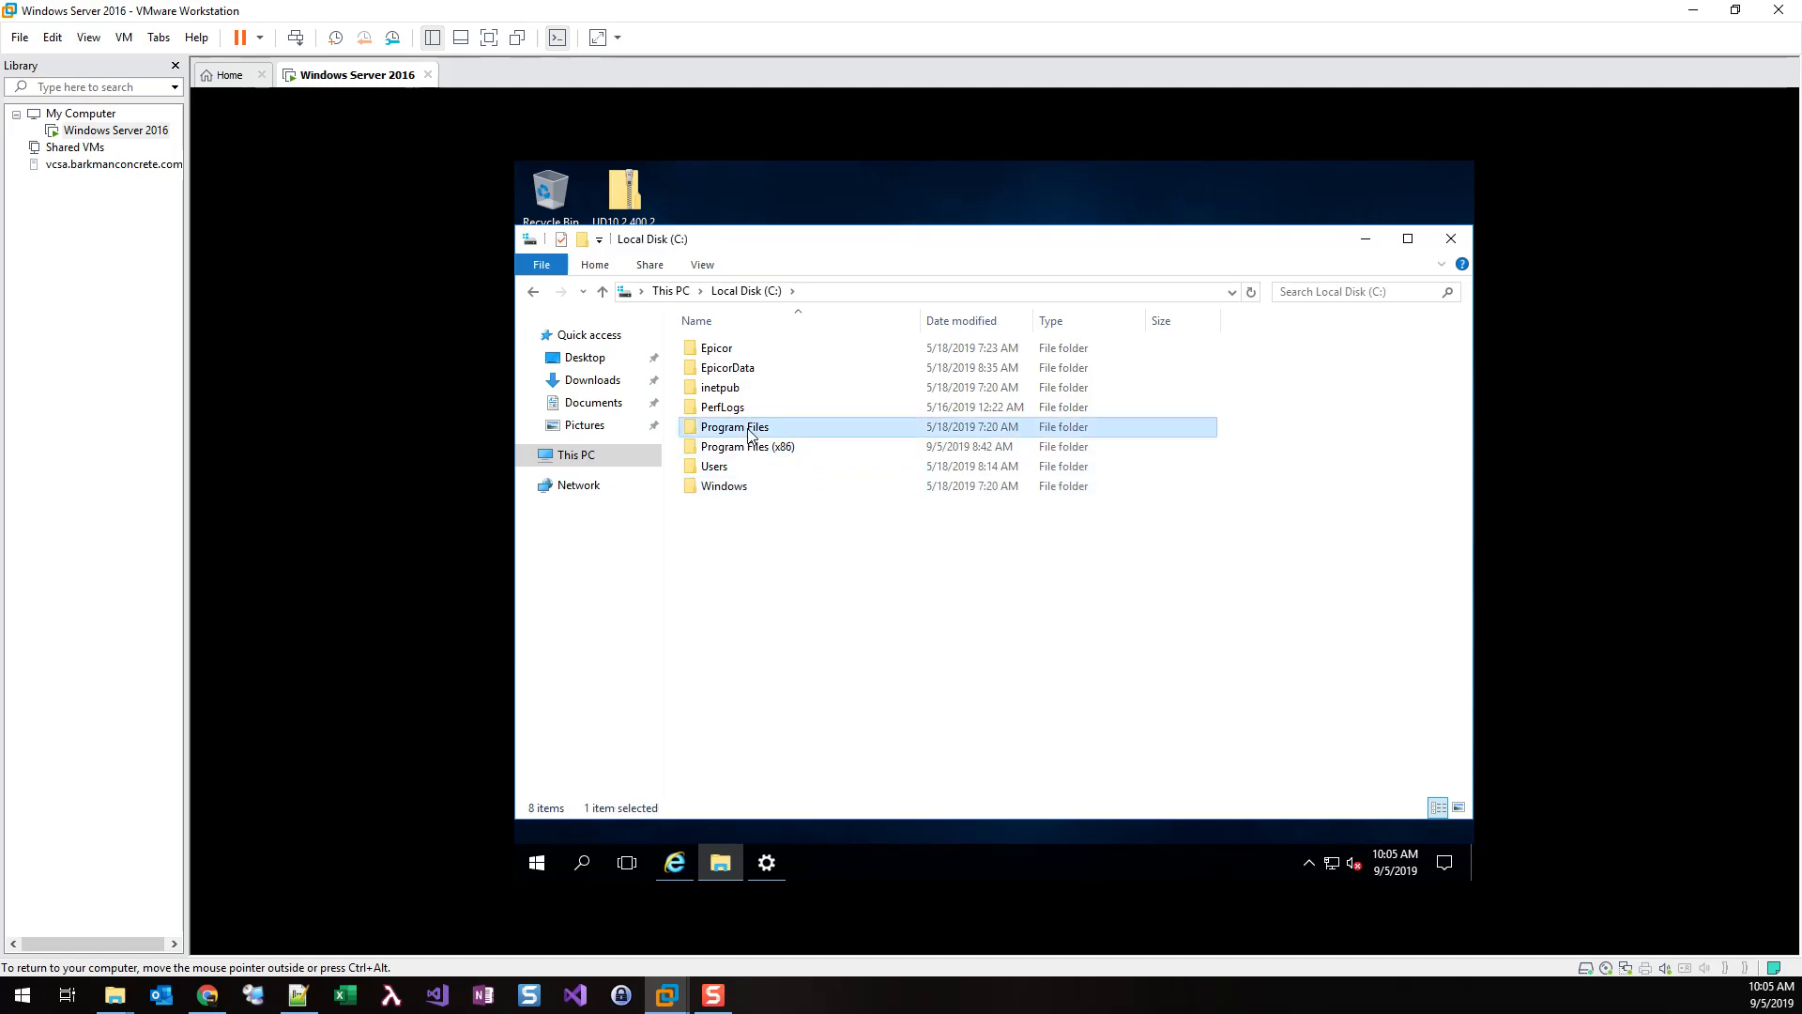
double_click(735, 426)
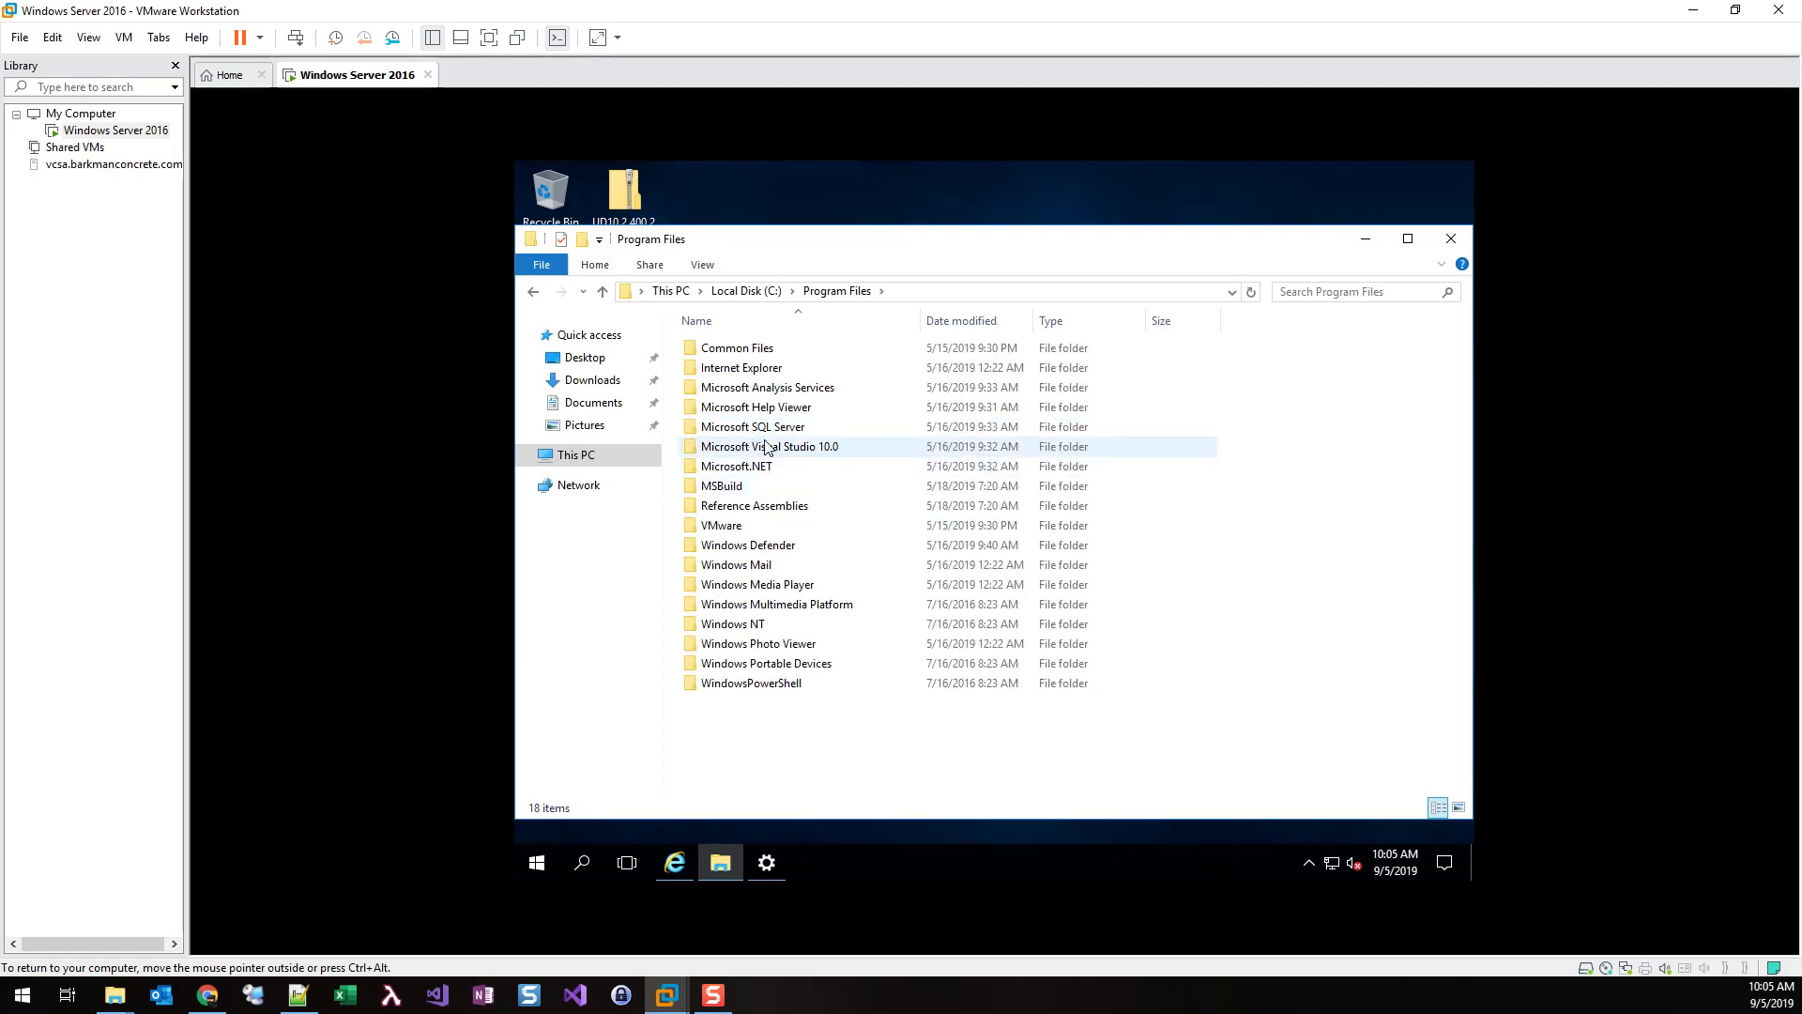
double_click(753, 426)
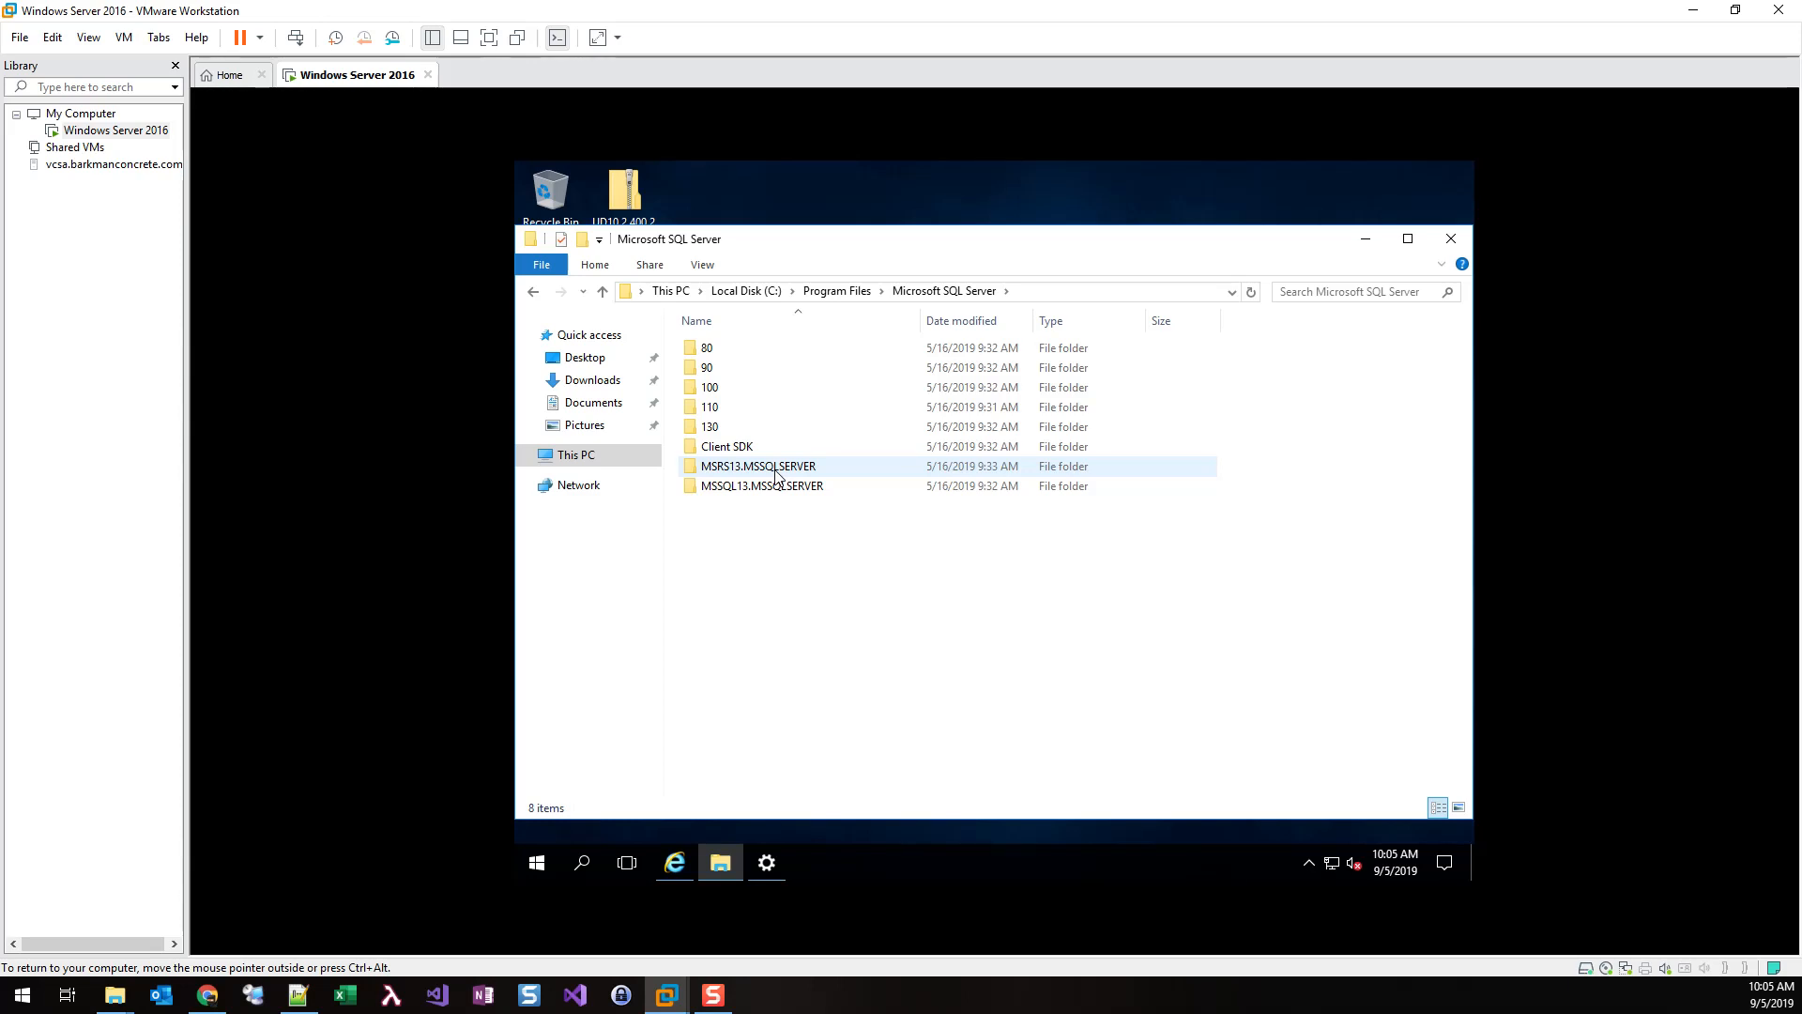
double_click(758, 465)
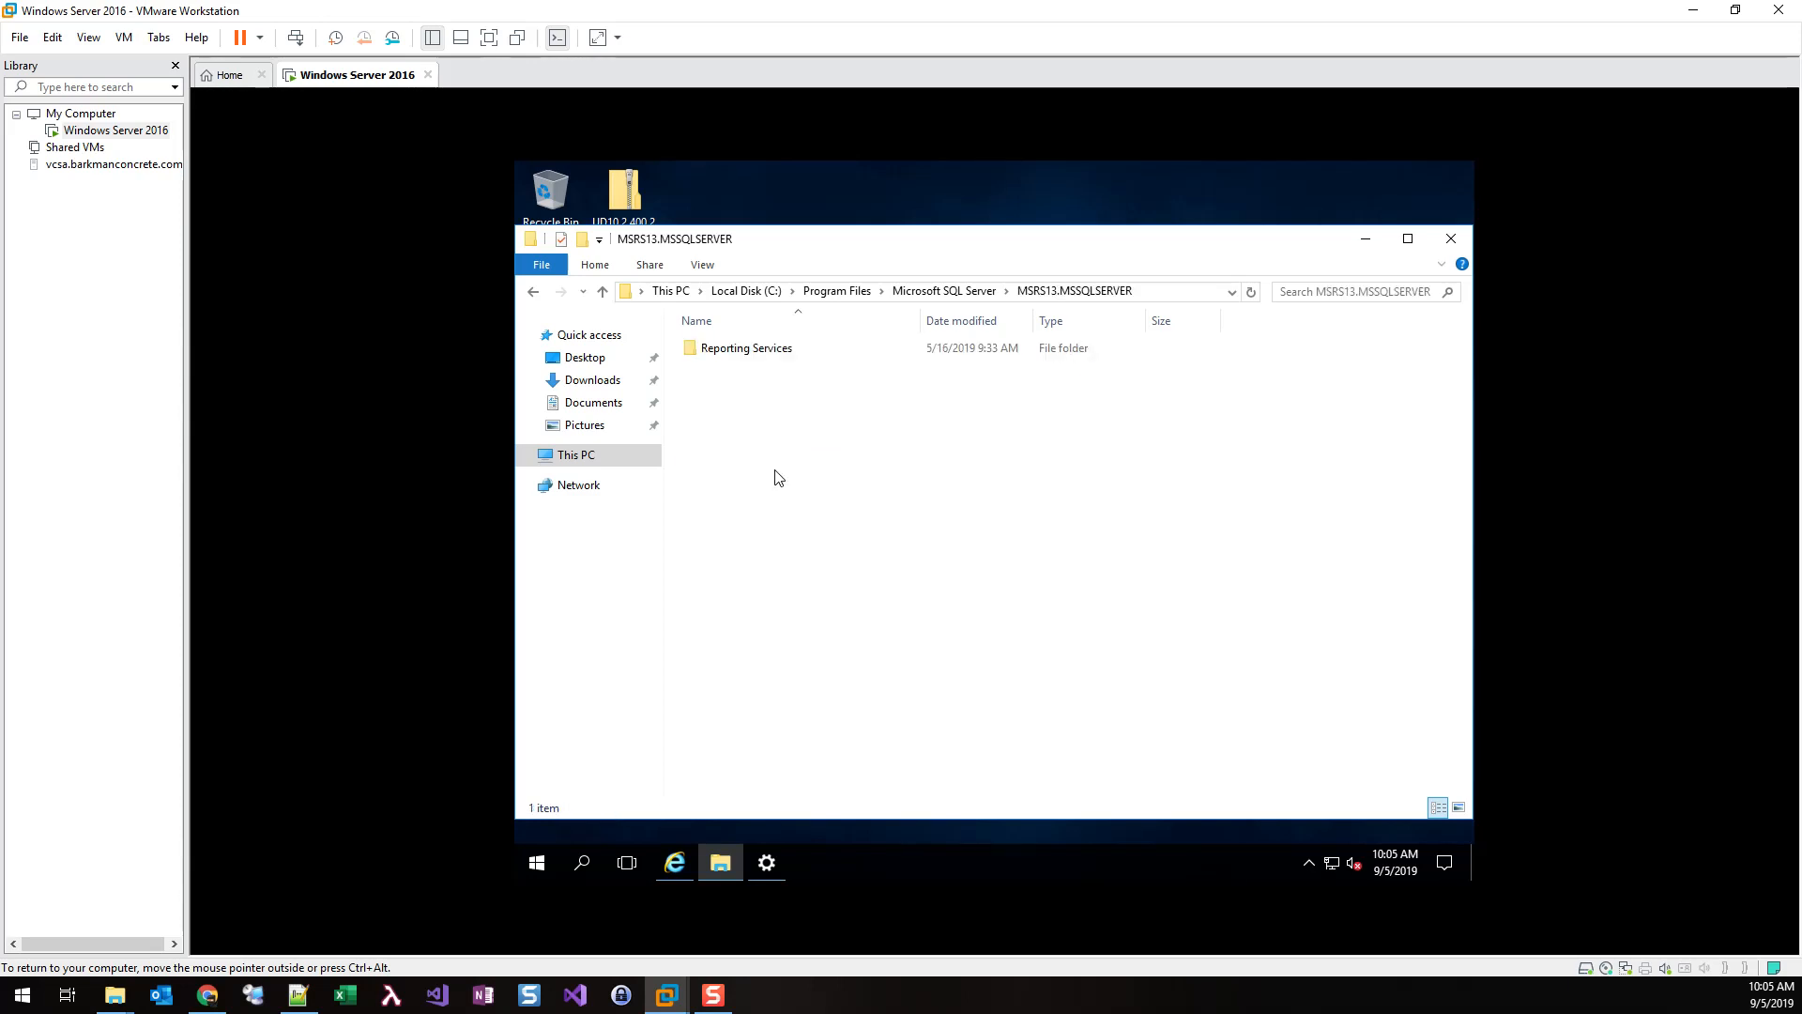
left_click(746, 348)
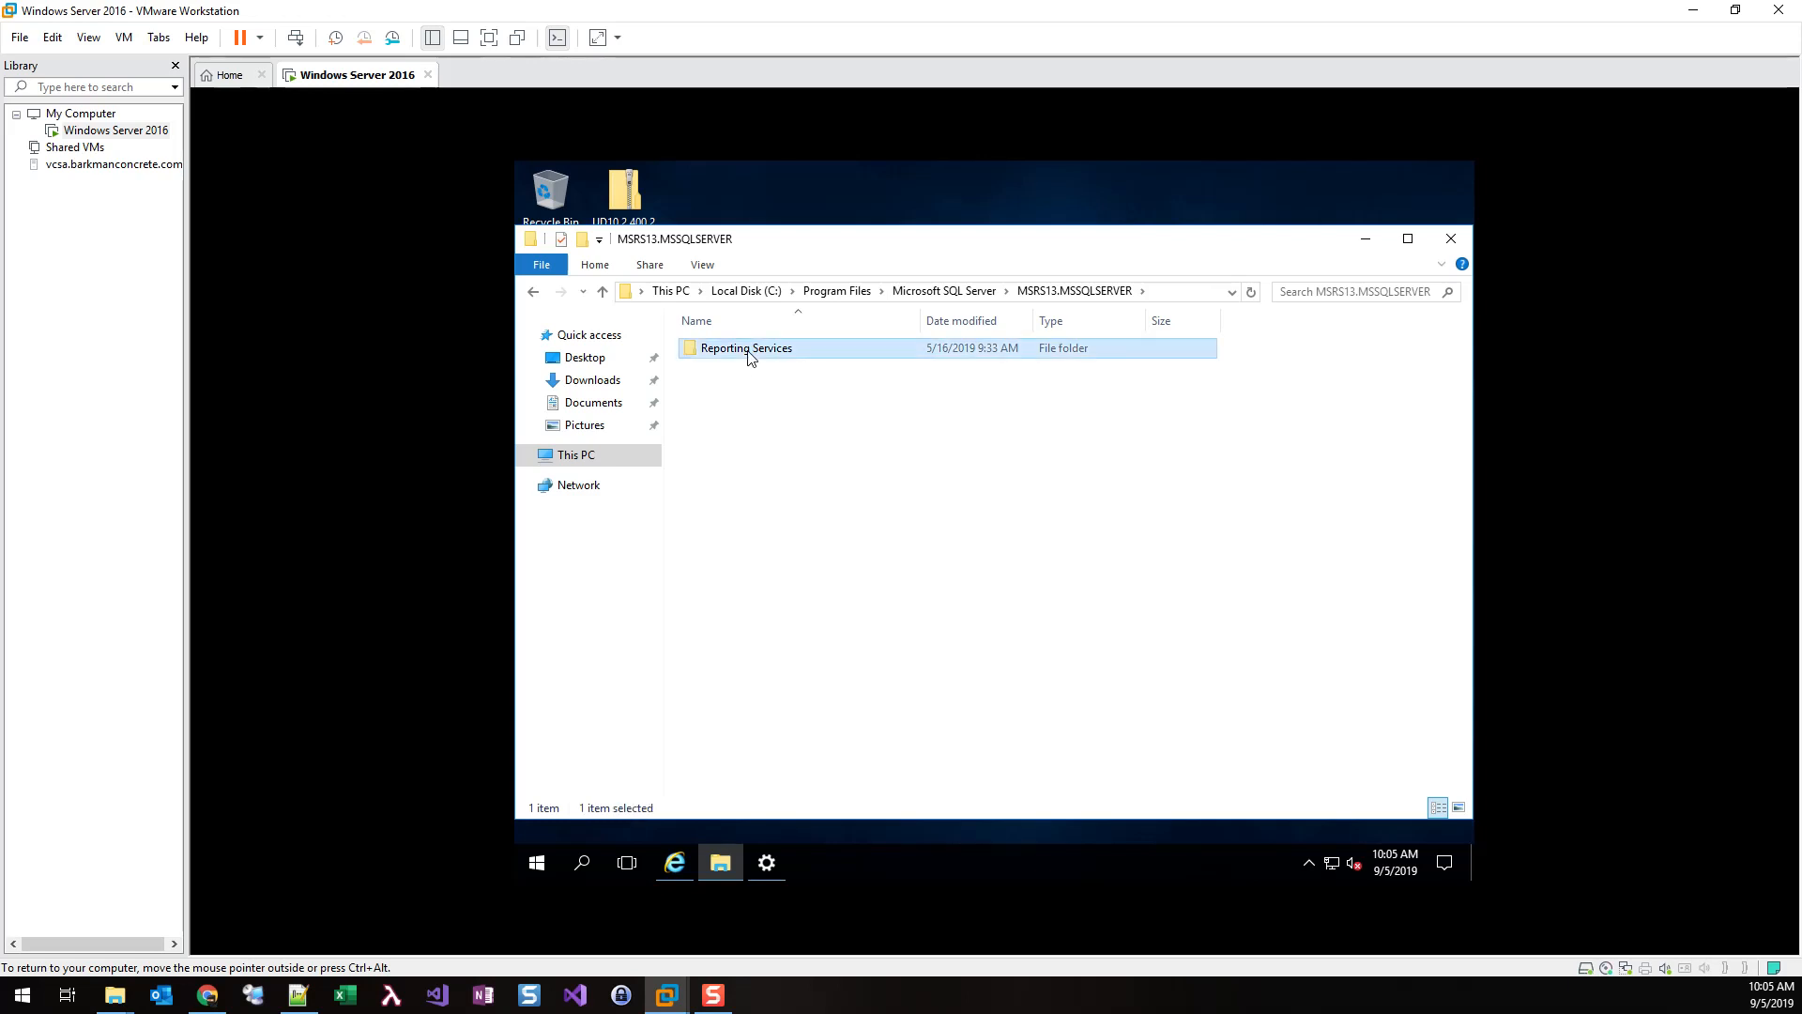
double_click(746, 347)
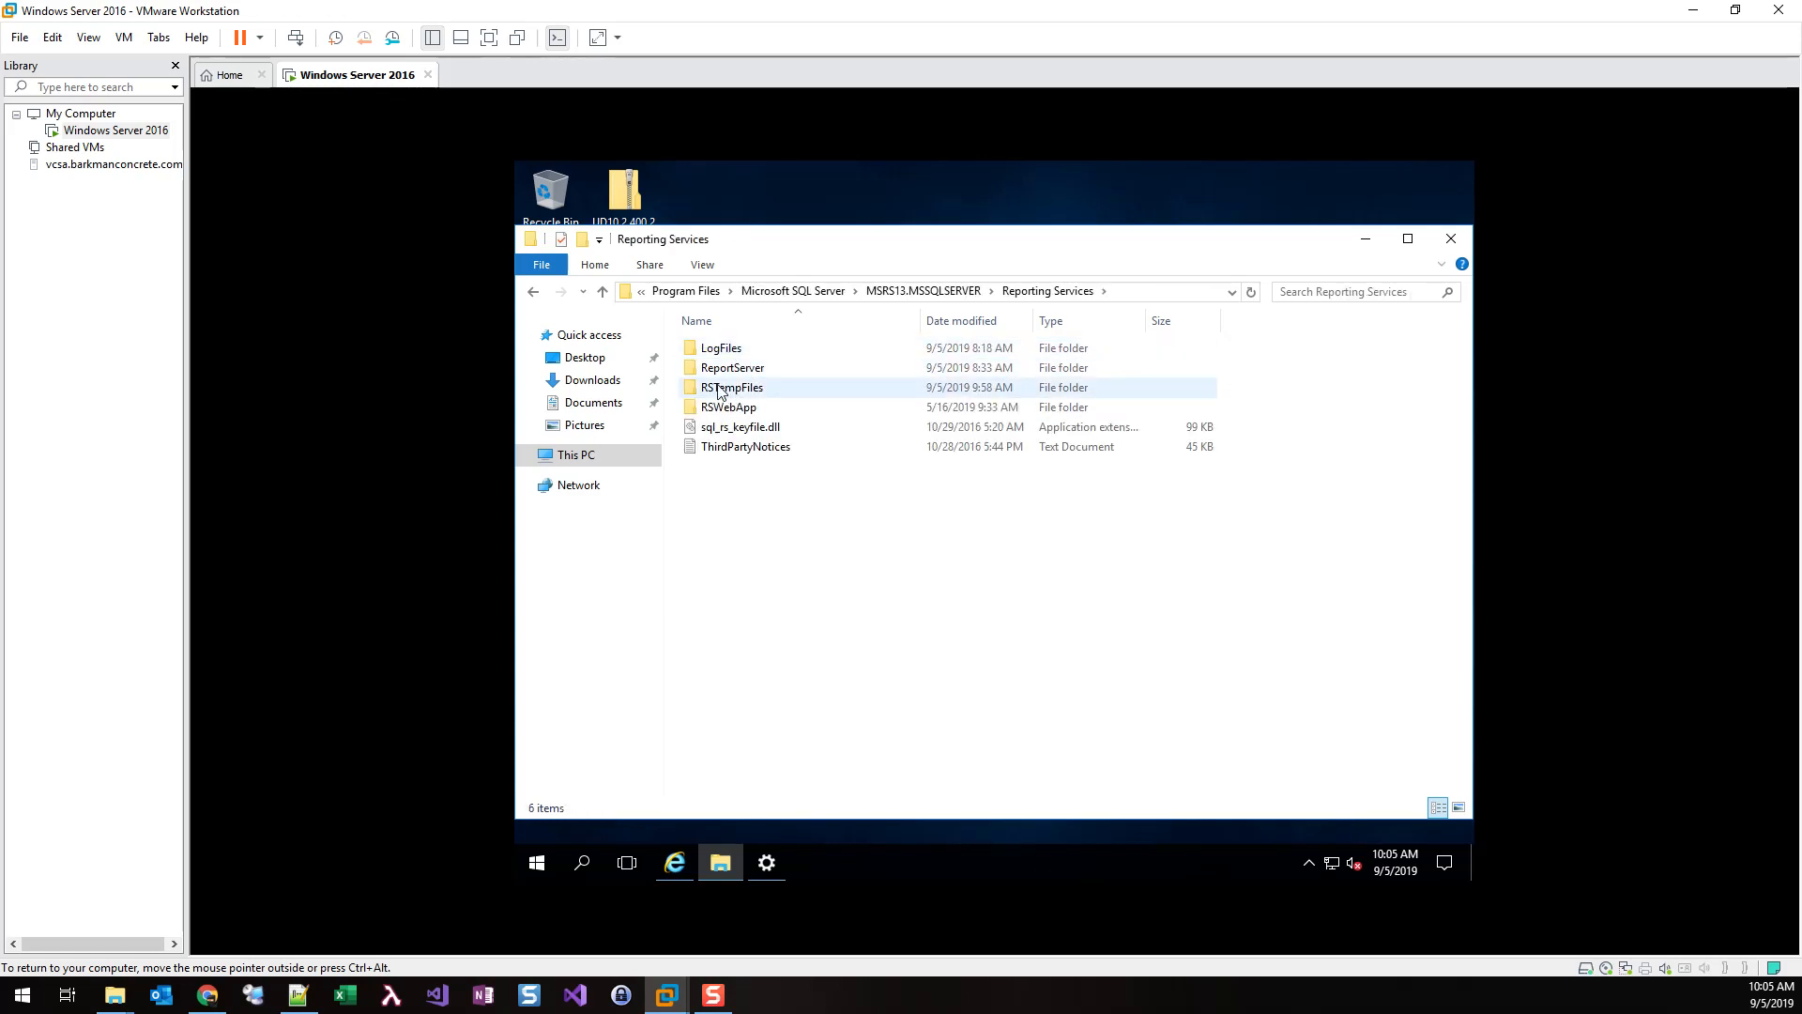
double_click(730, 367)
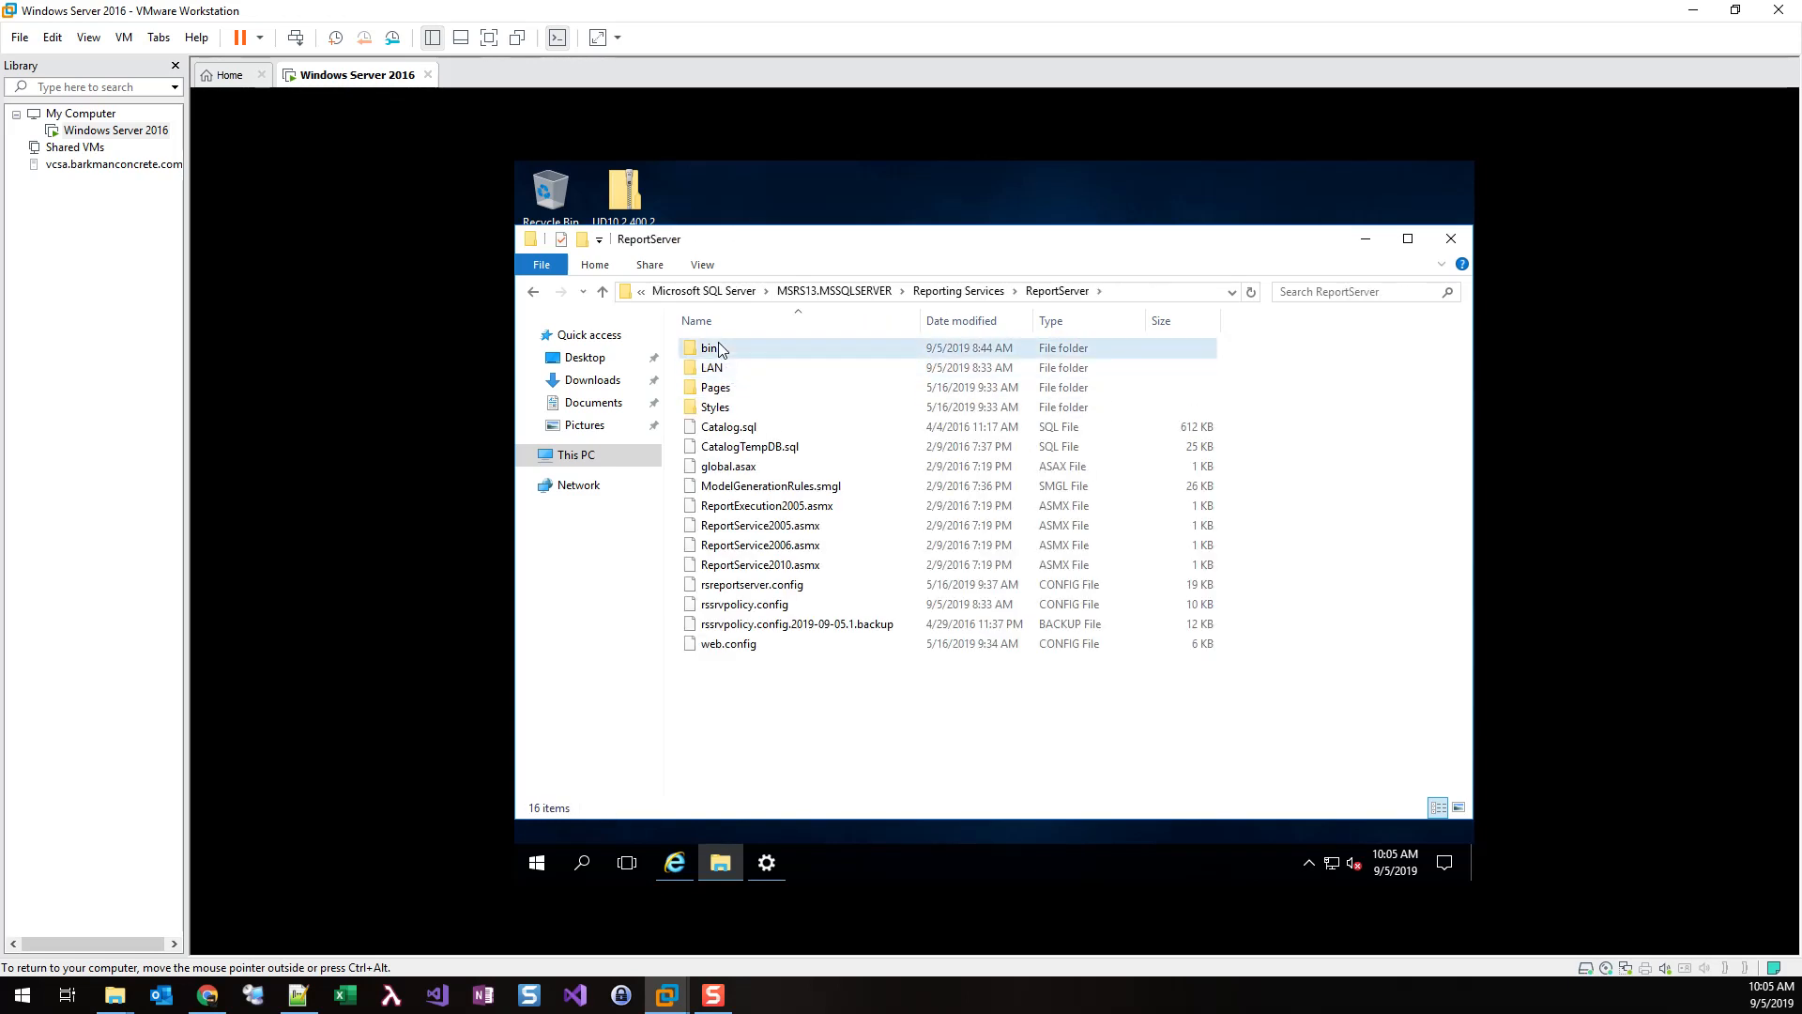
double_click(710, 347)
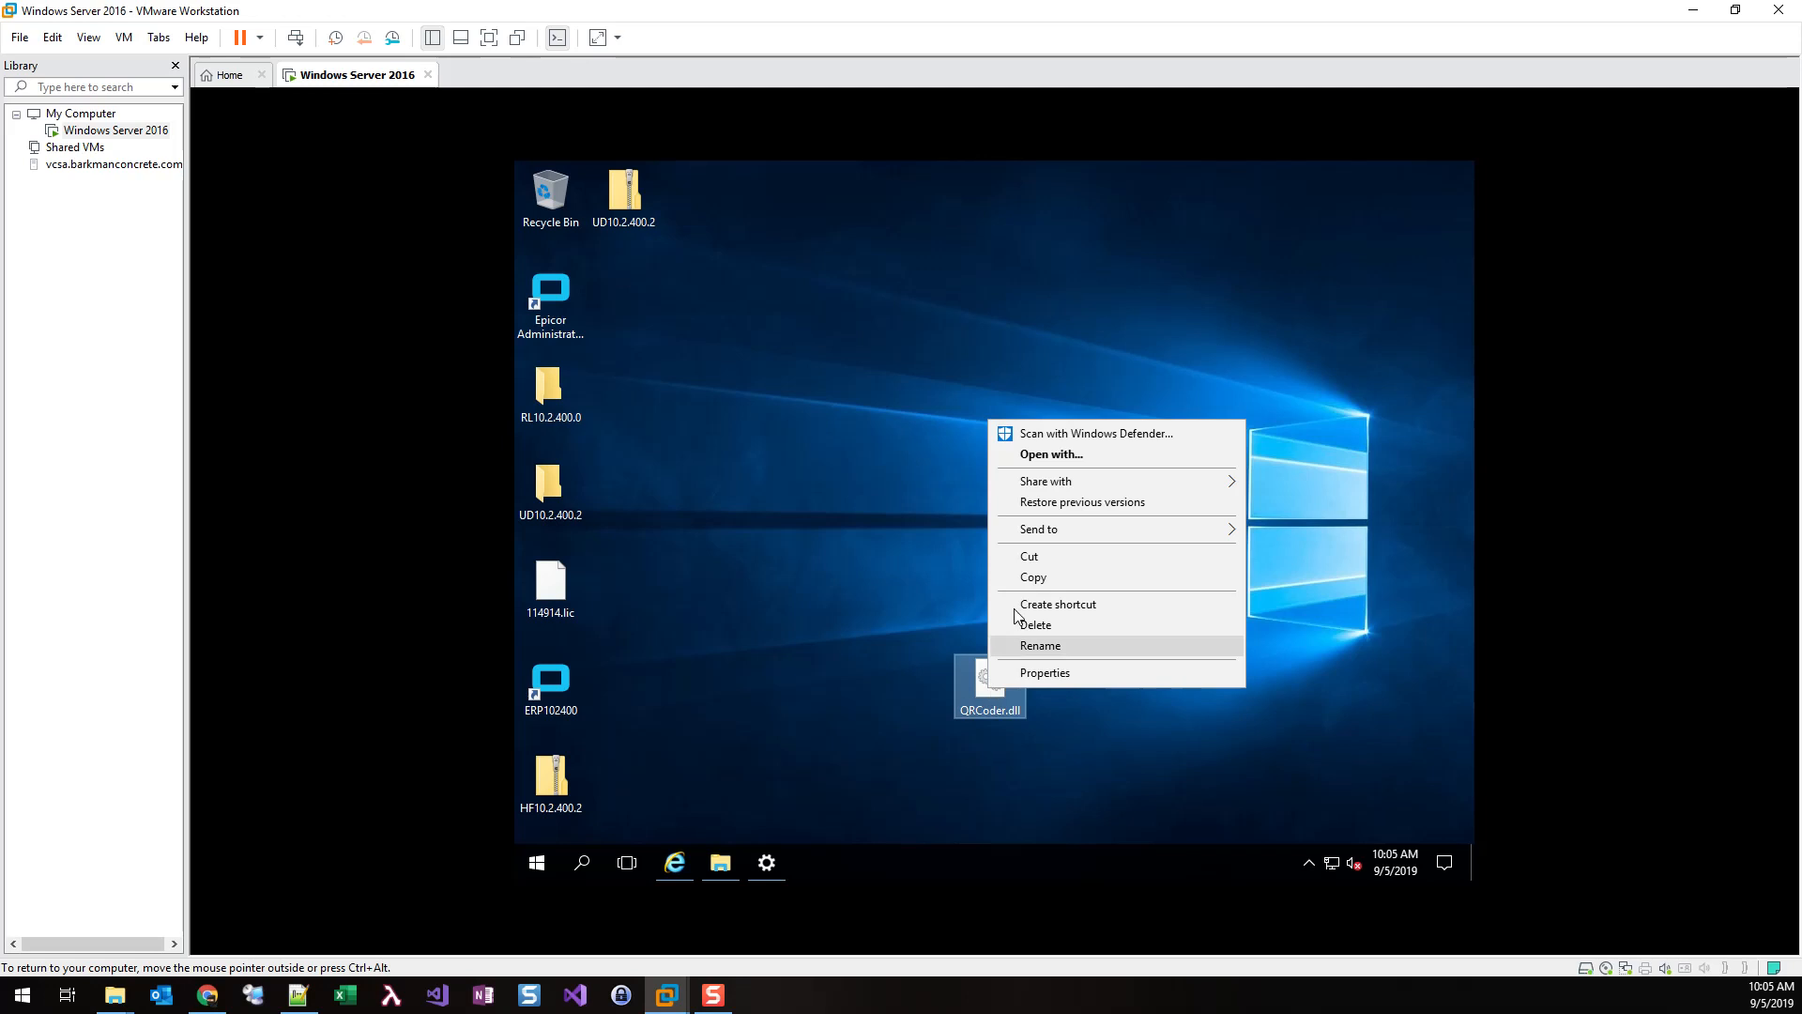
Copy QRCoder.dll from the desktop into bin, replacing the existing copy
left_click(720, 863)
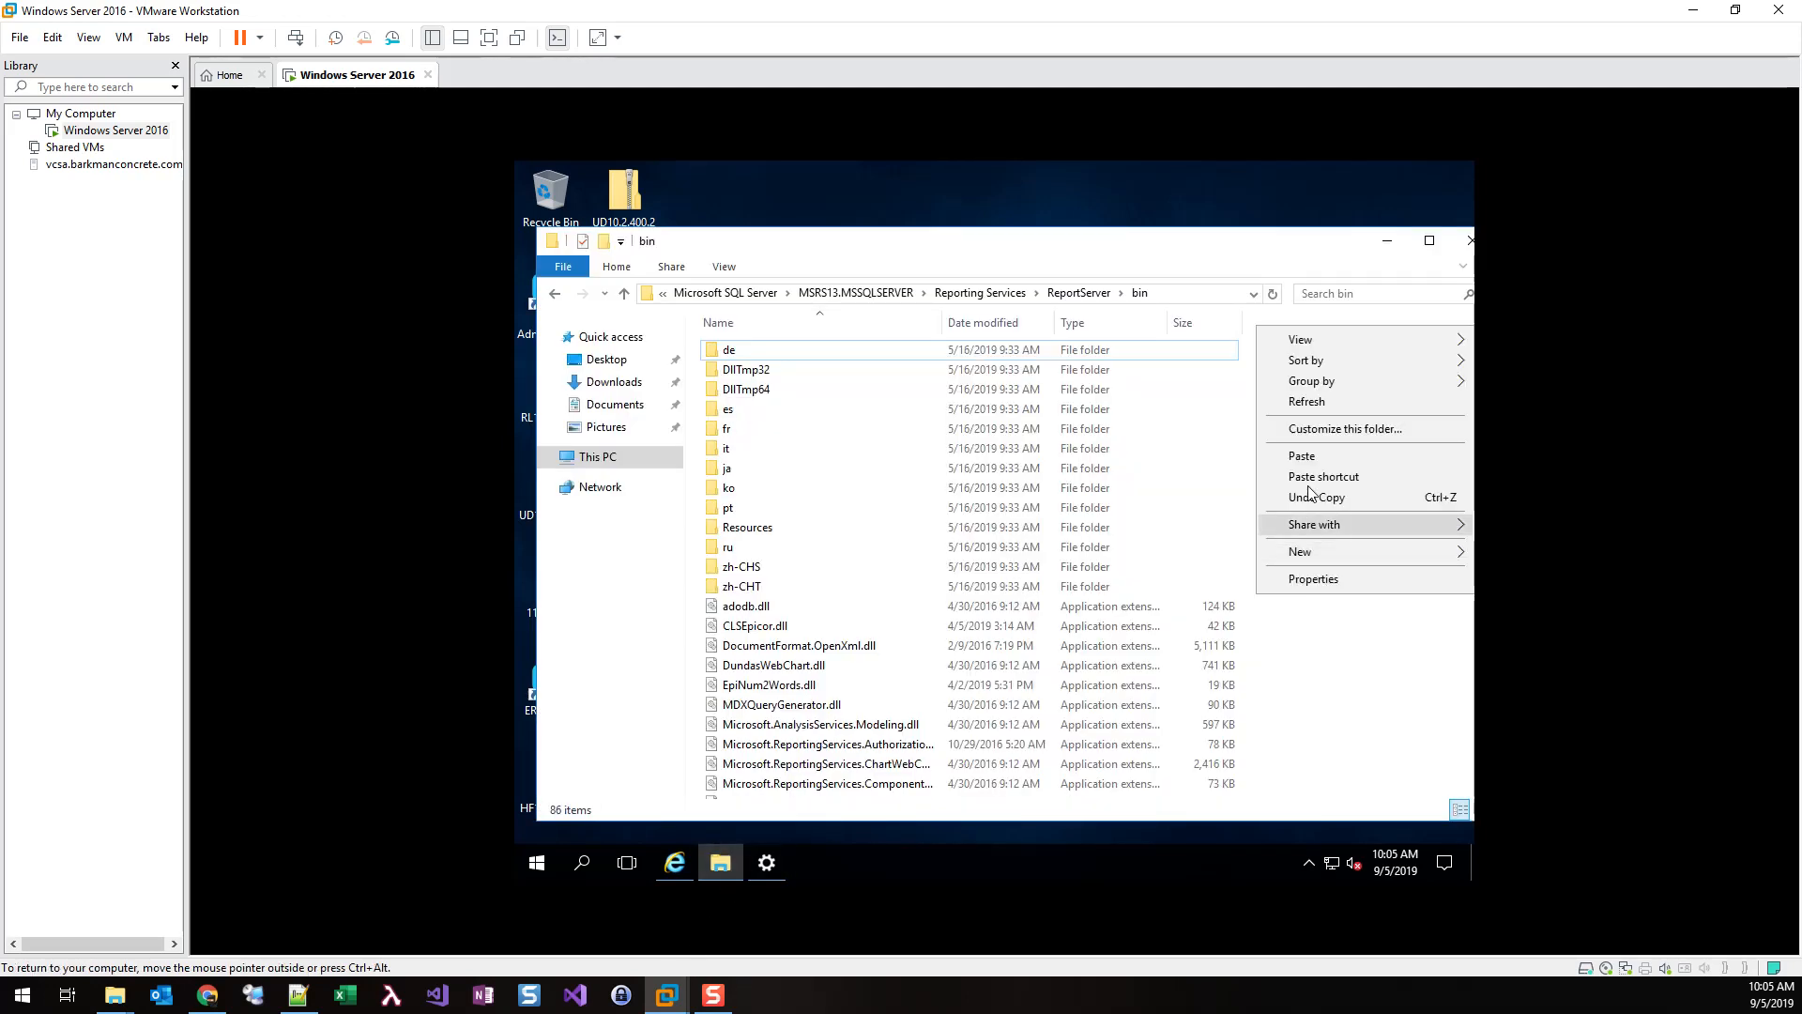
left_click(1300, 455)
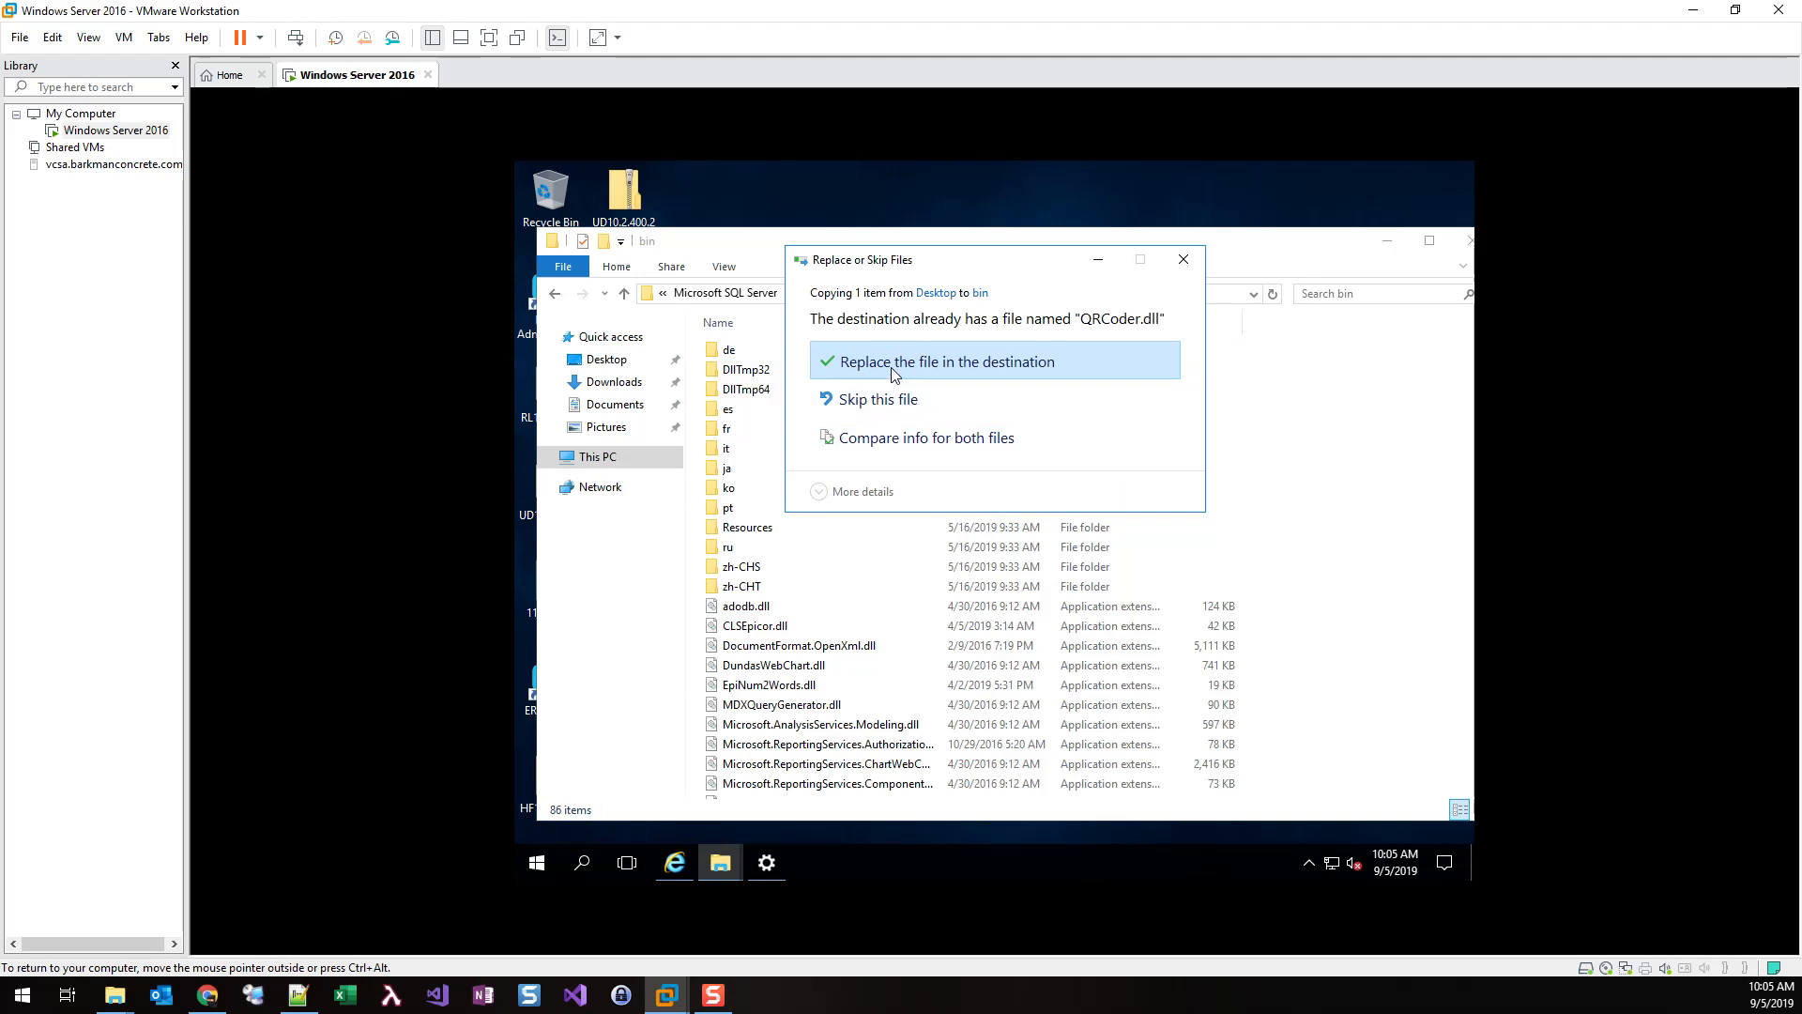
left_click(947, 361)
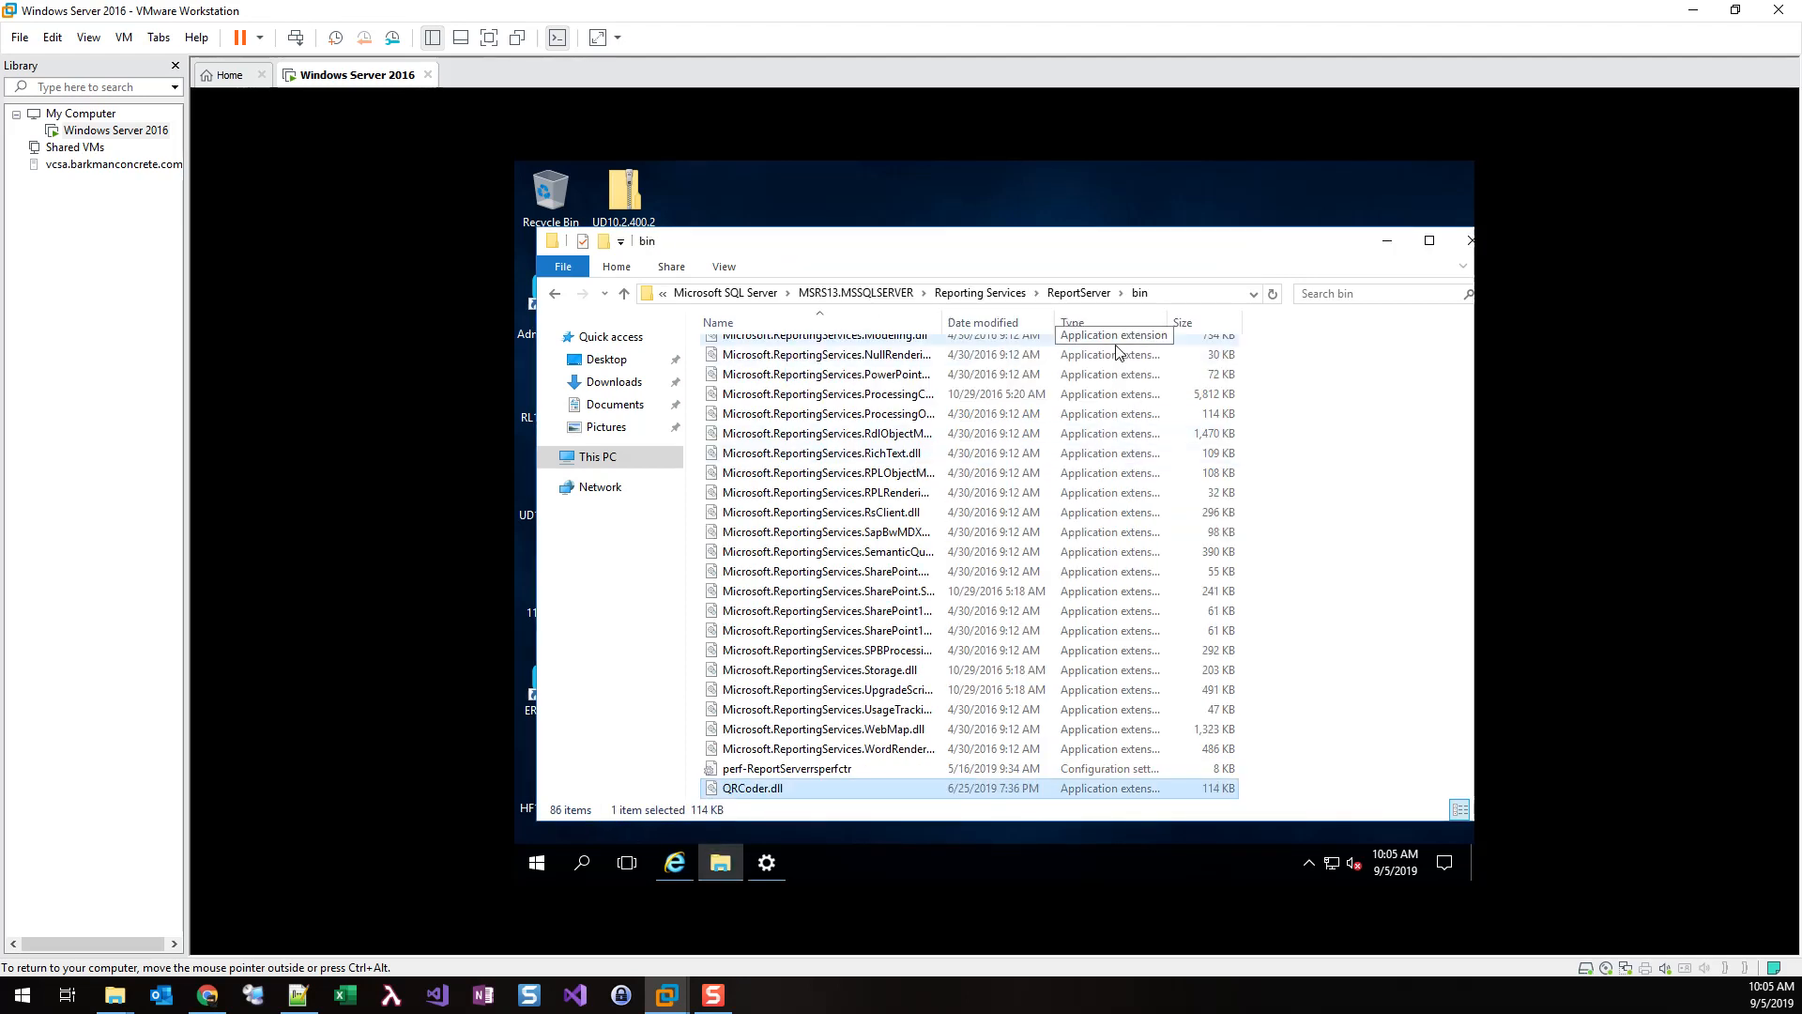
Browse to C:\Program Files\Microsoft Visual Studio 10.0\Common7
left_click(597, 456)
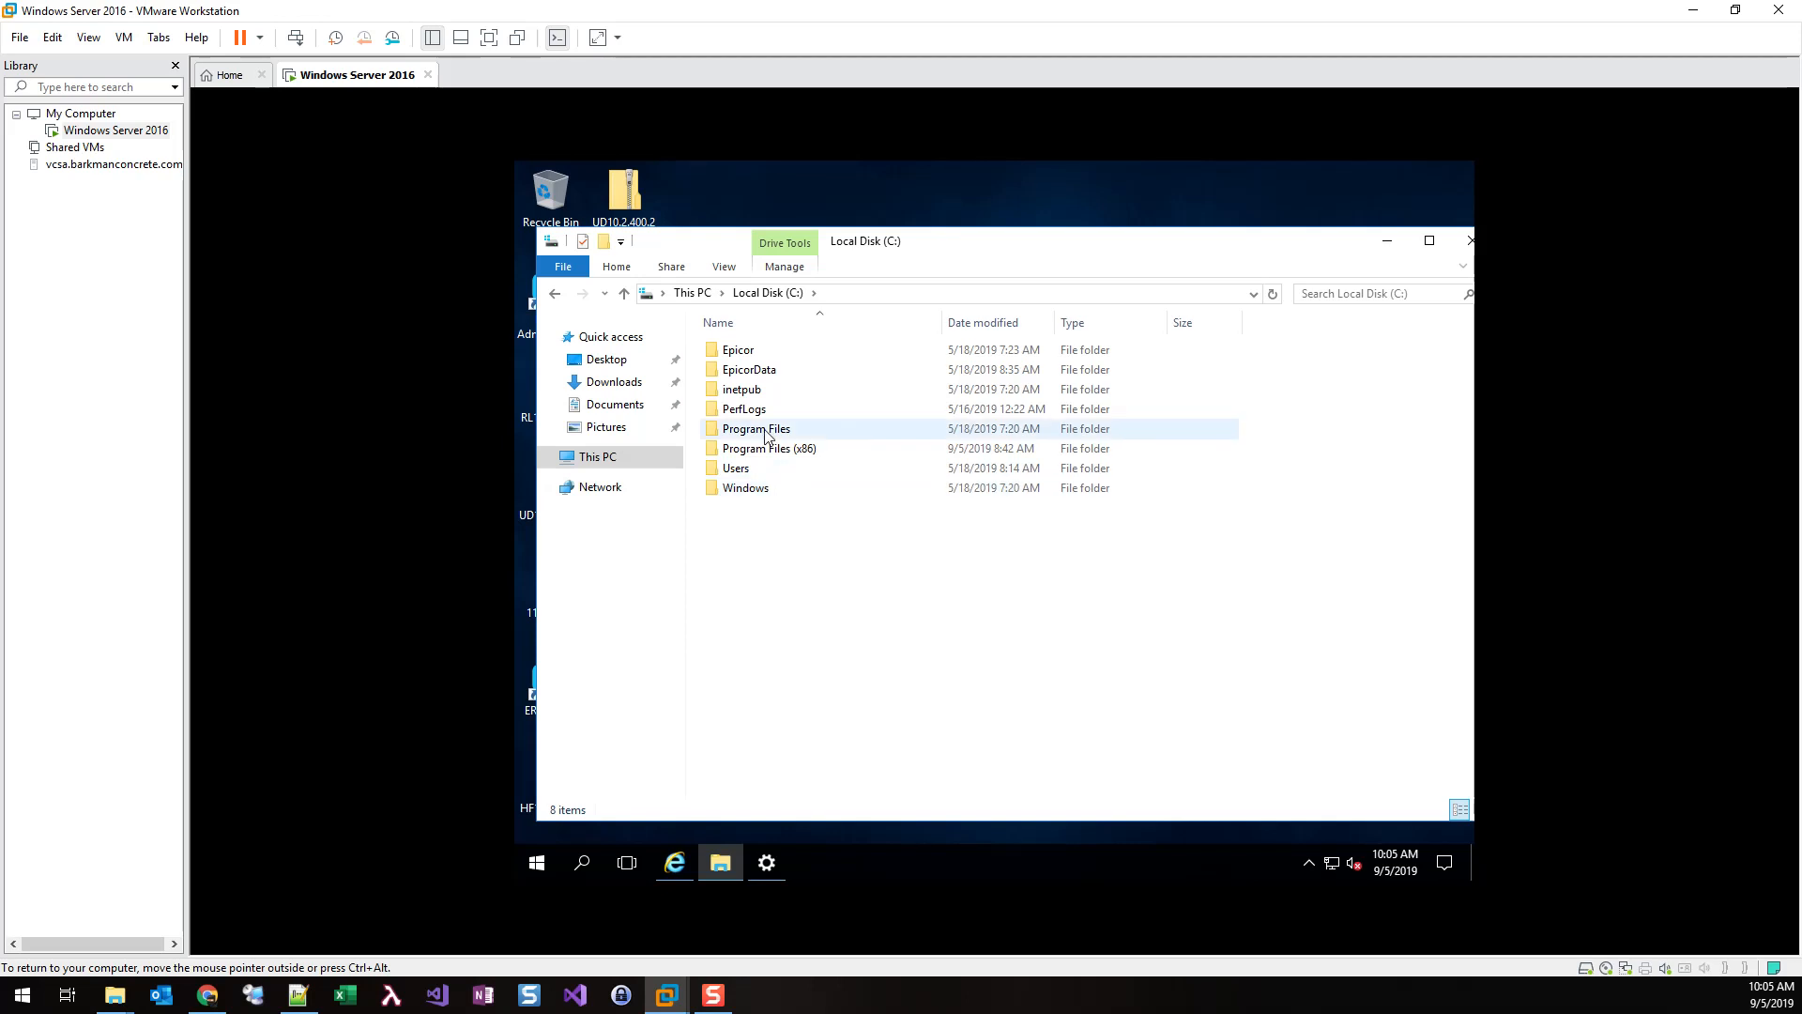
double_click(755, 428)
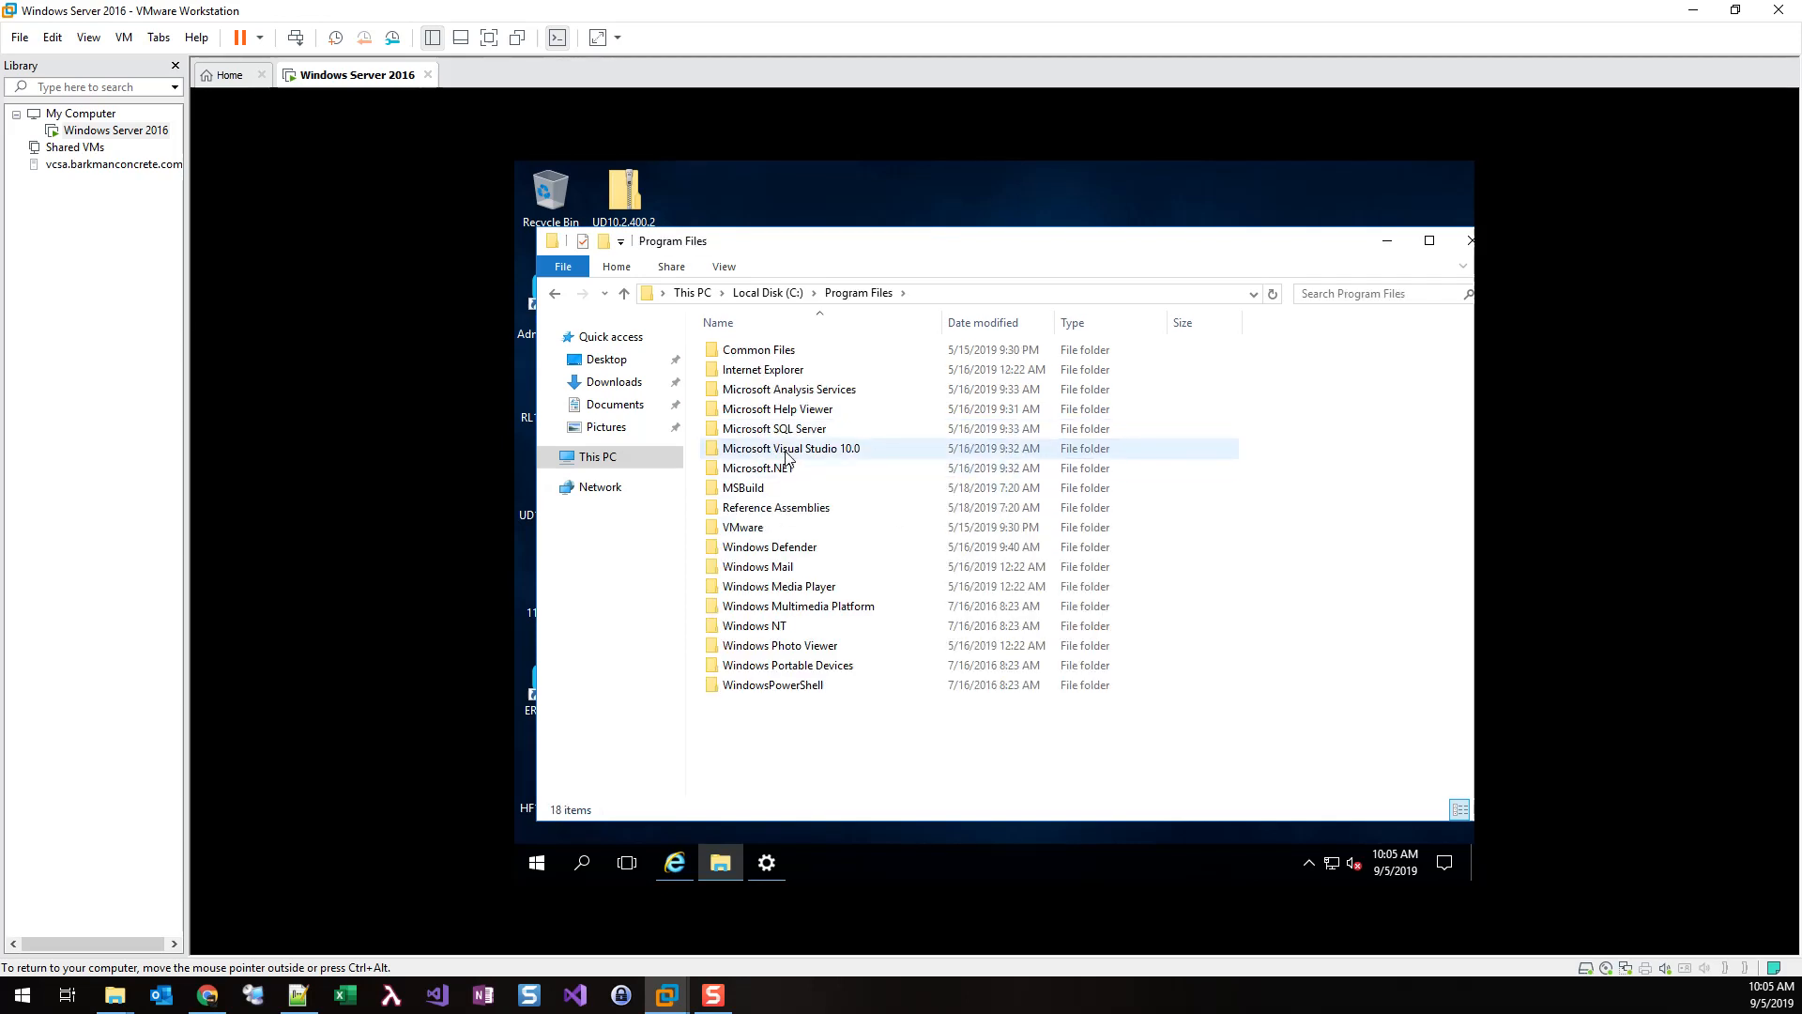
left_click(791, 448)
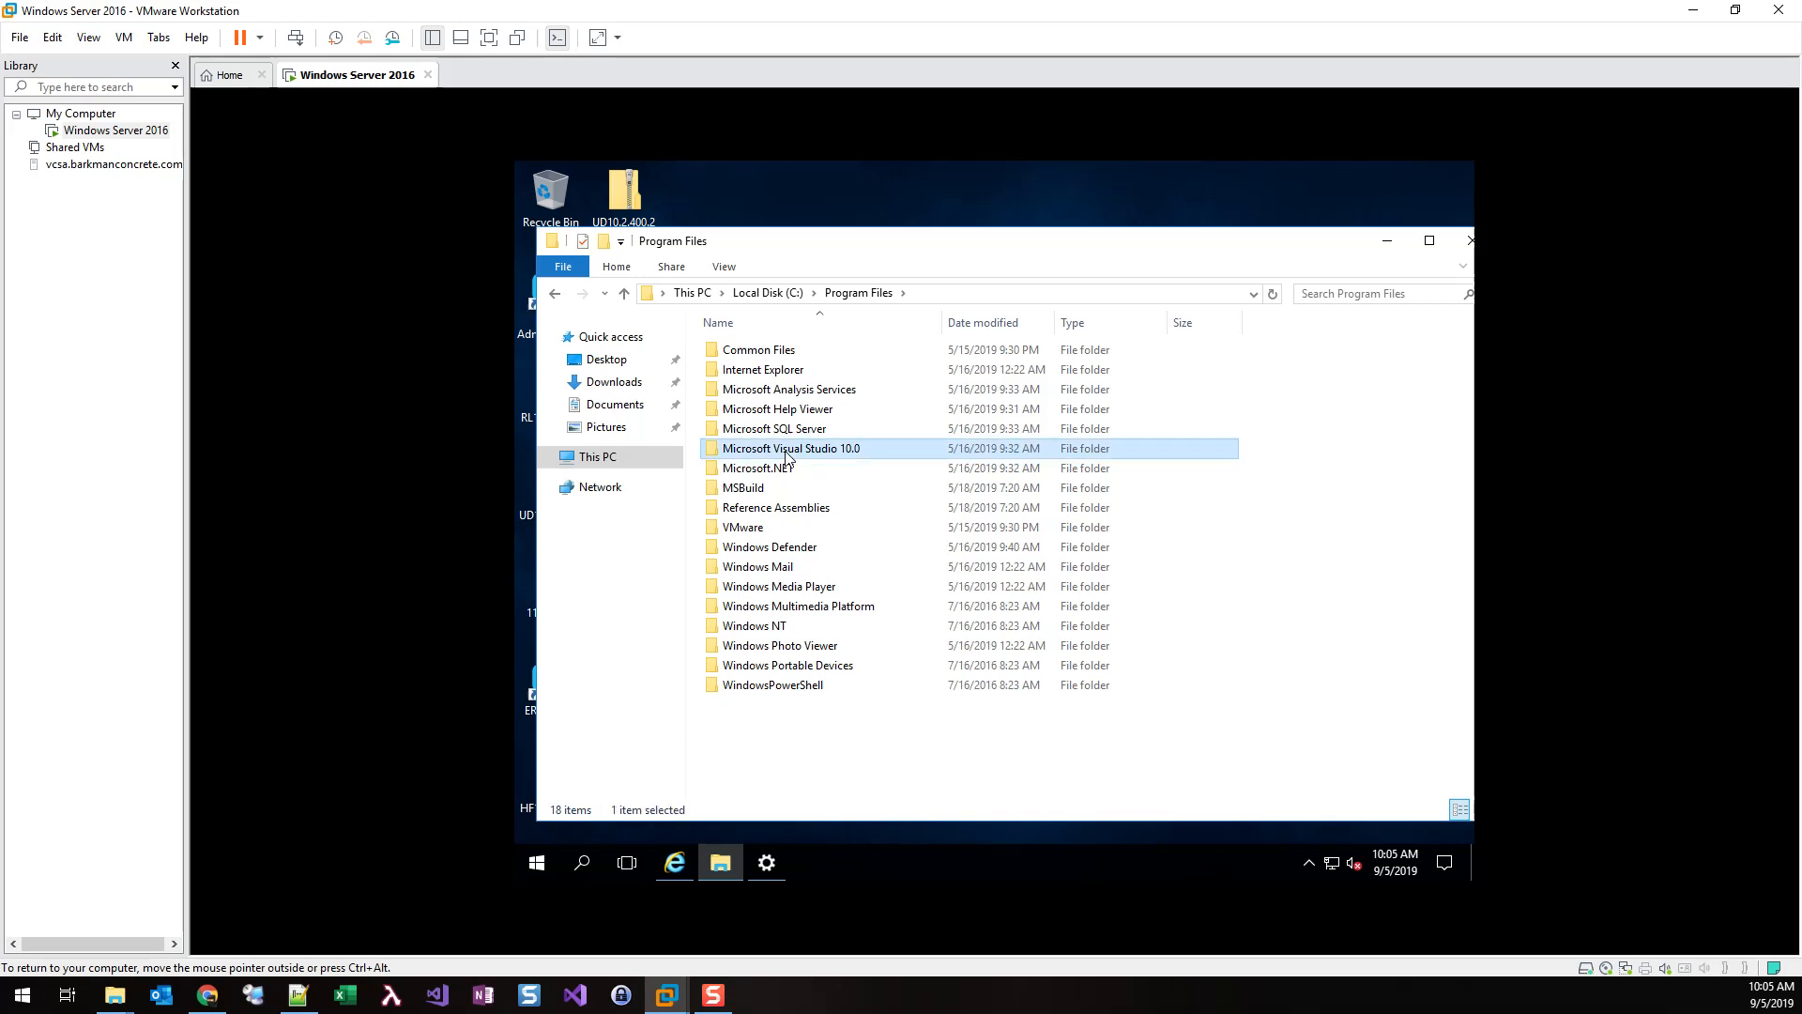
double_click(790, 447)
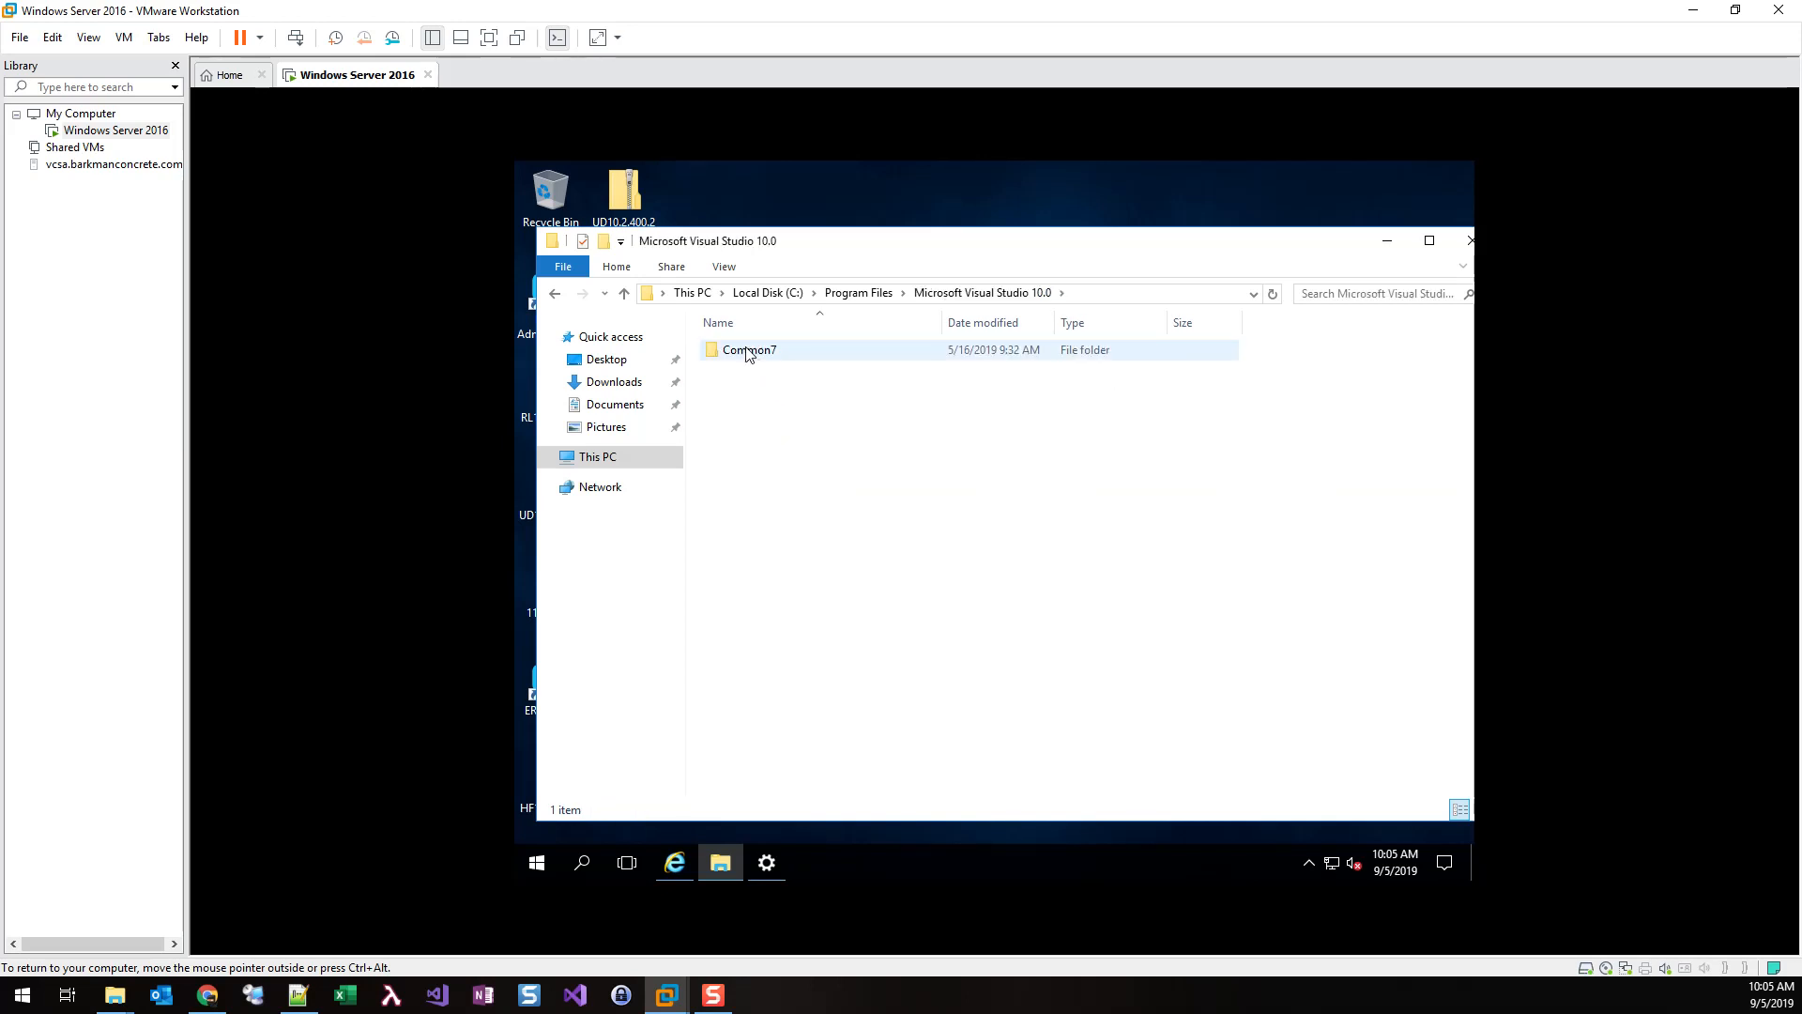
left_click(748, 350)
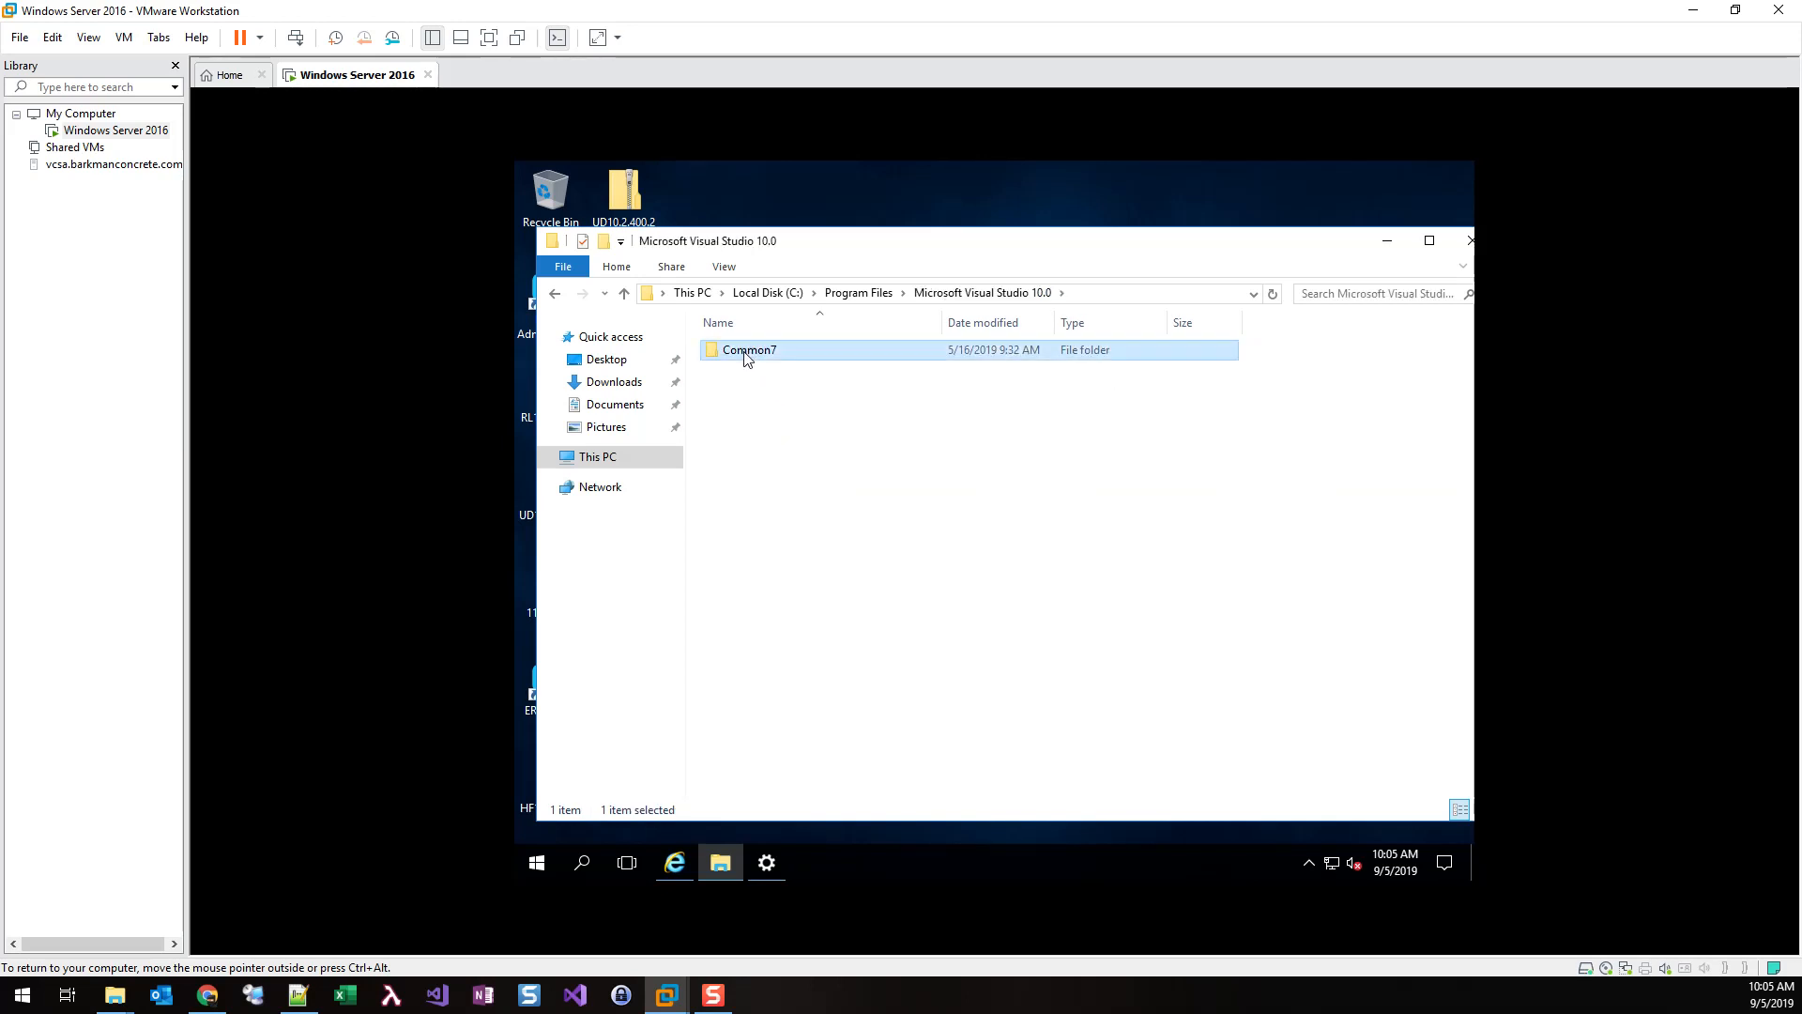
double_click(748, 350)
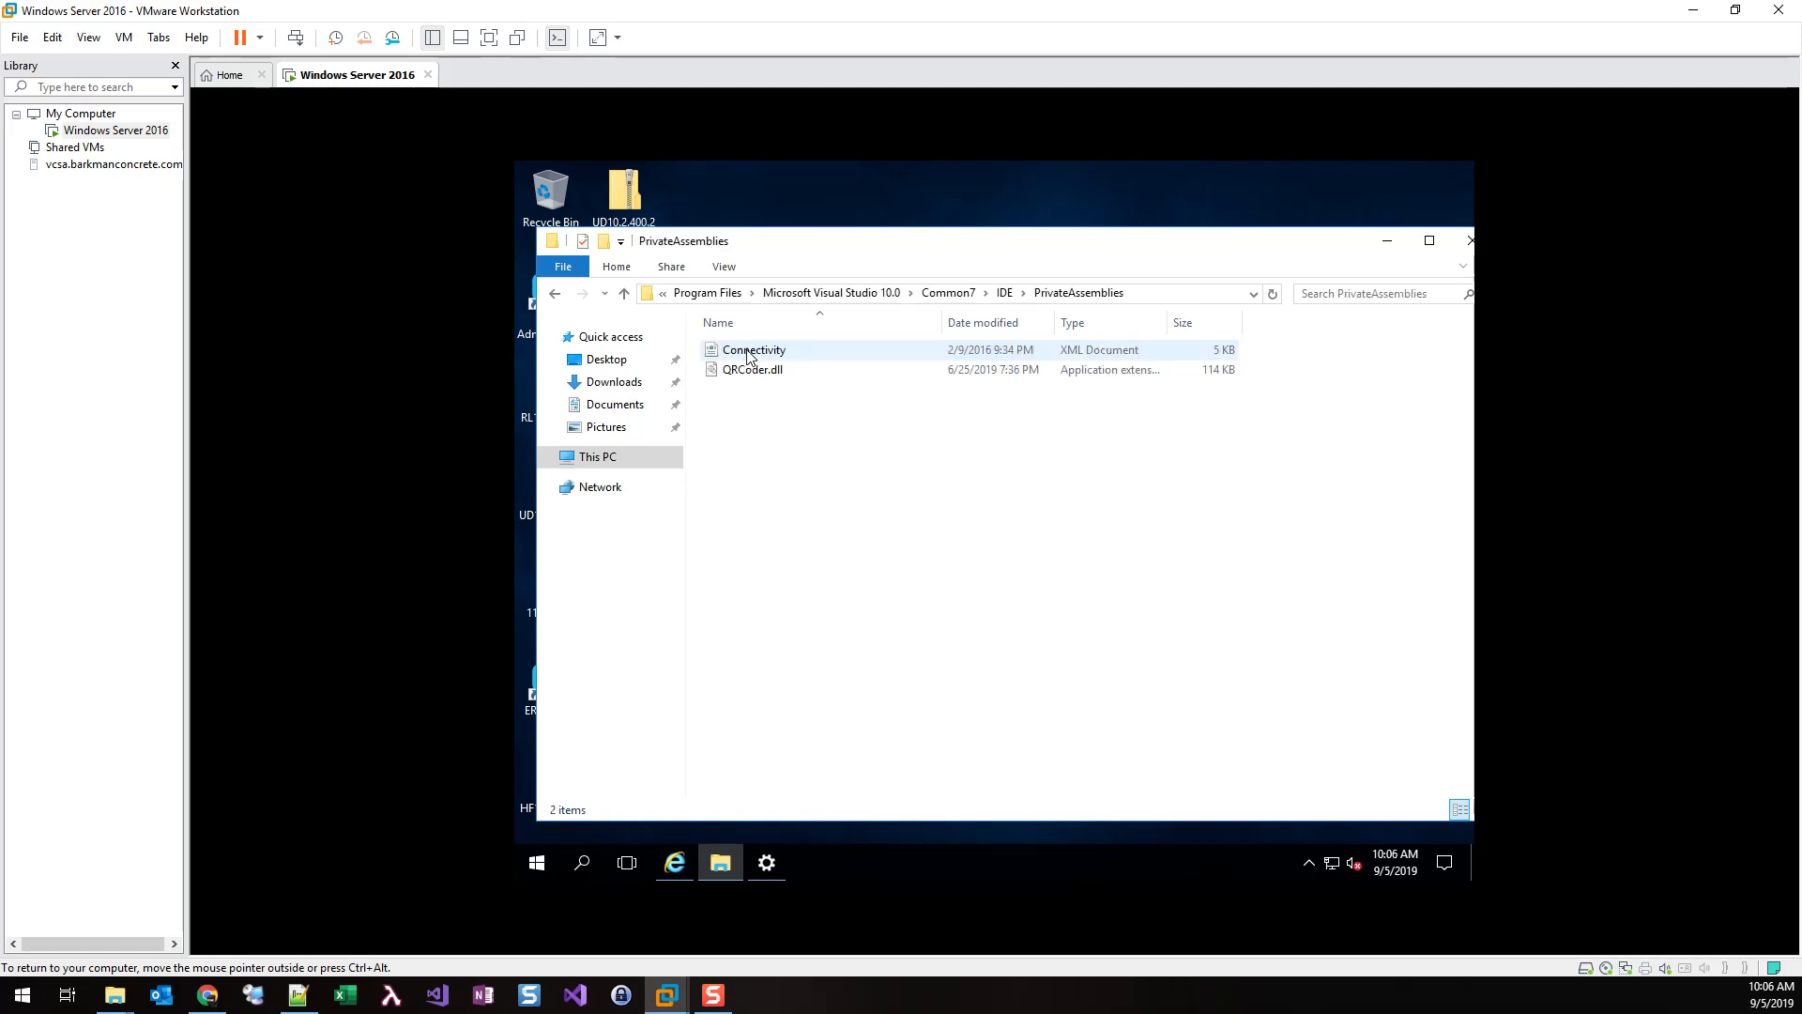
Paste QRCoder.dll into the IDE PrivateAssemblies folder
left_click(831, 482)
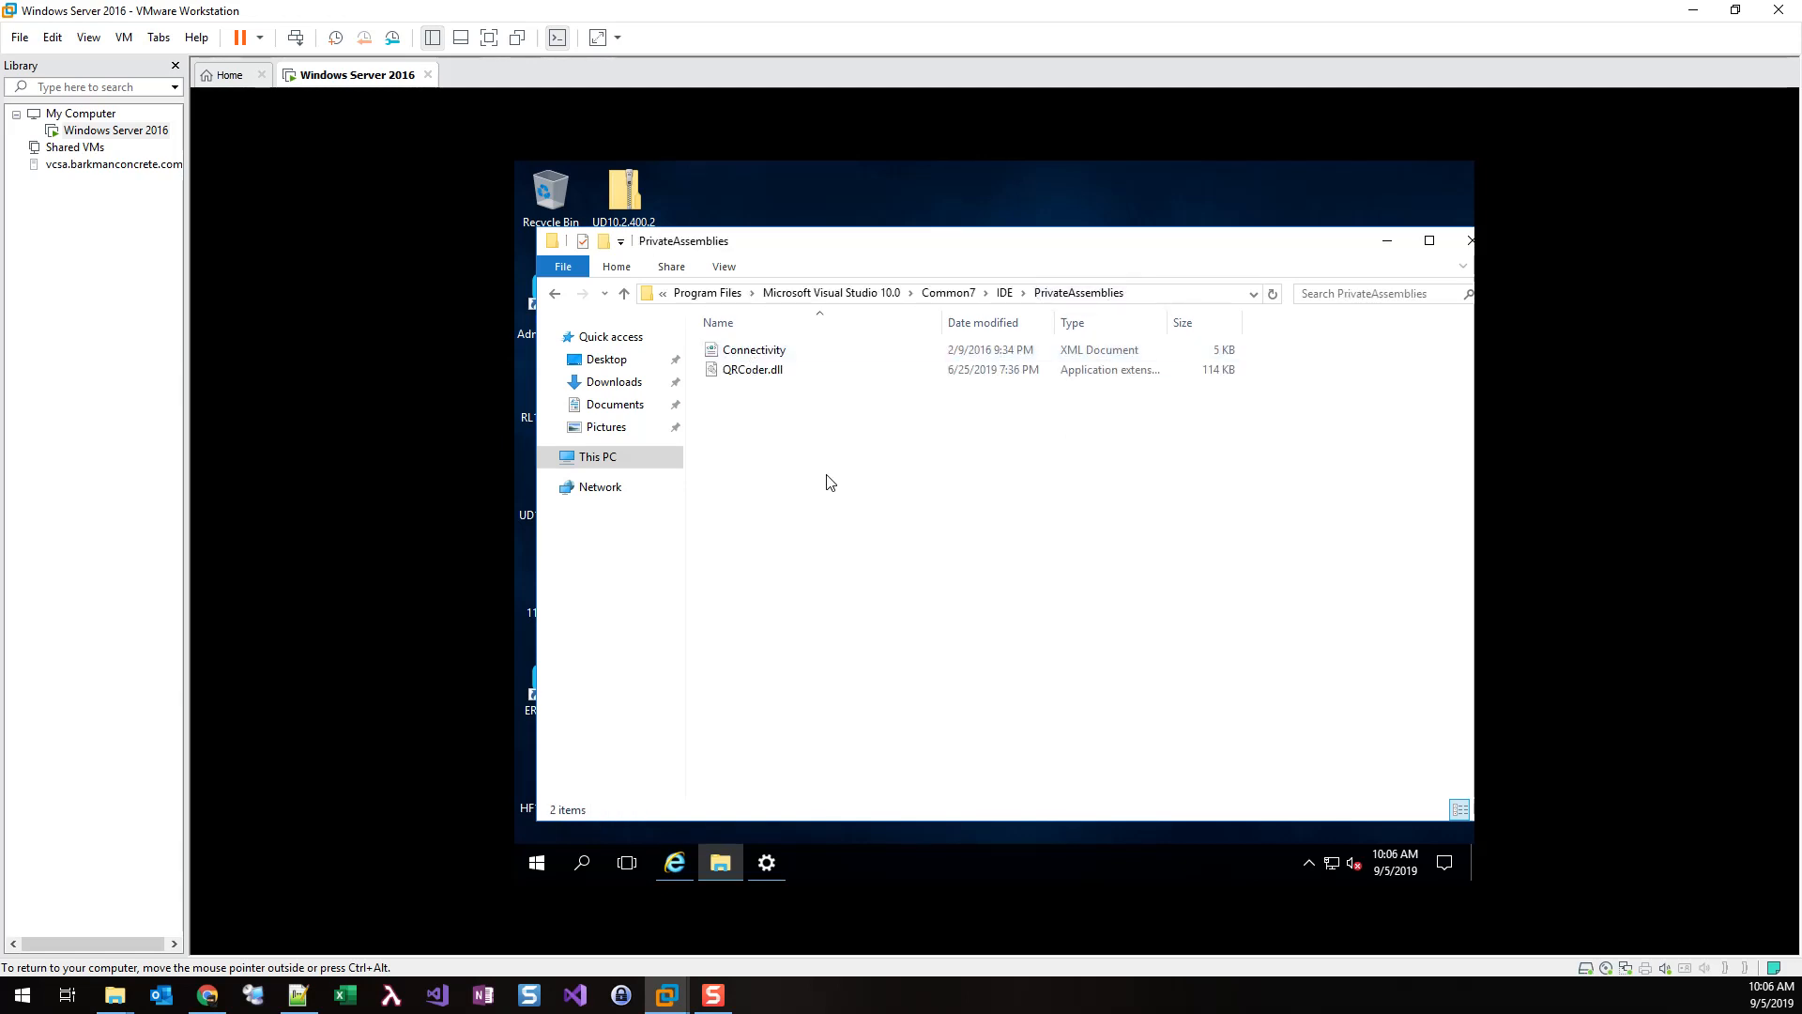
right_click(830, 482)
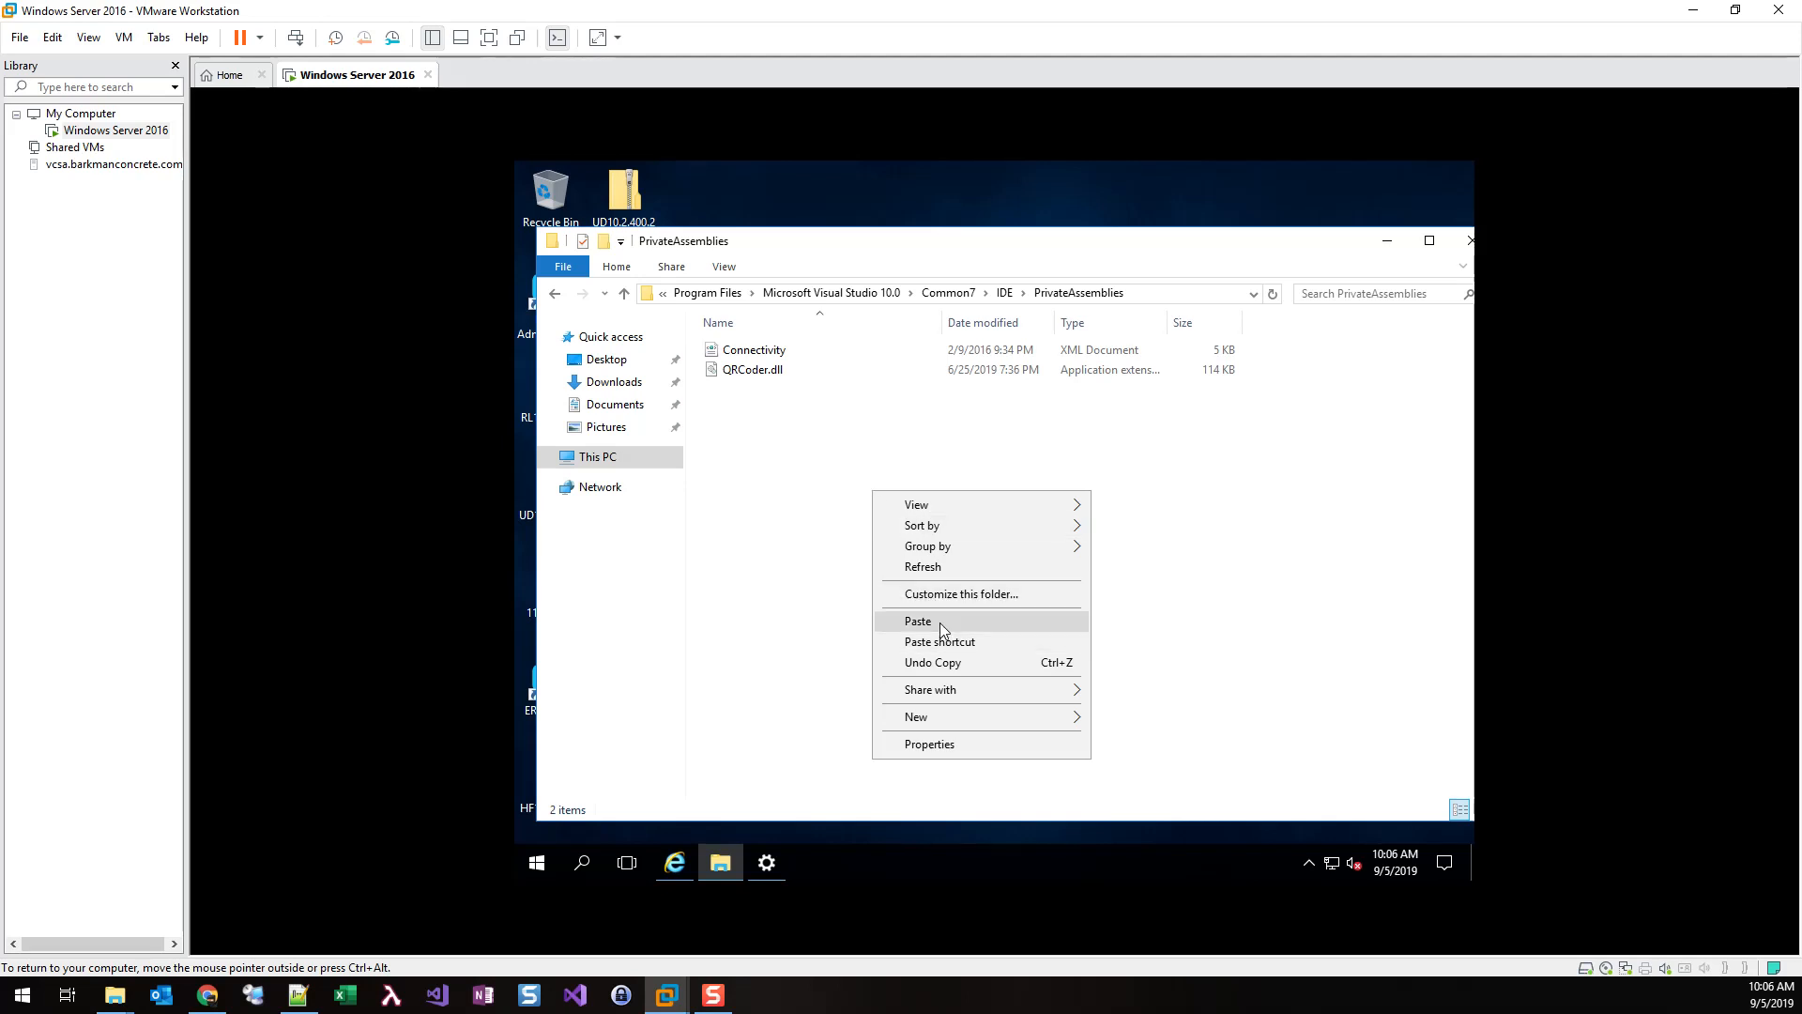
left_click(917, 620)
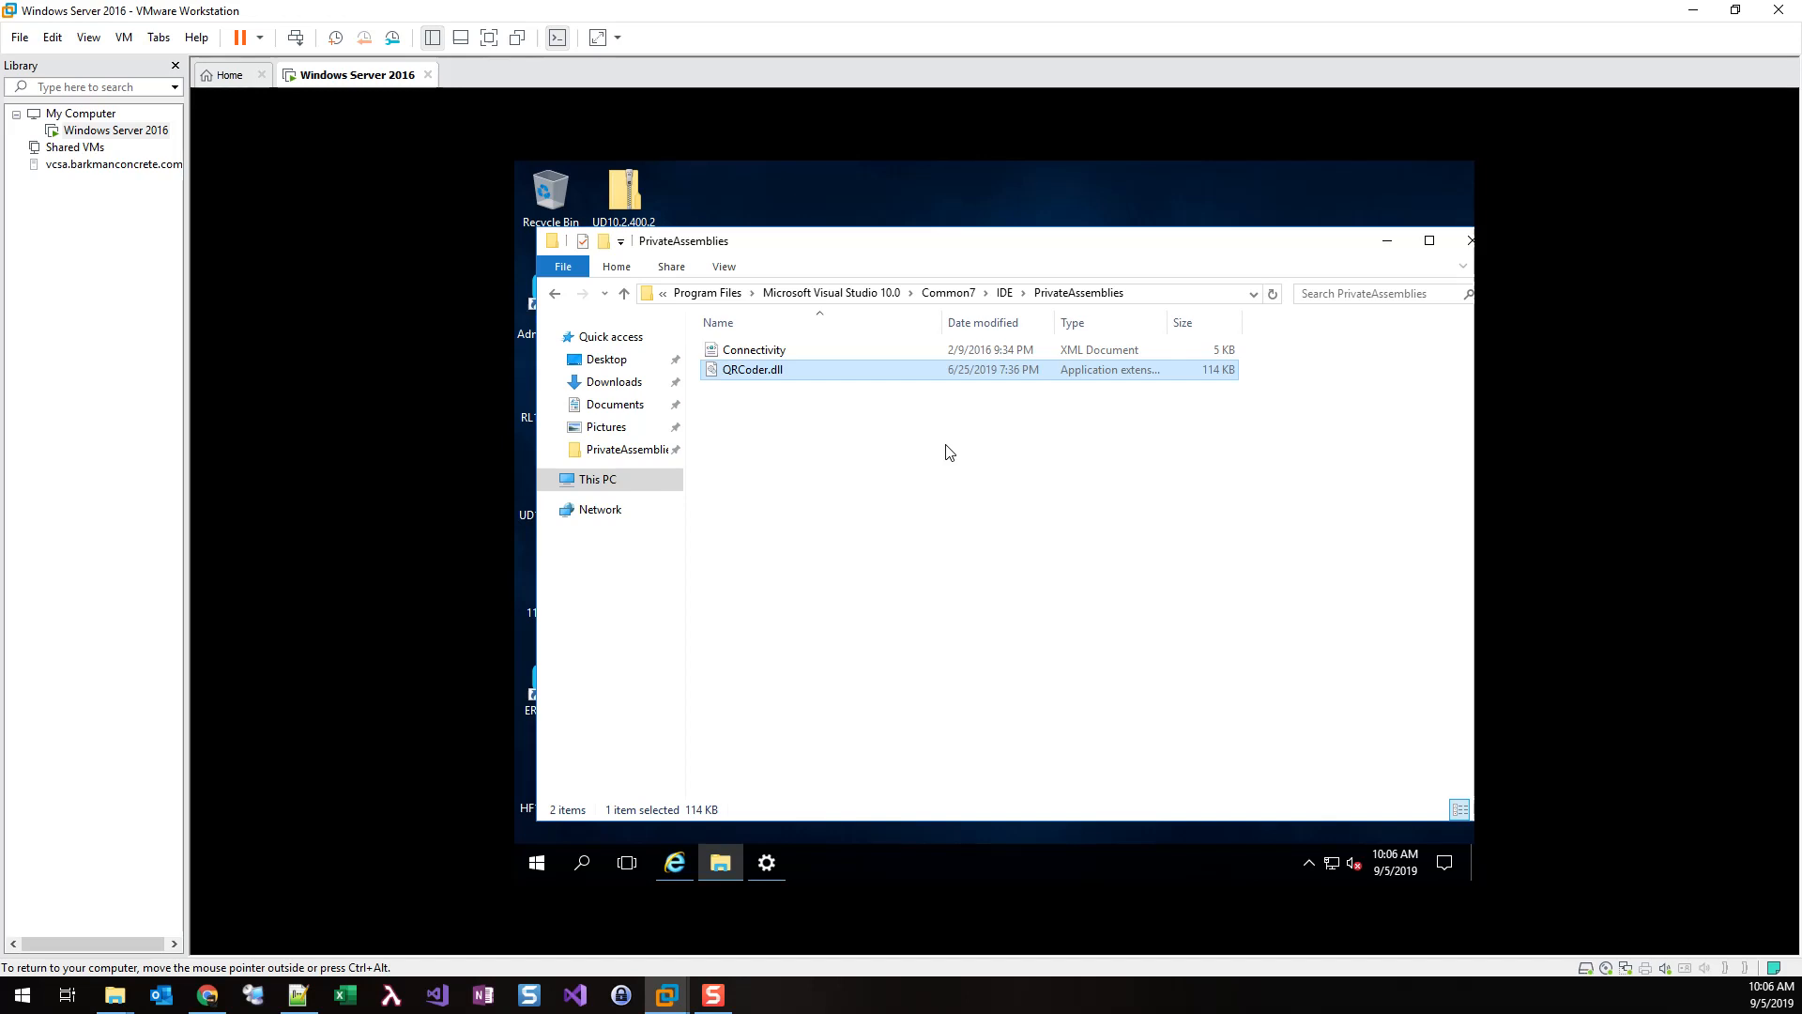
left_click(673, 863)
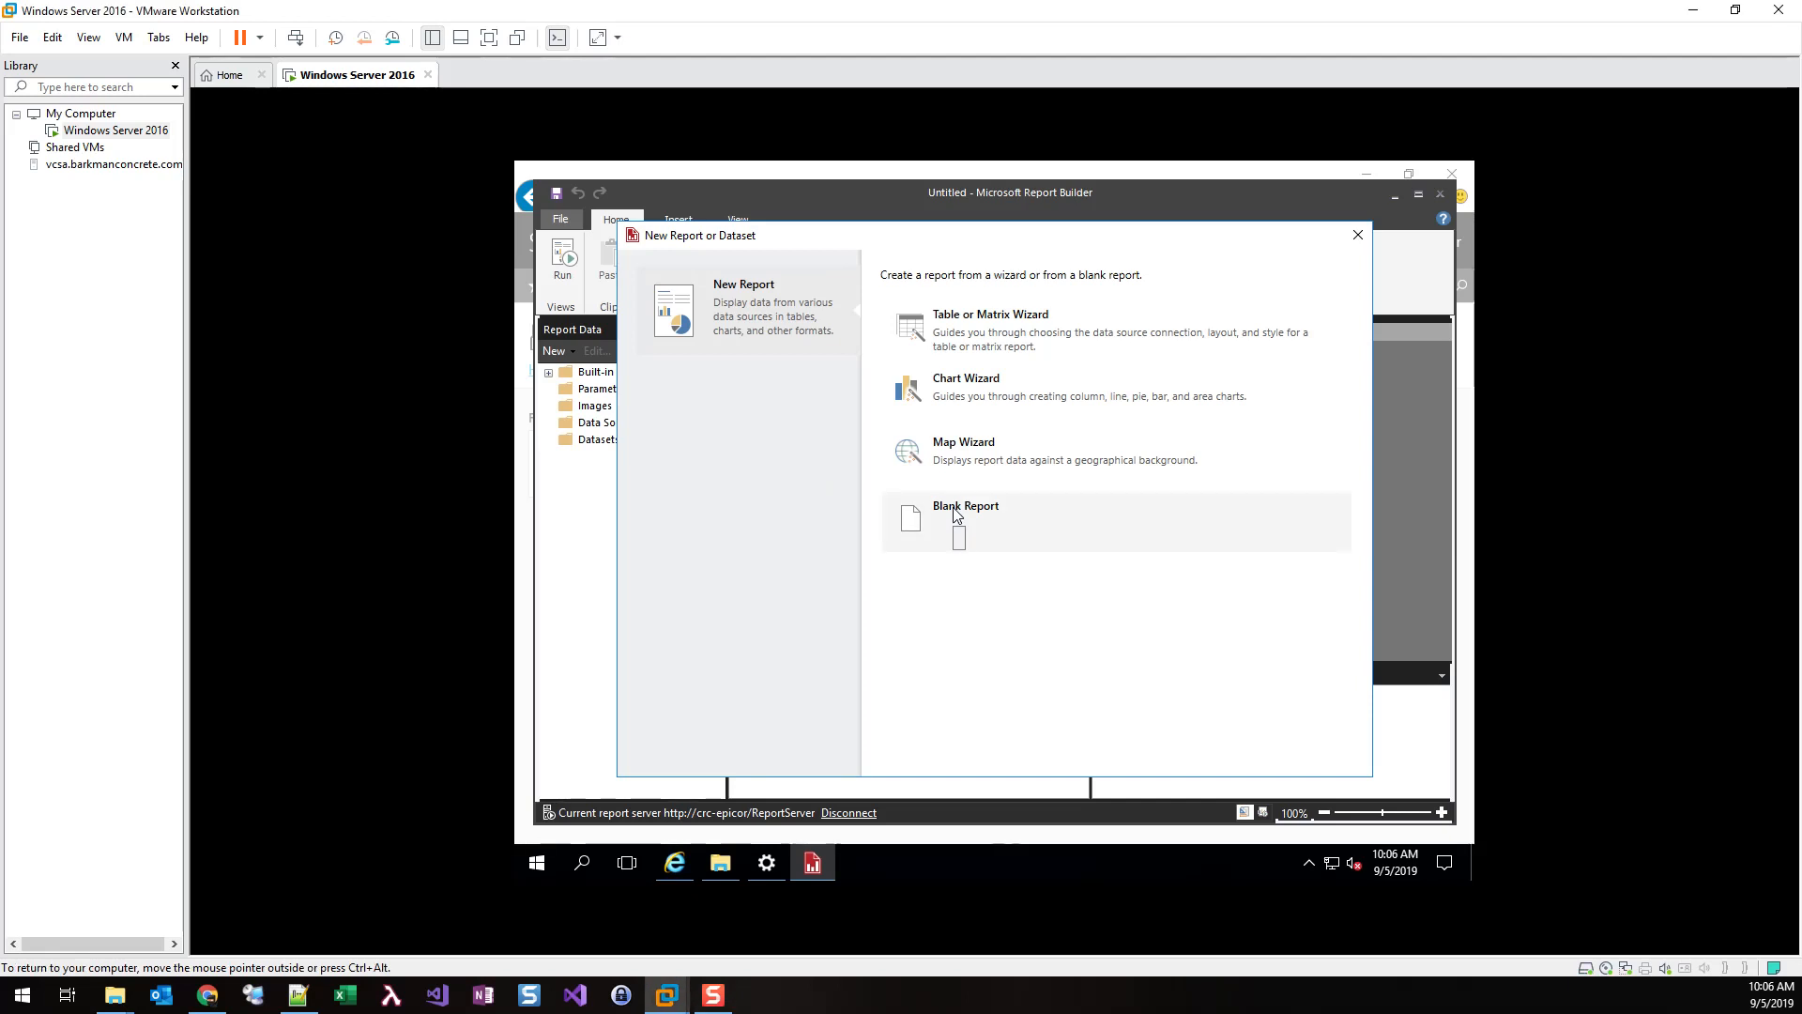
Choose Blank Report and bring up the report-level context menu beside the body
left_click(964, 521)
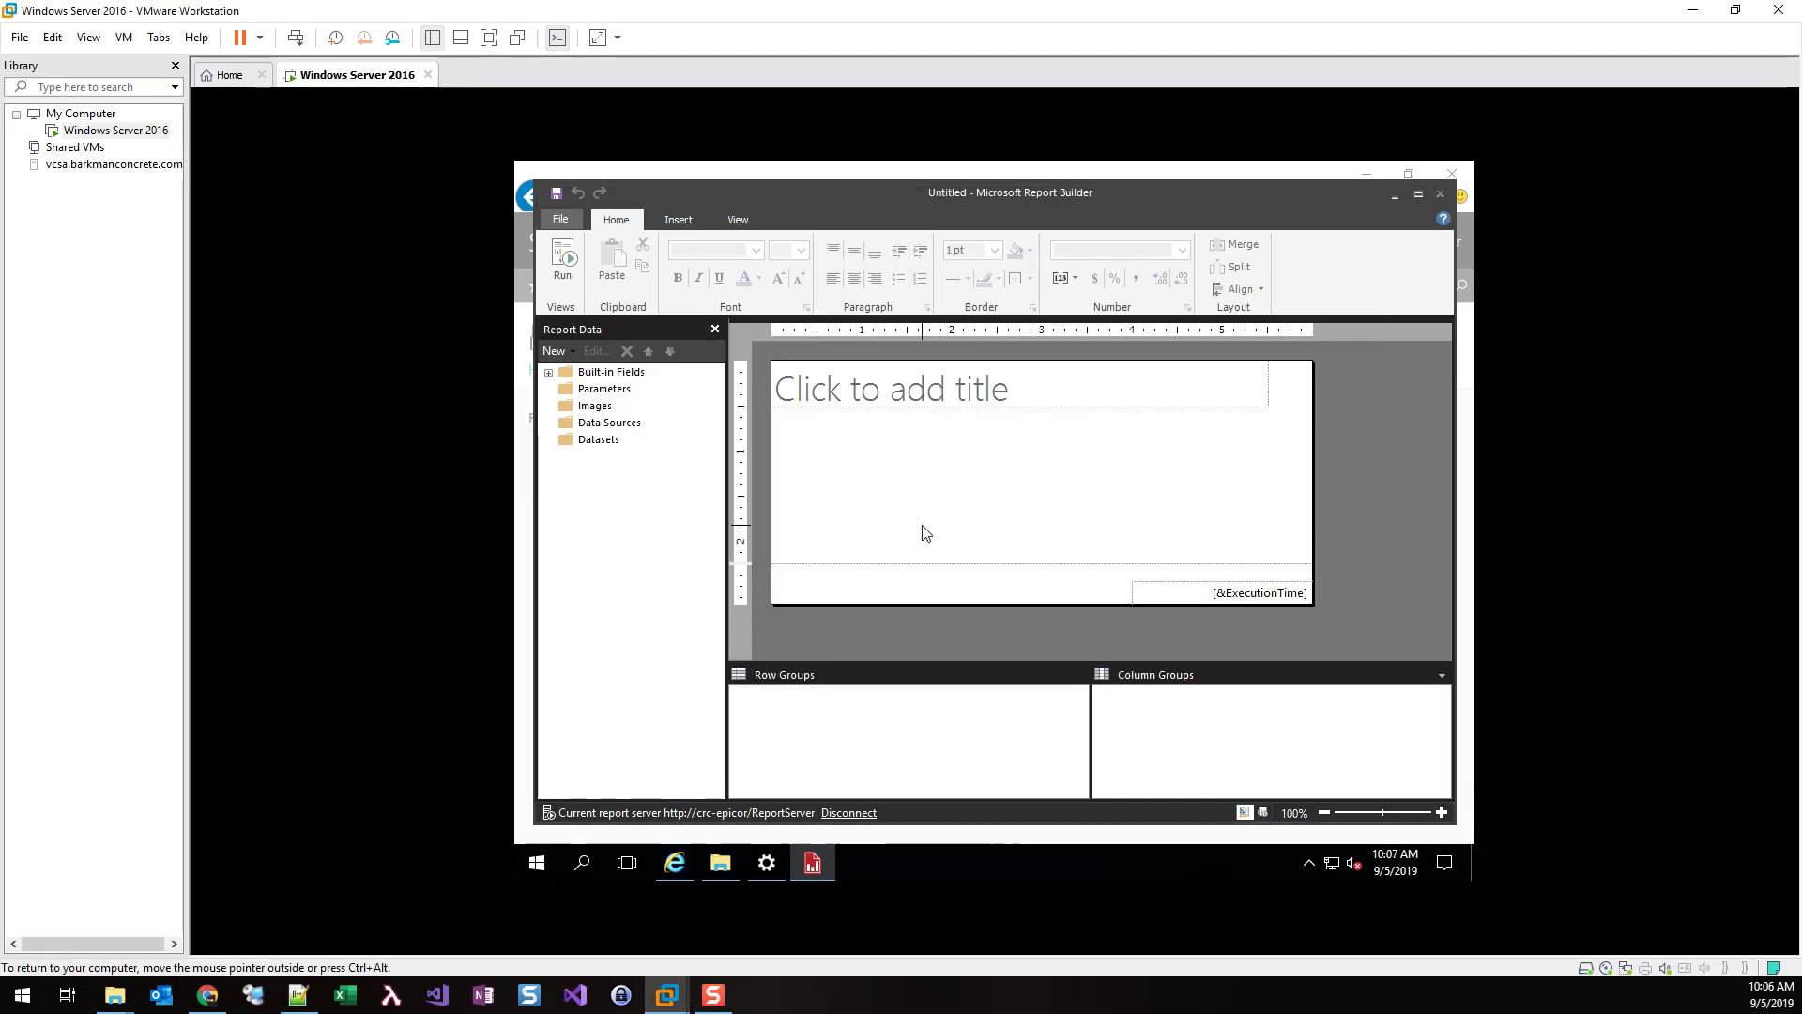
mouse_move(1430, 497)
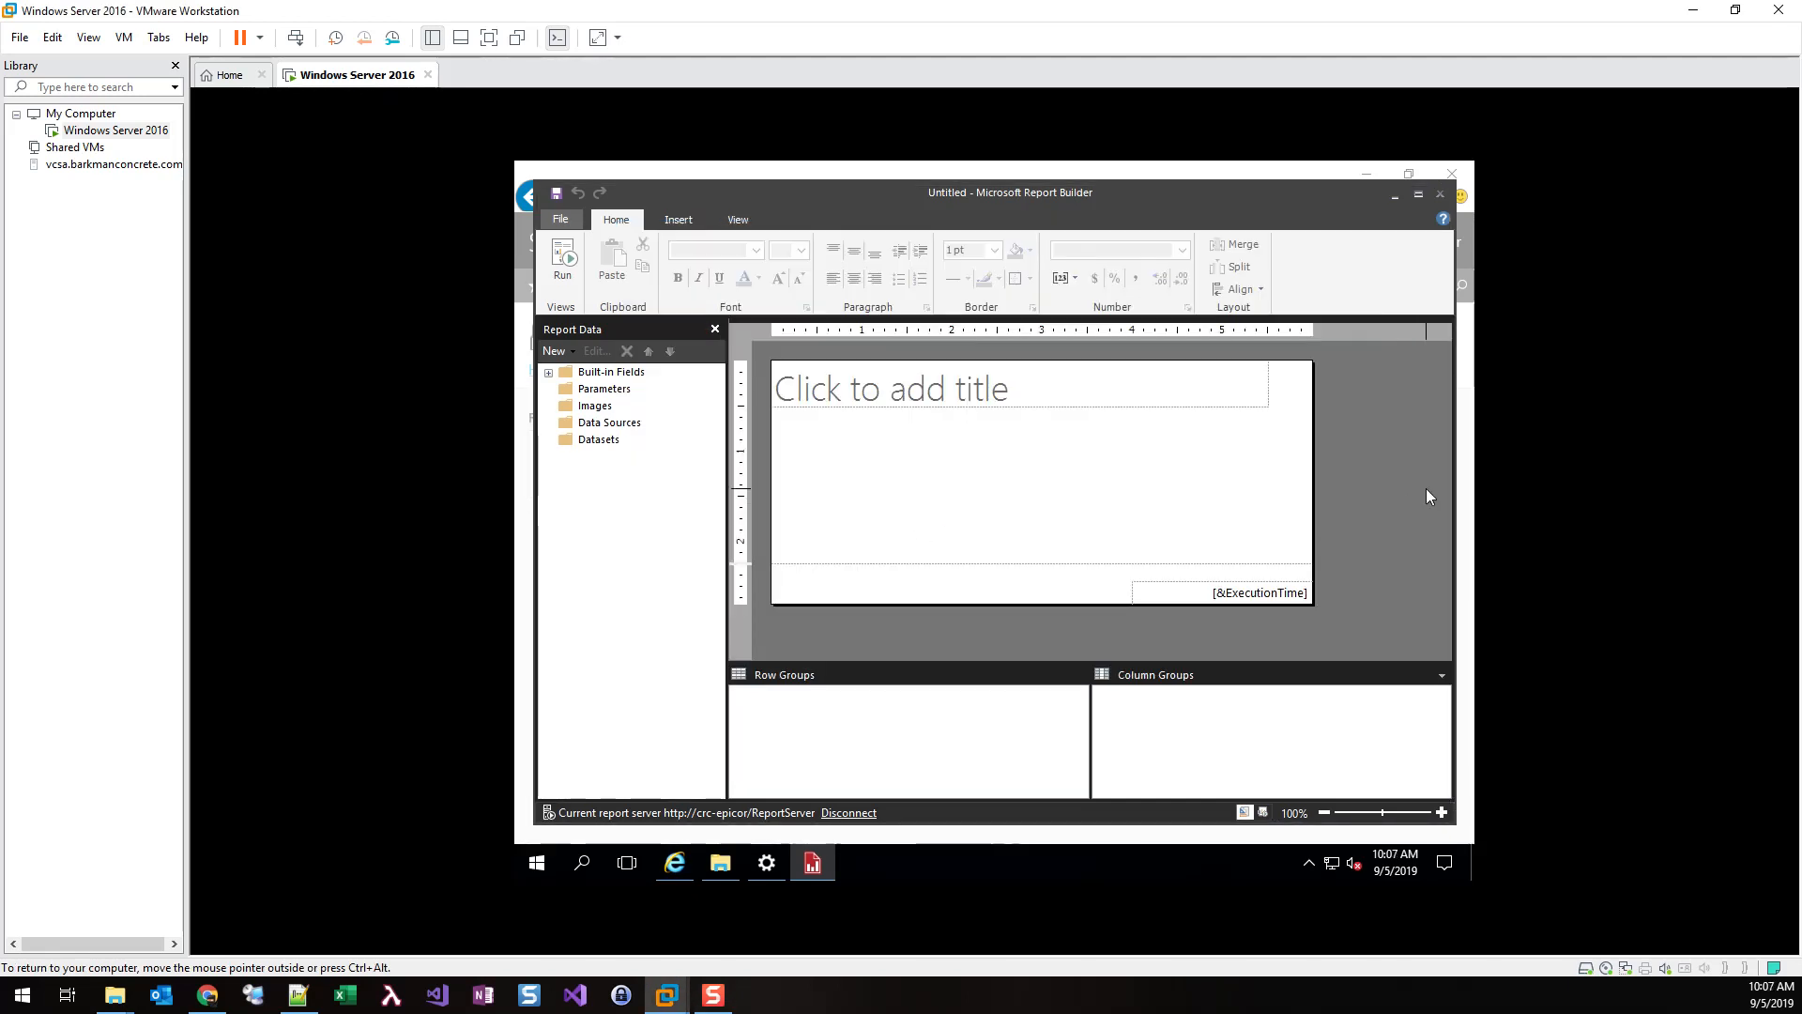
mouse_move(1377, 475)
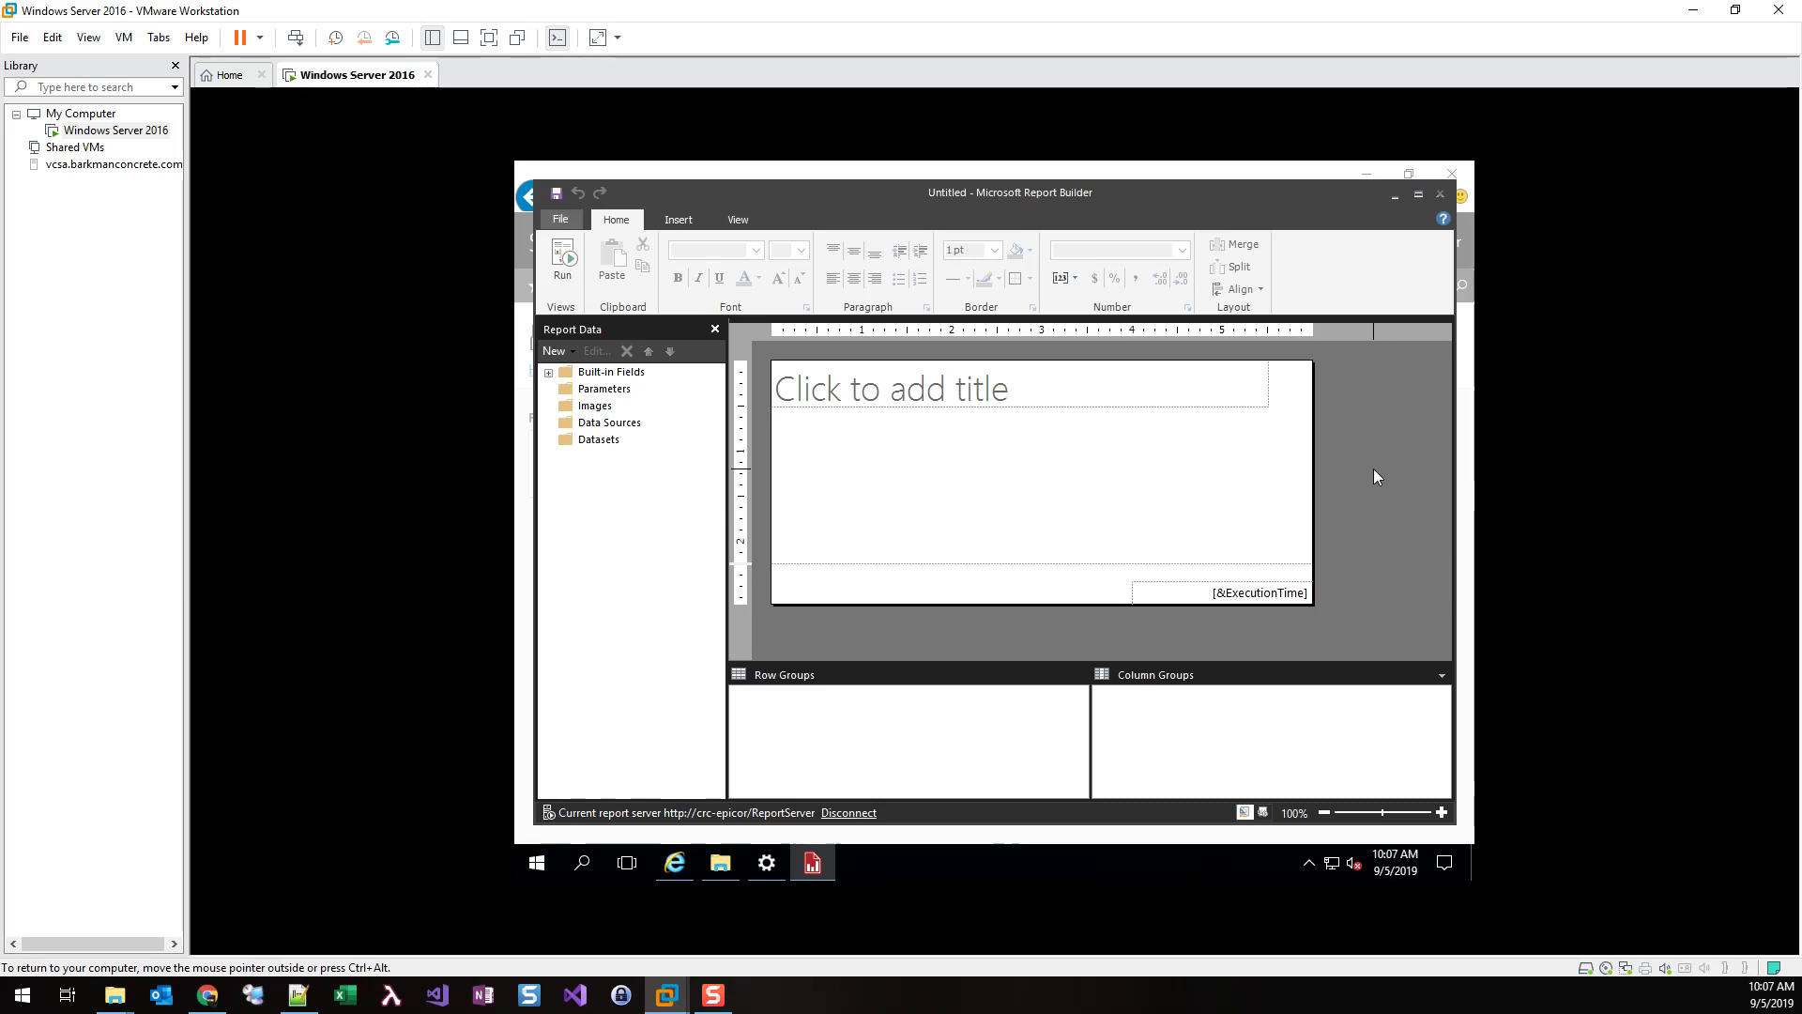
right_click(1377, 476)
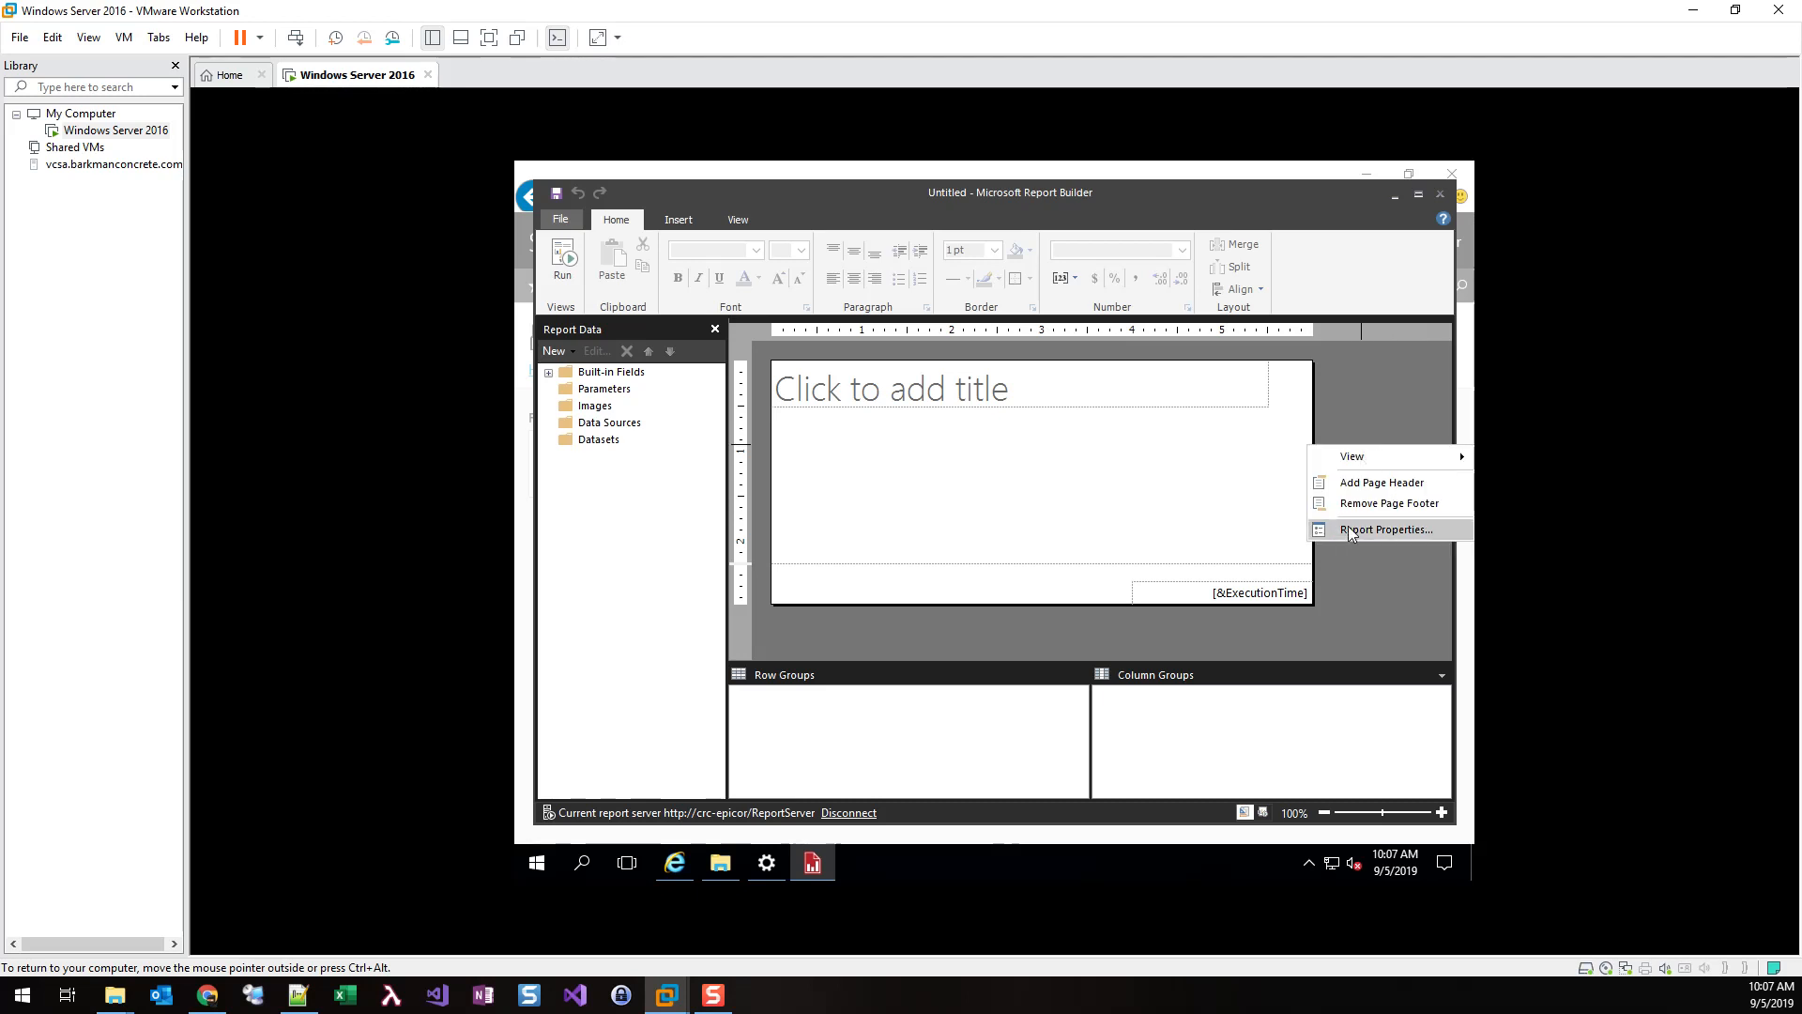
Add QRCoder.dll from ReportServer\bin as an assembly reference in Report Properties
left_click(1385, 530)
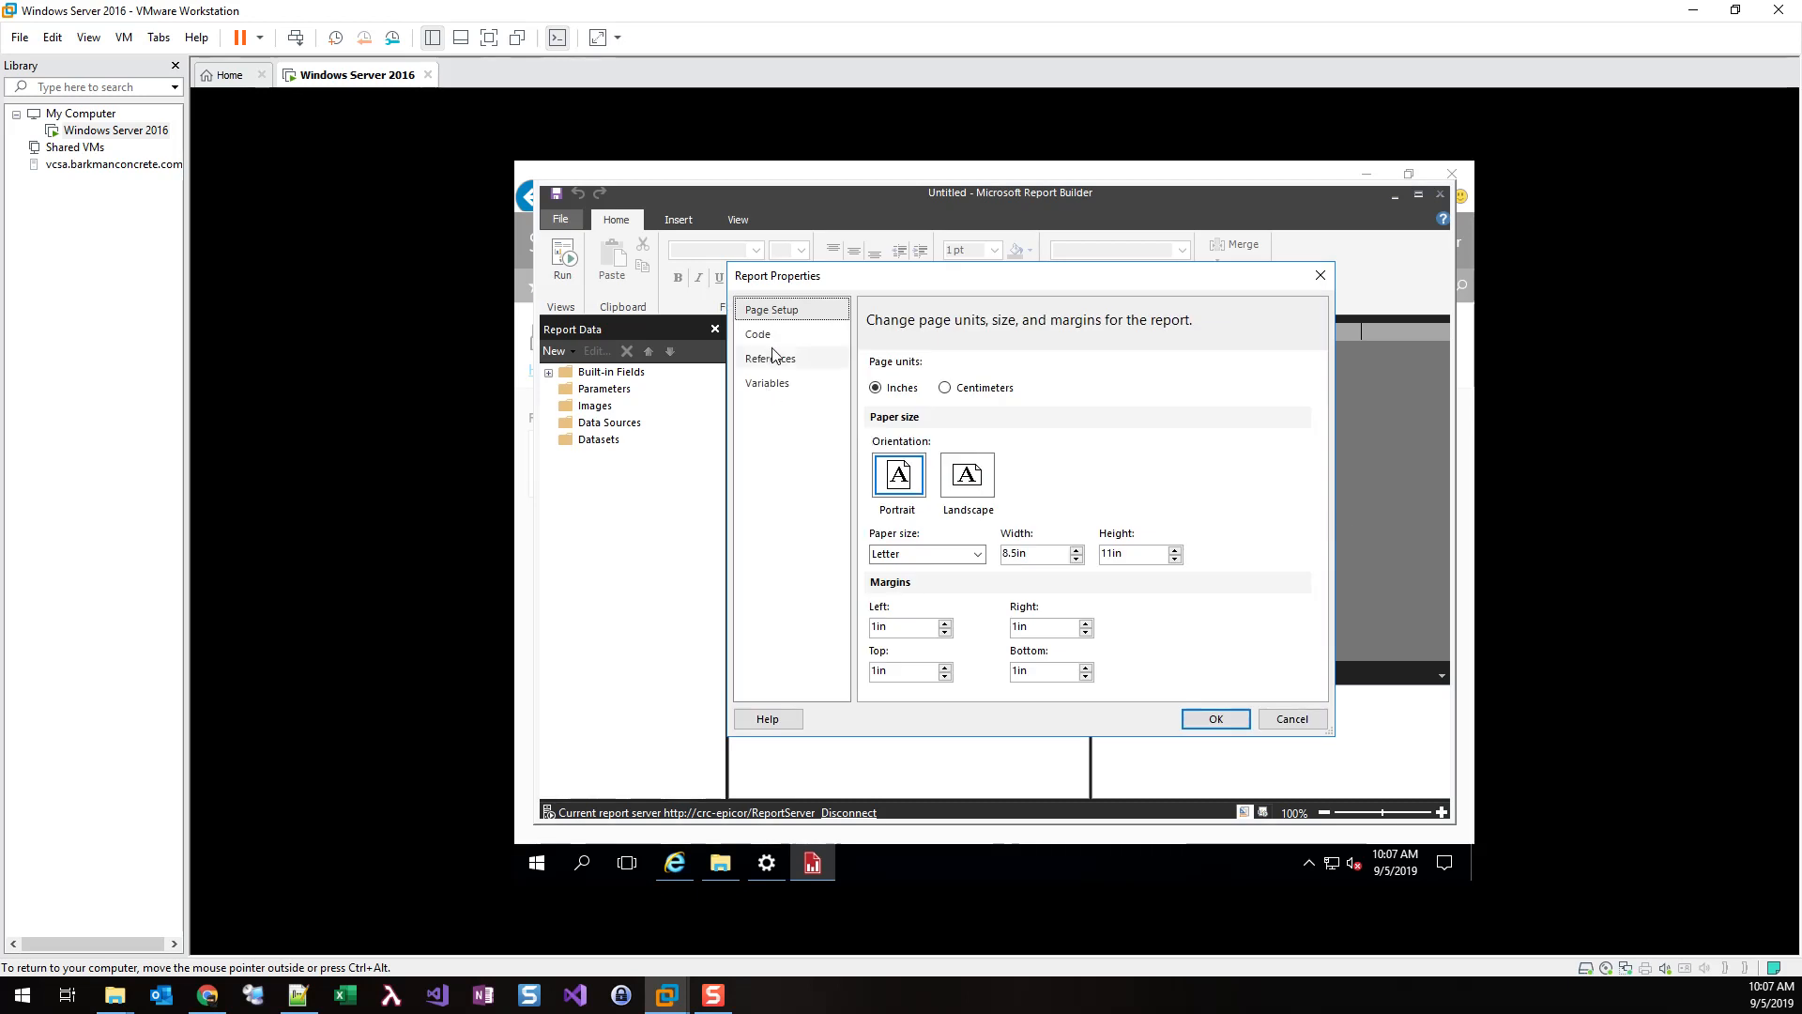
mouse_move(766, 373)
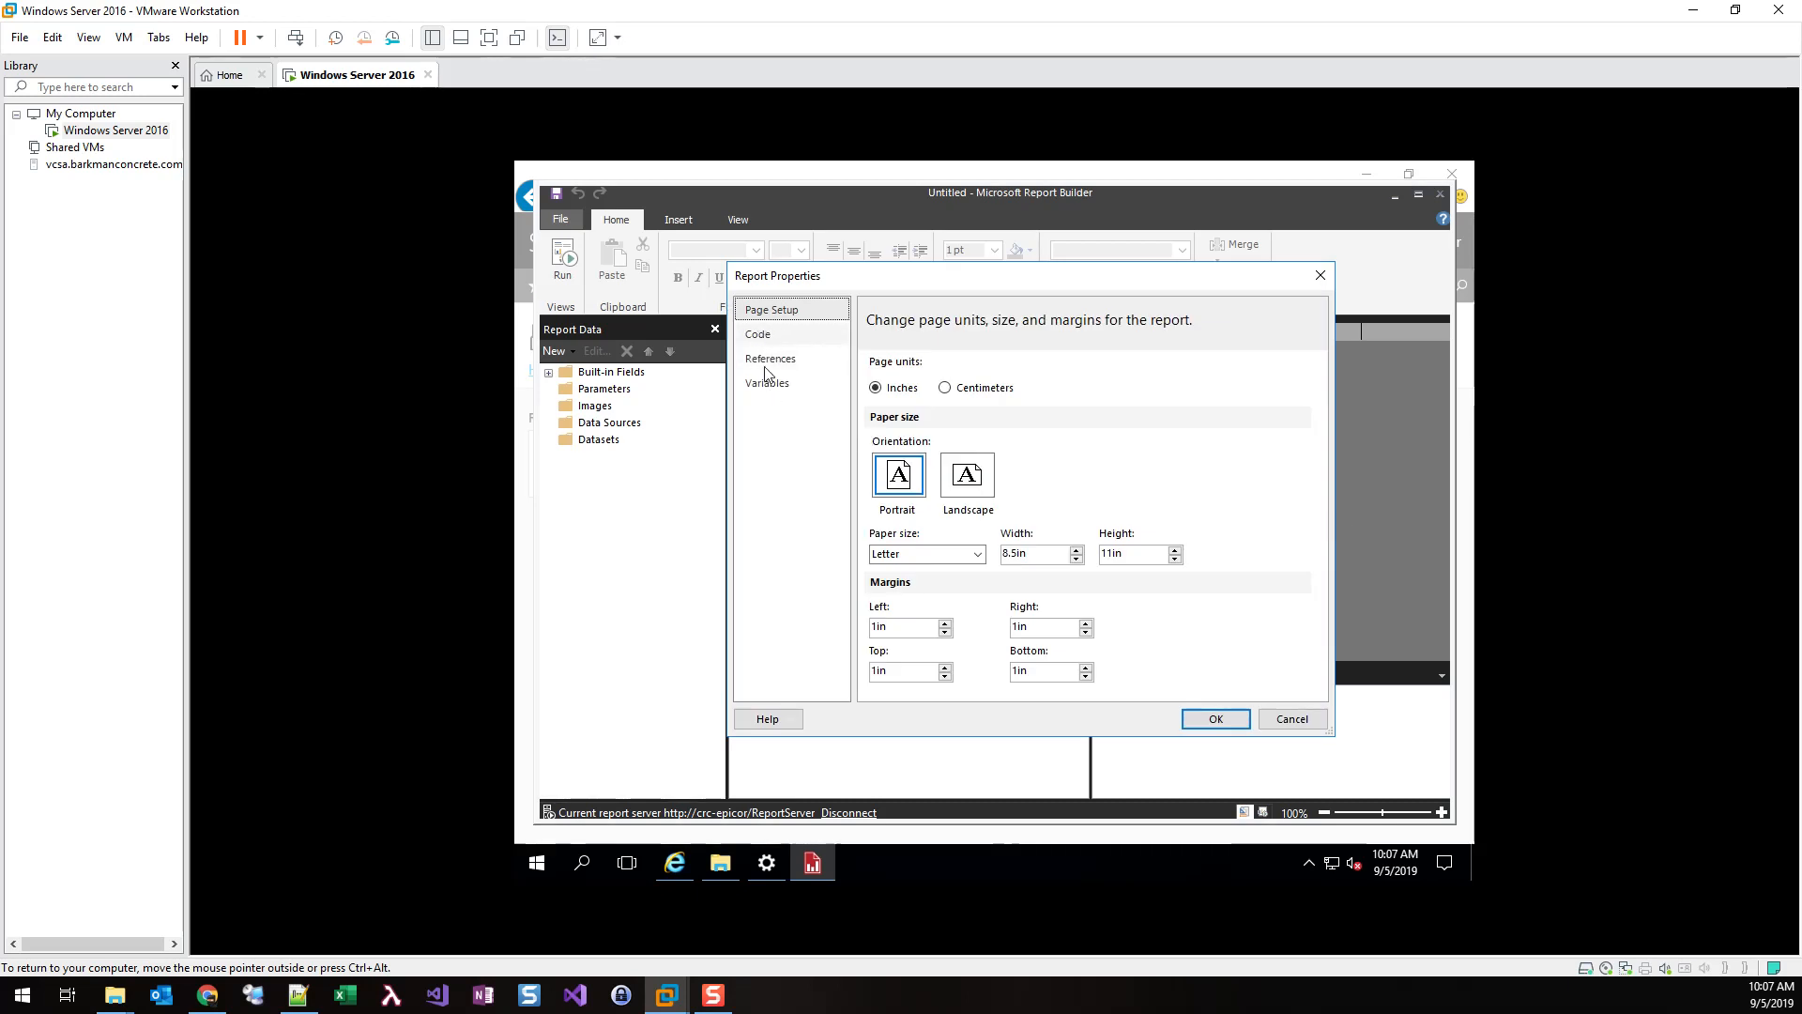
left_click(770, 358)
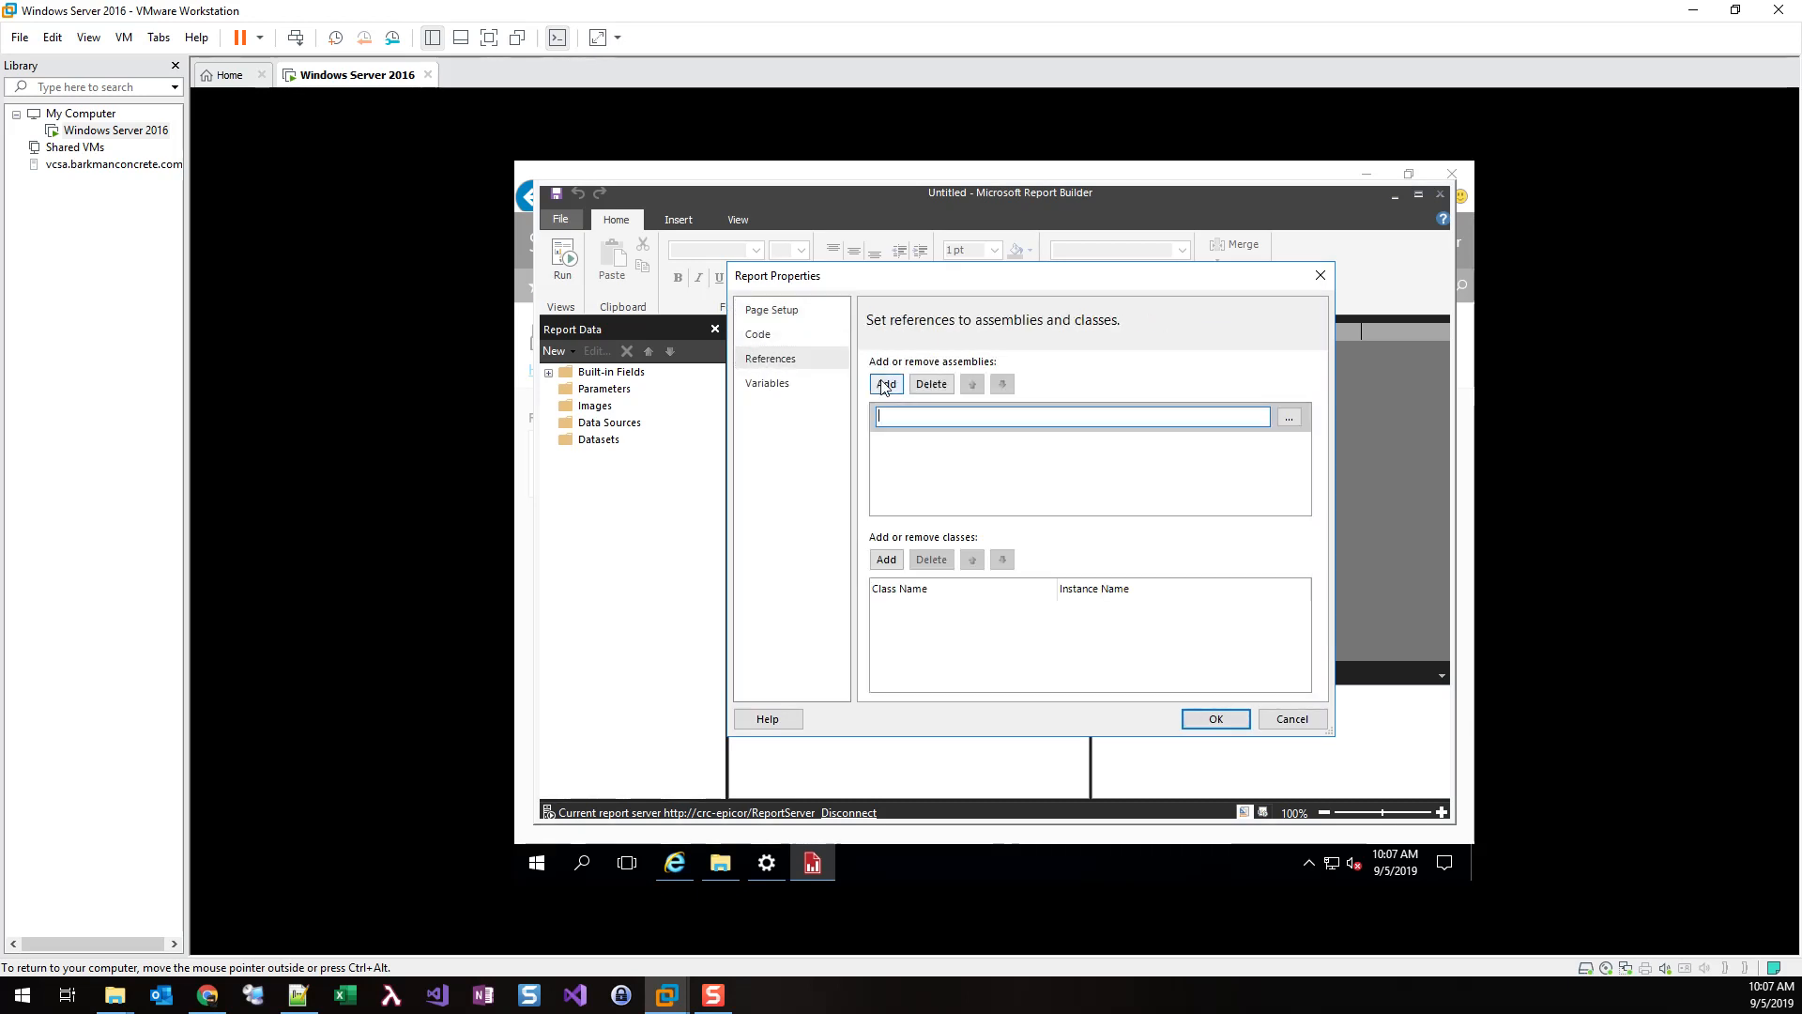
left_click(1288, 416)
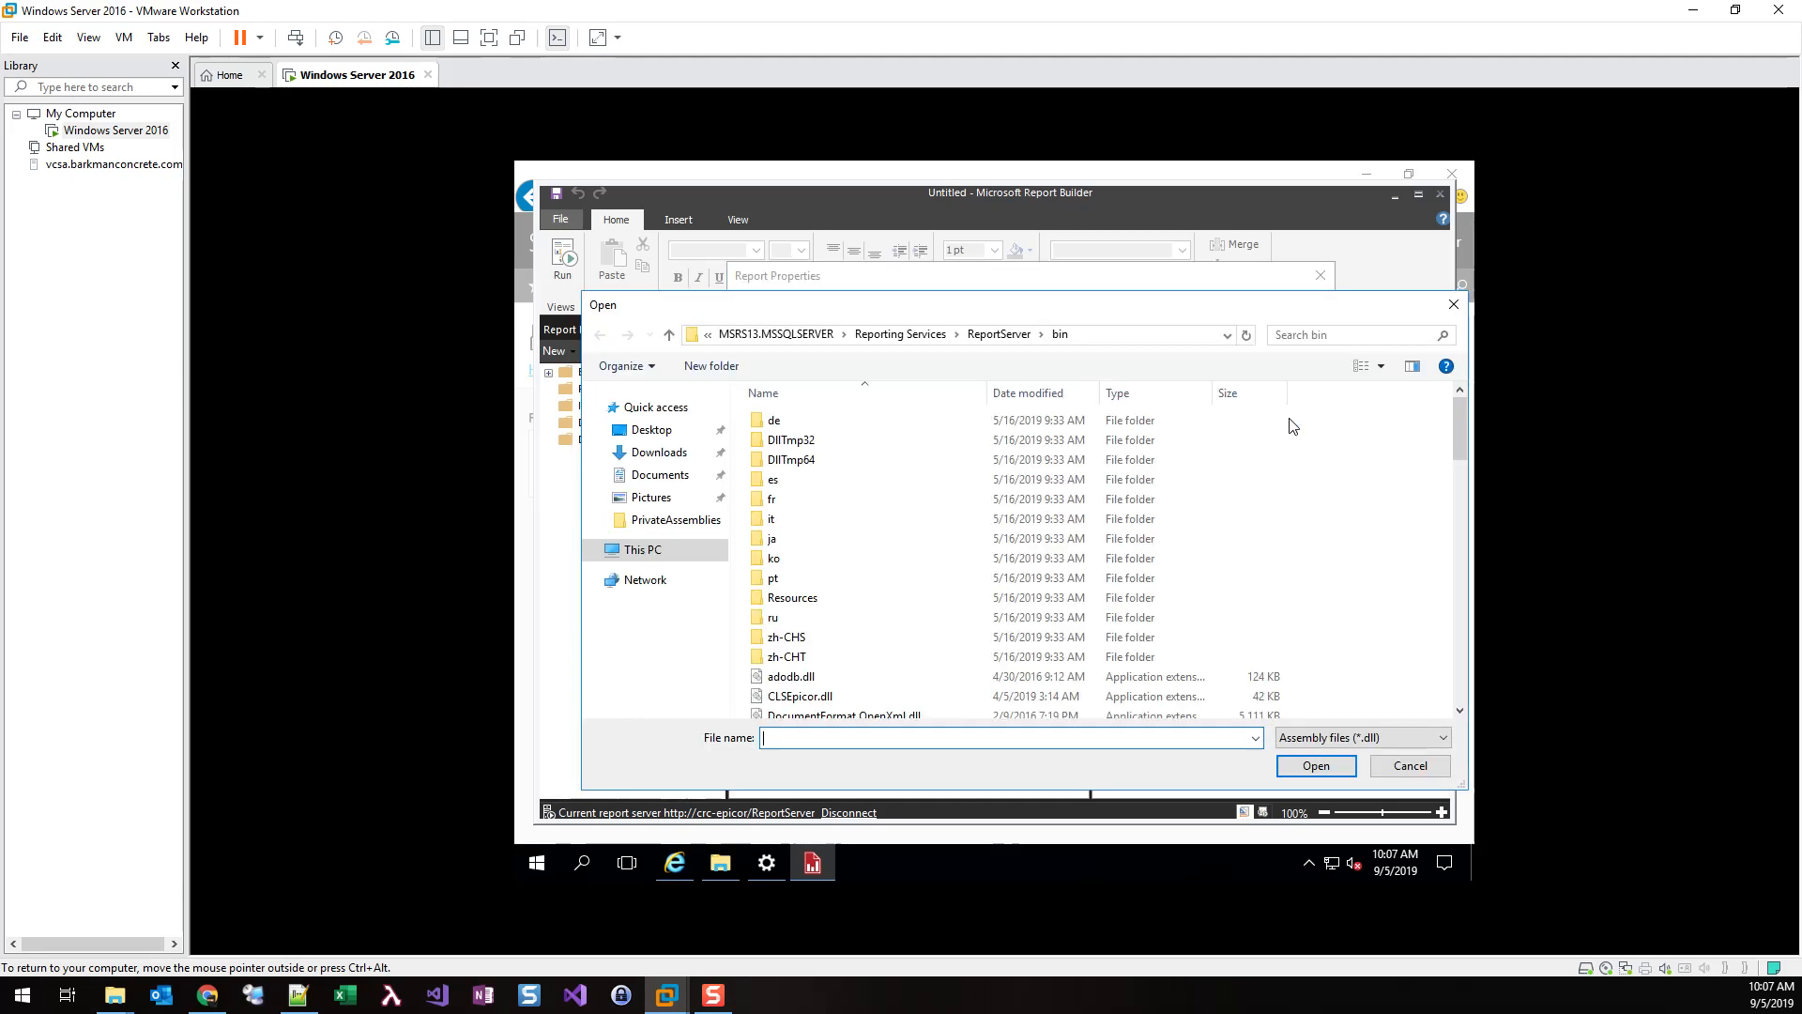
mouse_move(648, 550)
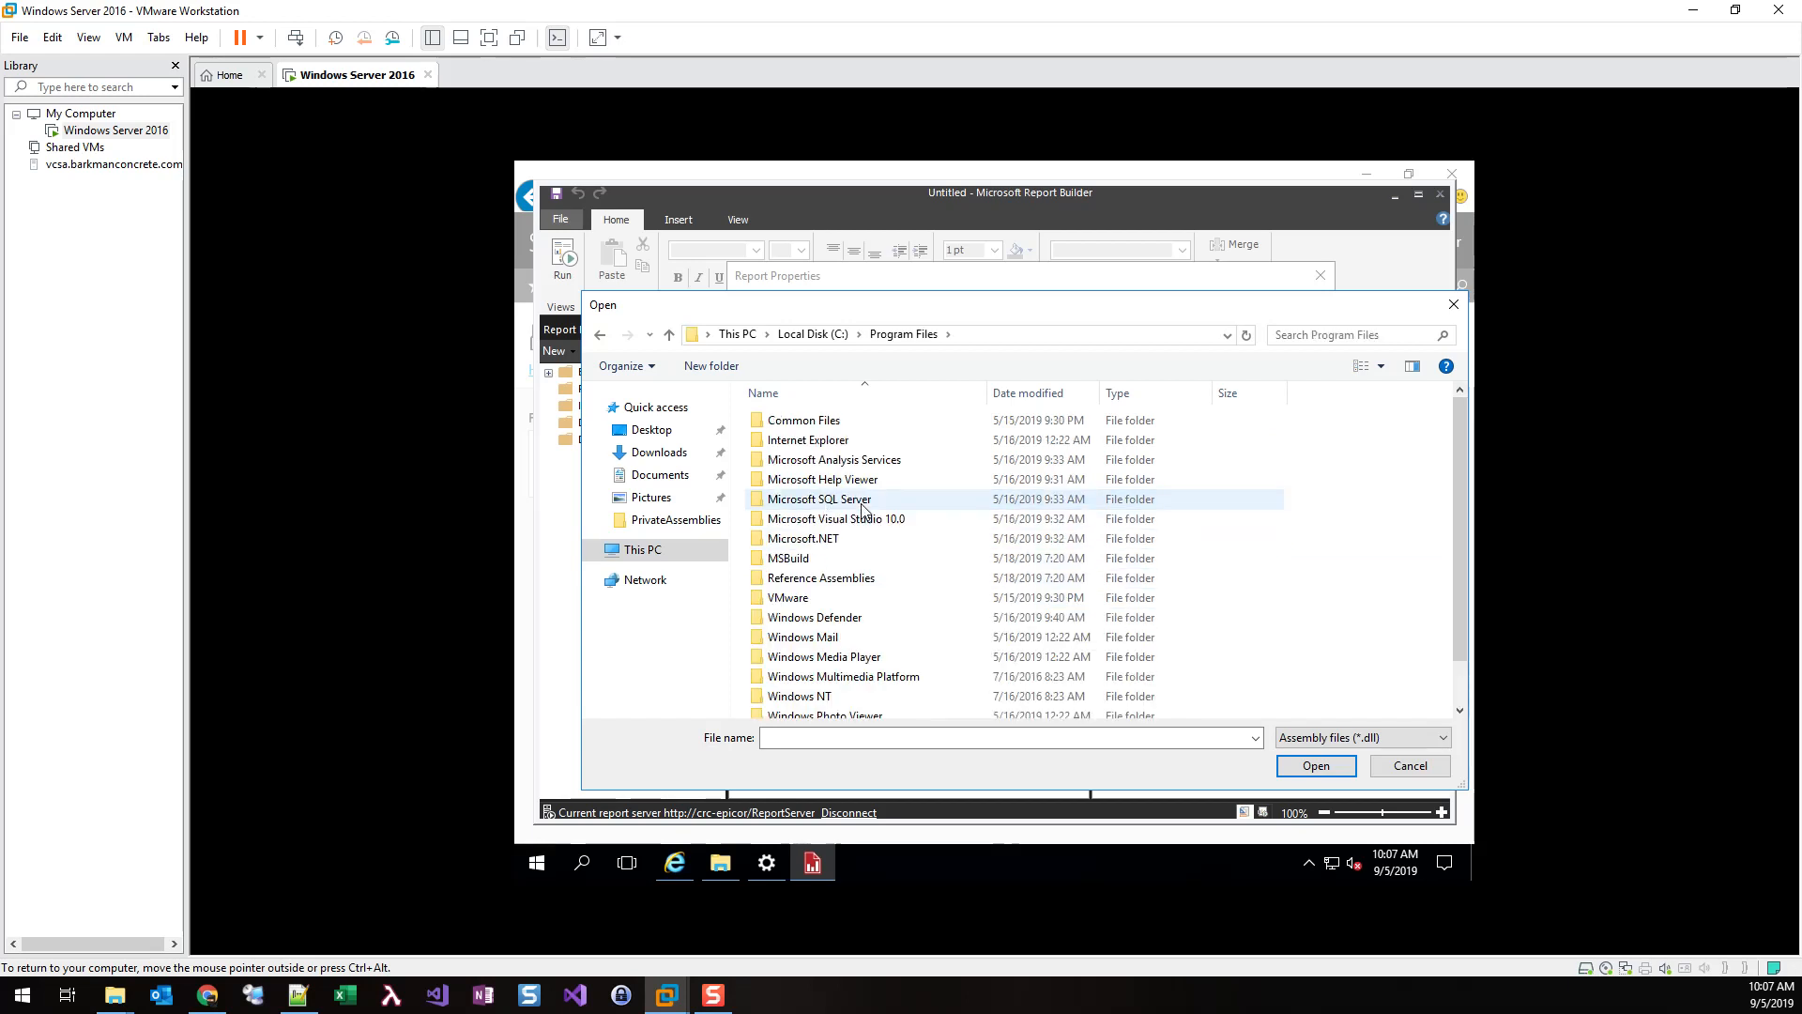
double_click(818, 498)
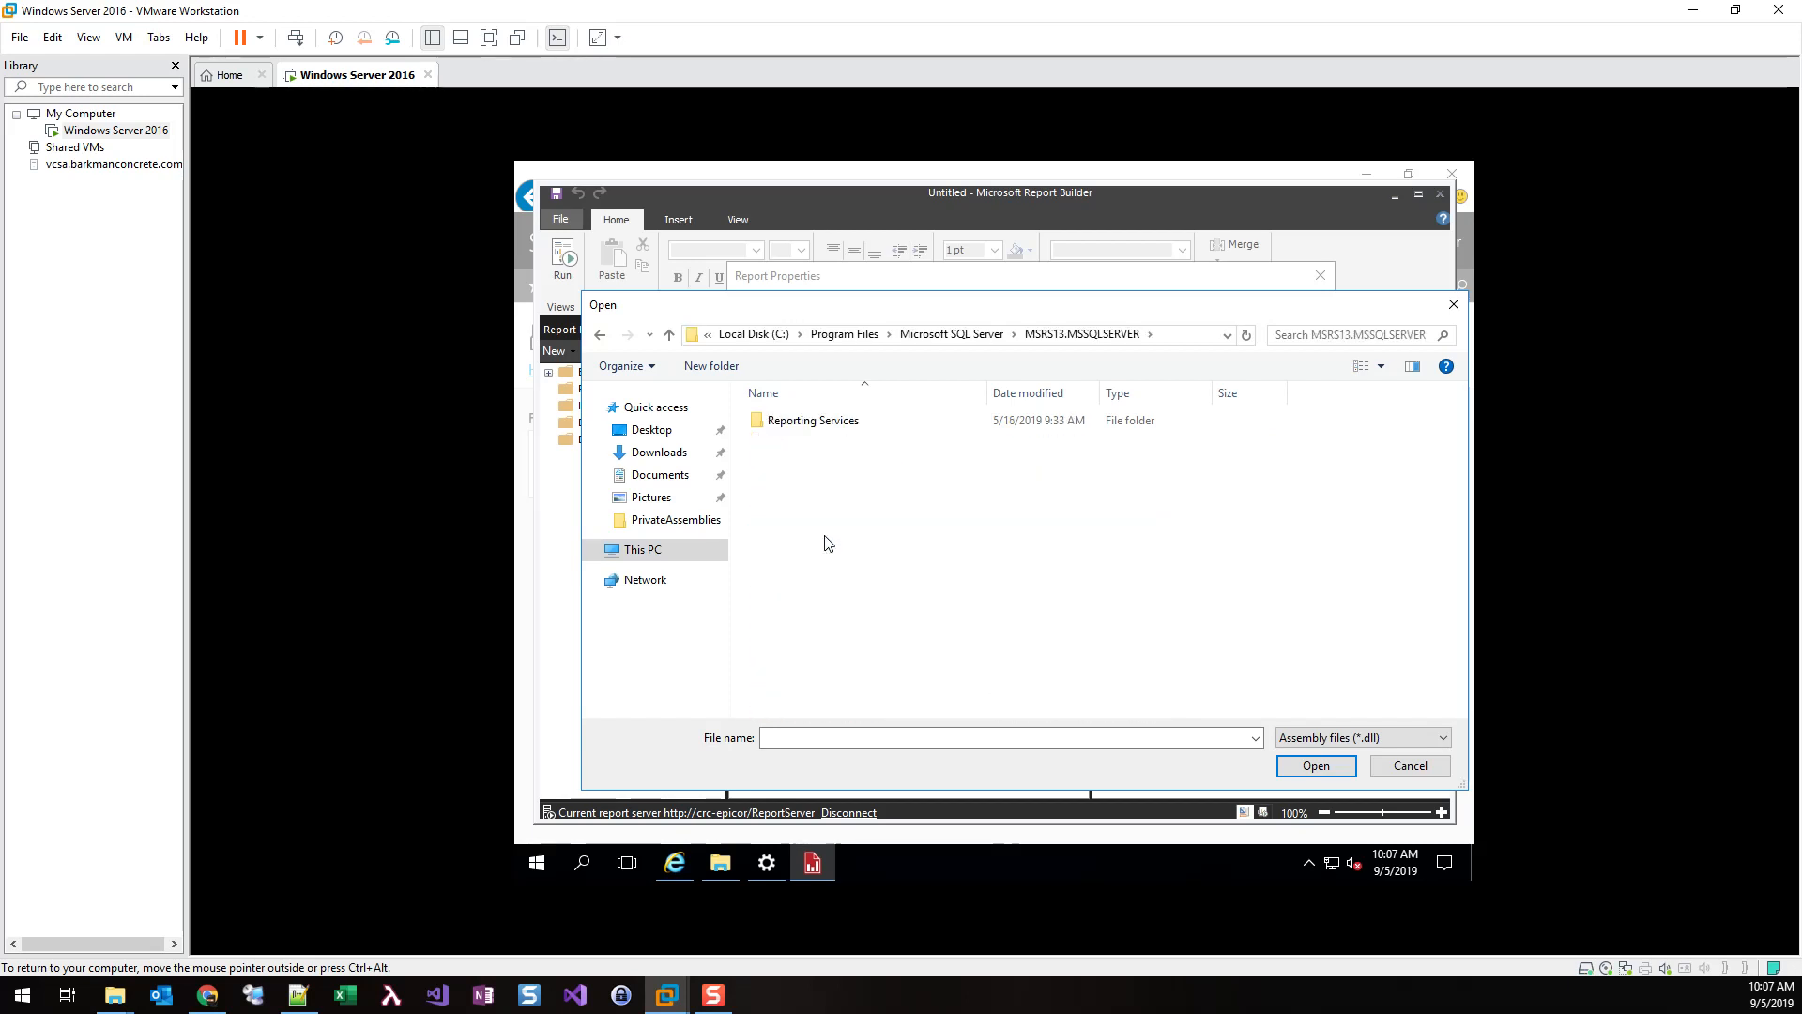
double_click(813, 420)
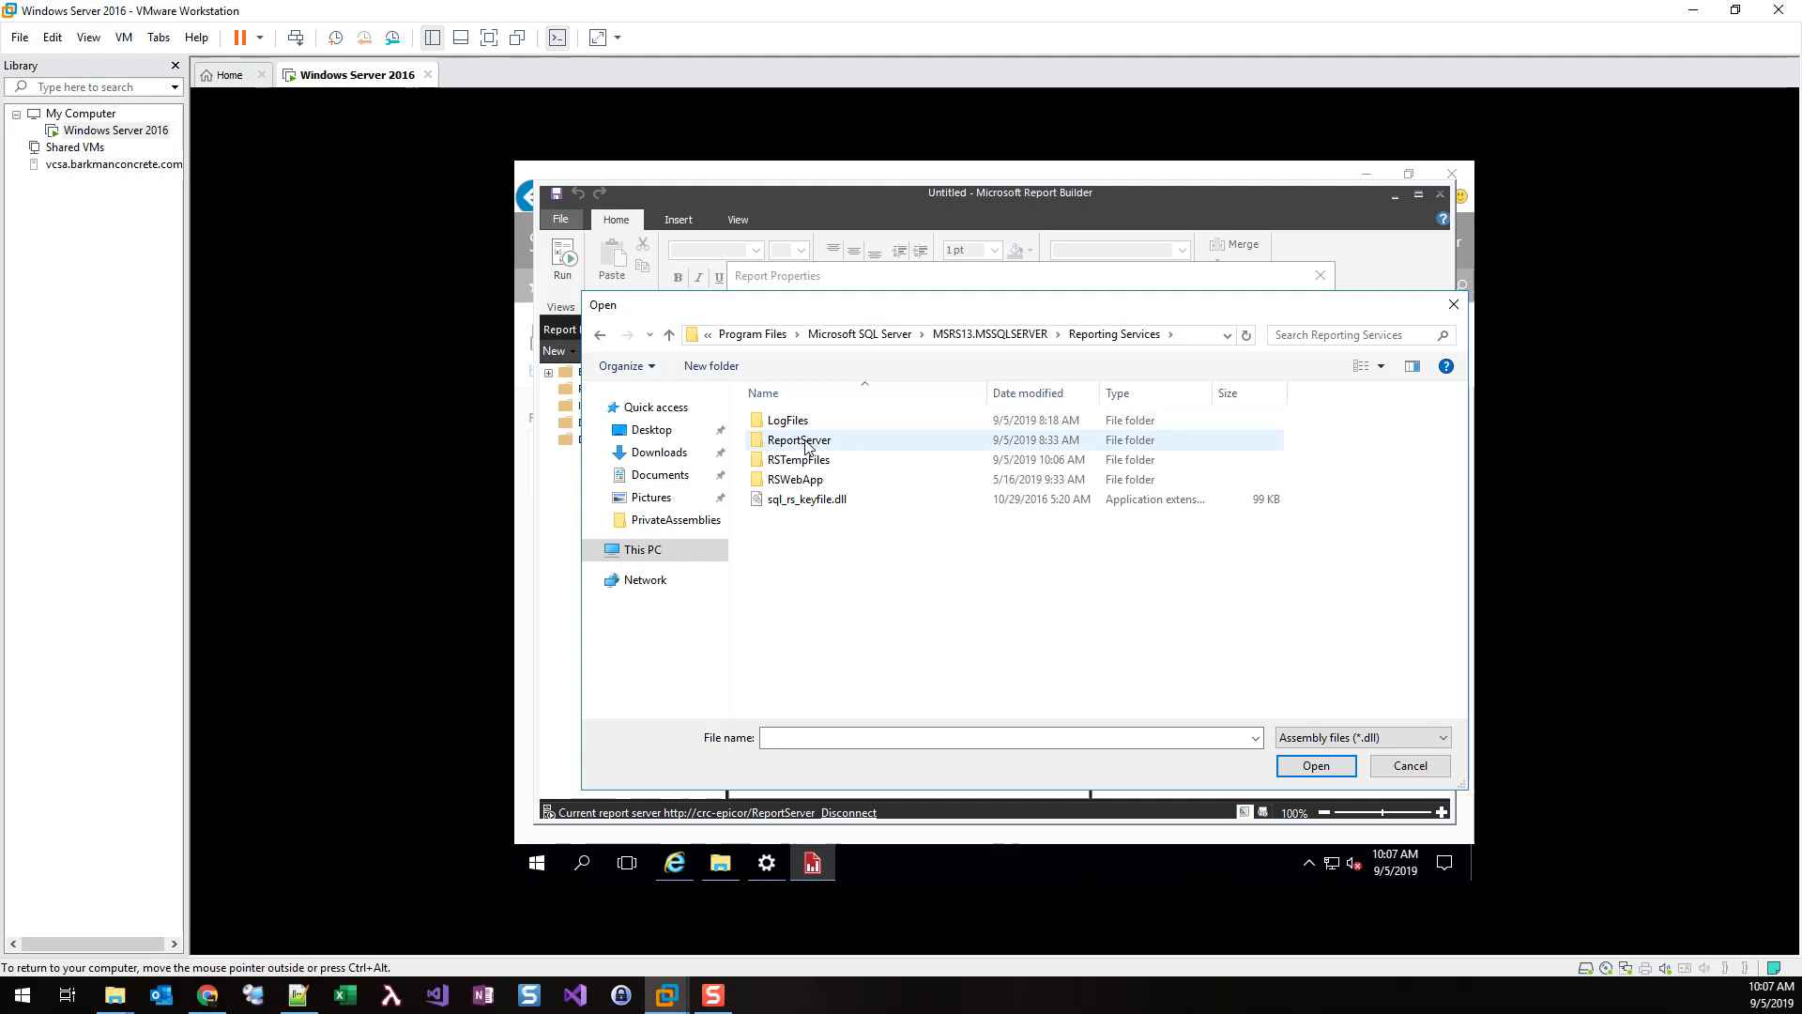
double_click(799, 440)
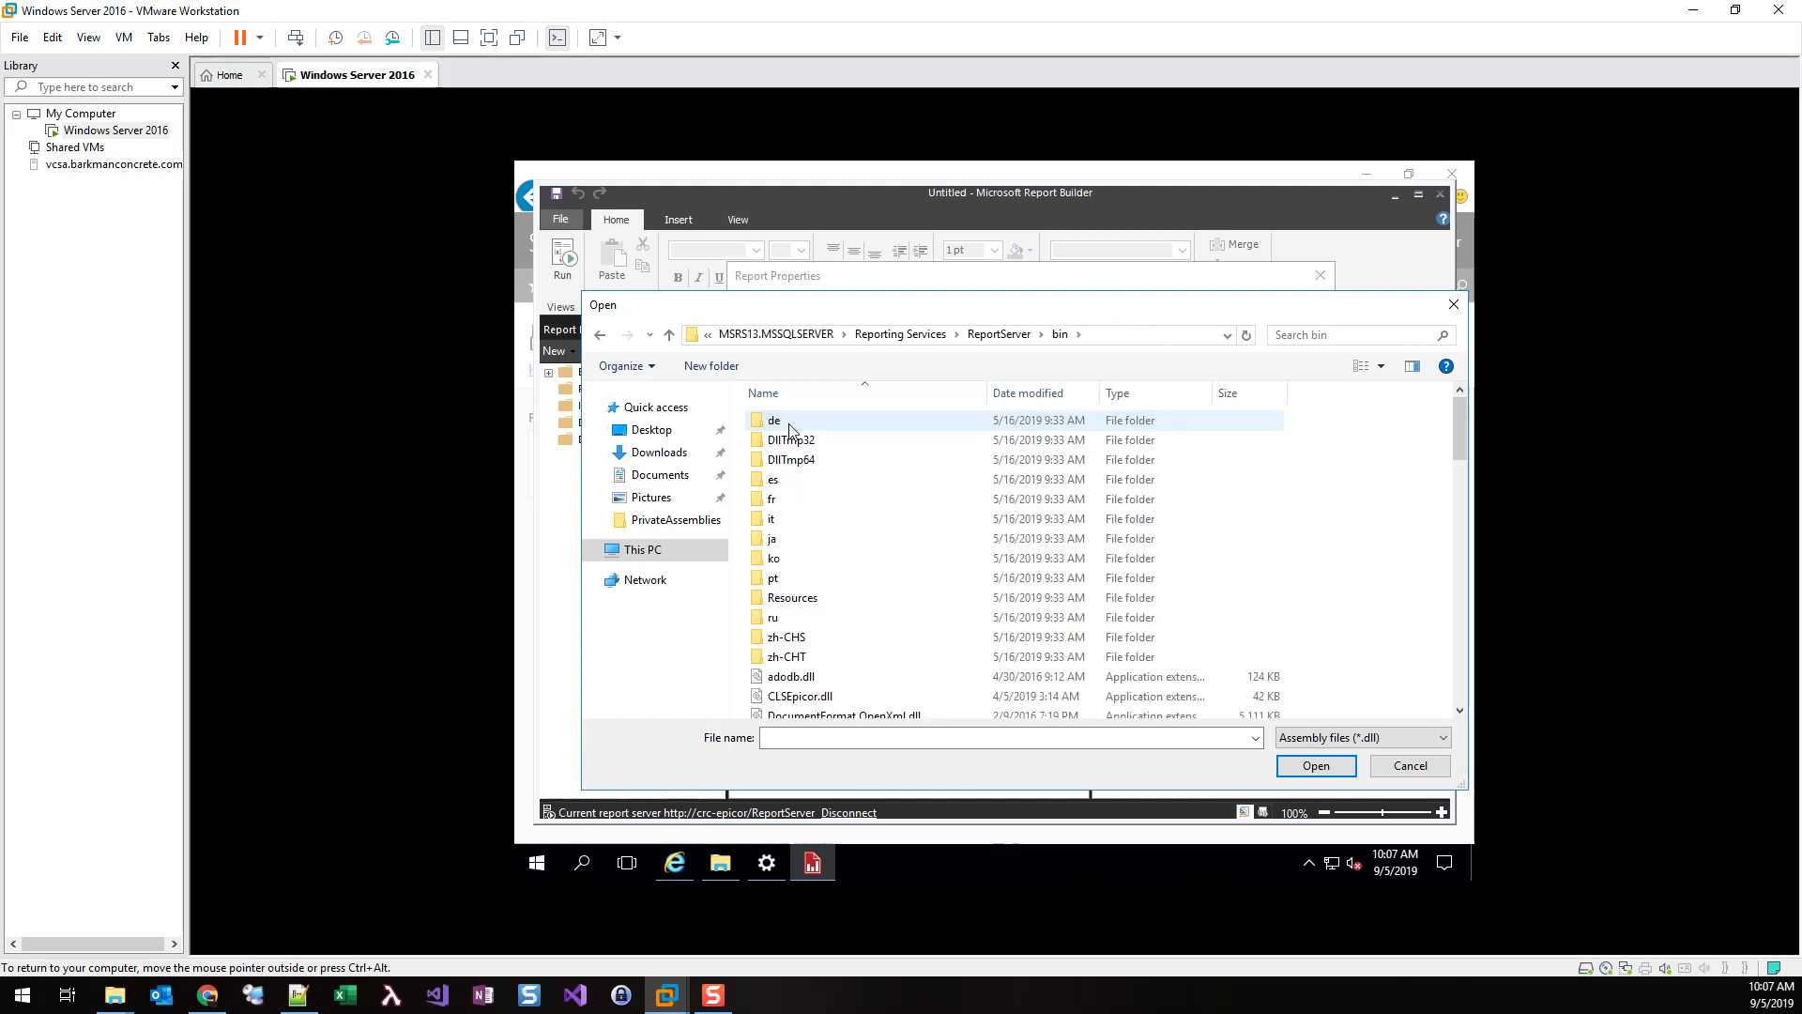
scroll("down", 3)
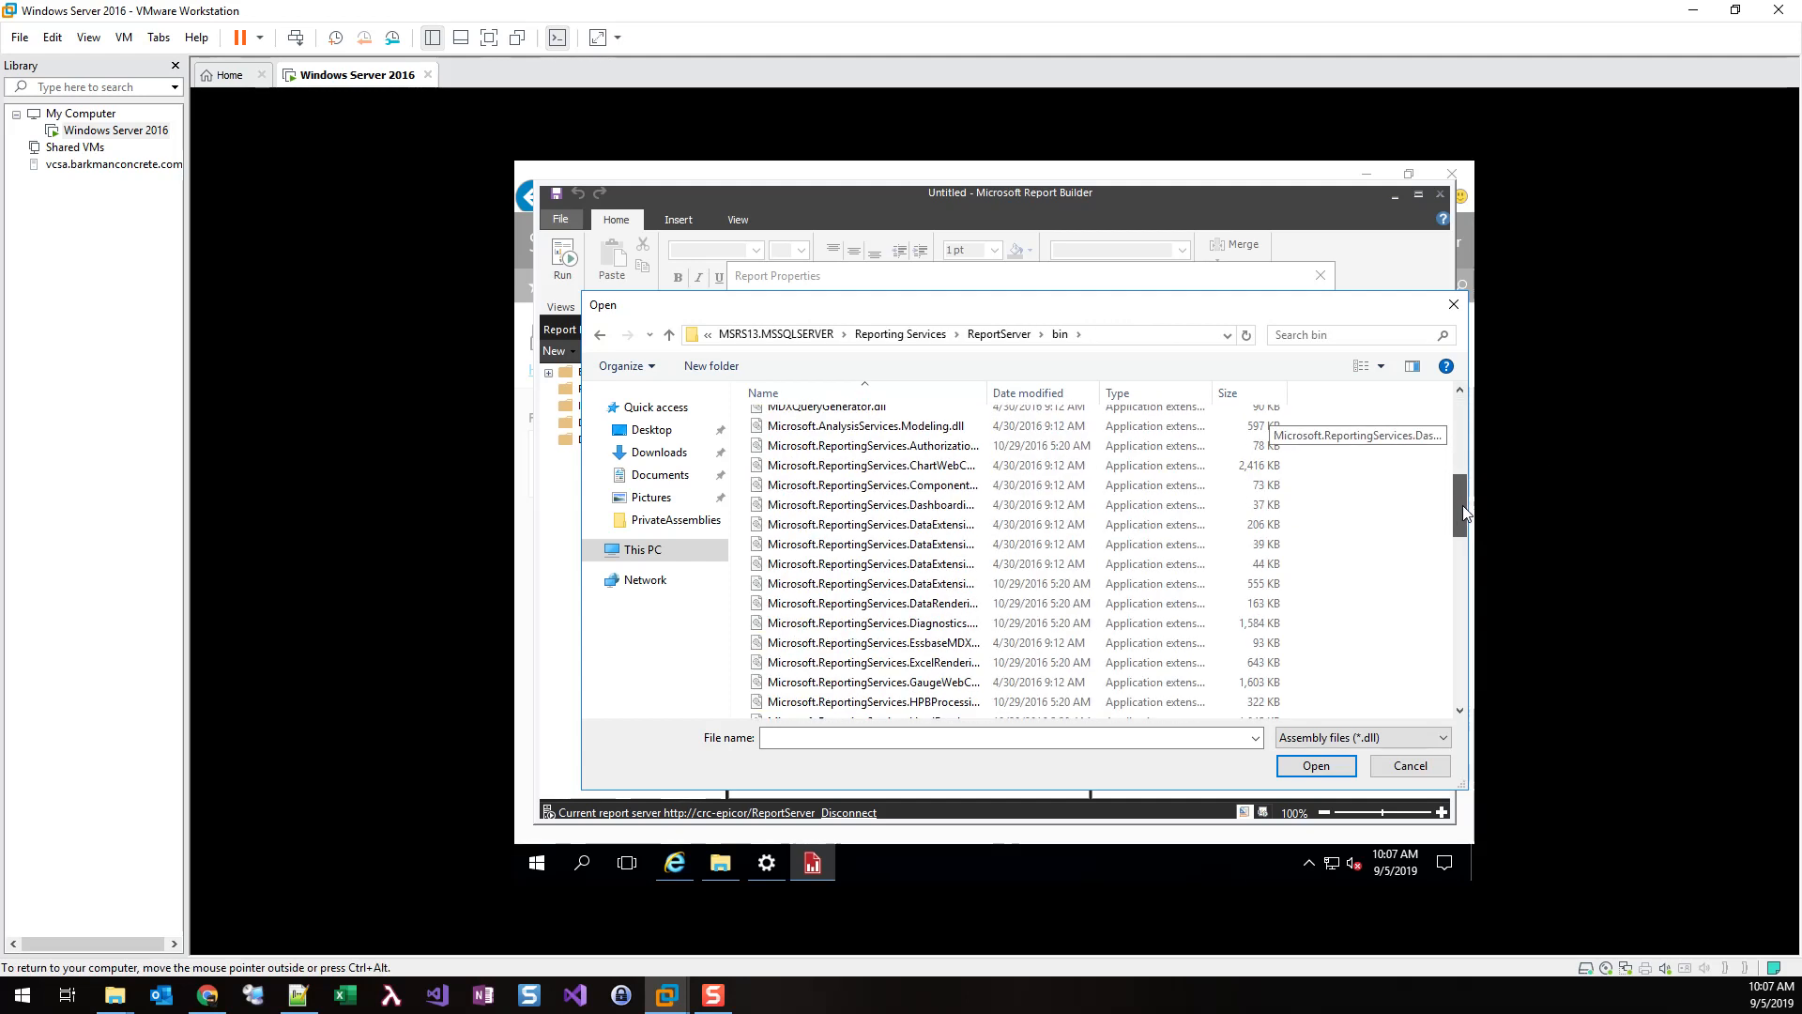
scroll("down", 3)
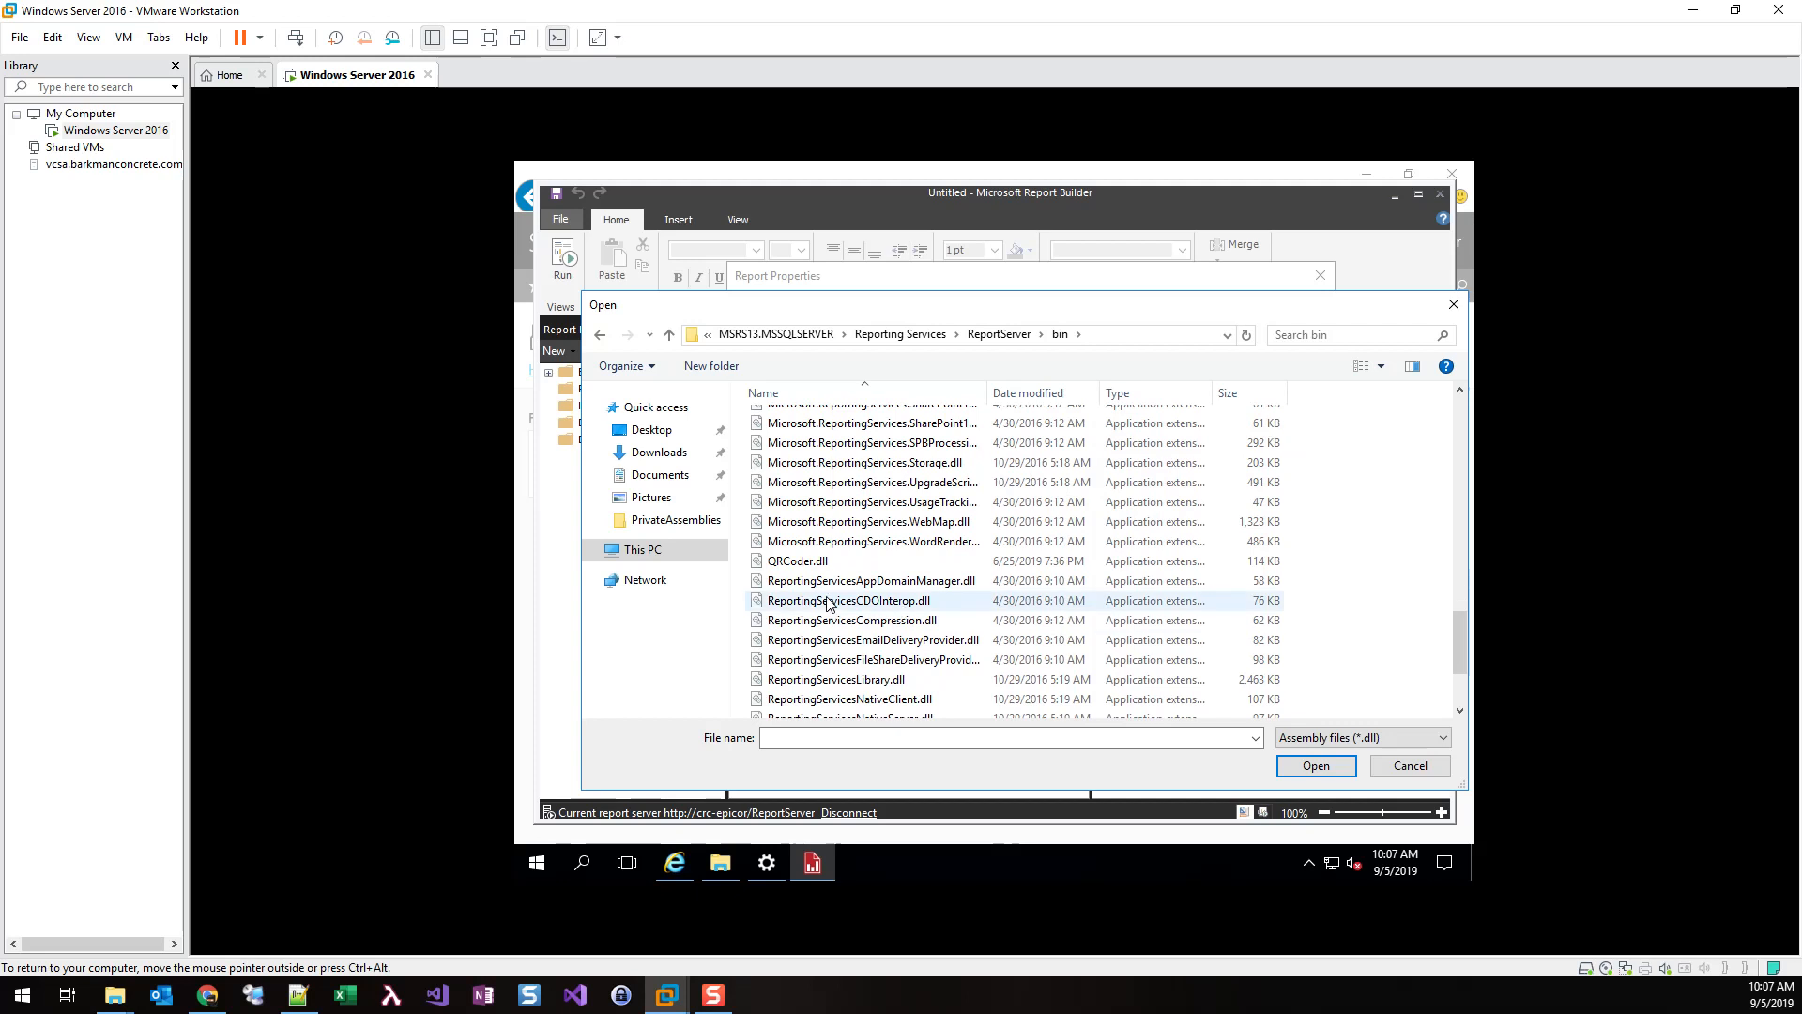
left_click(1316, 766)
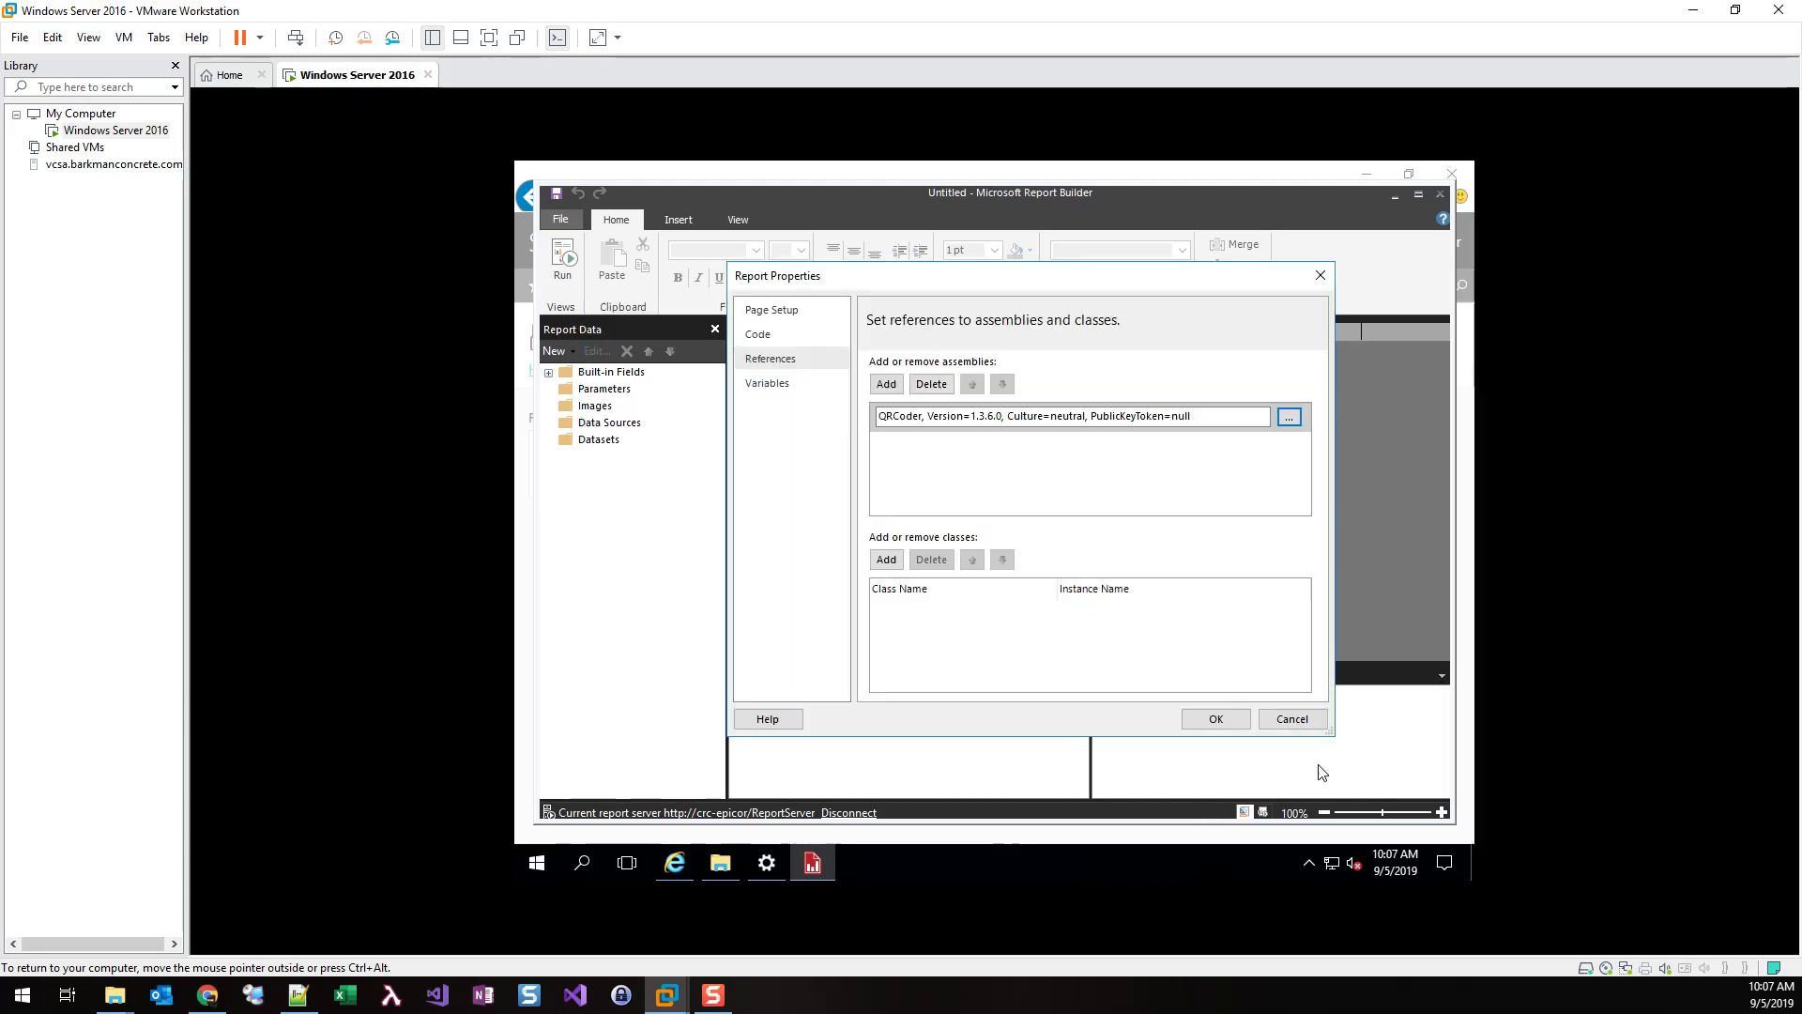
Enter the QRCoderByteArray(inputString As String) As Byte() function in the report's Code page
left_click(758, 334)
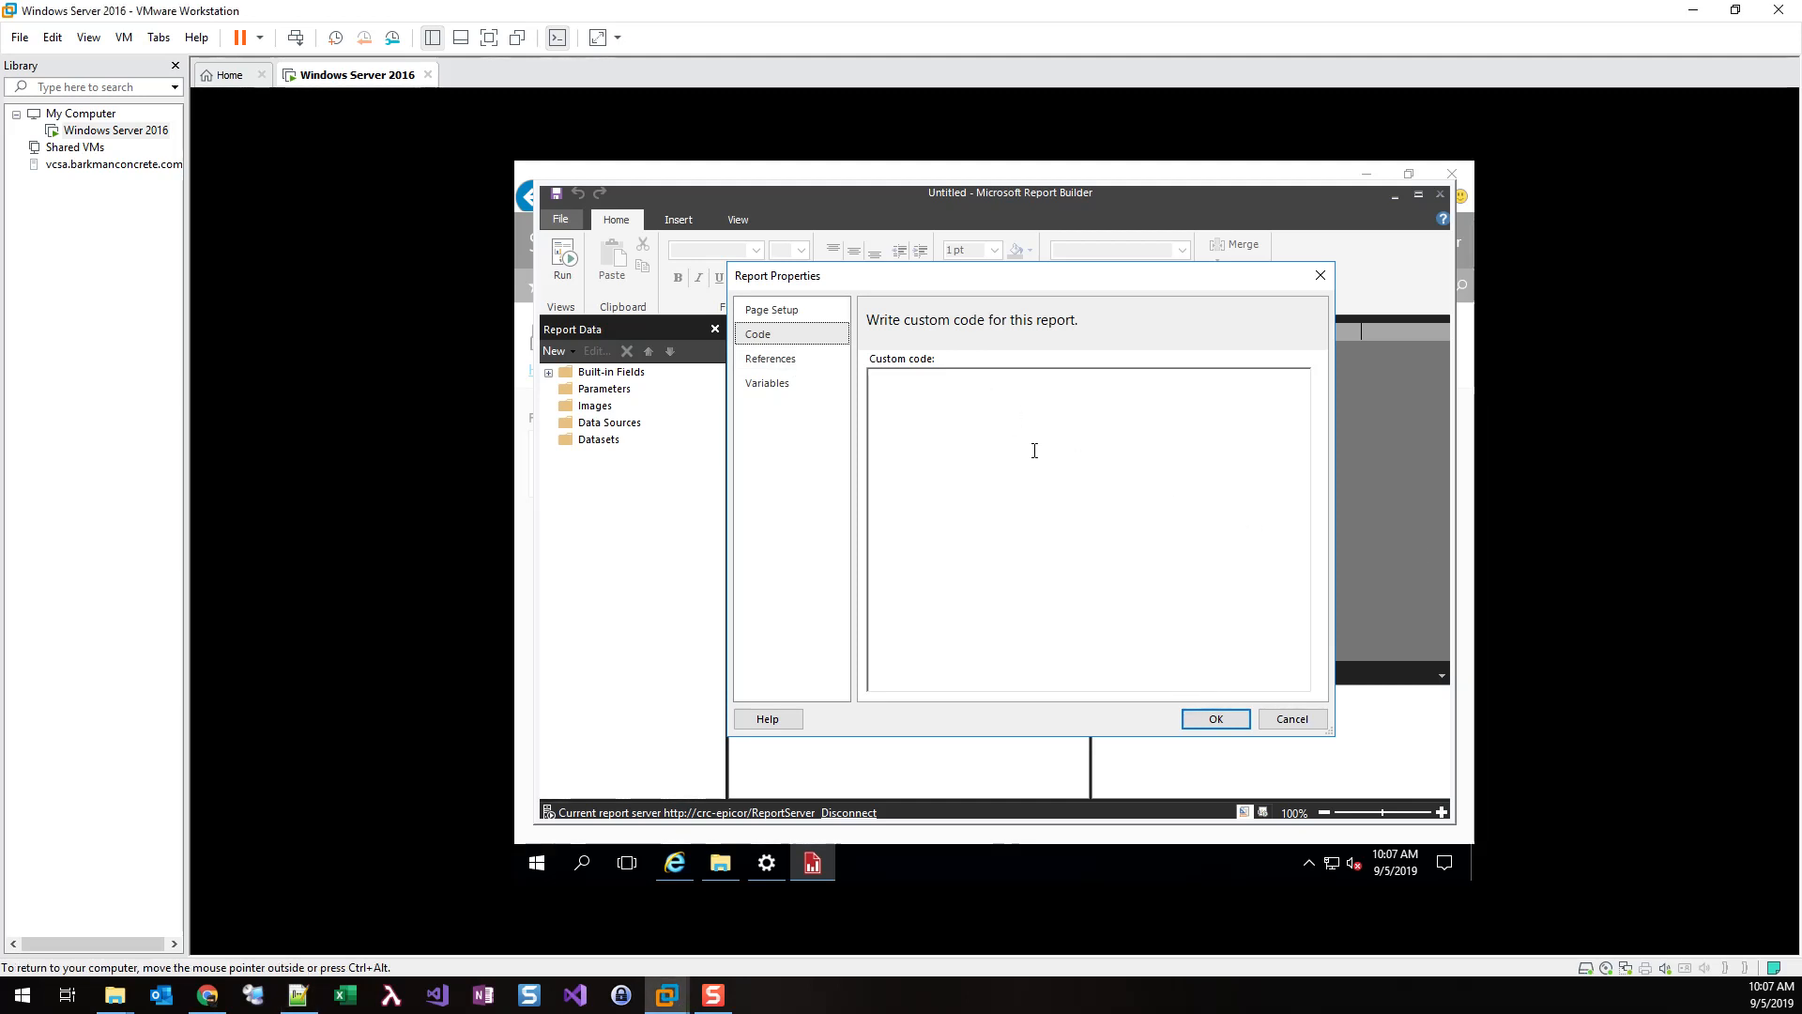
type("Public Function QRCoderByteArray(ByVal inputString As String) as Byte()")
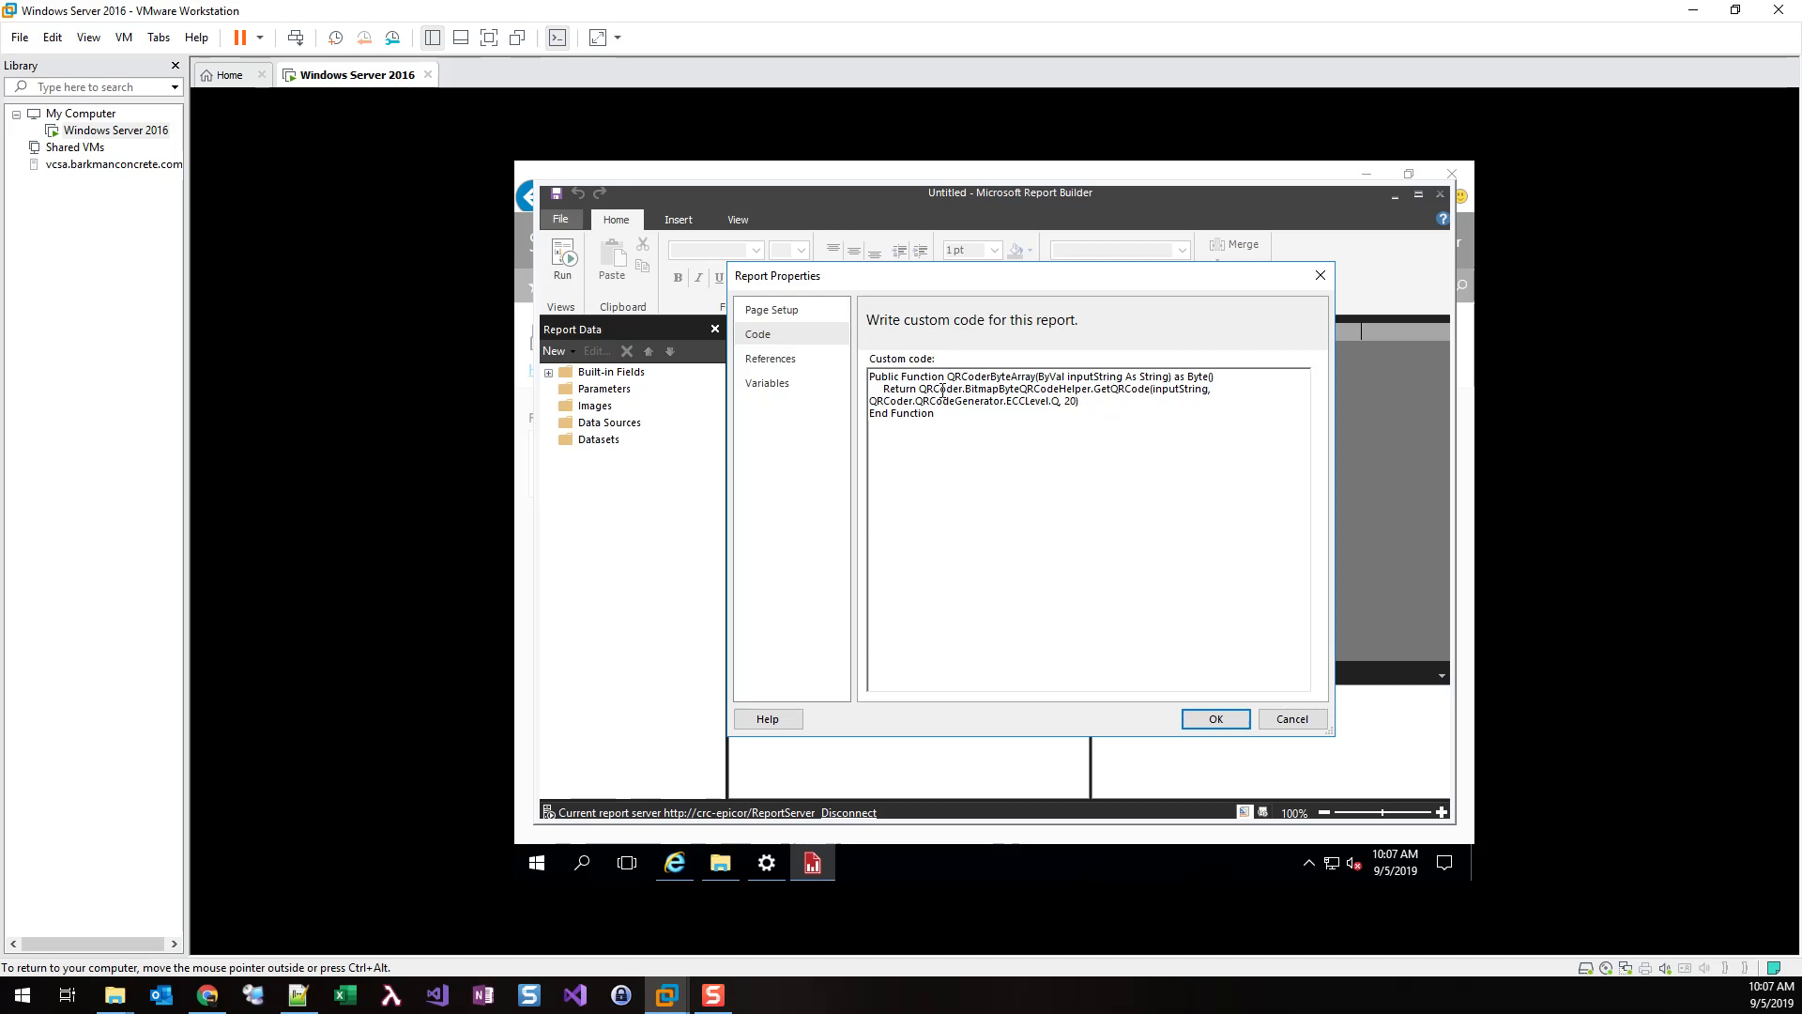
double_click(1004, 388)
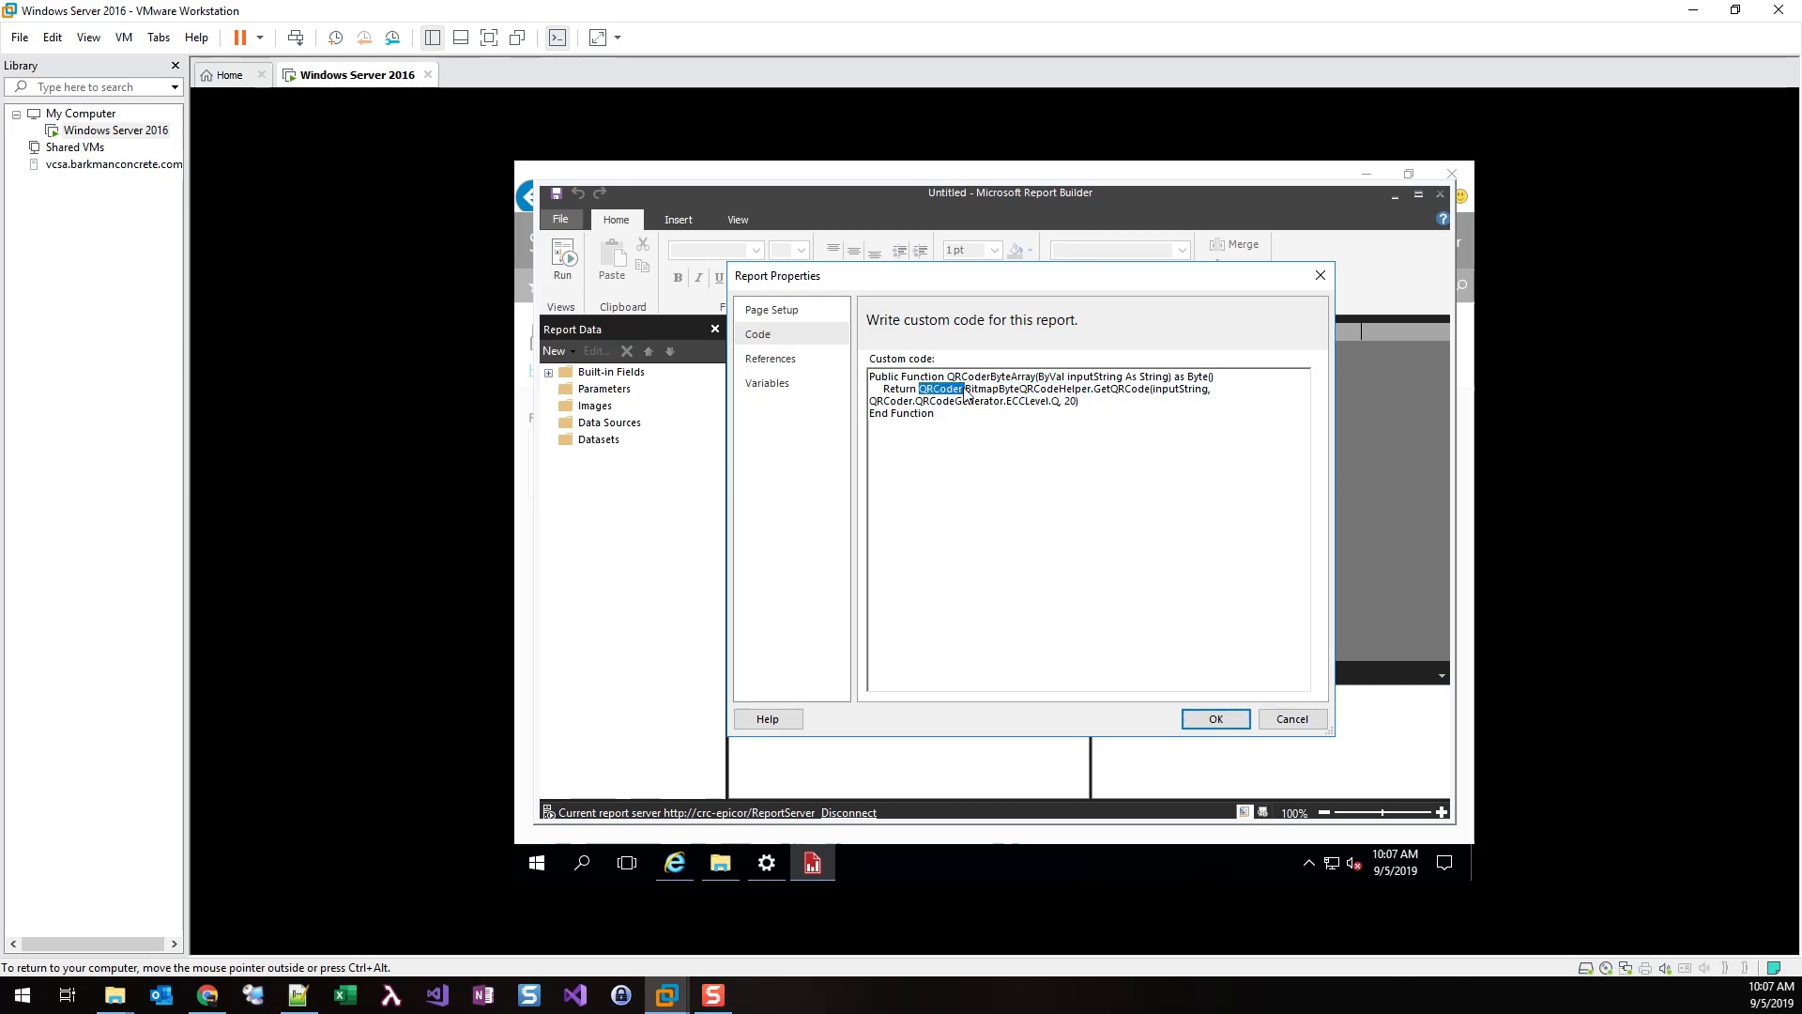
double_click(1026, 388)
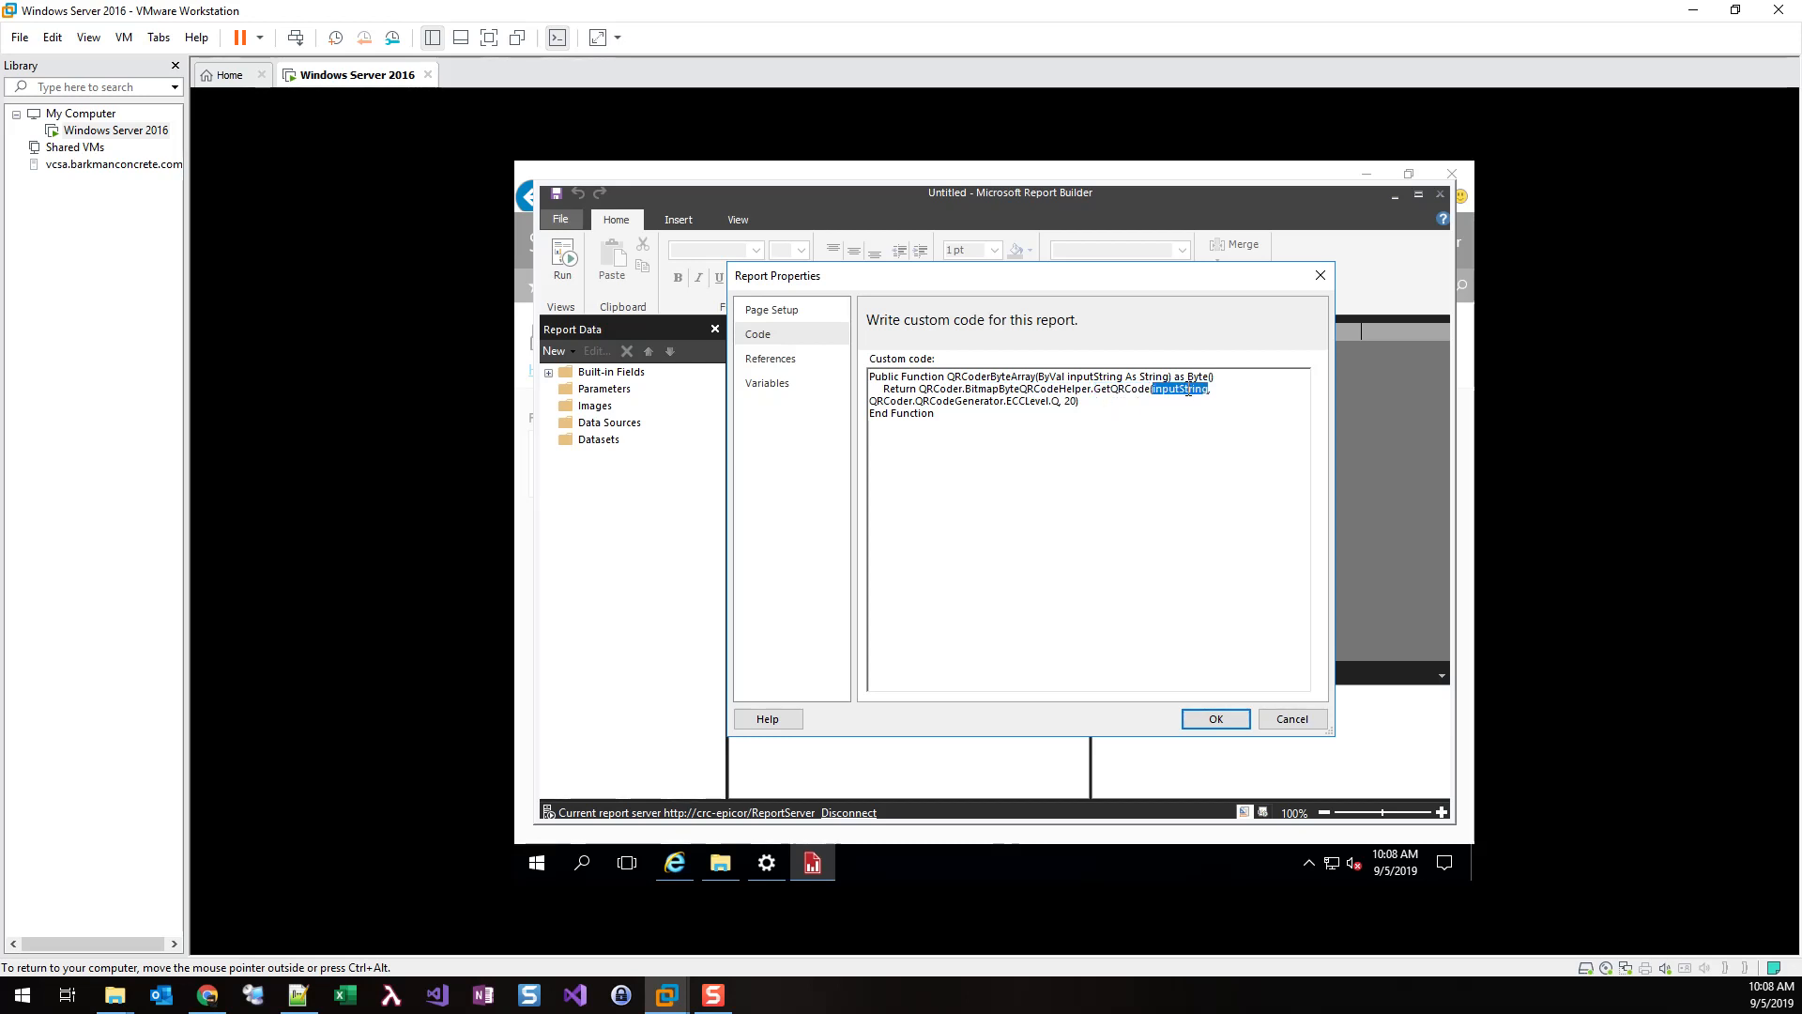
mouse_move(957, 429)
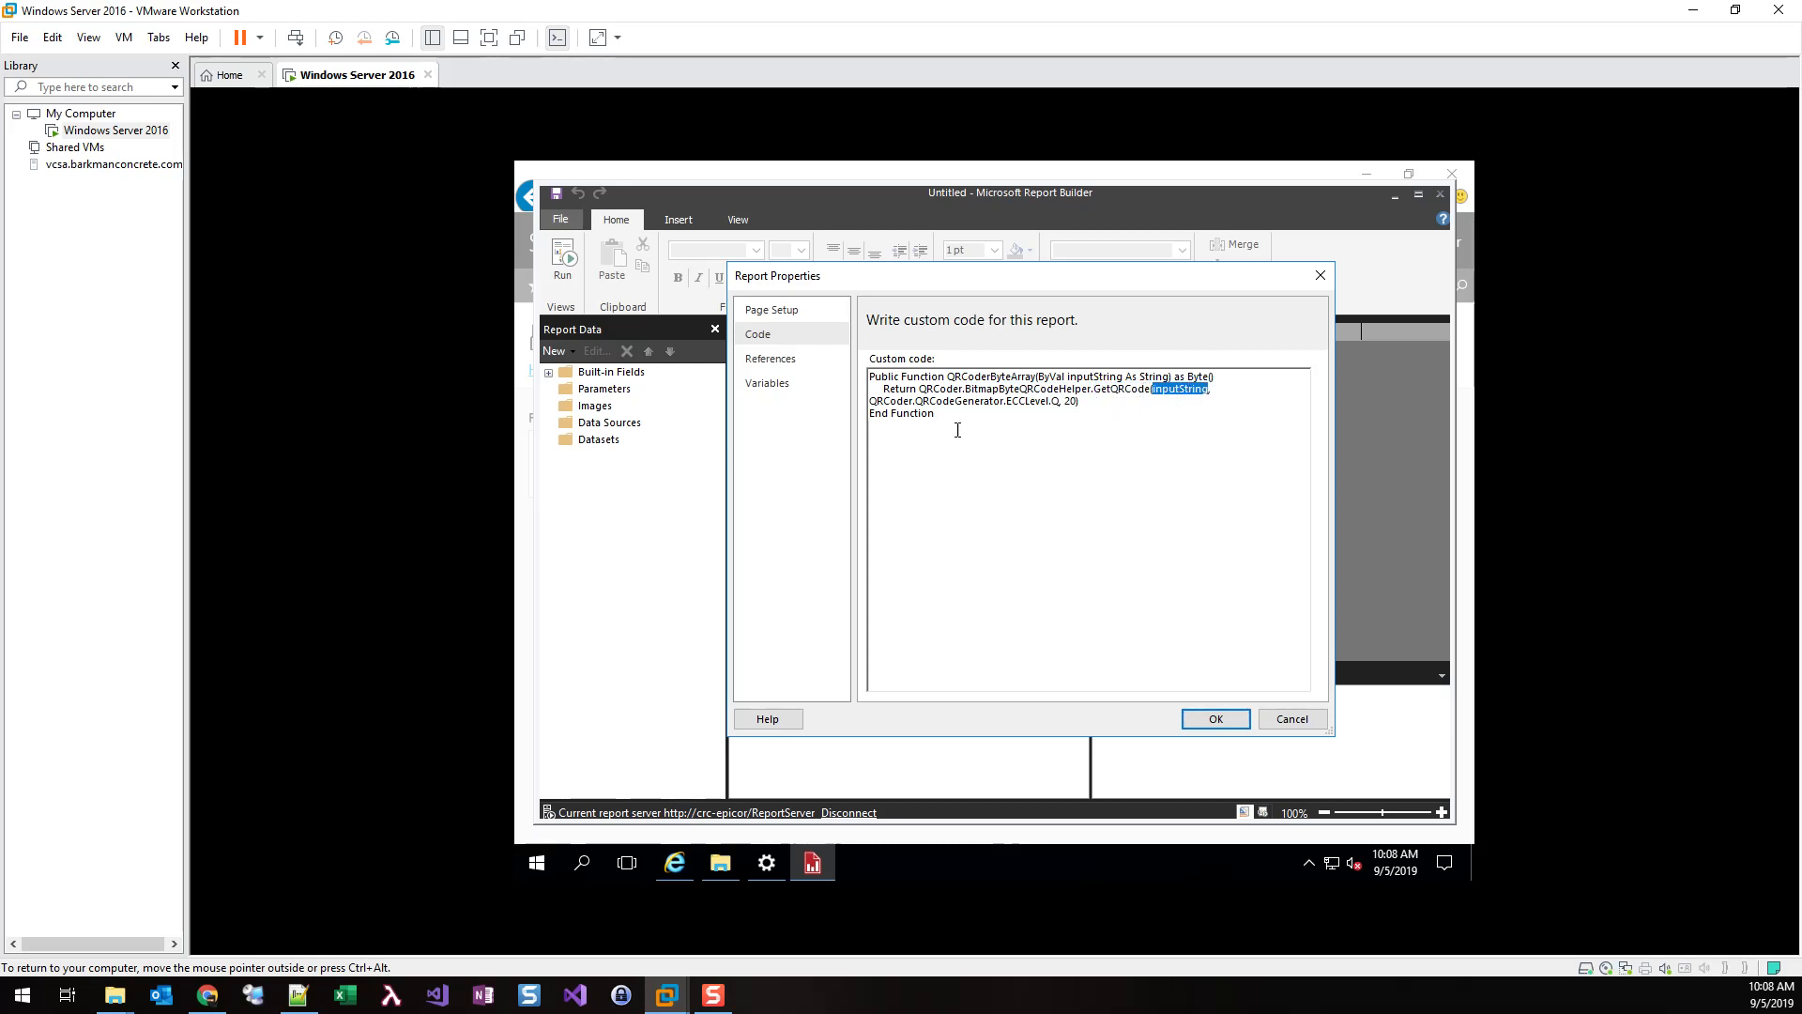
mouse_move(941, 470)
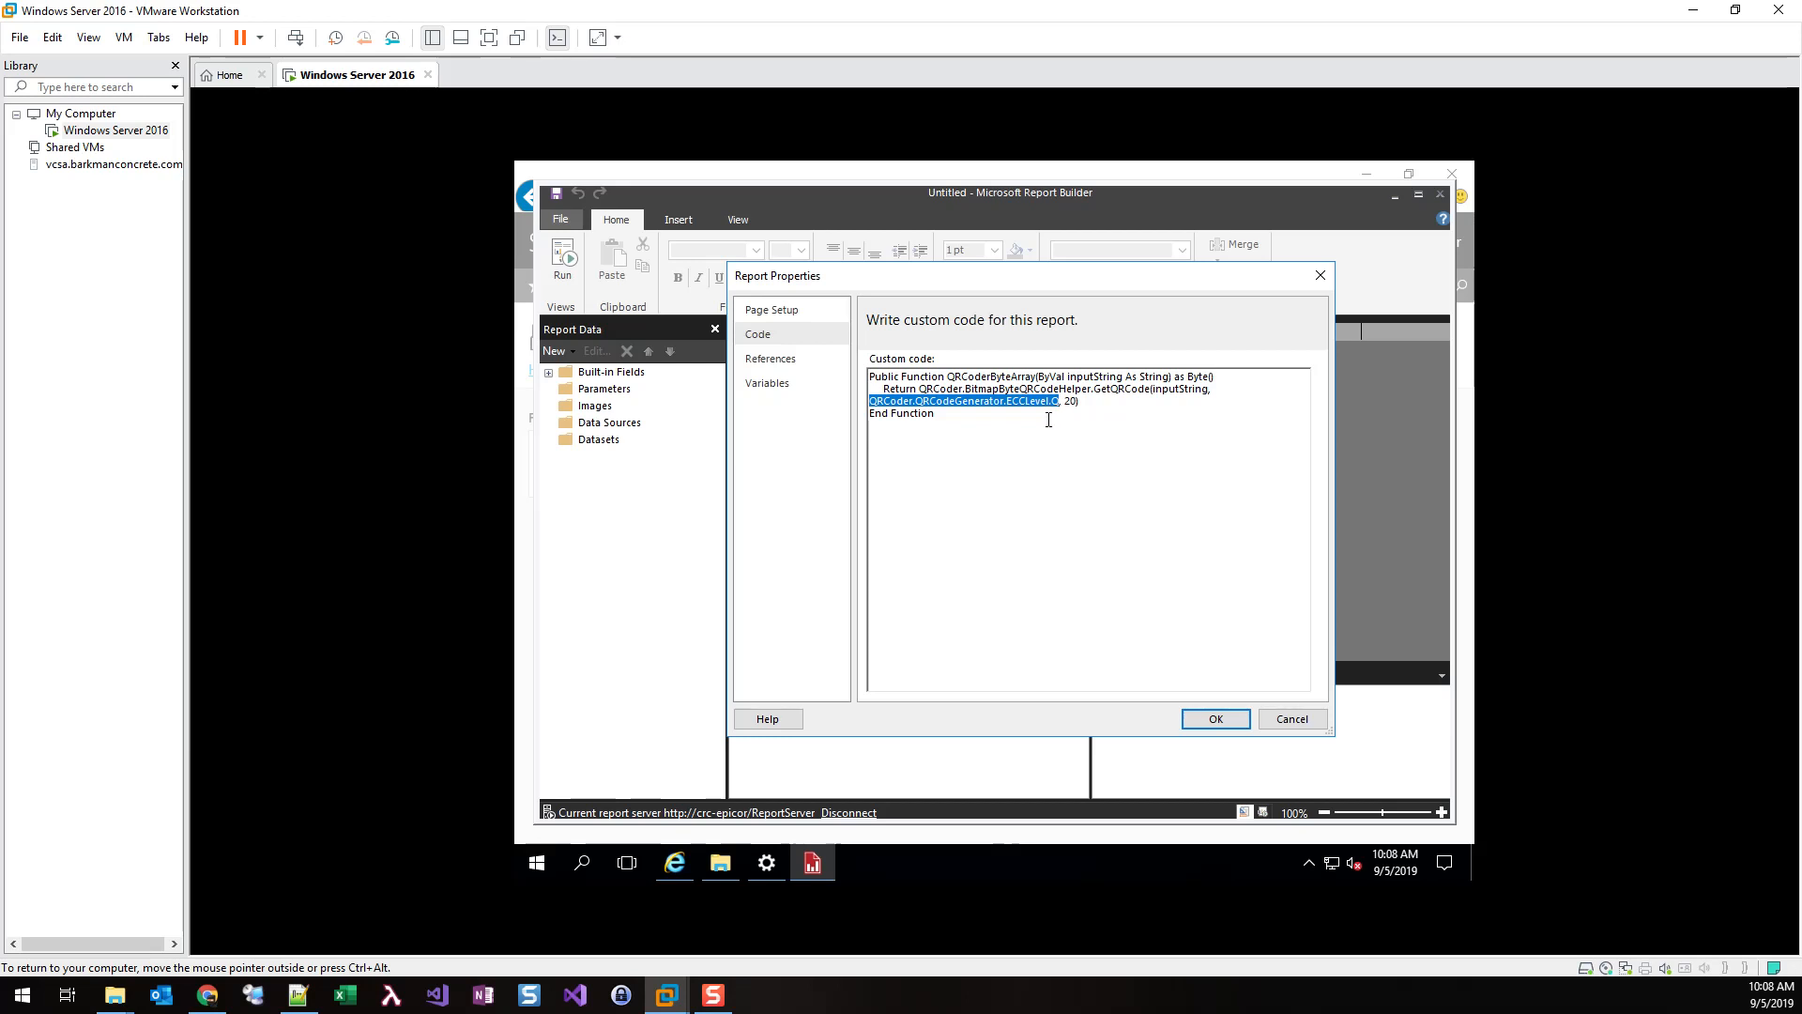
mouse_move(1060, 431)
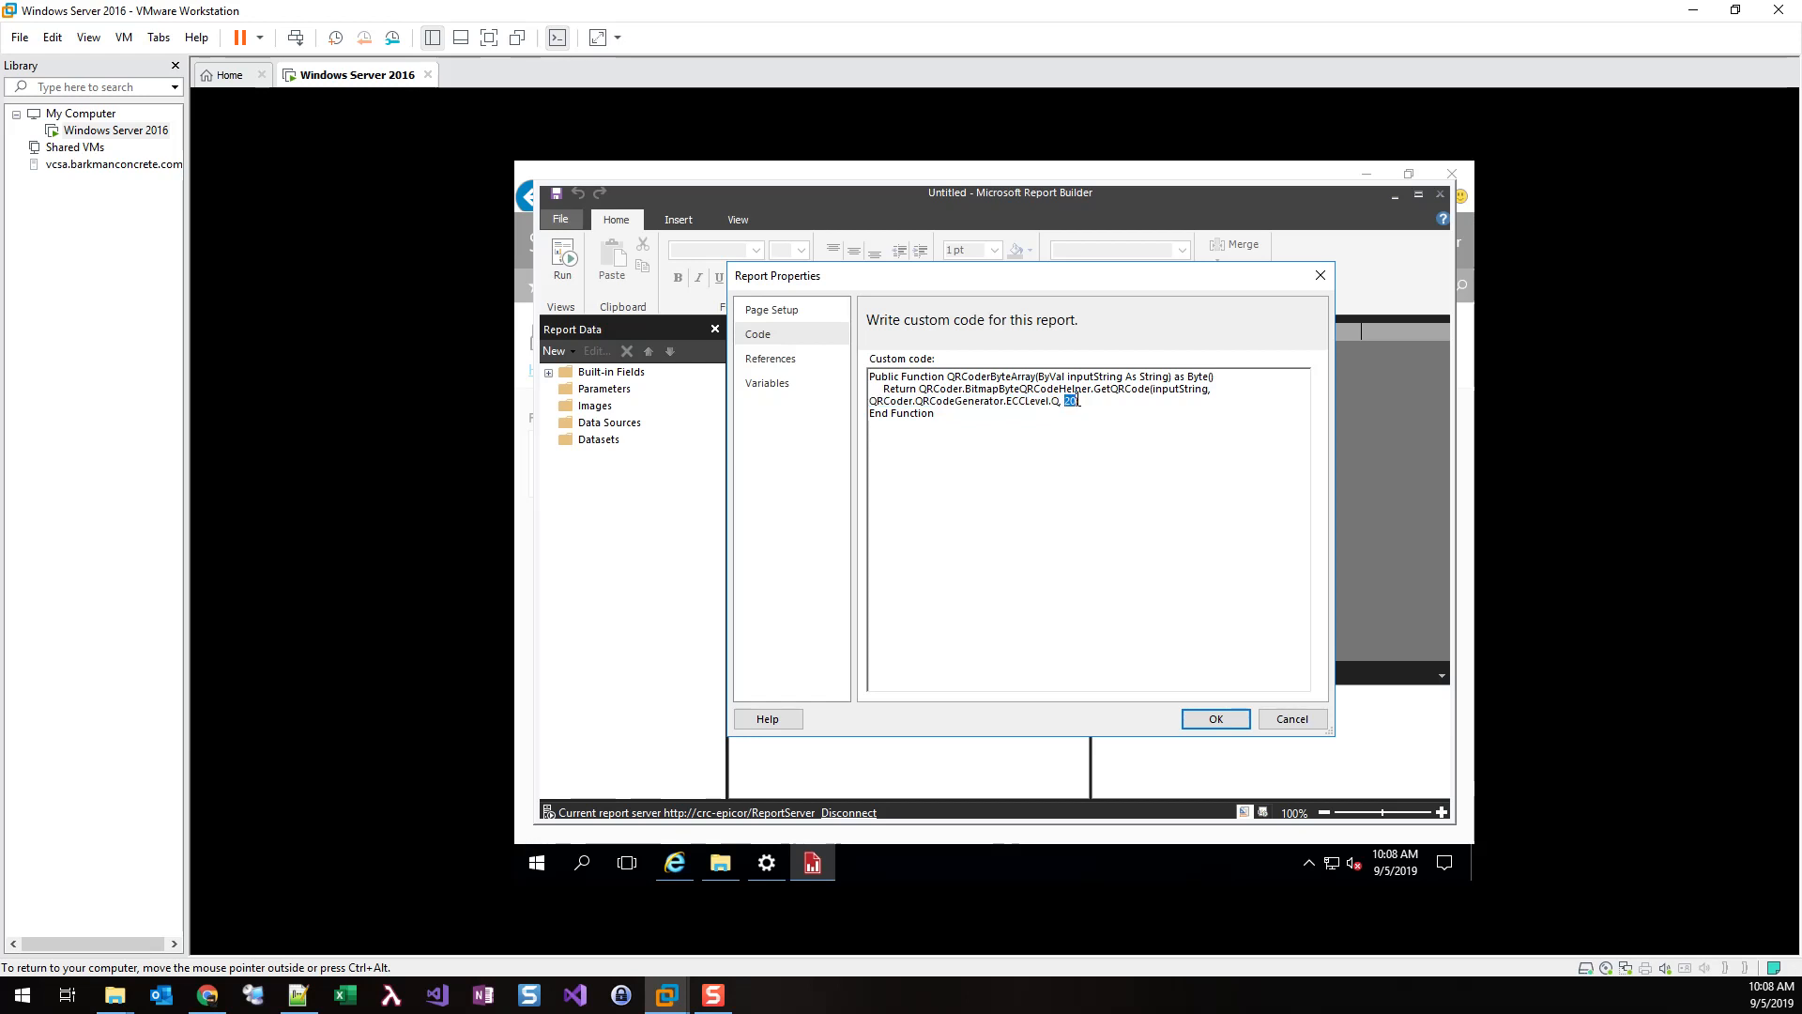
mouse_move(1162, 662)
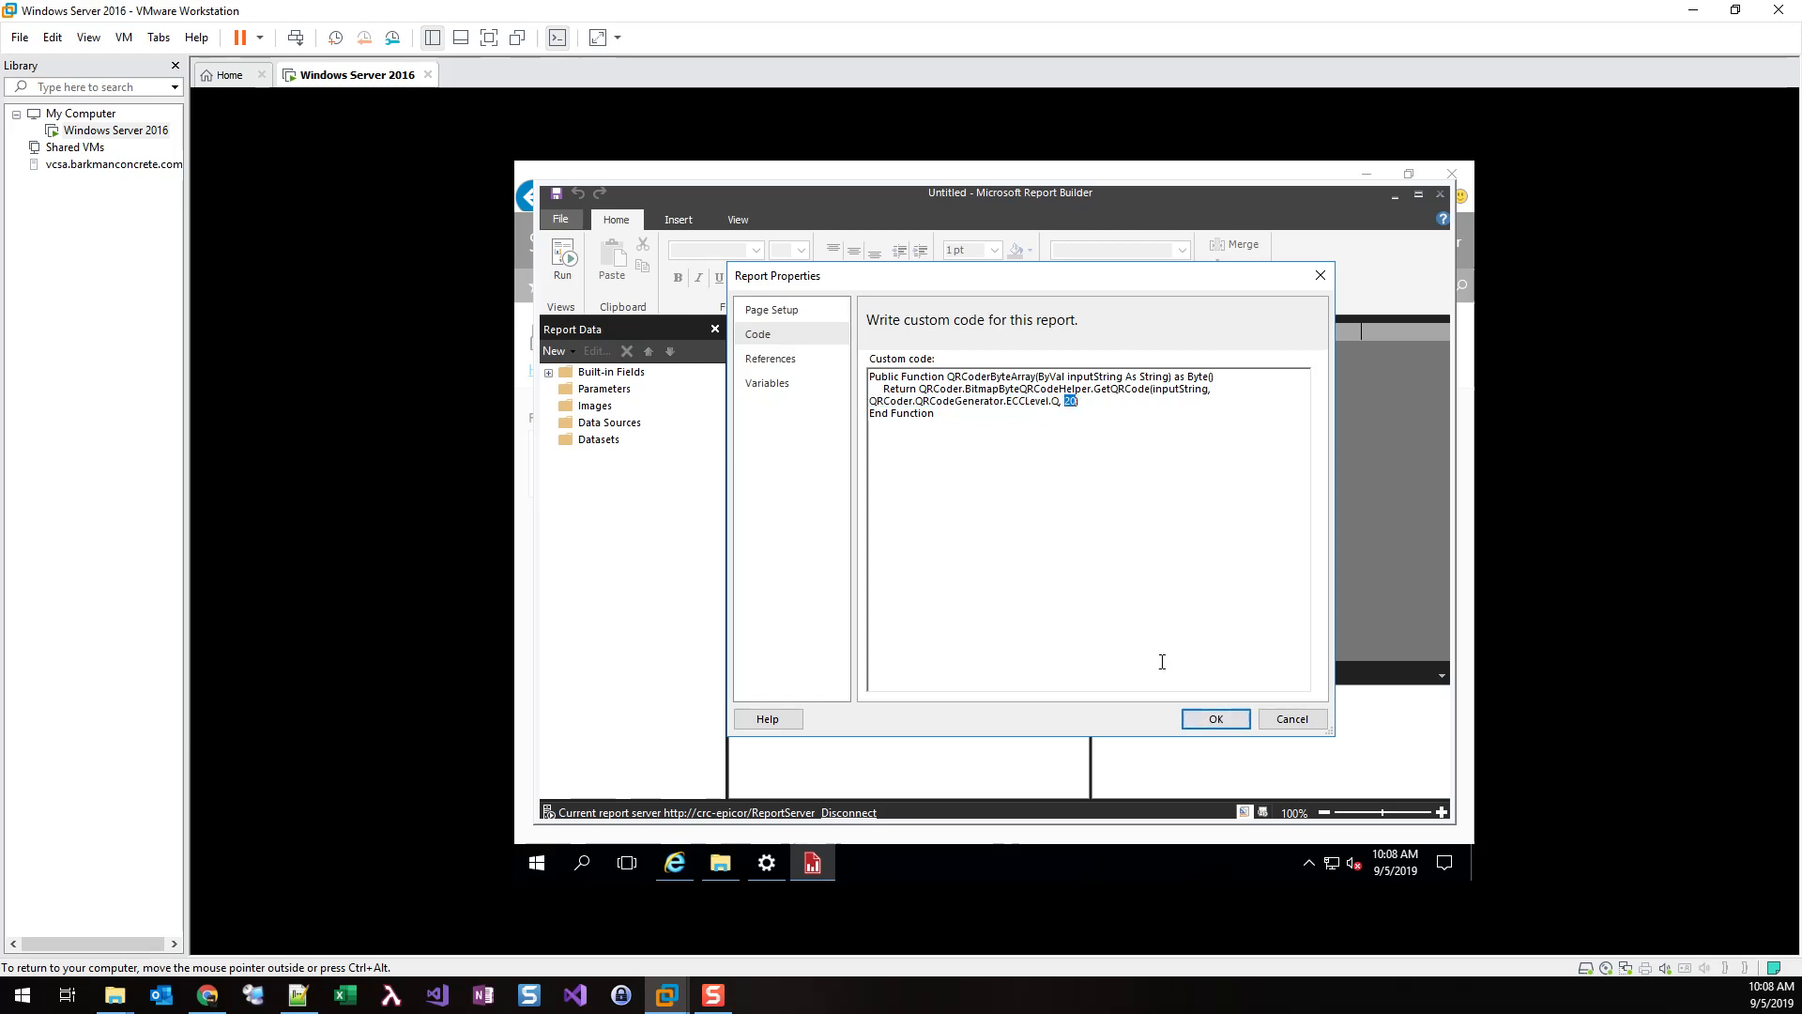
Close Report Properties and save the report to the server as 'QR'
left_click(1216, 718)
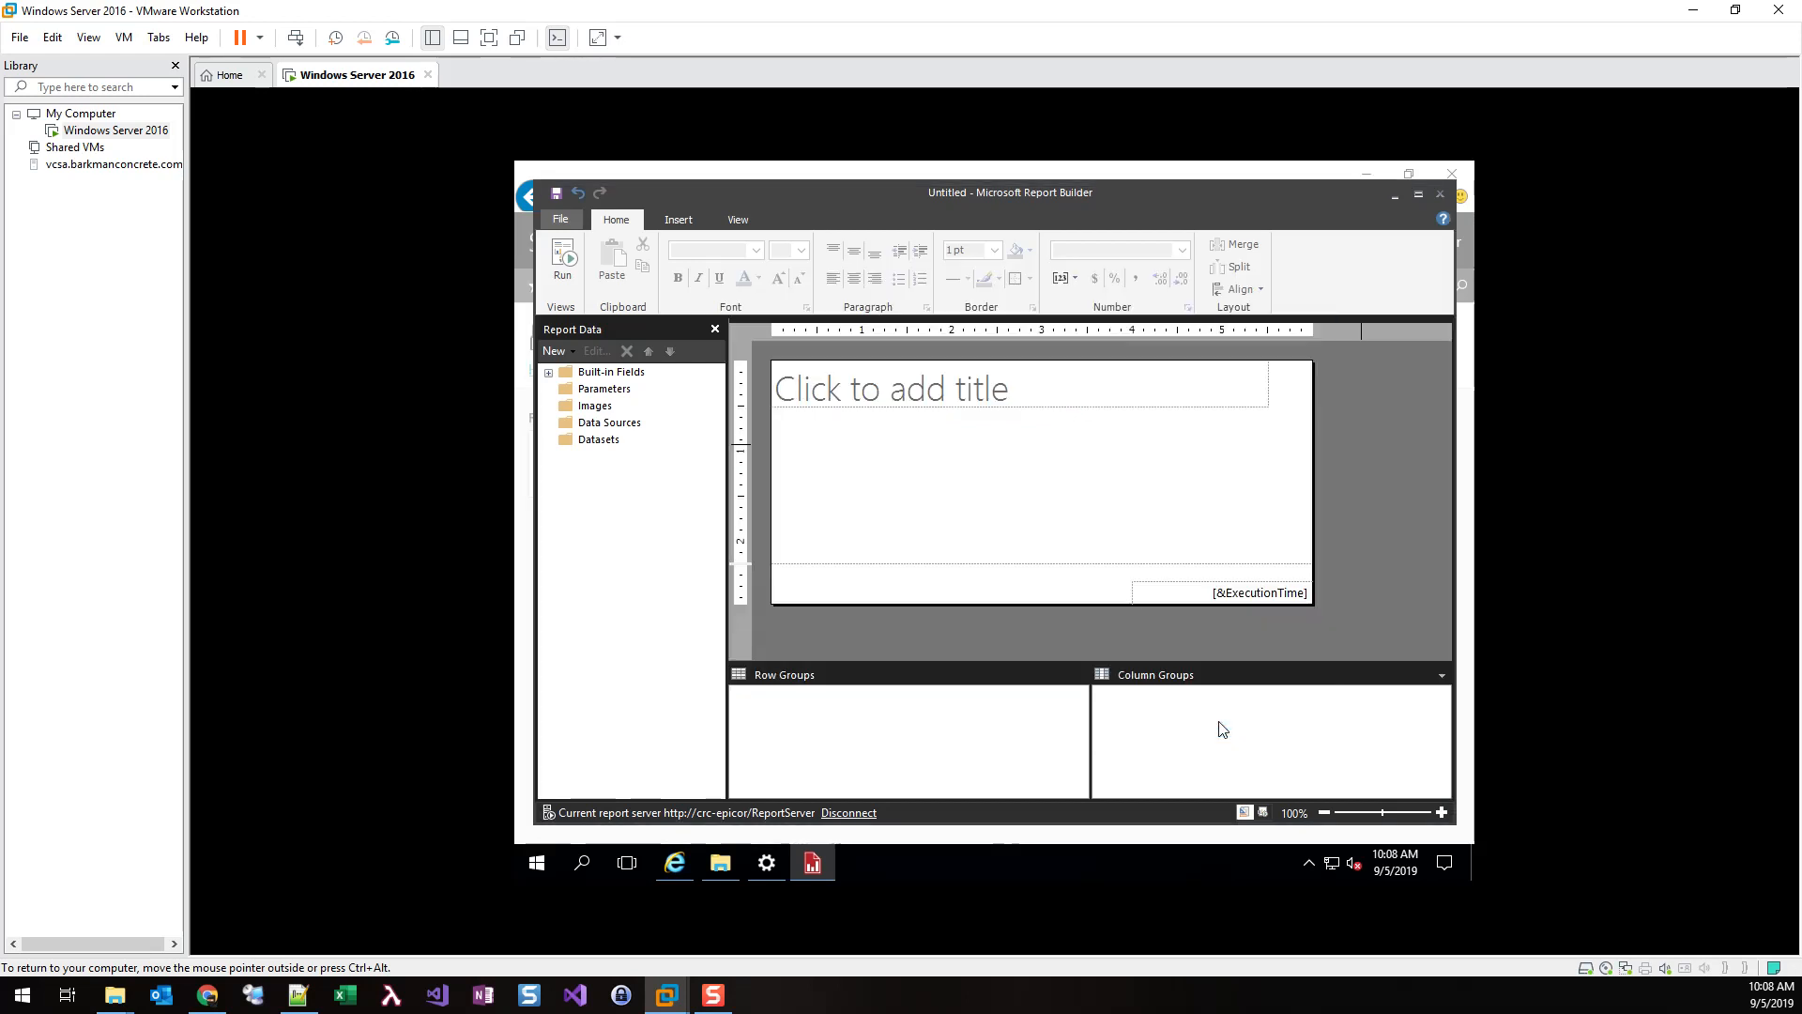
mouse_move(1403, 544)
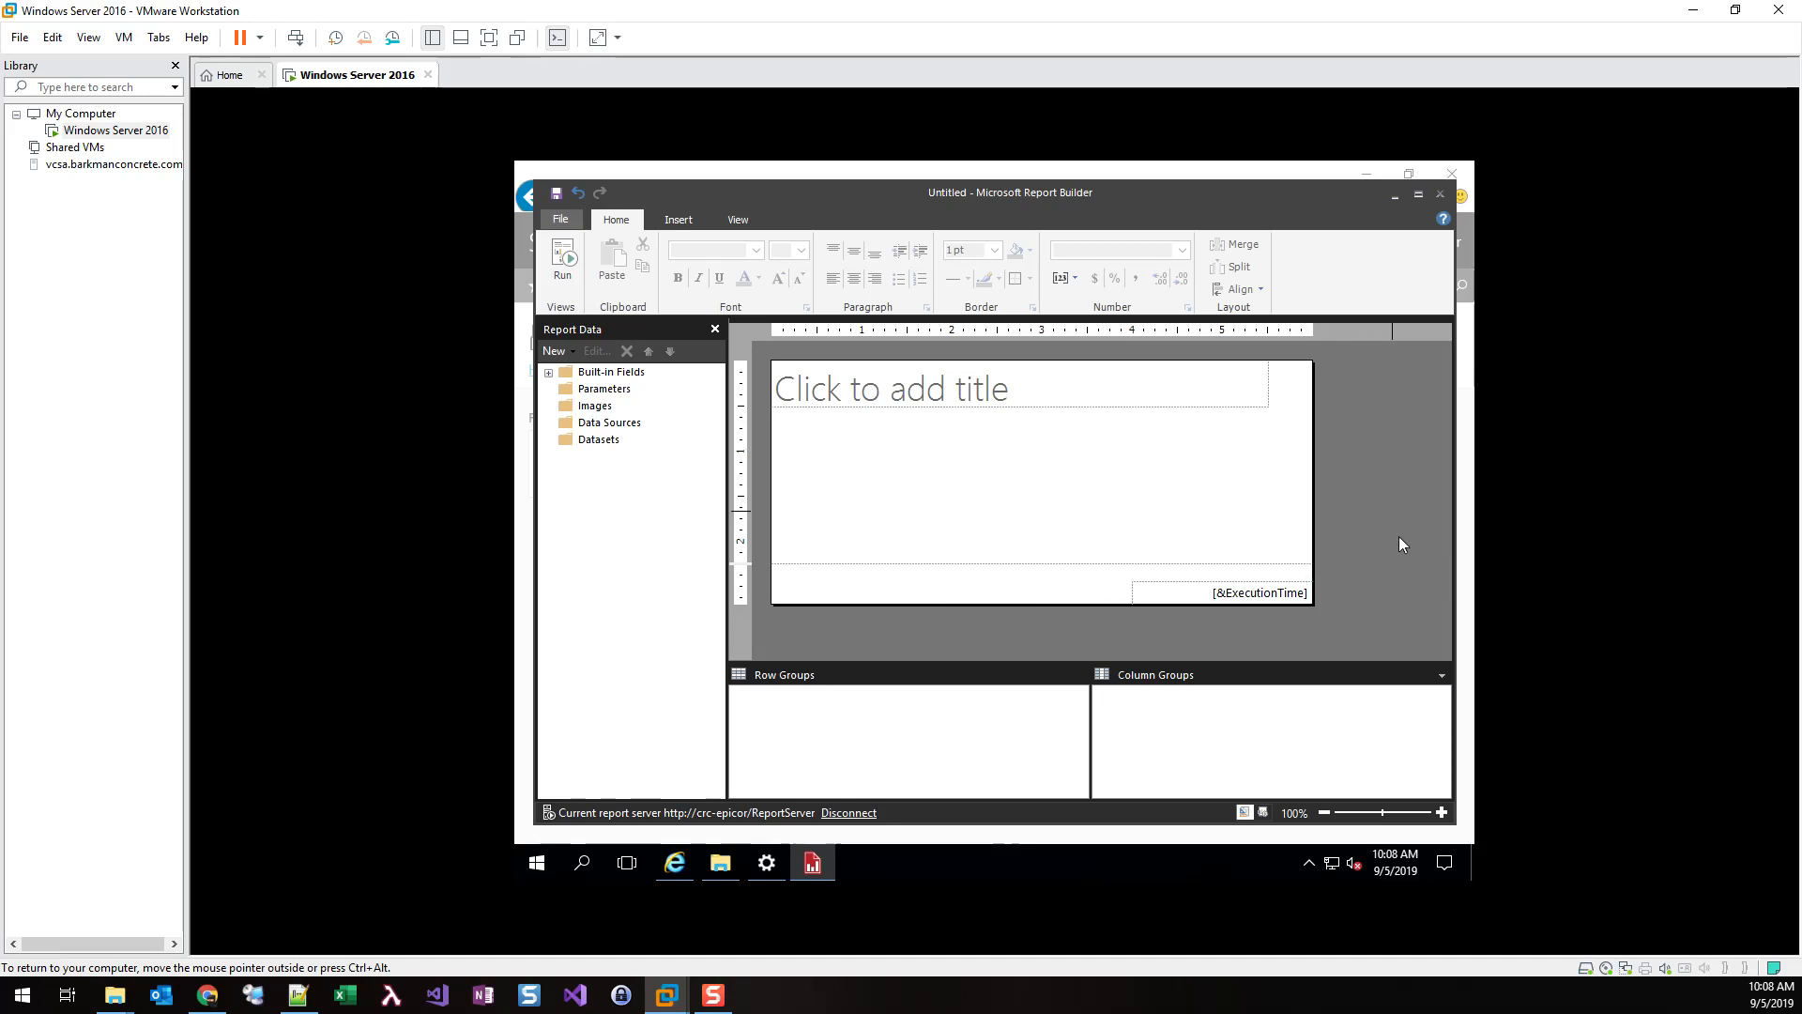
mouse_move(557, 193)
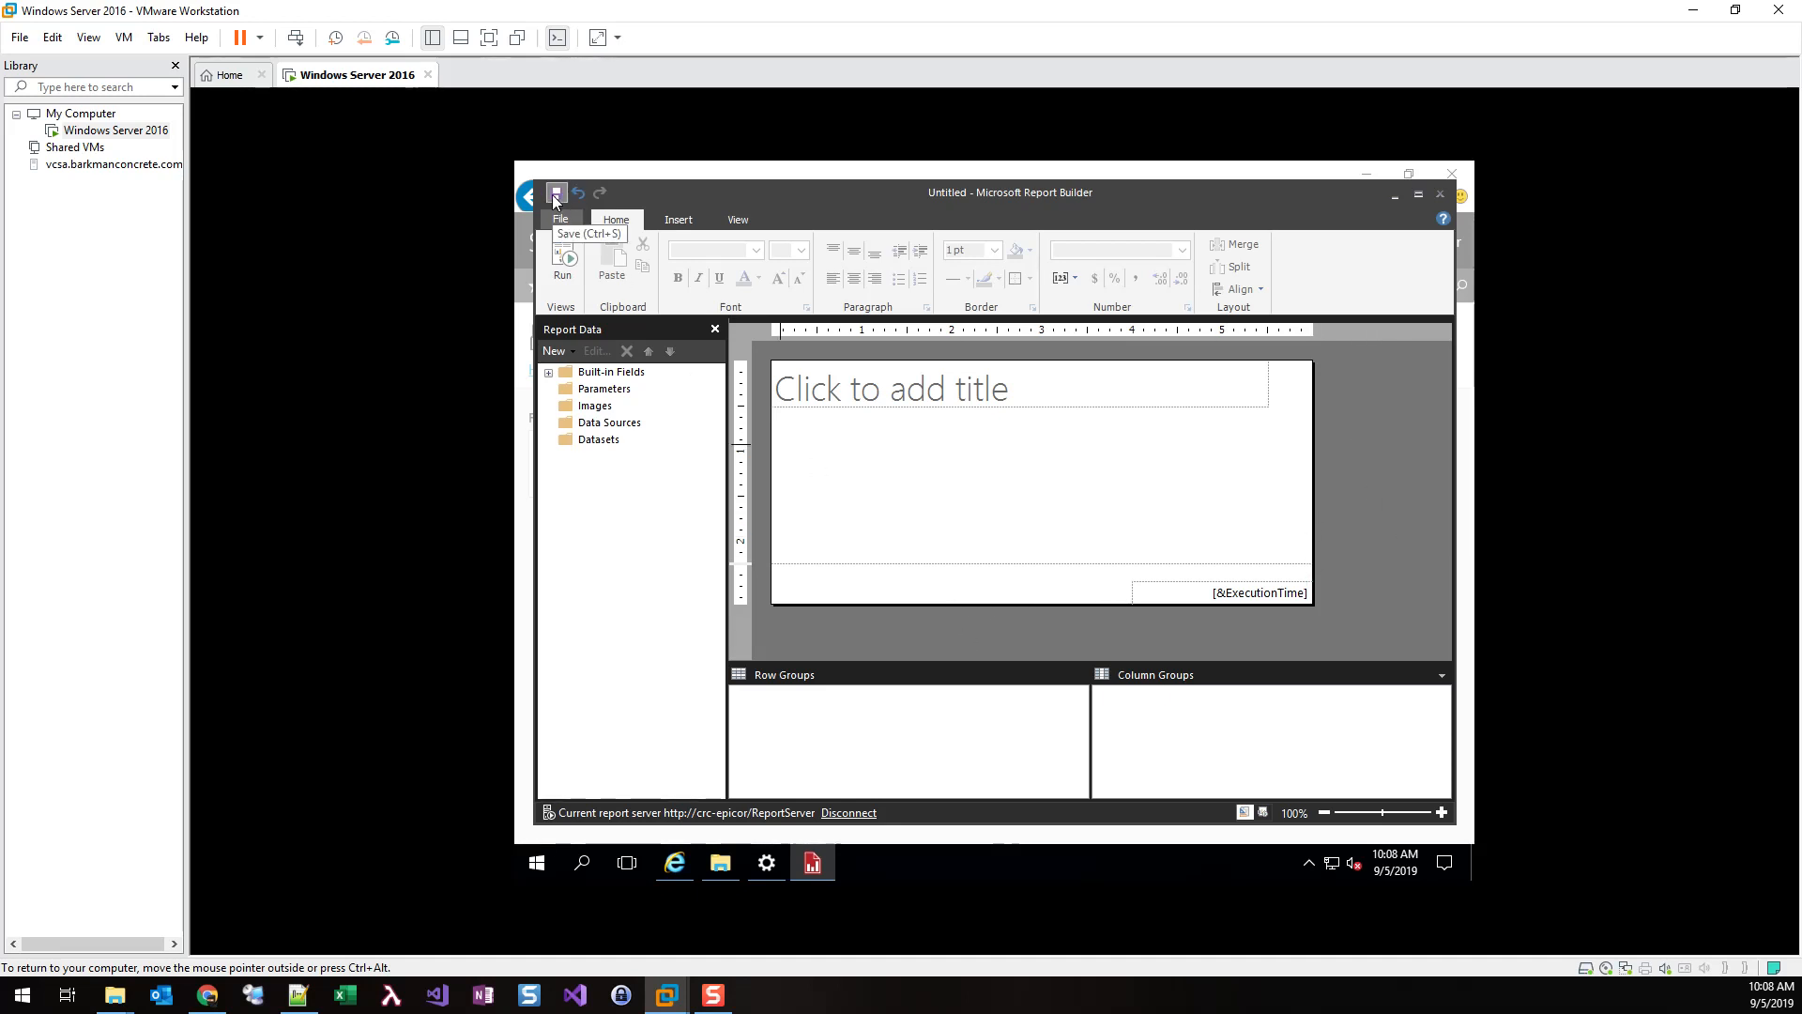
left_click(558, 193)
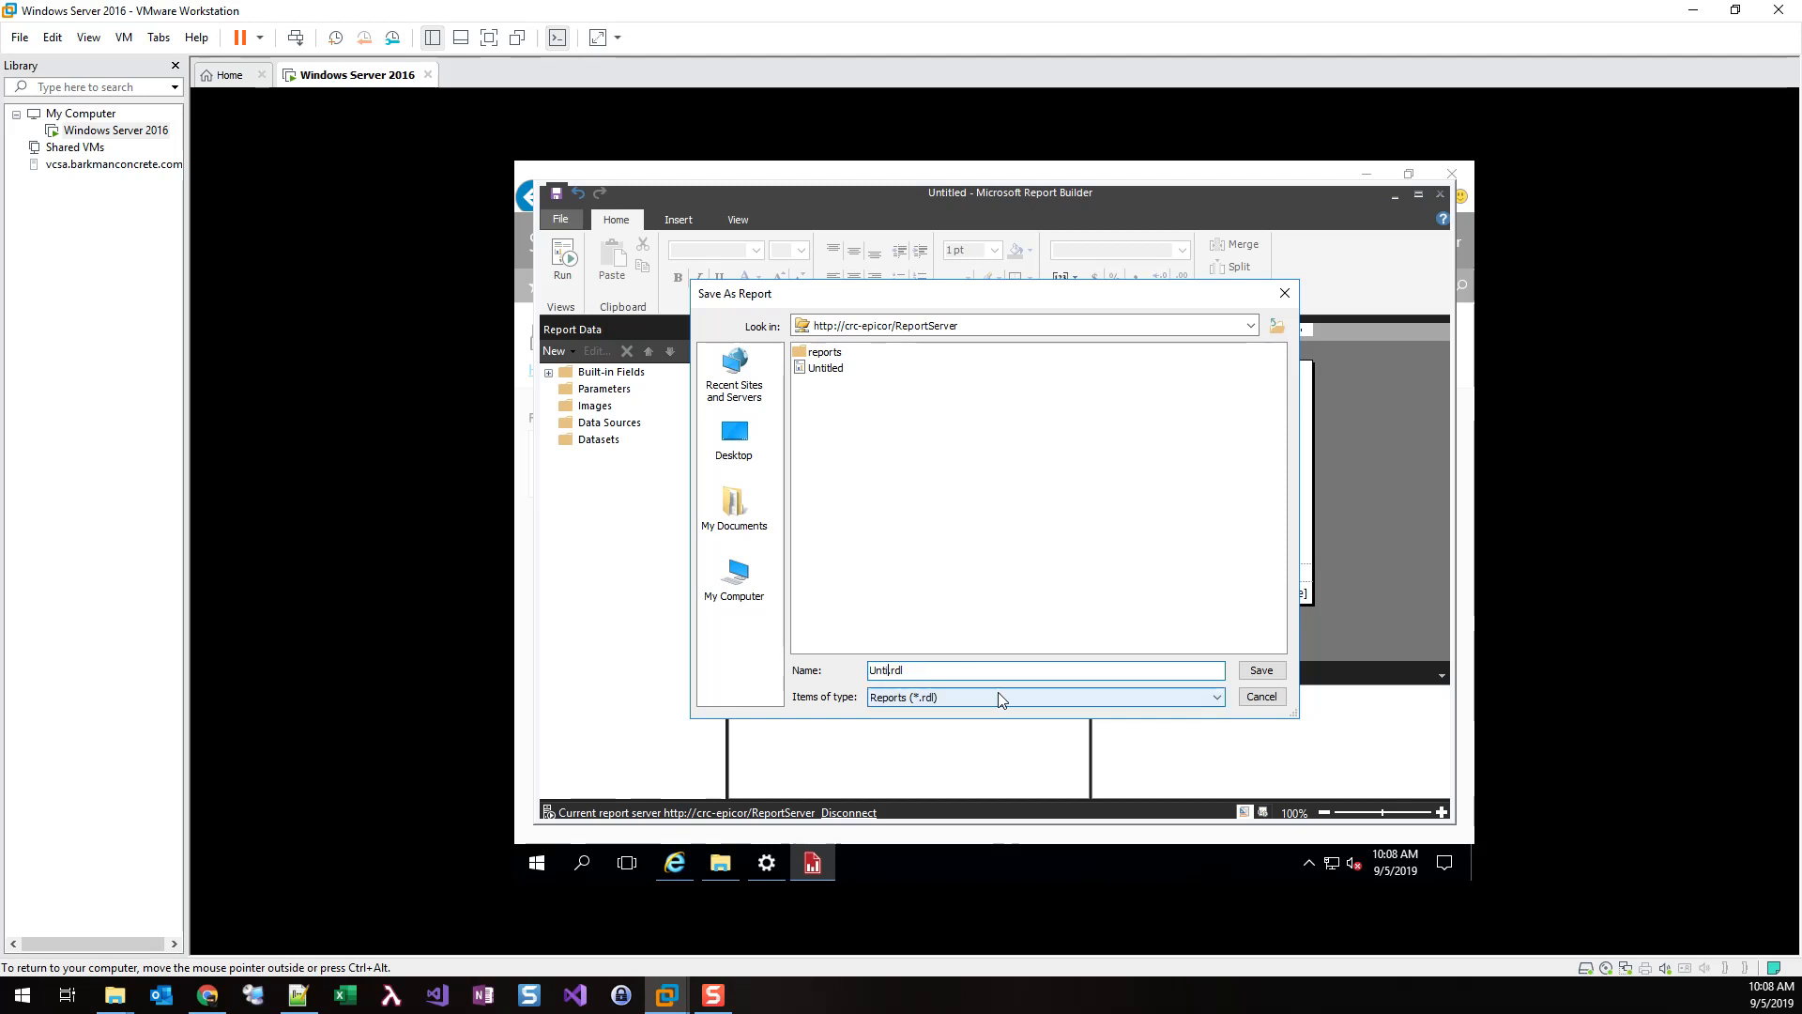
type("QR")
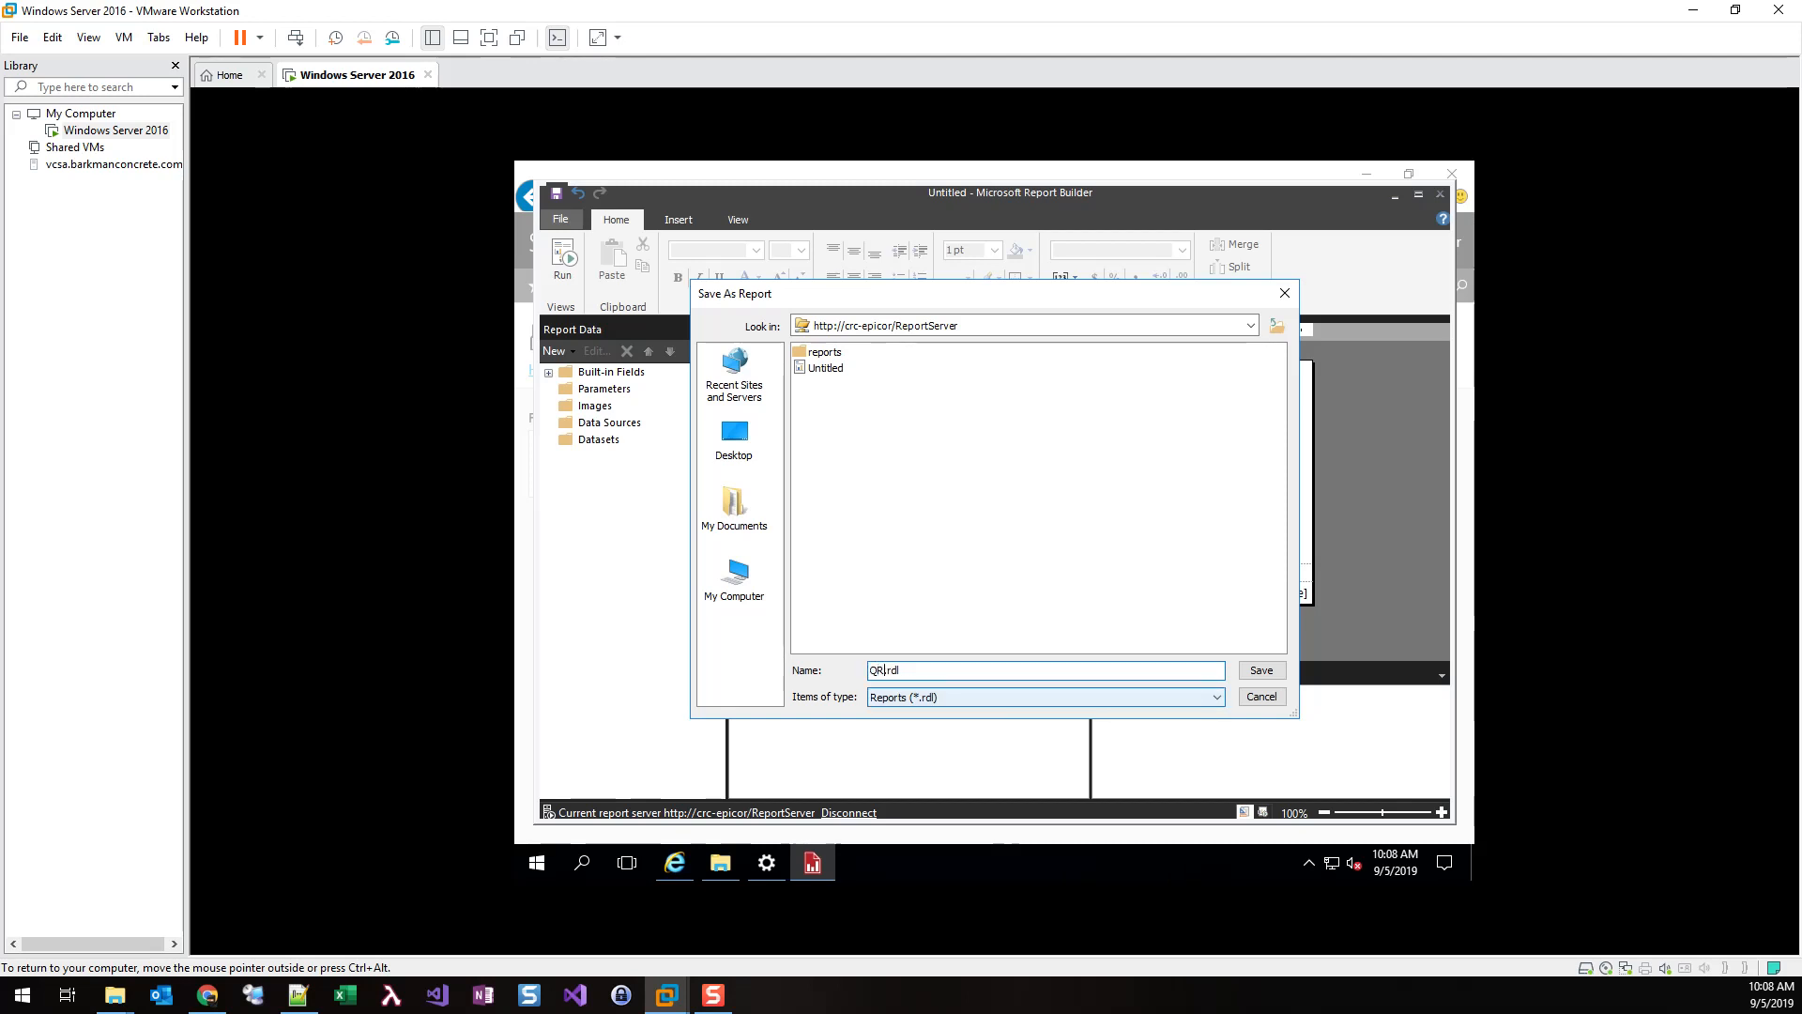
left_click(1261, 669)
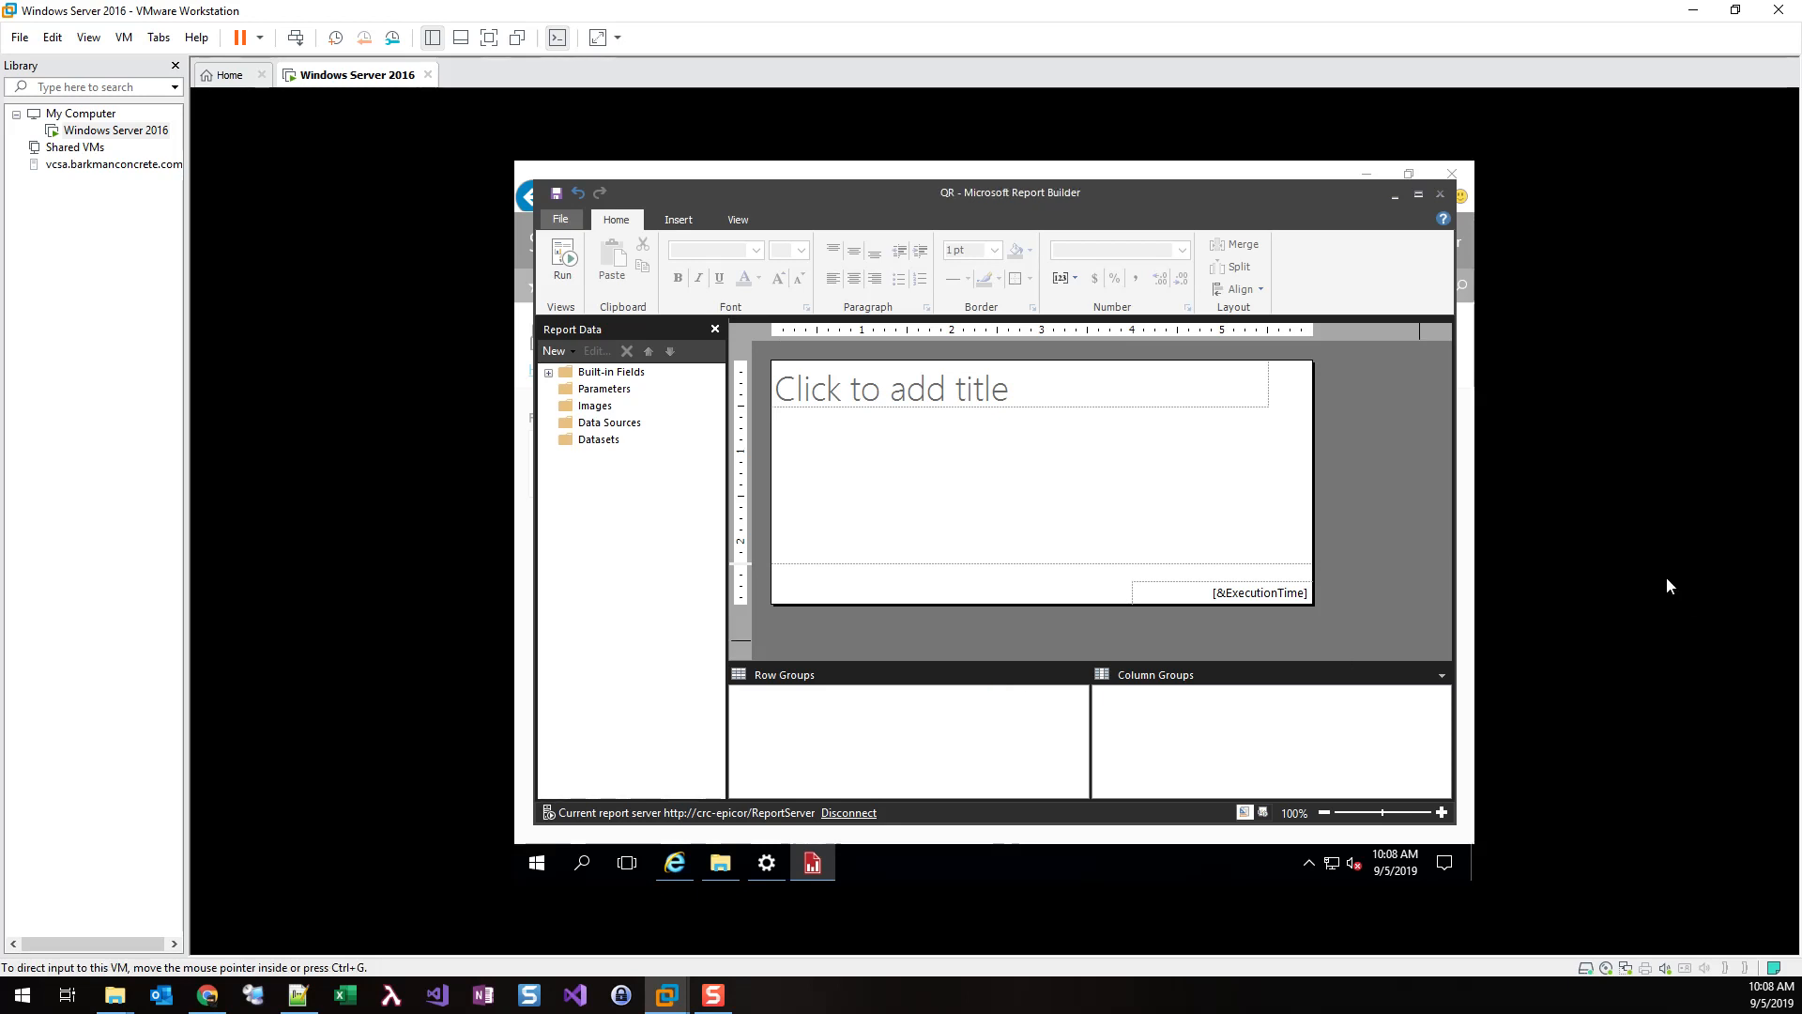
mouse_move(796, 446)
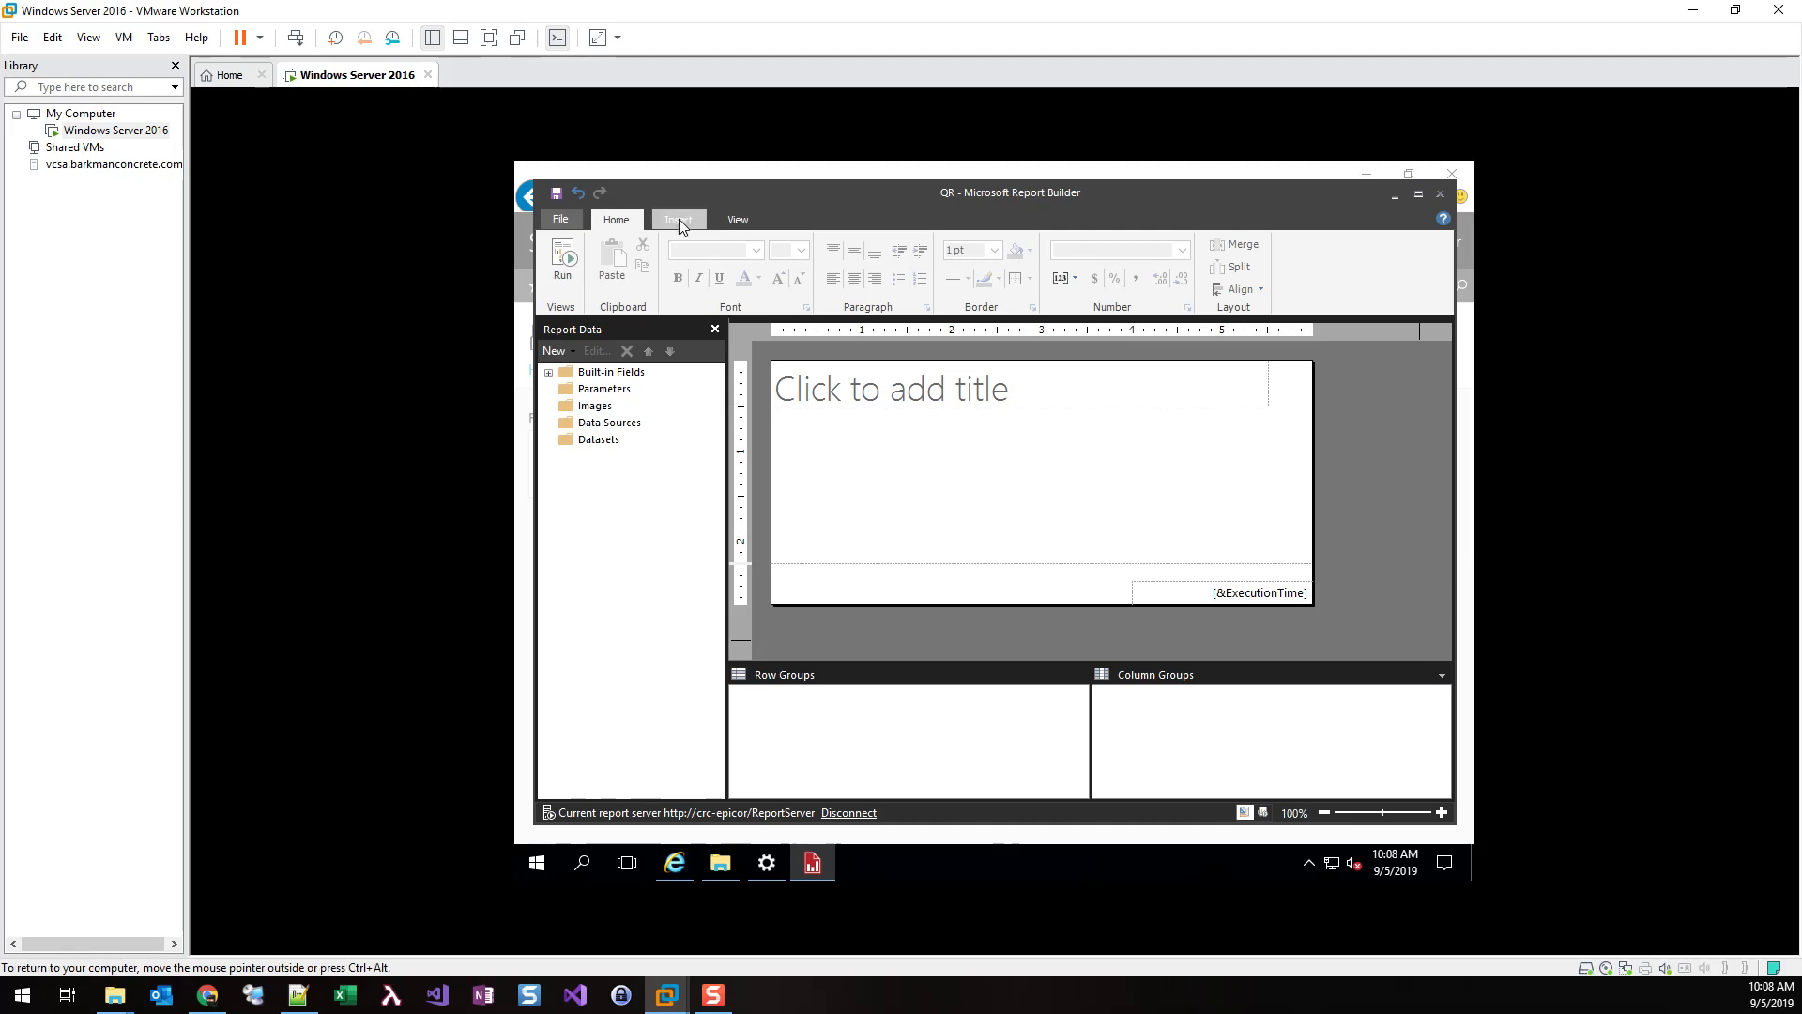
Insert an image in the report body with Database as its source and a MIME type chosen
left_click(677, 219)
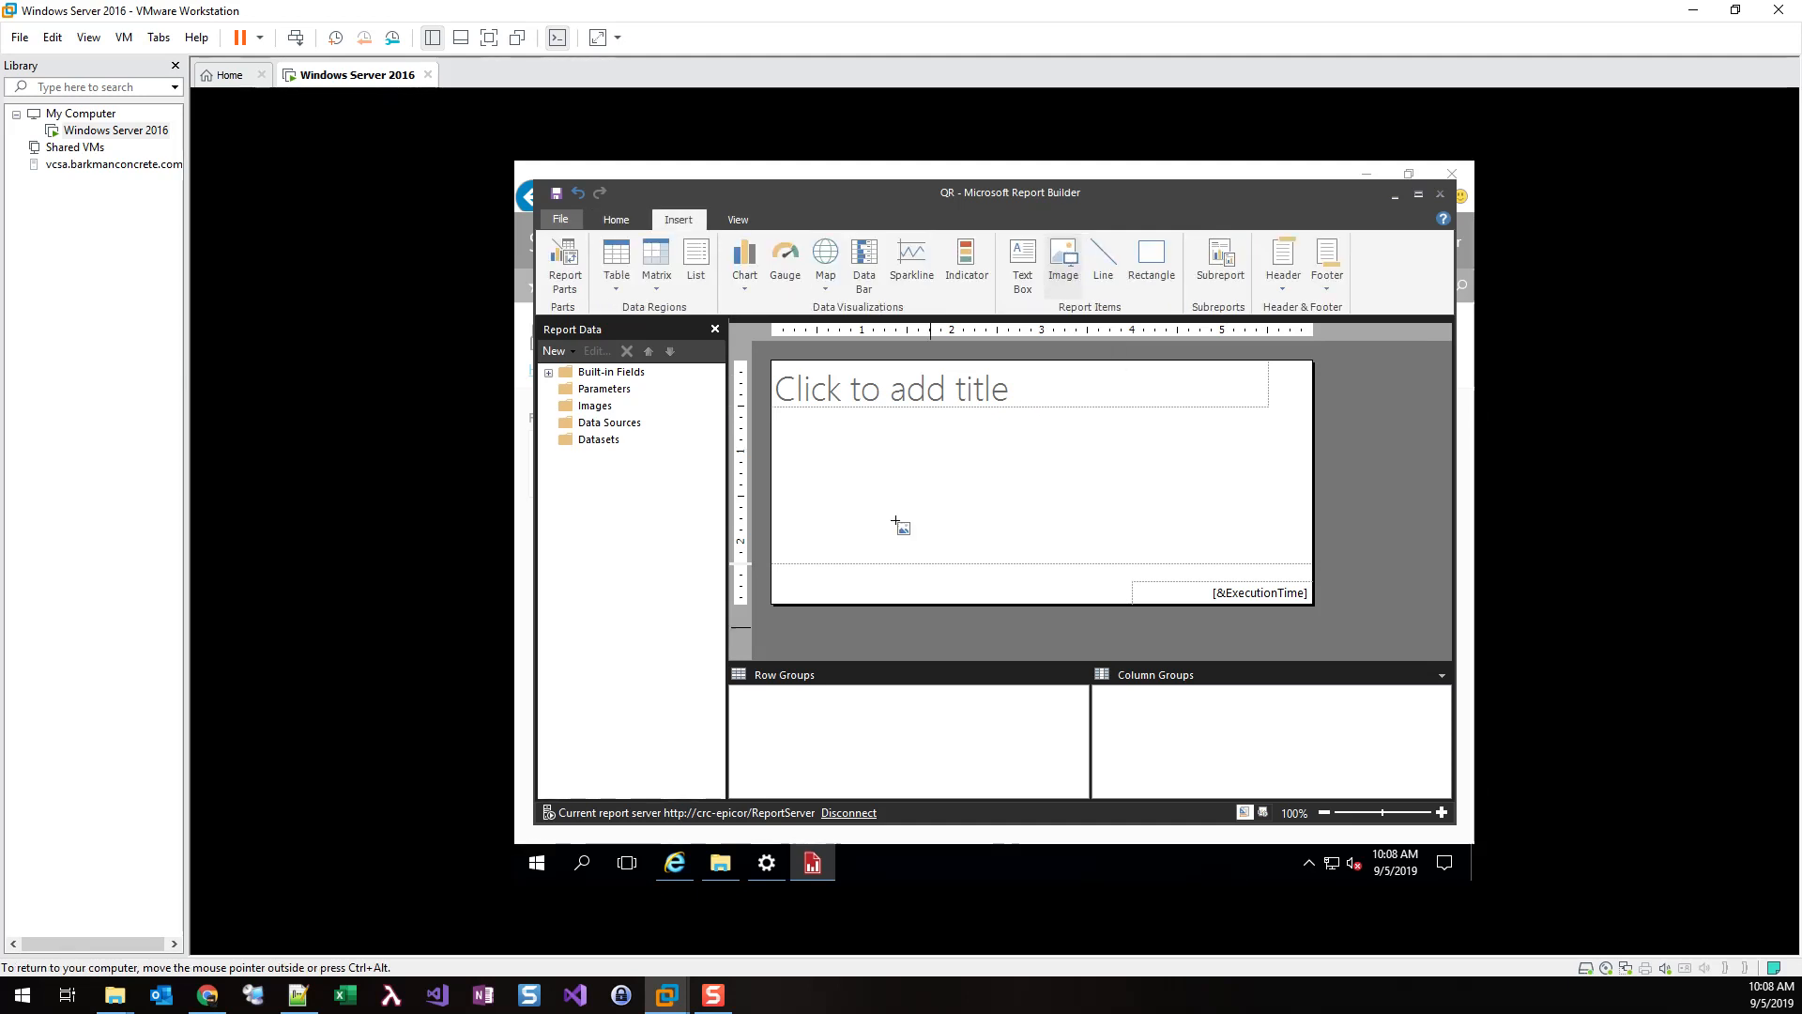
left_click(1062, 255)
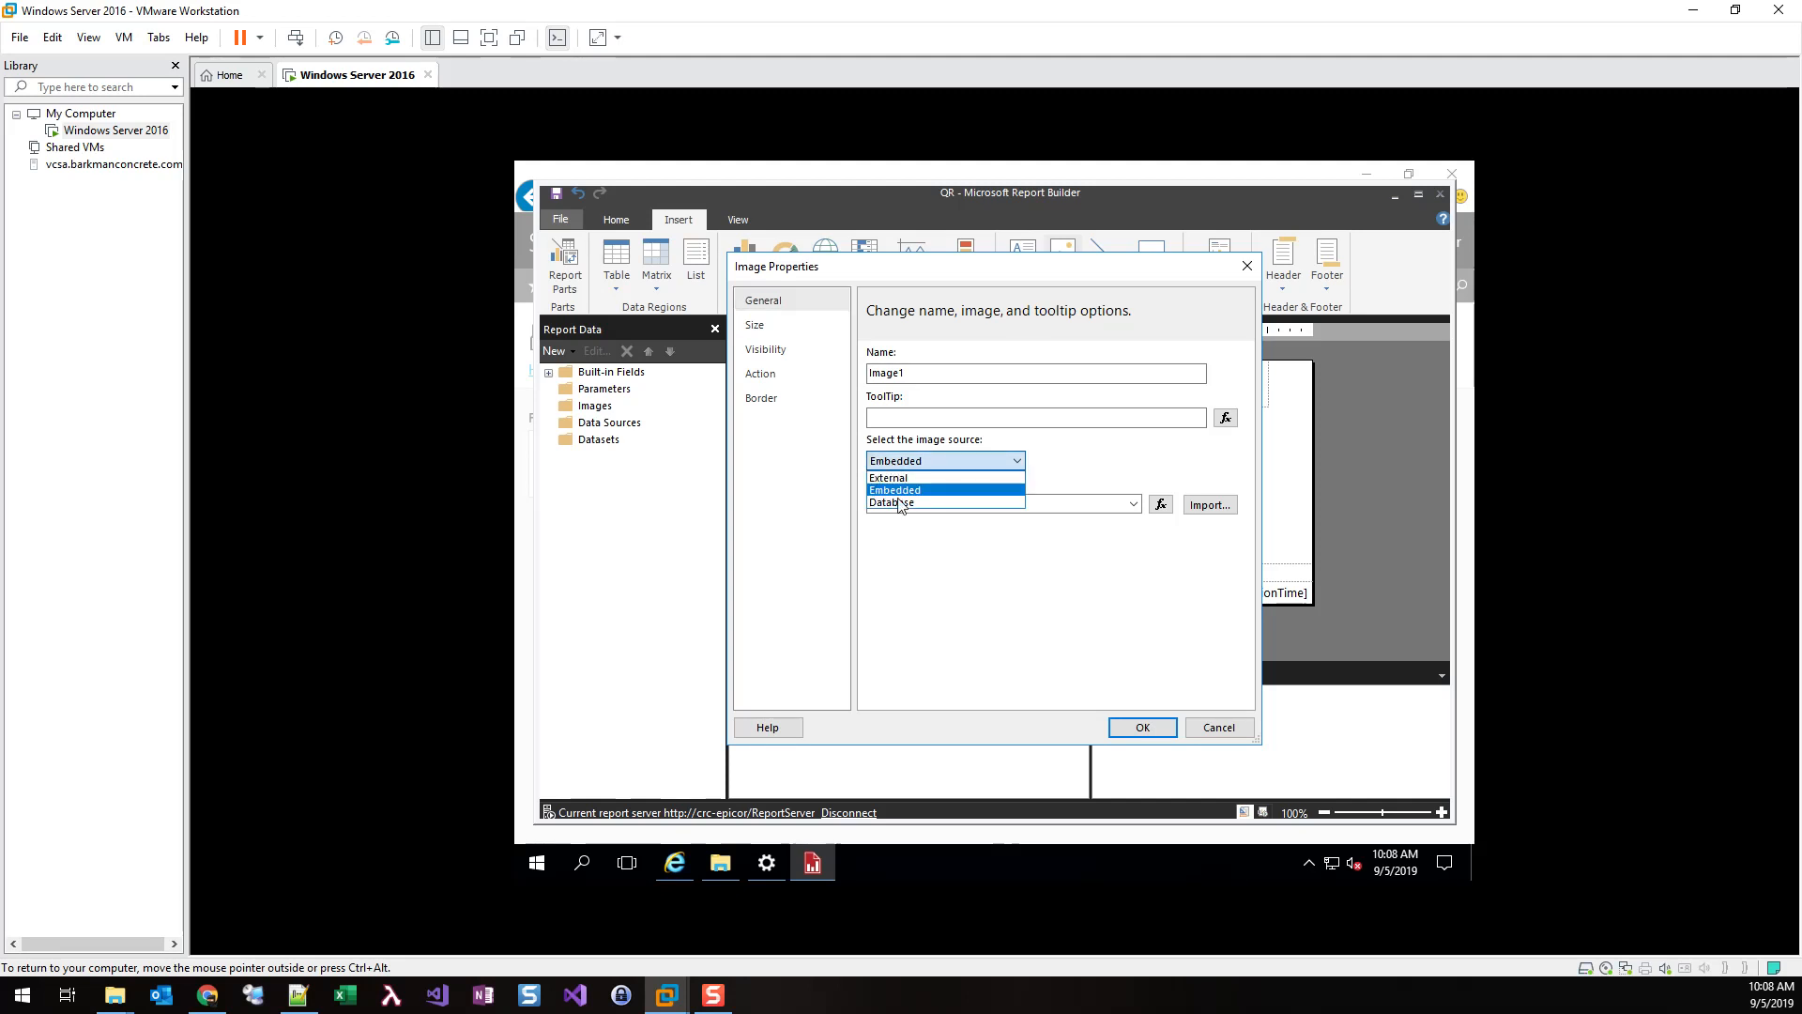
left_click(893, 502)
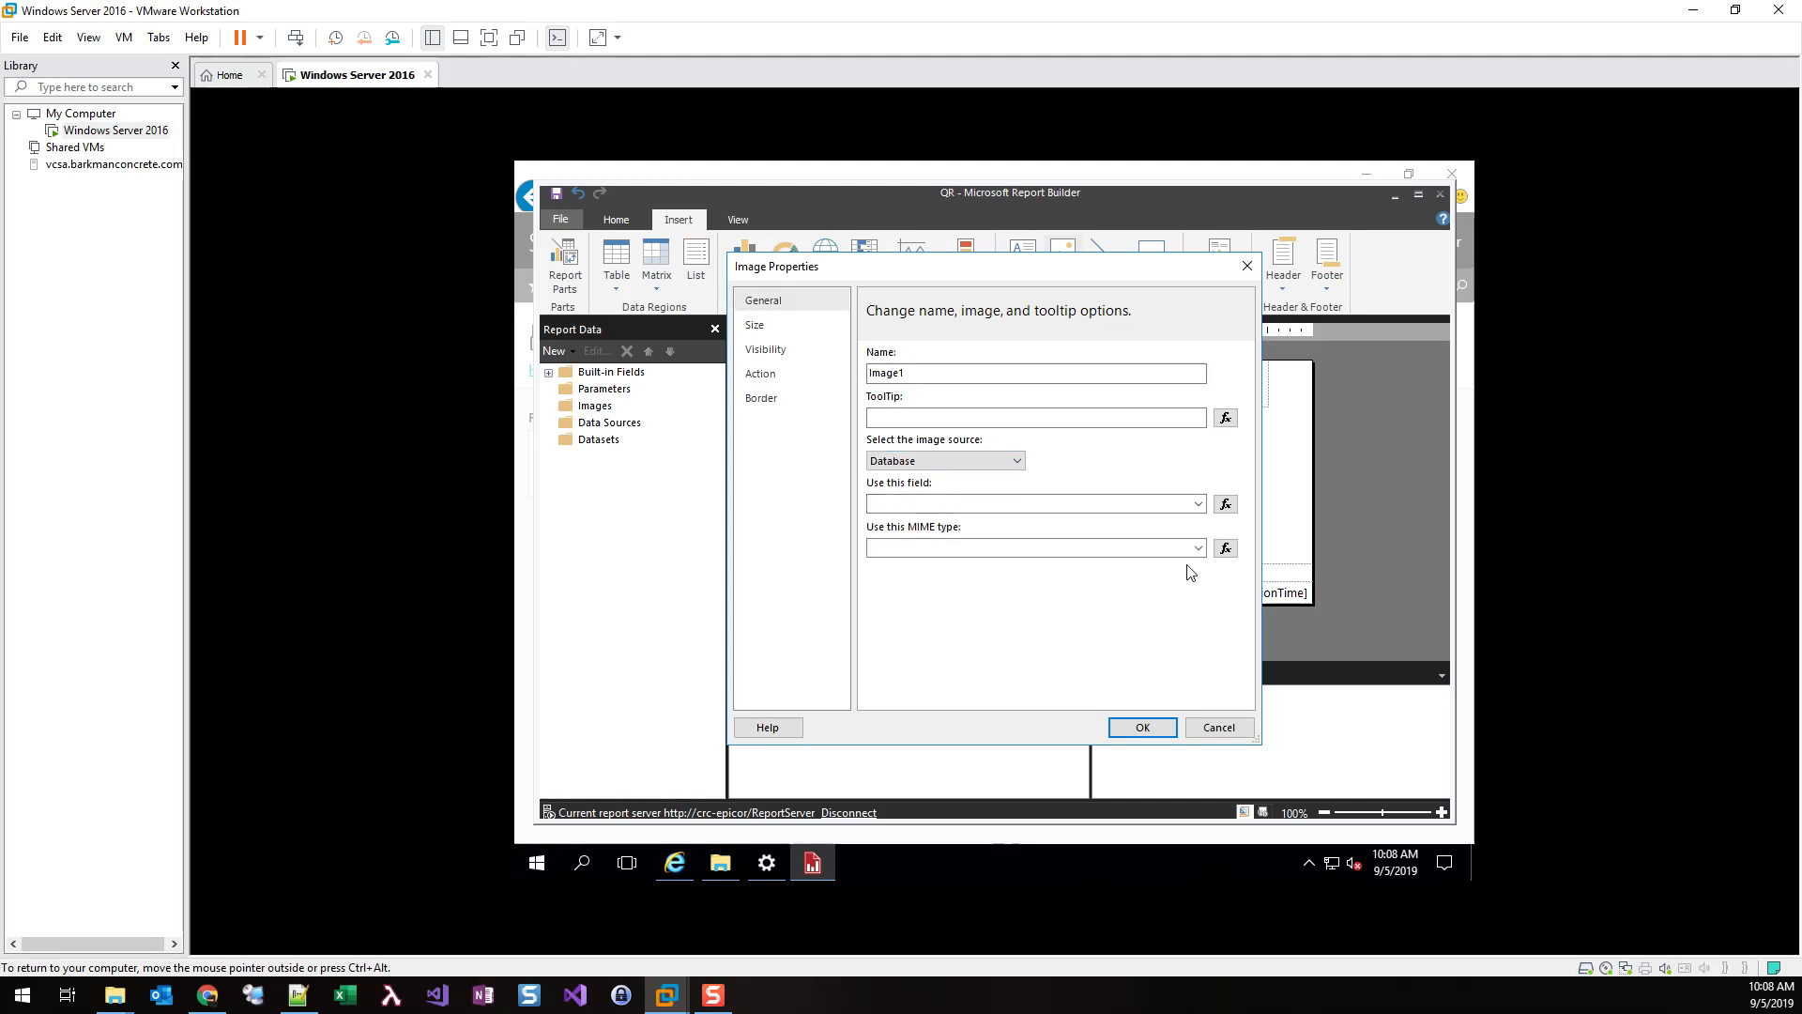
left_click(1196, 548)
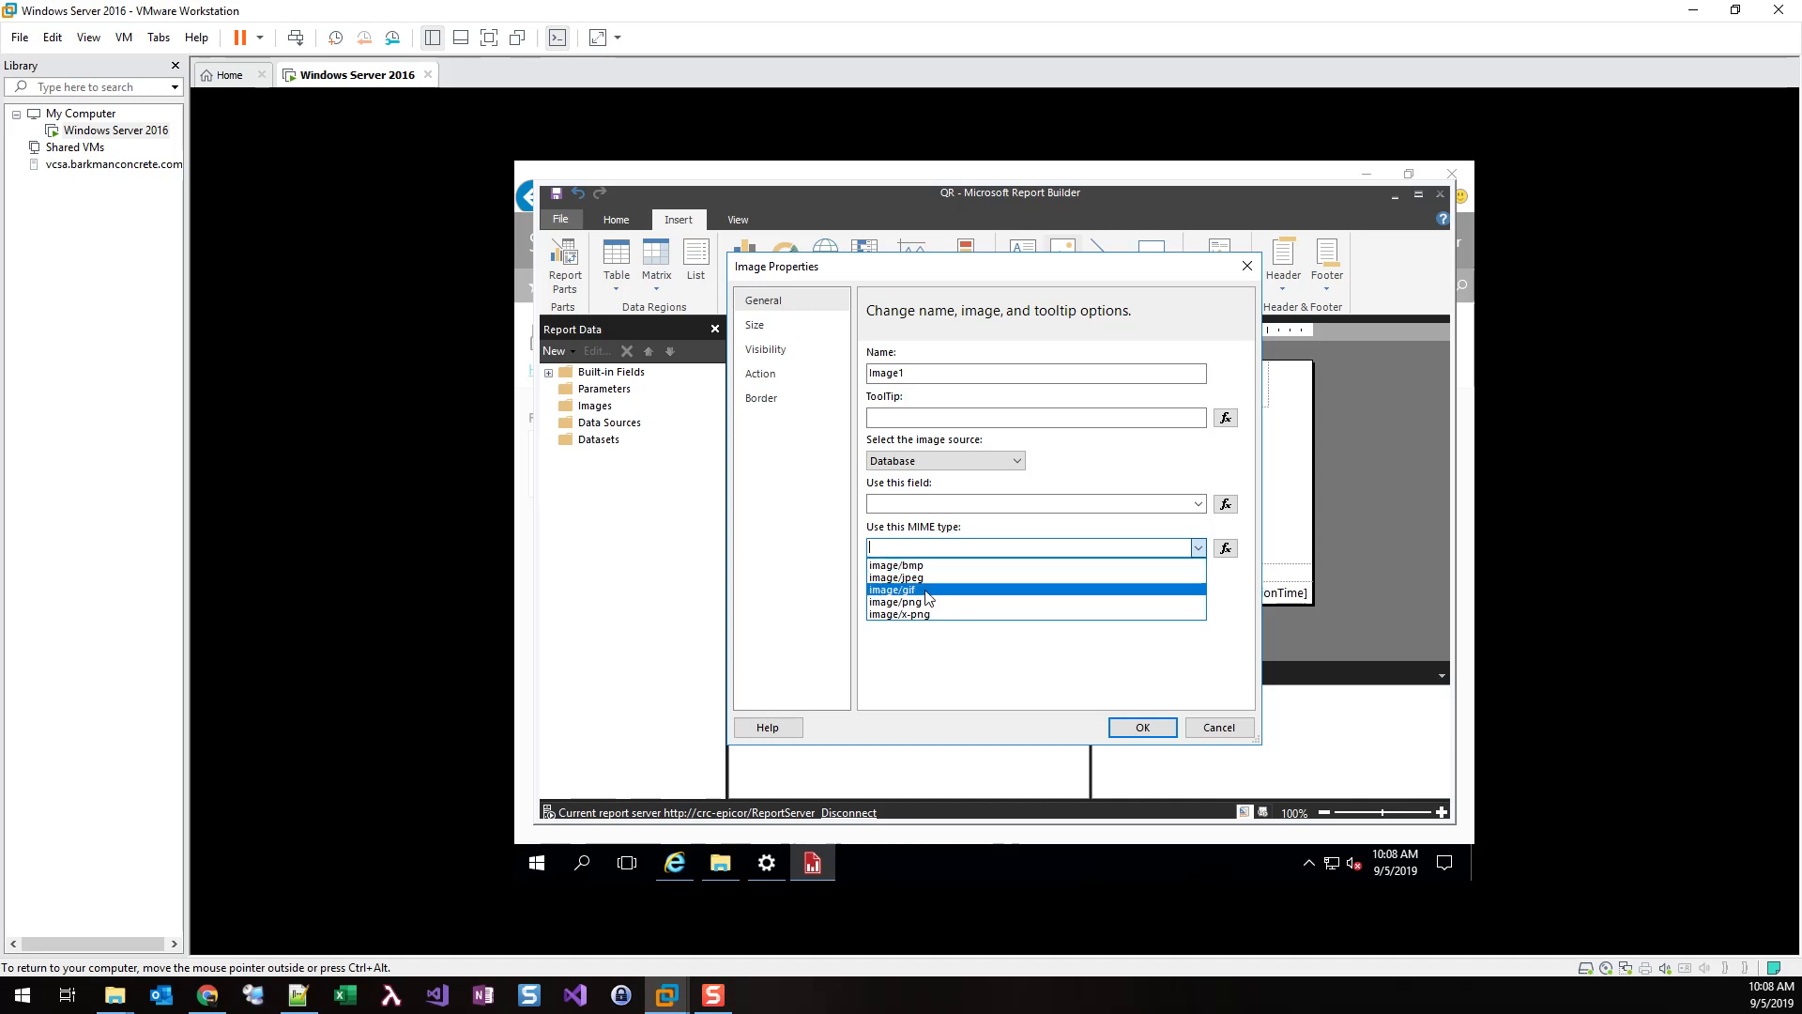
left_click(899, 600)
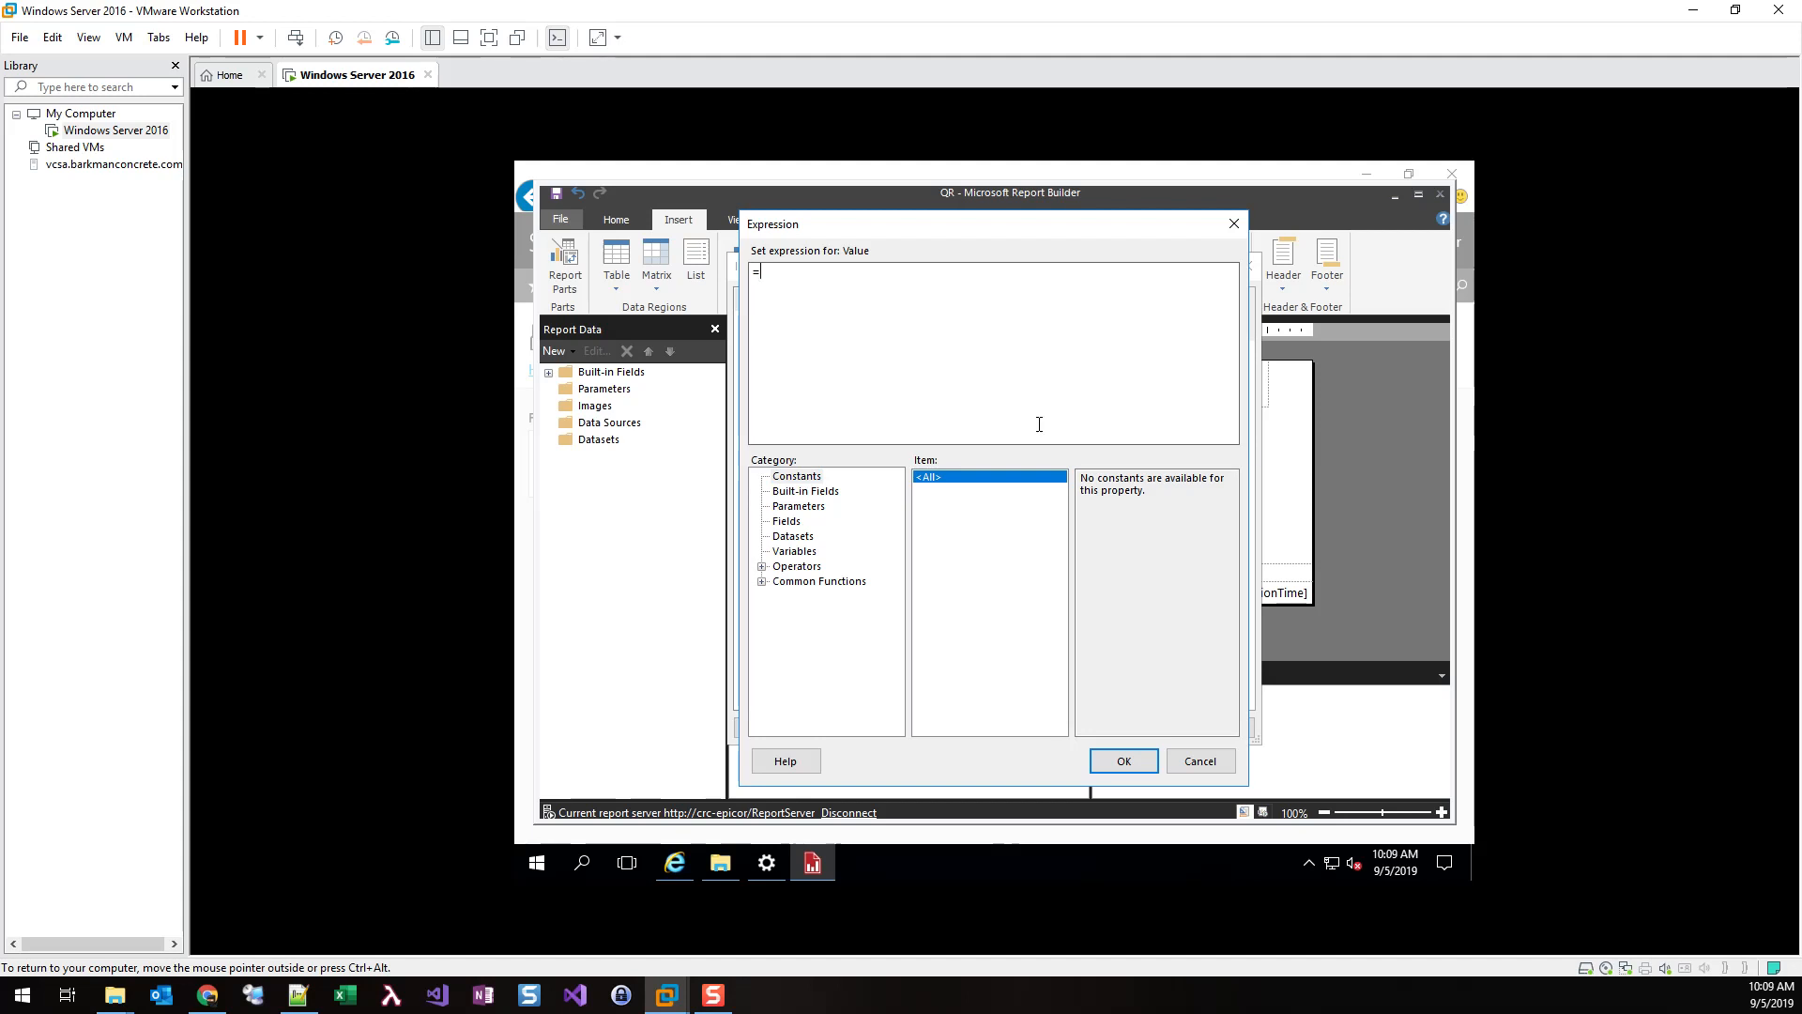
Set the image value expression to =Code.QRCoderByteArray("Test") and confirm it
type("Code")
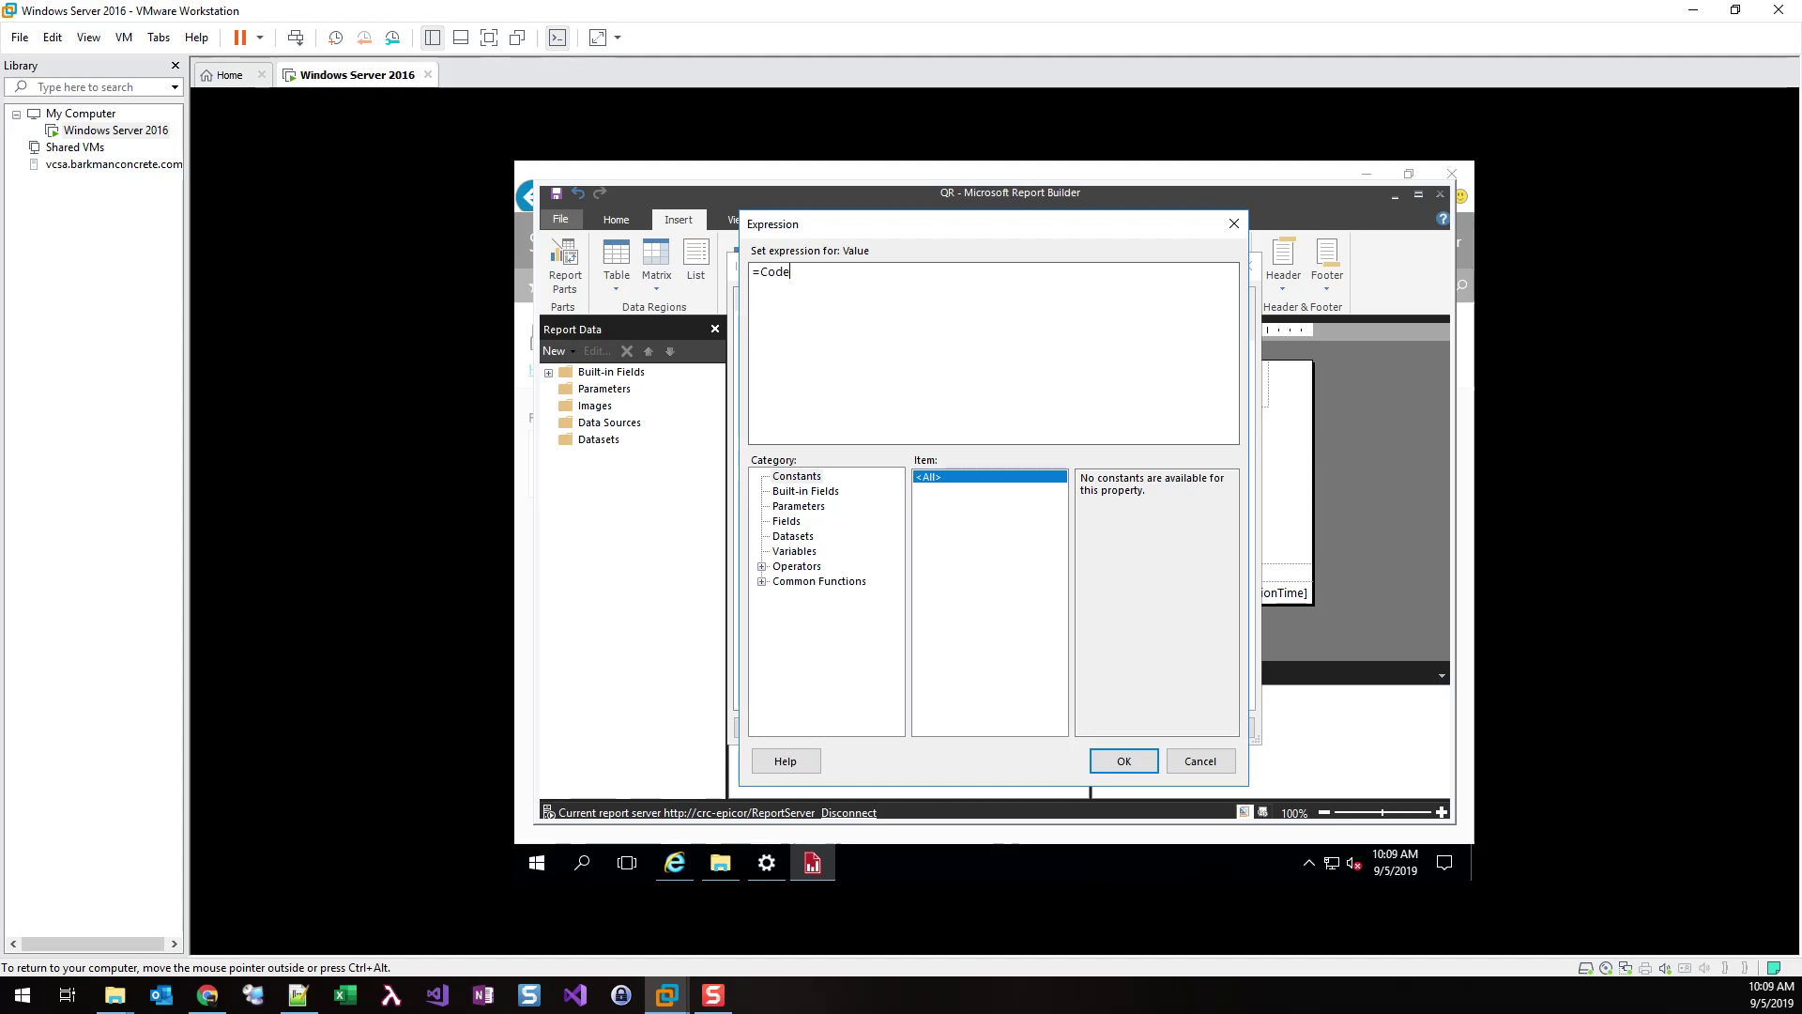
type(".")
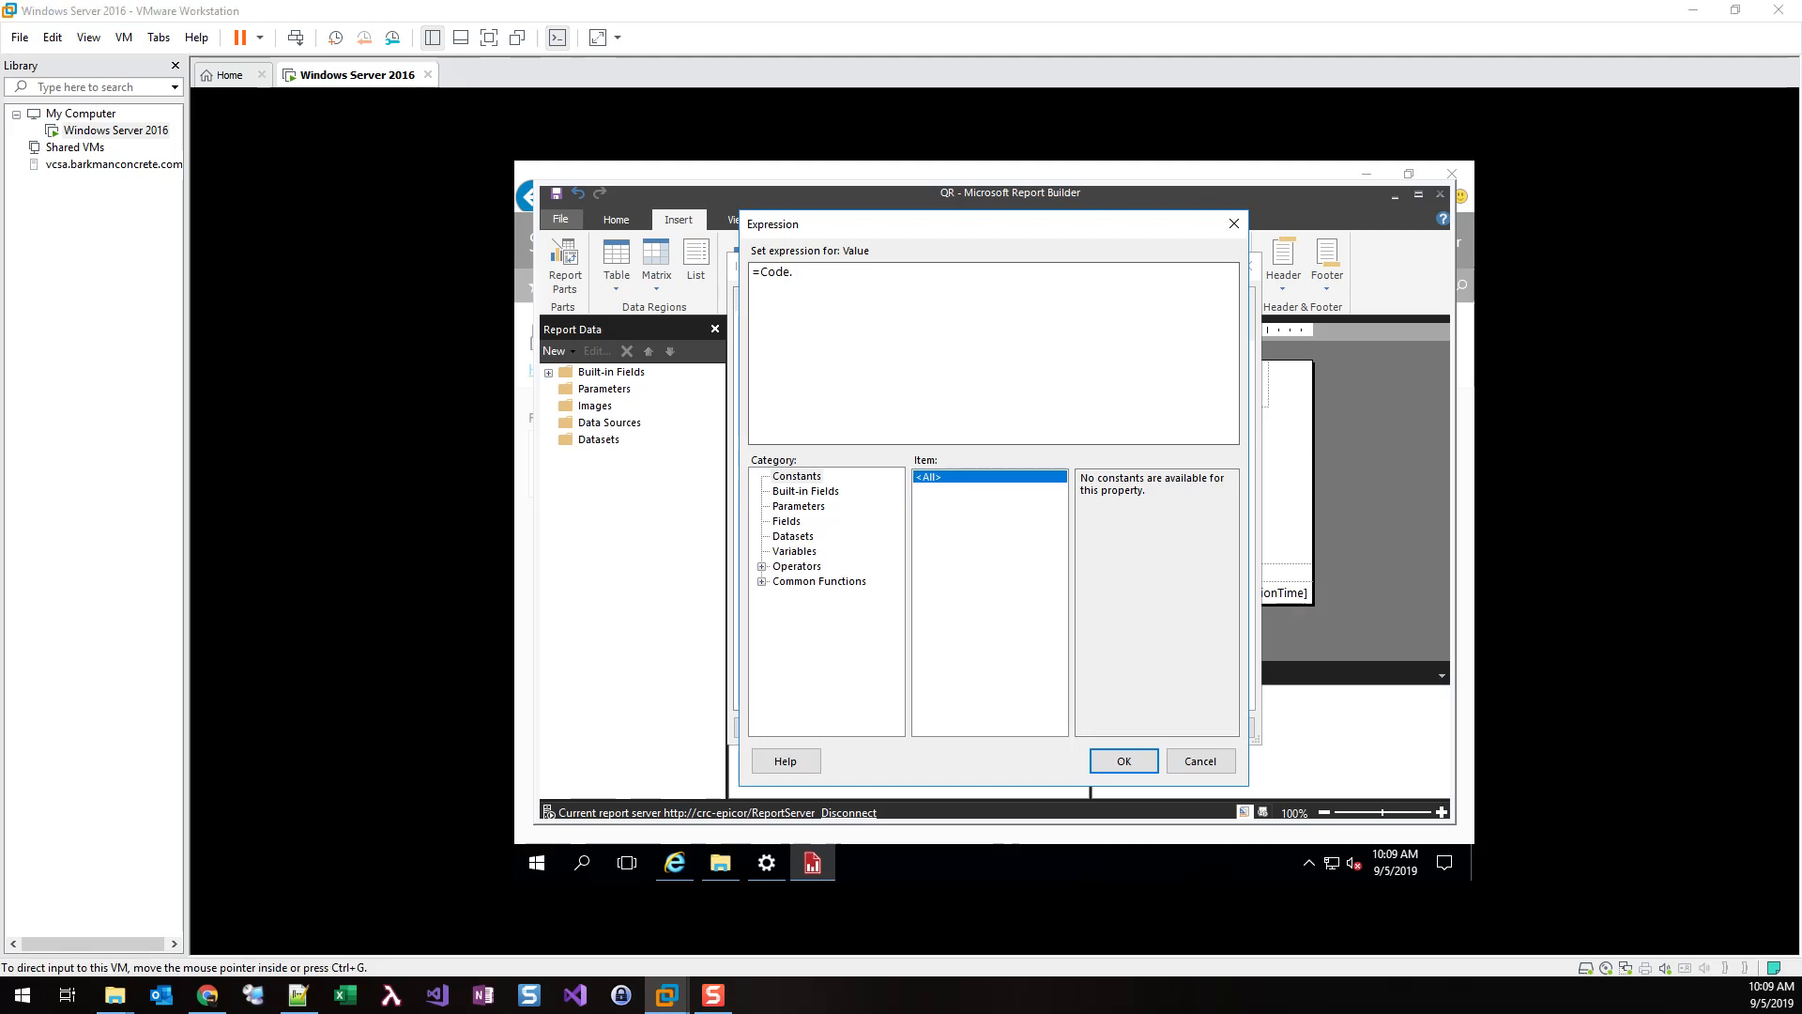
mouse_move(950, 315)
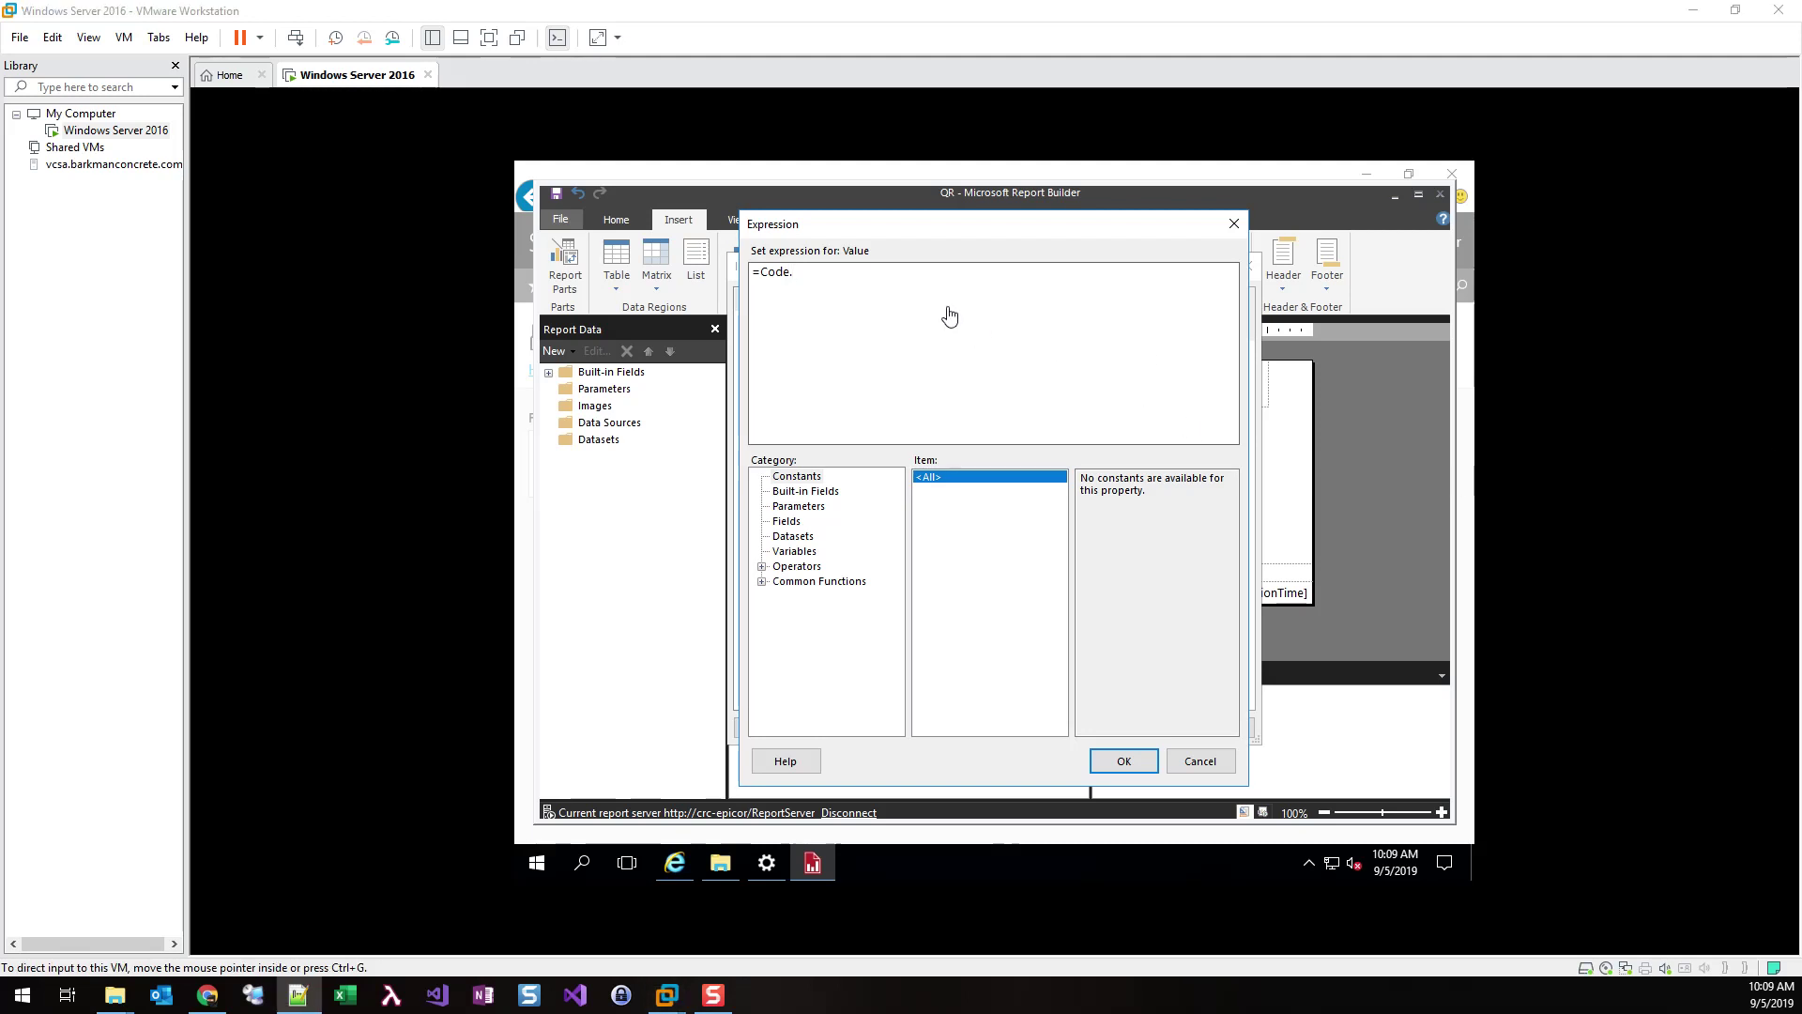
type("QRCoderByteArray")
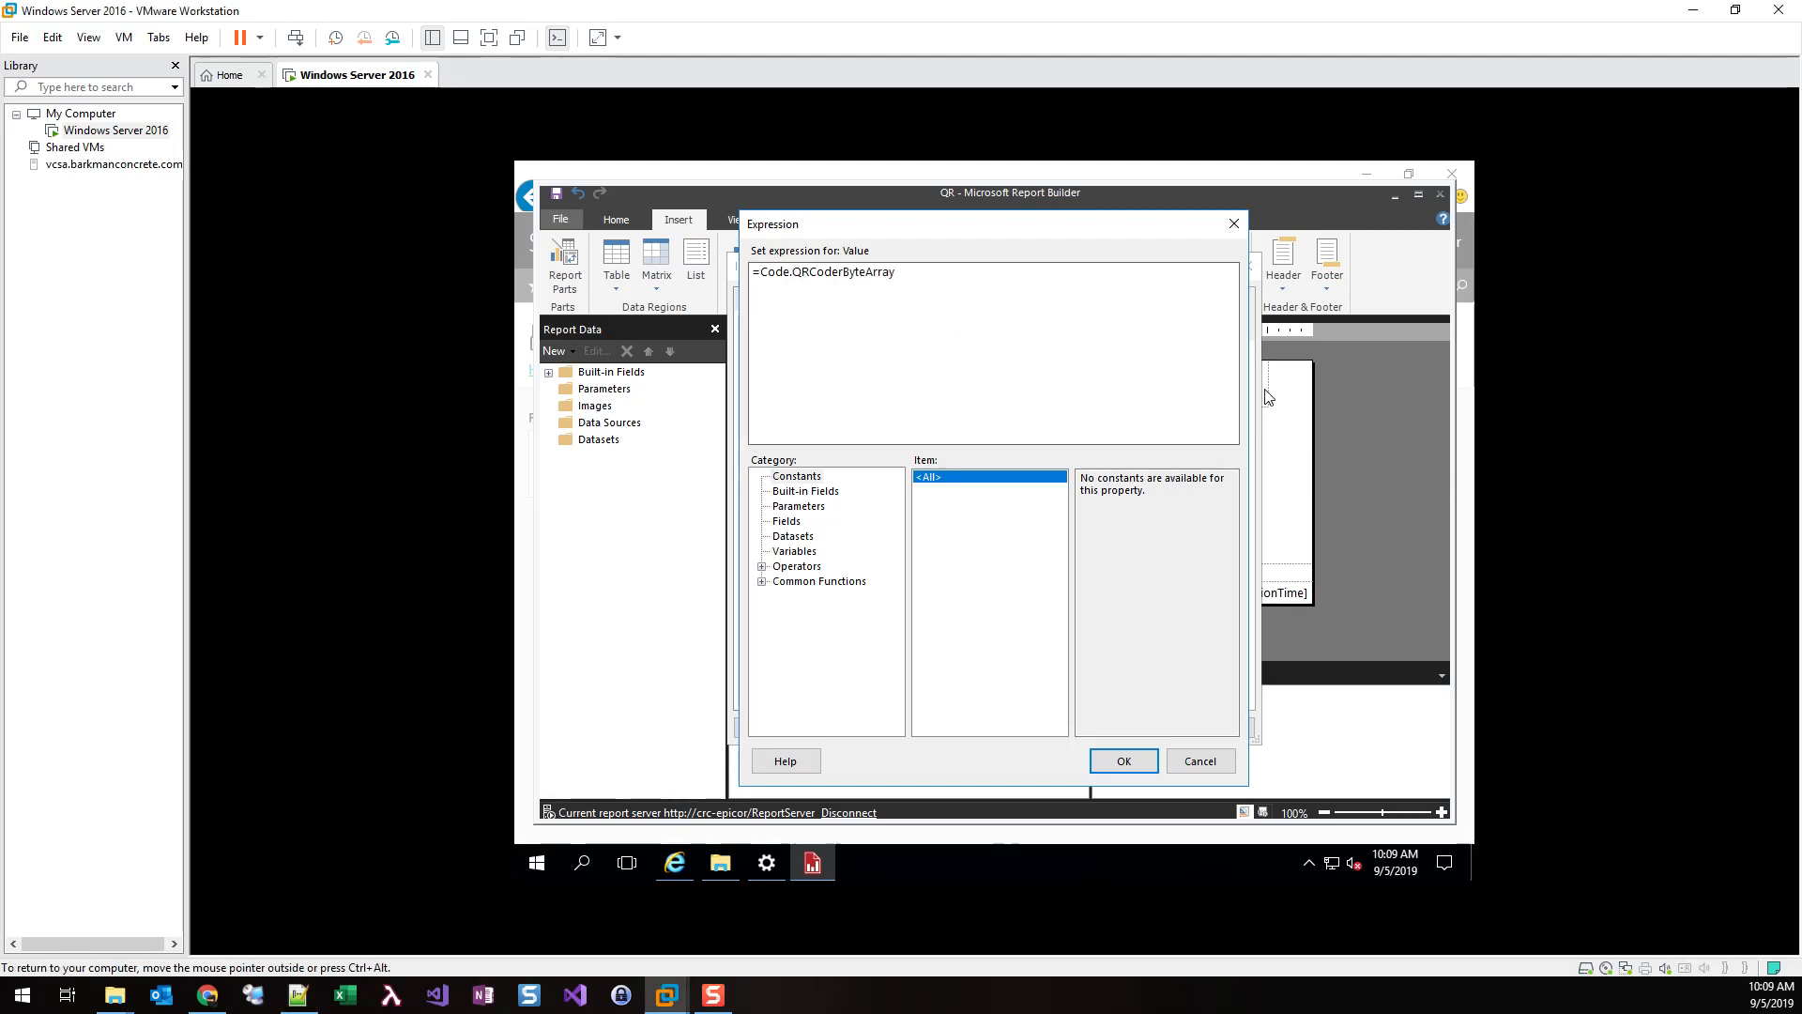
type("(\"")
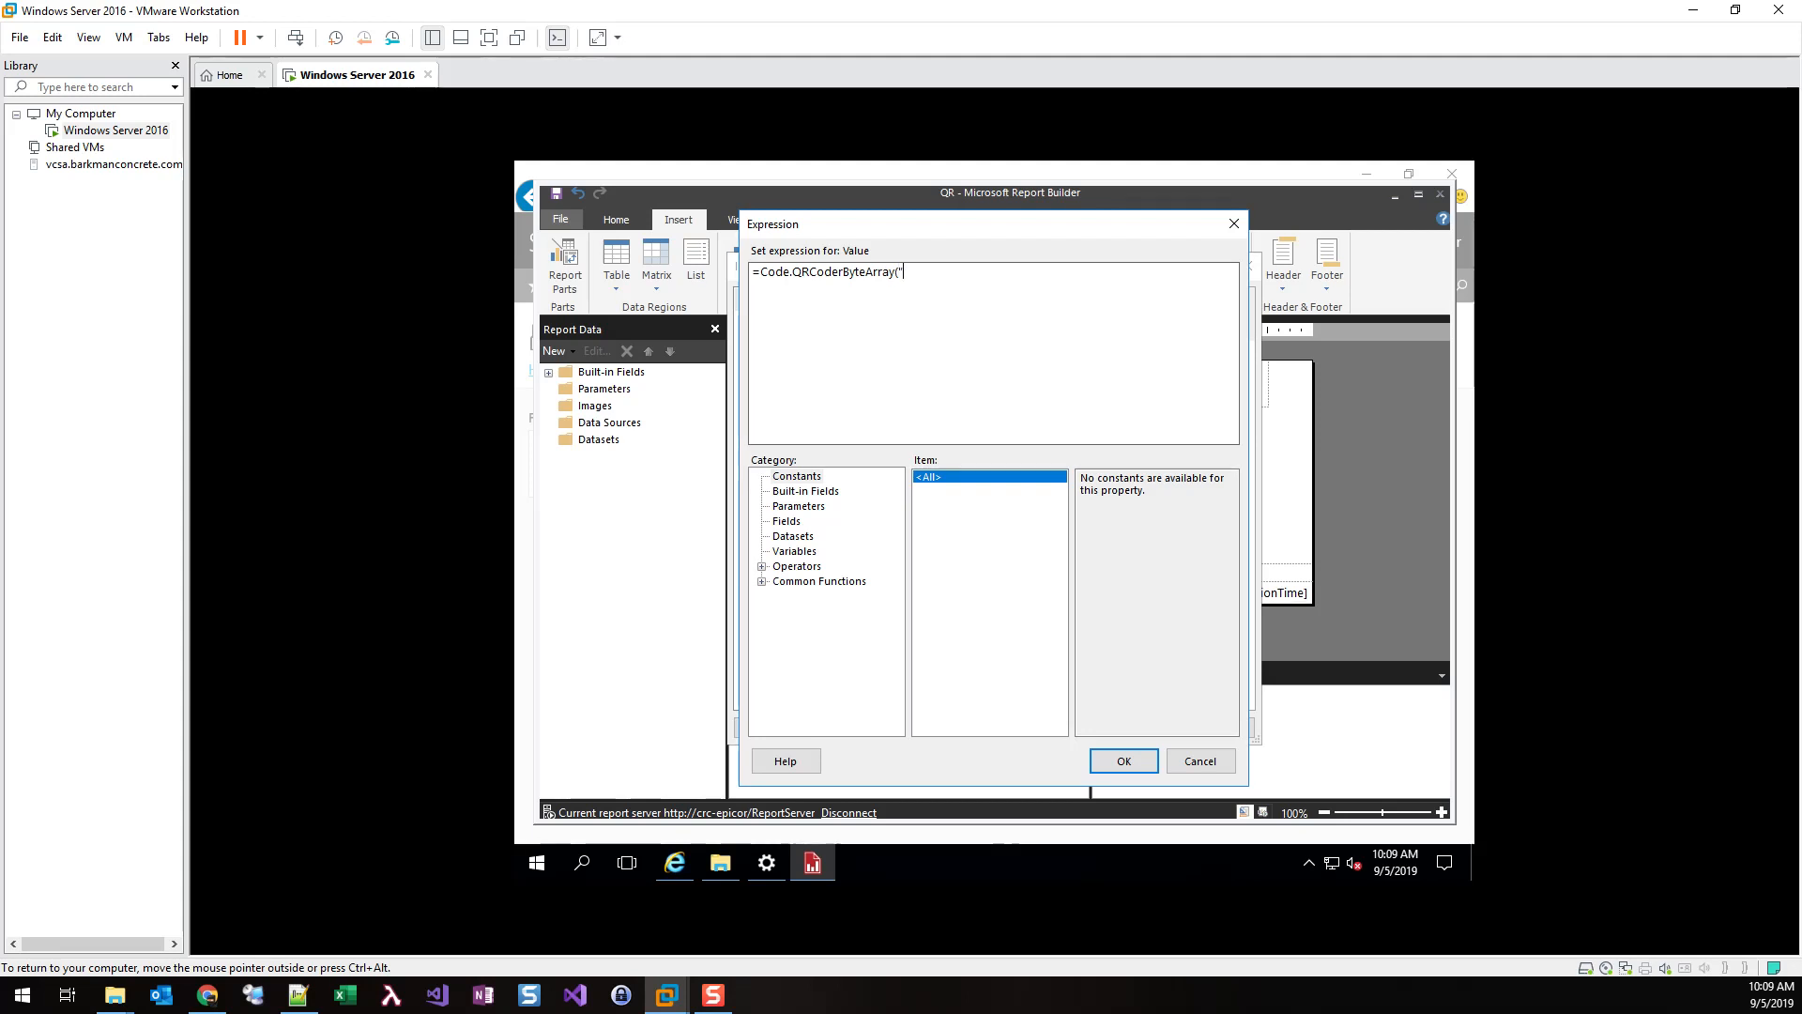
type("Test\"")
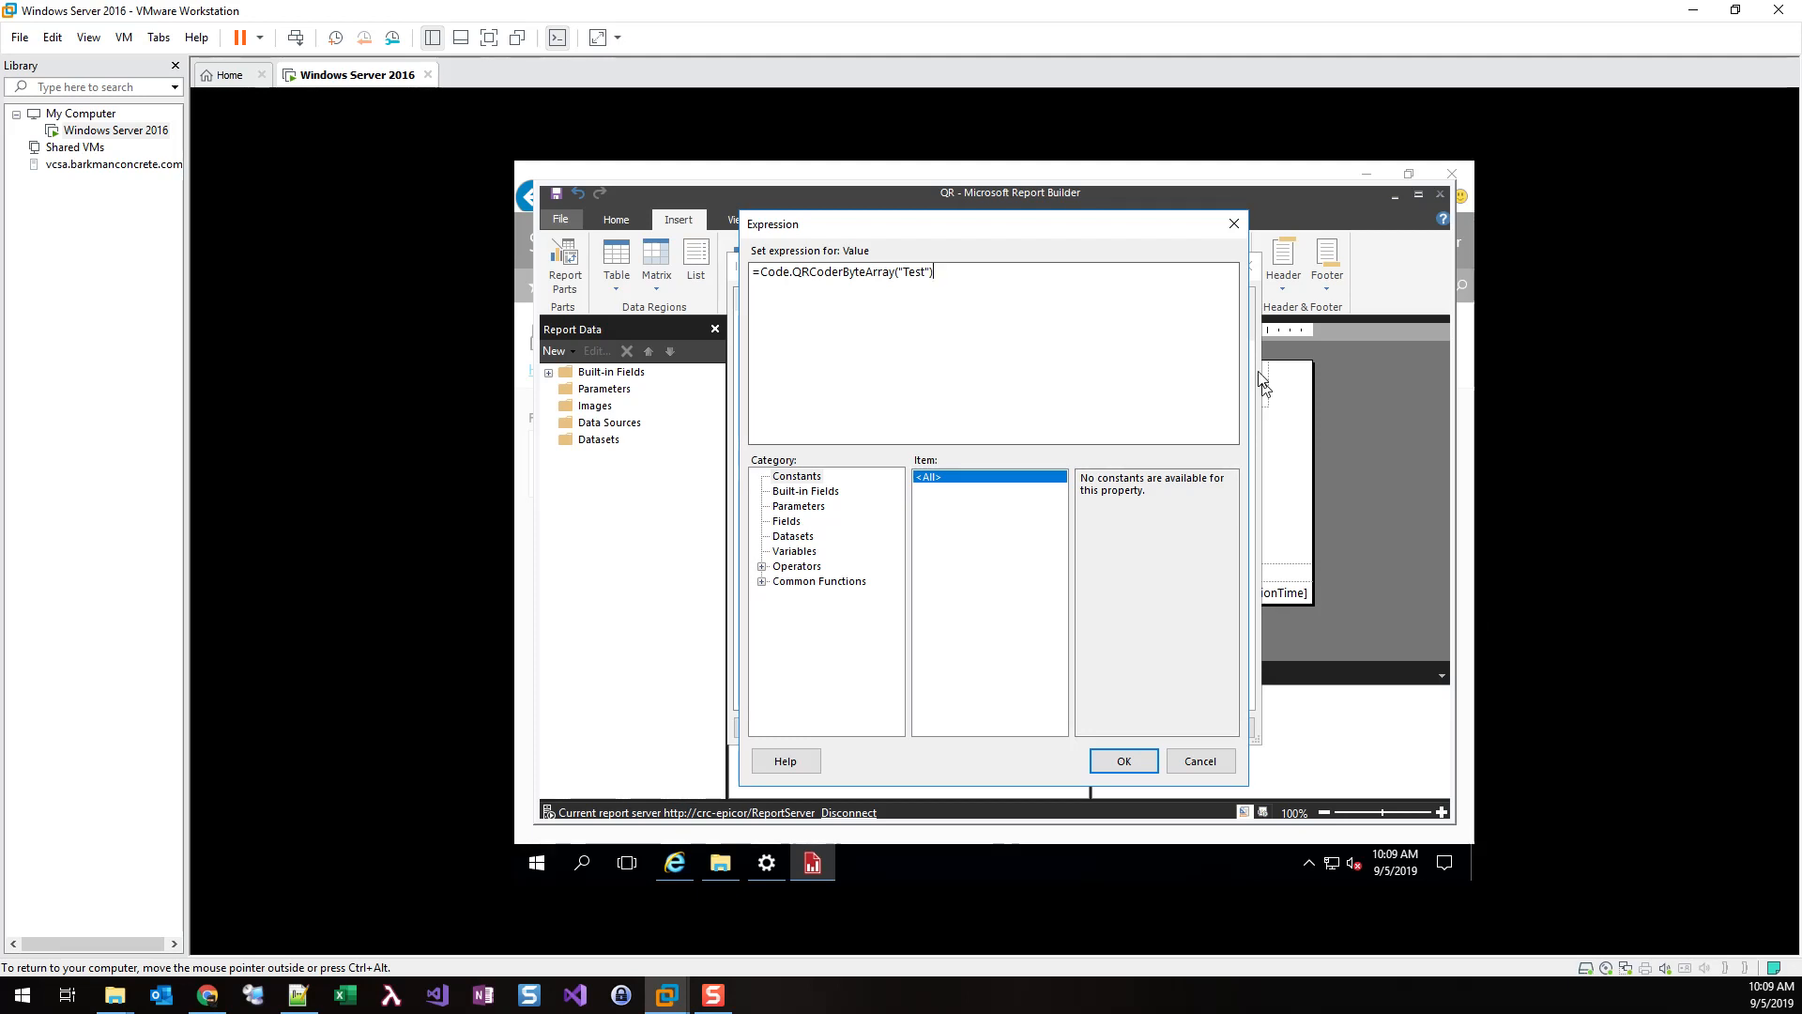
double_click(912, 273)
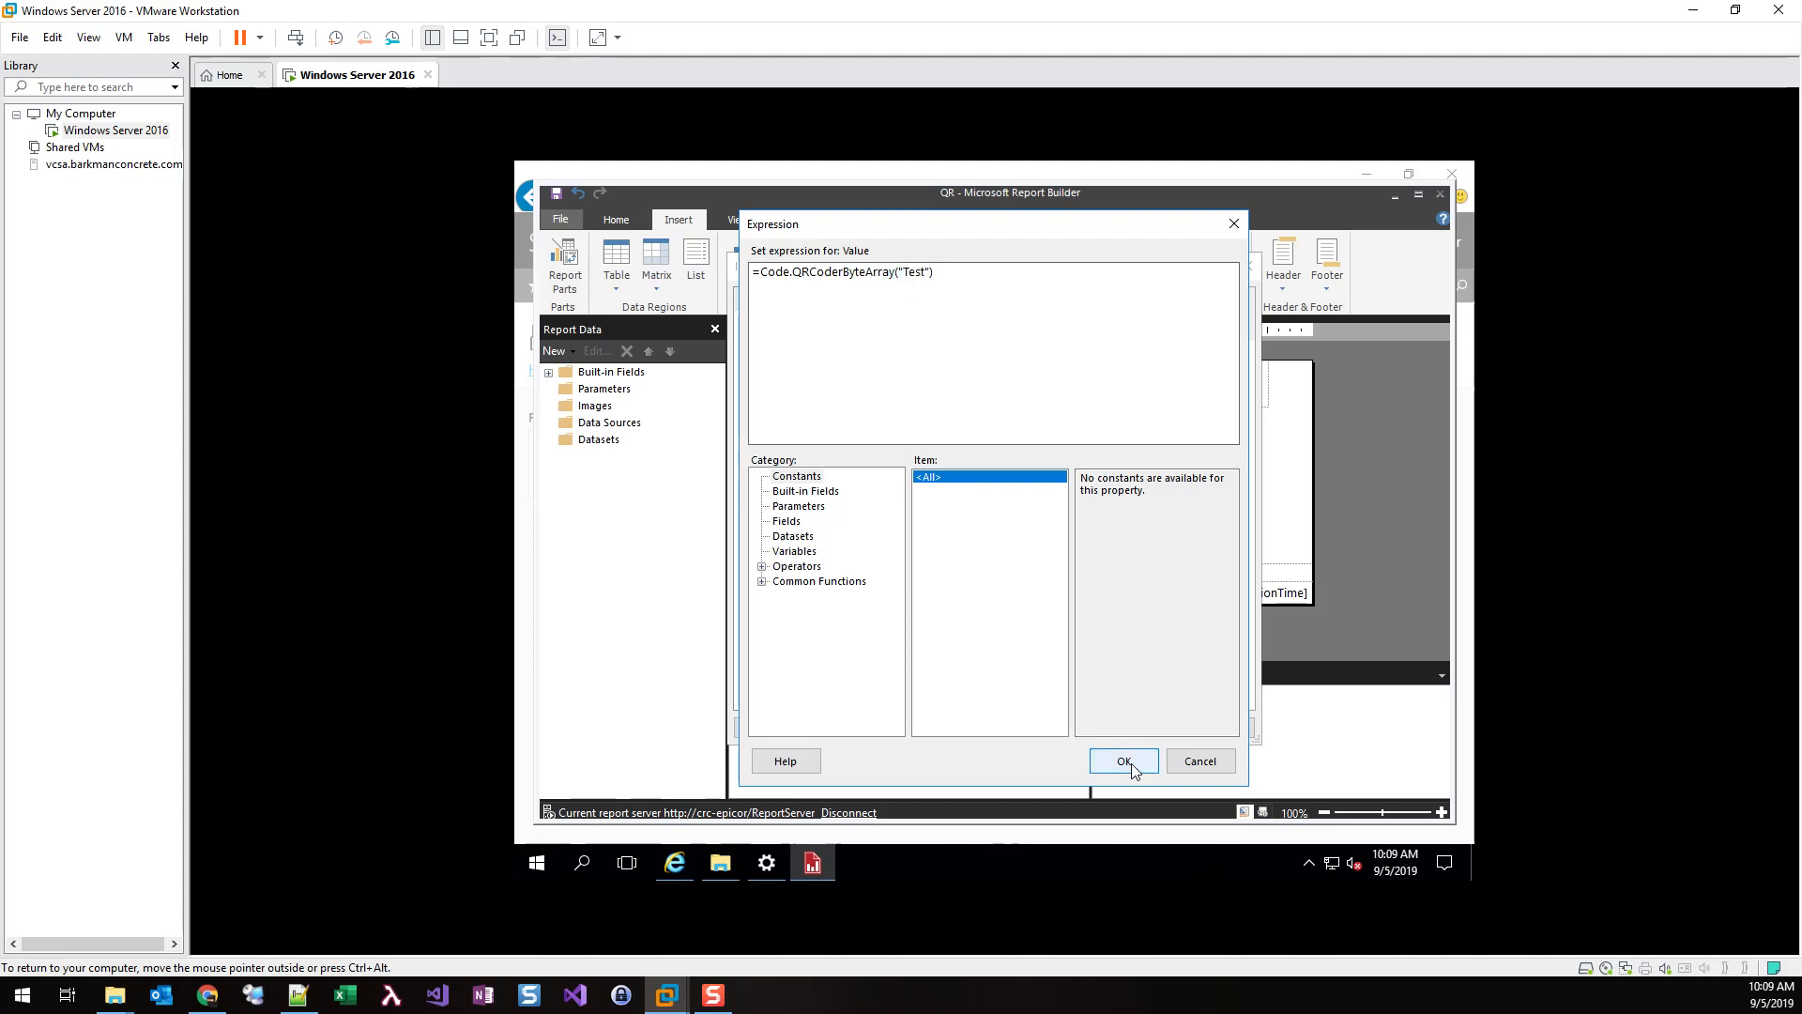
left_click(1123, 761)
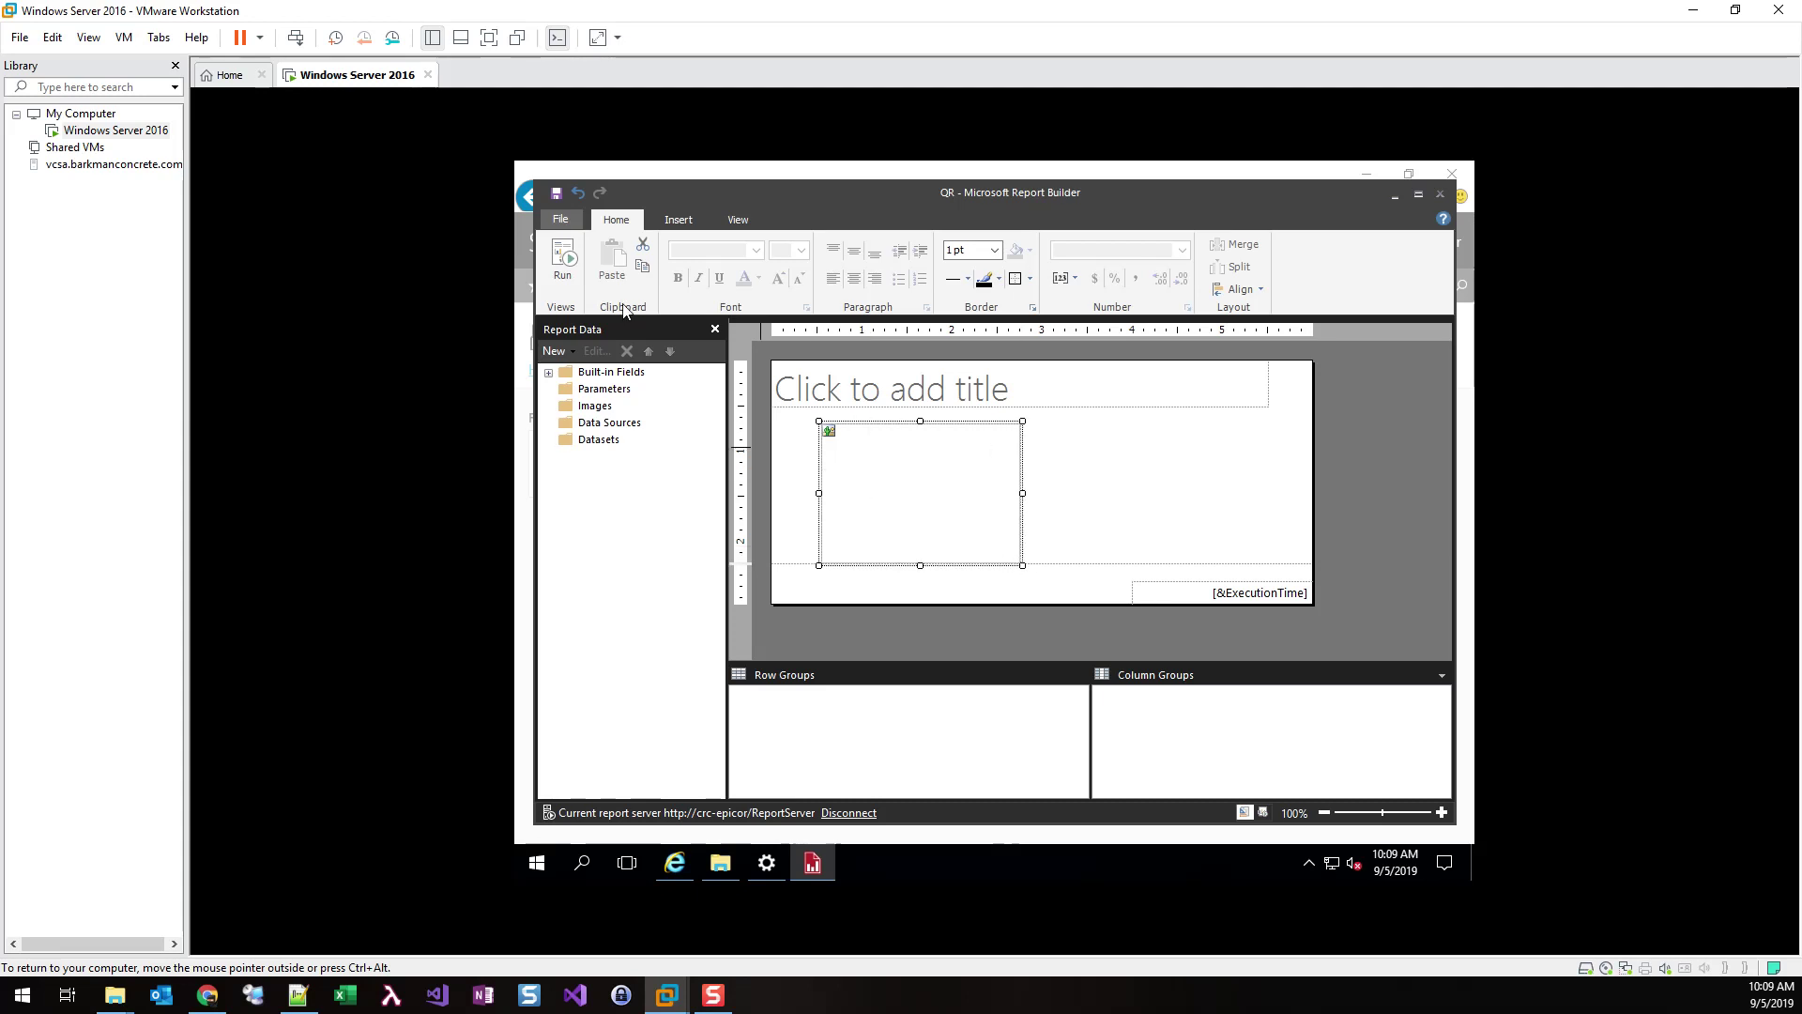
Run the QR report to preview its generated QR code output
left_click(563, 261)
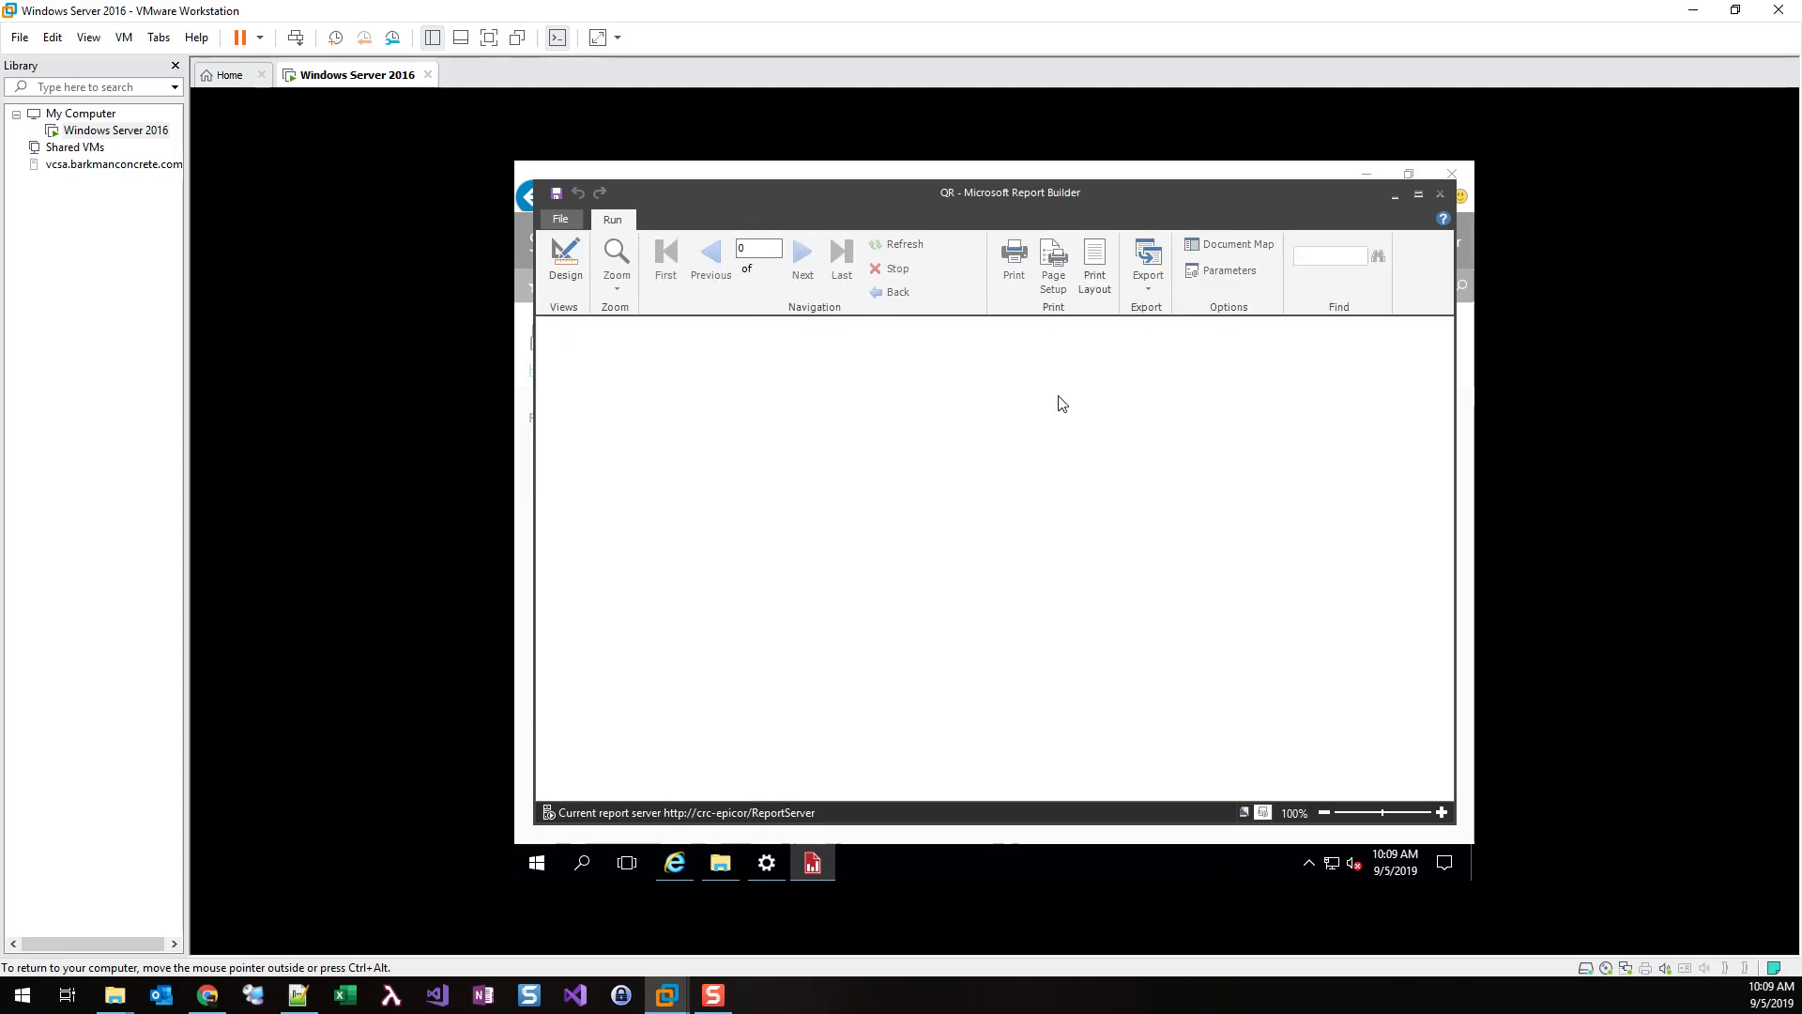